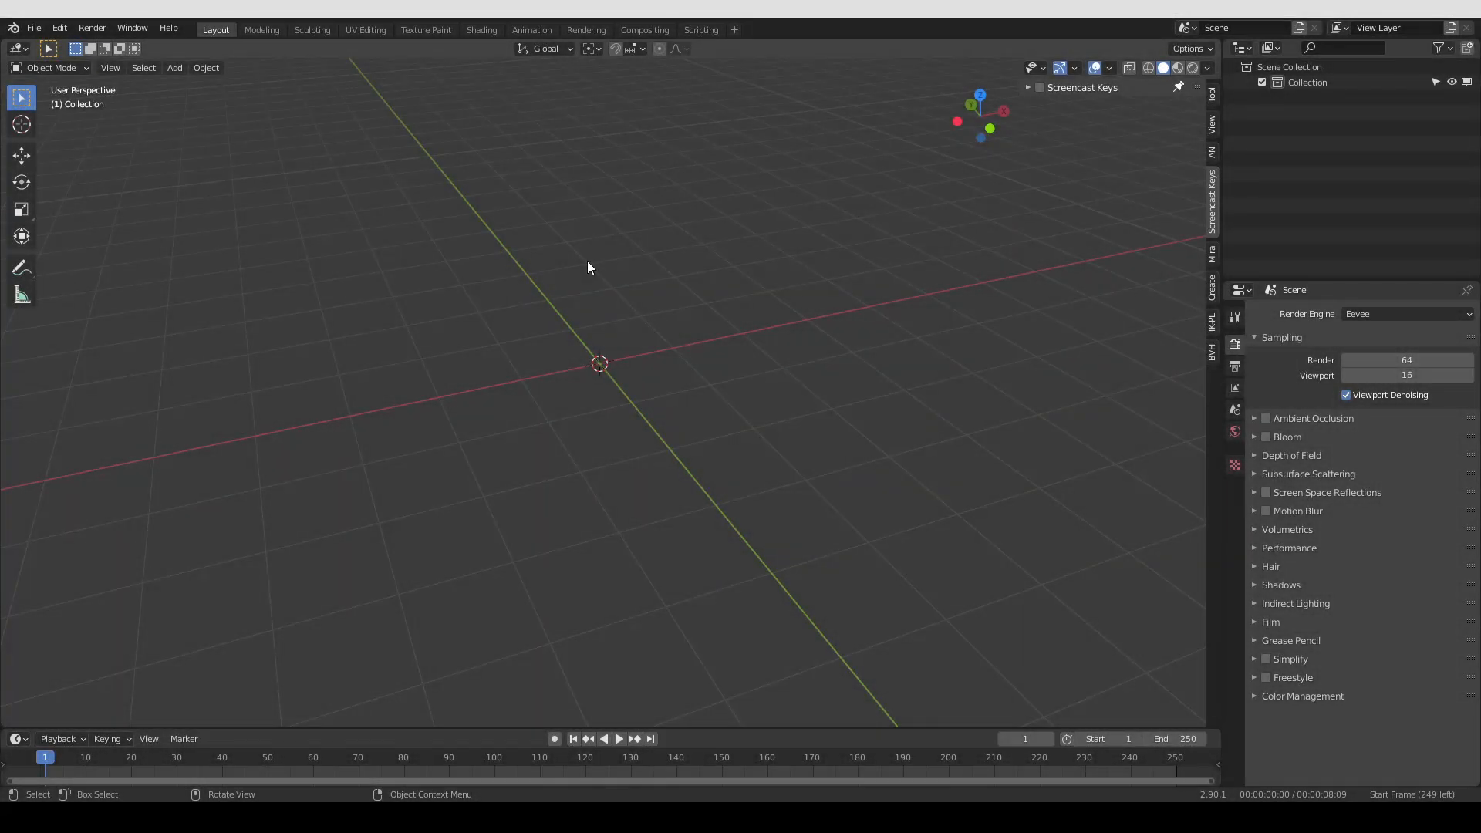
{"action": "mouse_move", "coordinate": [637, 390]}
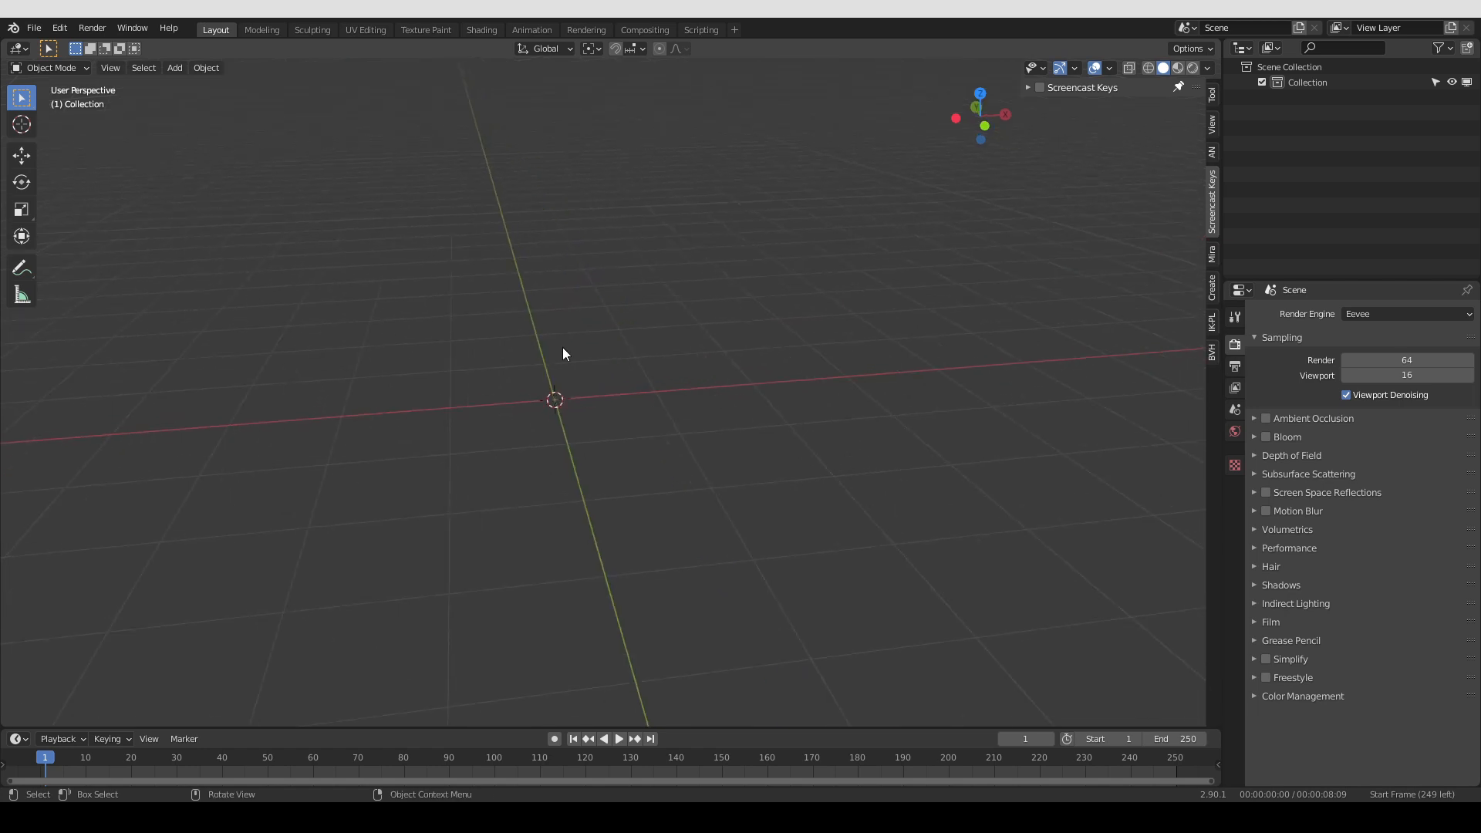
{"action": "mouse_move", "coordinate": [616, 378]}
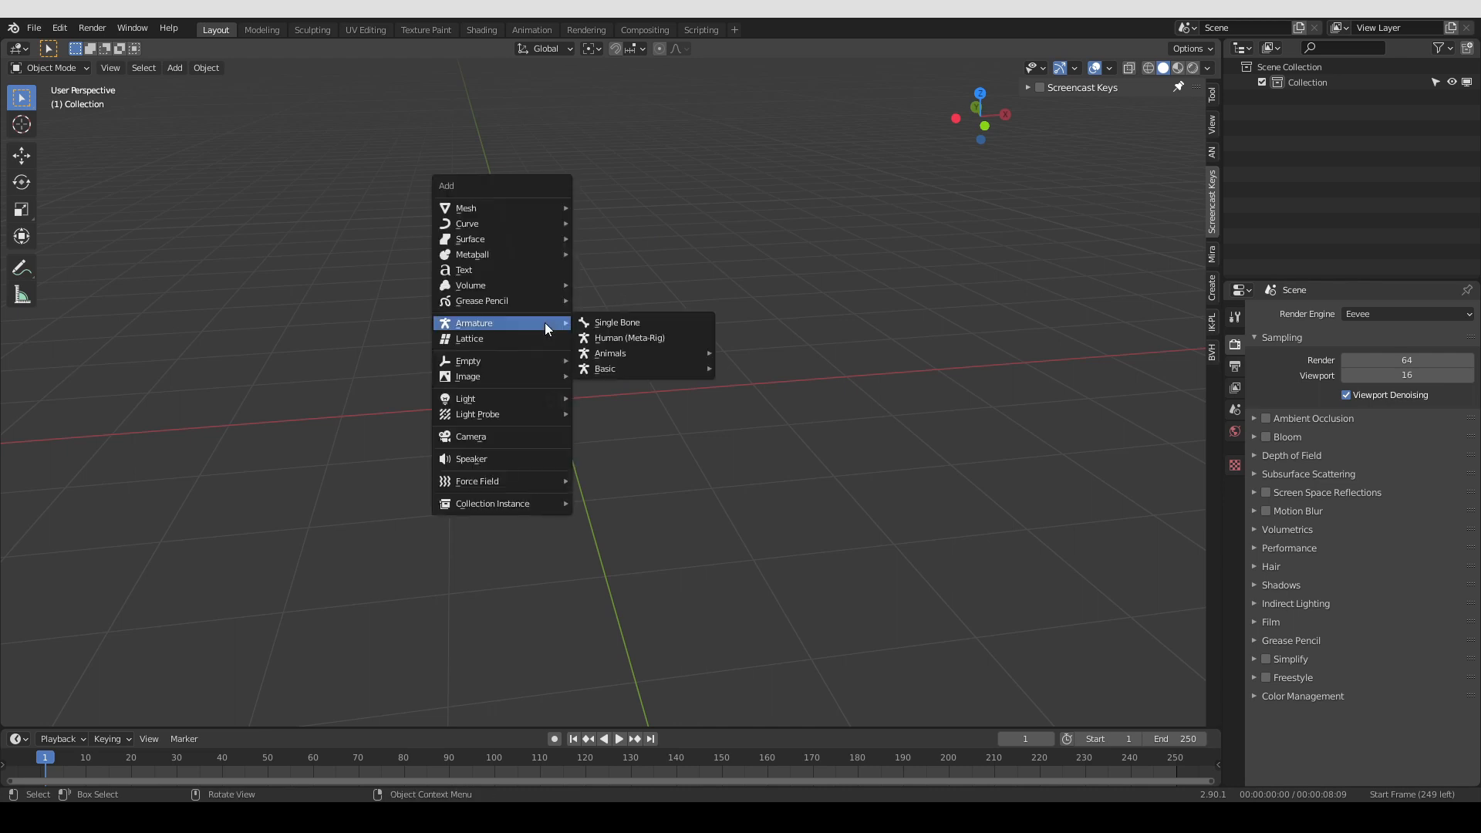
{"action": "mouse_move", "coordinate": [630, 338]}
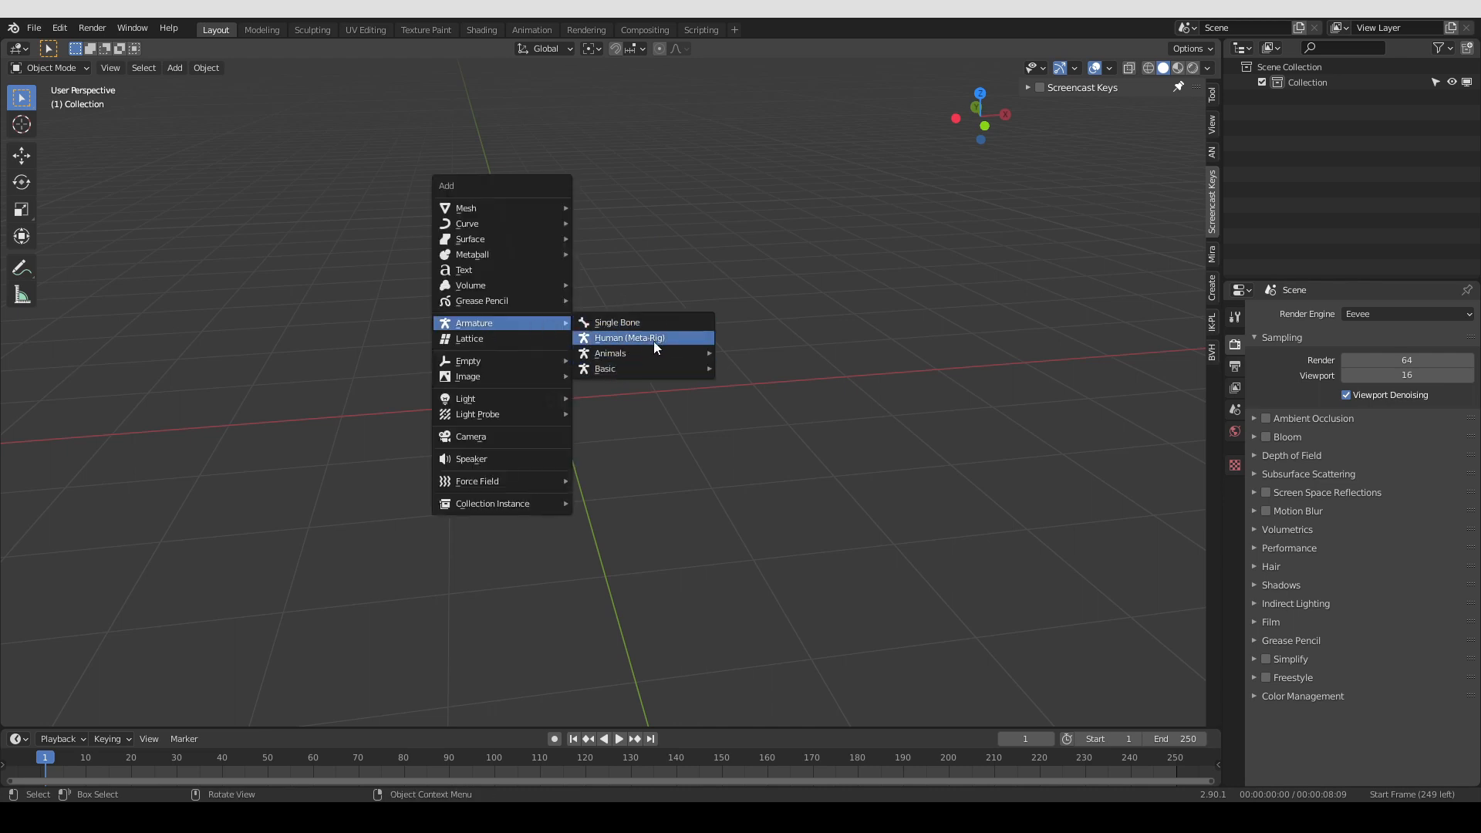
{"action": "mouse_move", "coordinate": [671, 342]}
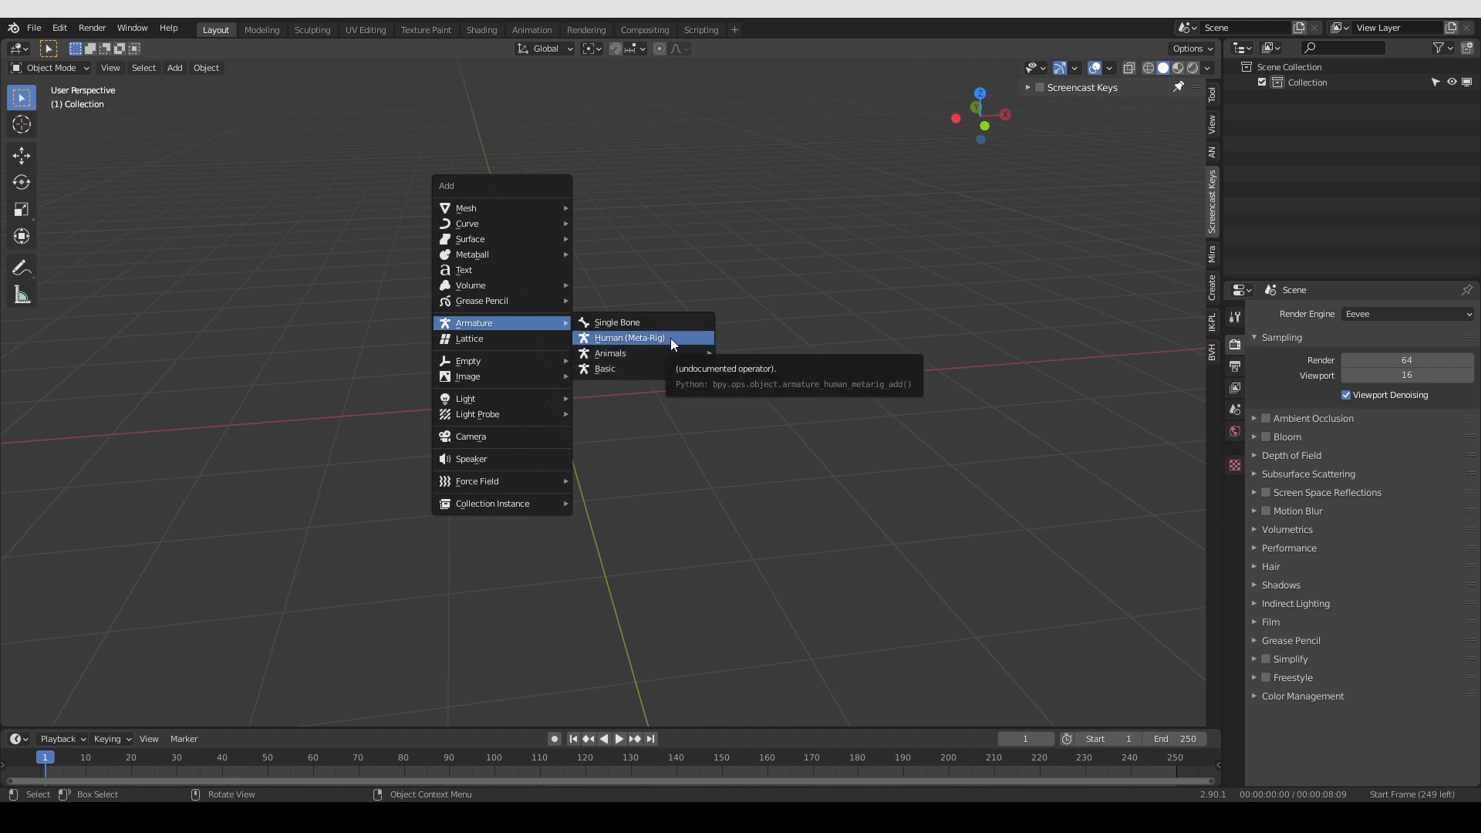
{"action": "mouse_move", "coordinate": [604, 369]}
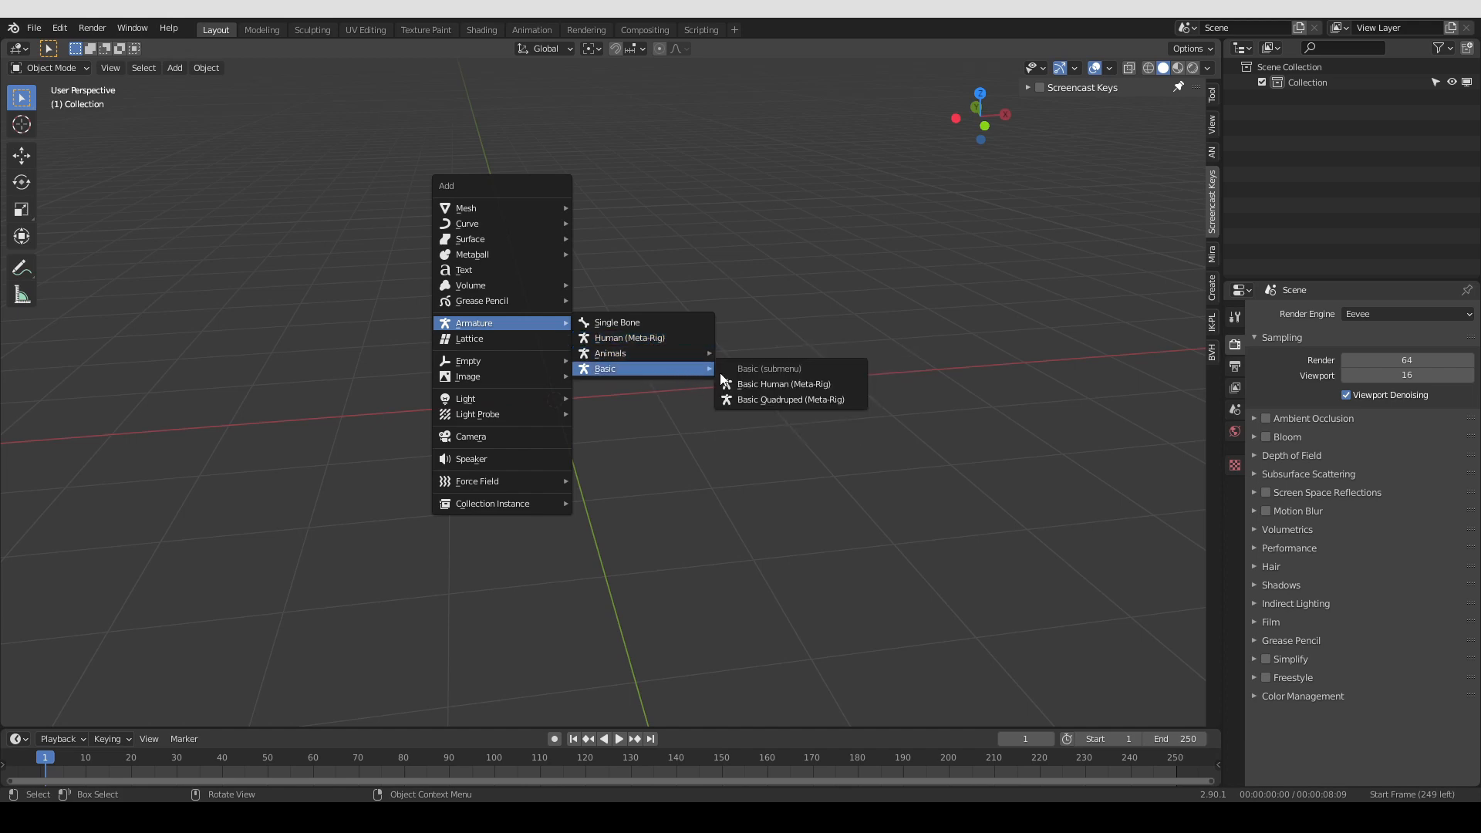
{"action": "mouse_move", "coordinate": [642, 373]}
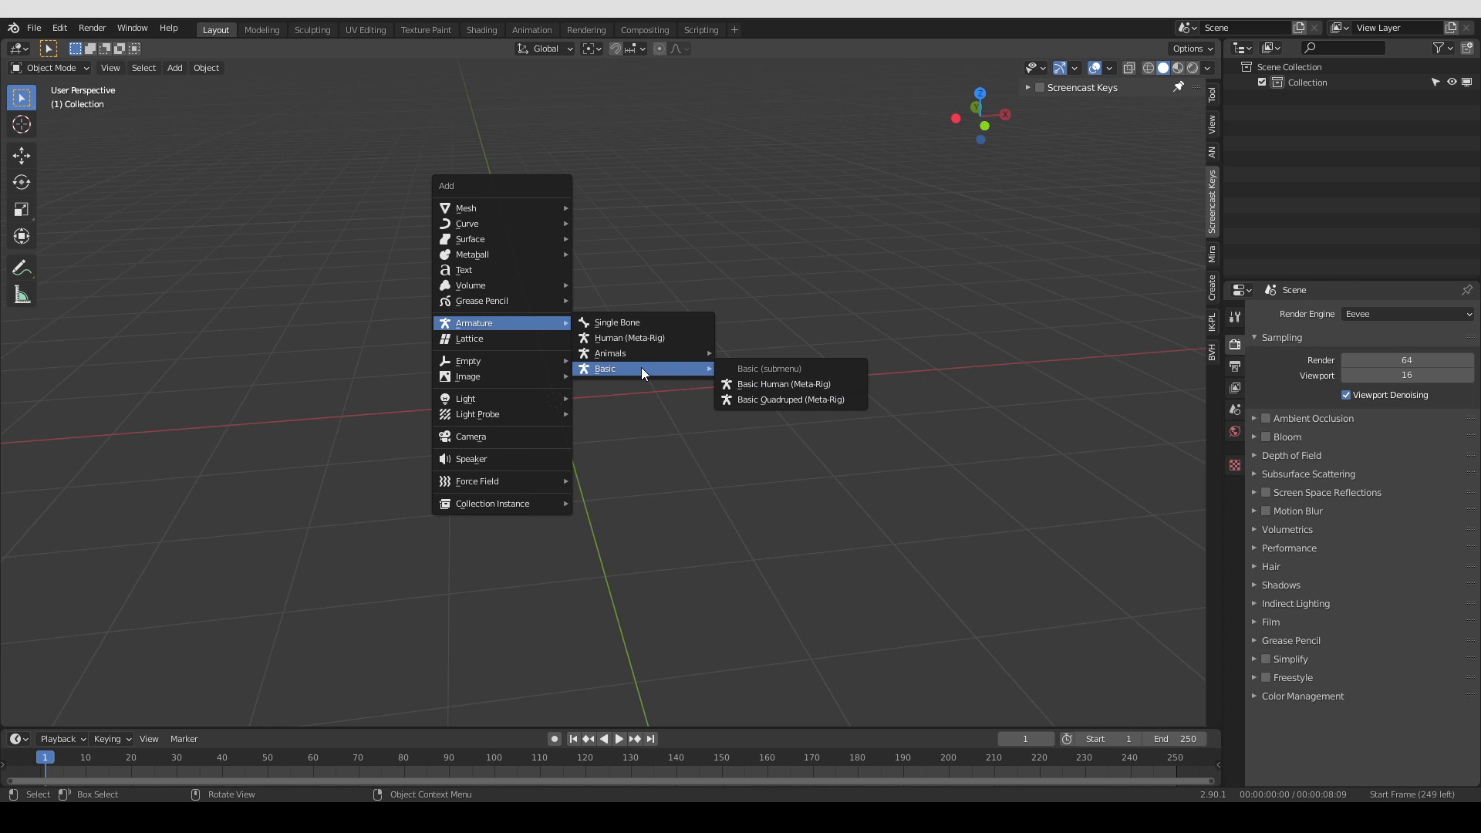
{"action": "mouse_move", "coordinate": [784, 384]}
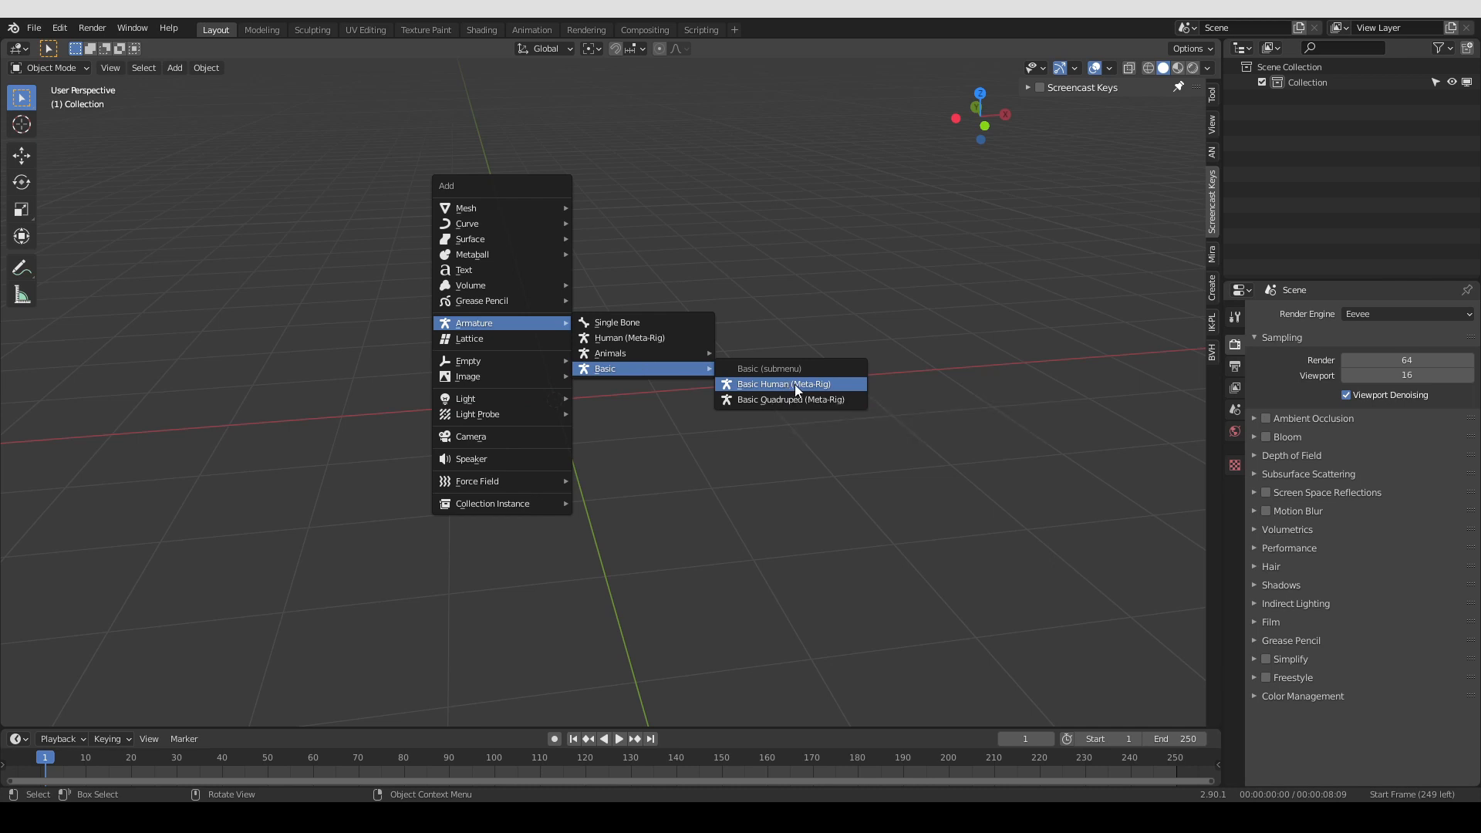
Add the Basic Human metarig, duplicate the arms, parent them to the spine with Keep Offset and set type limbs.super_limb
{"action": "left_click", "coordinate": [783, 384]}
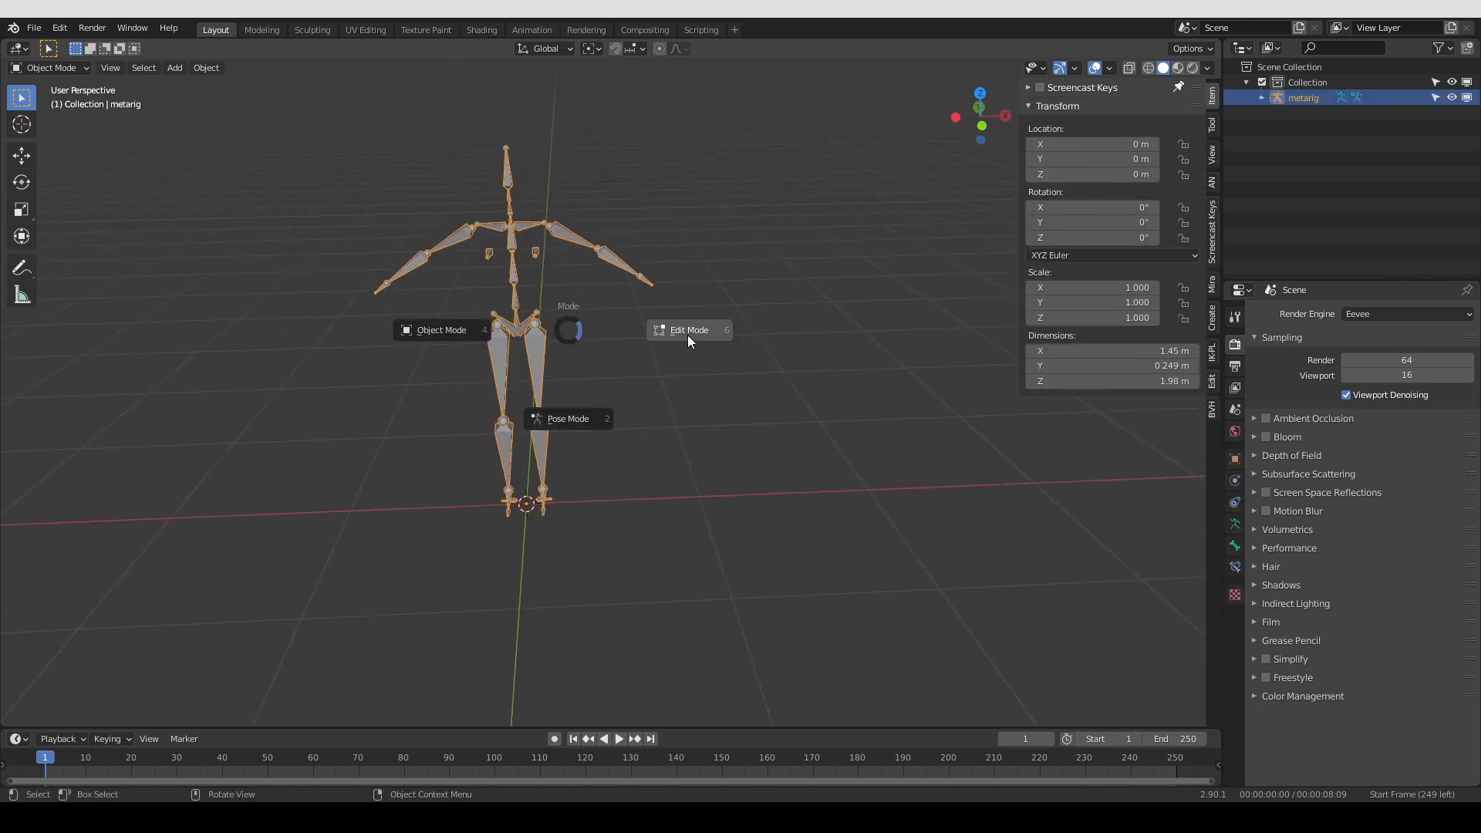
{"action": "left_click", "coordinate": [688, 330]}
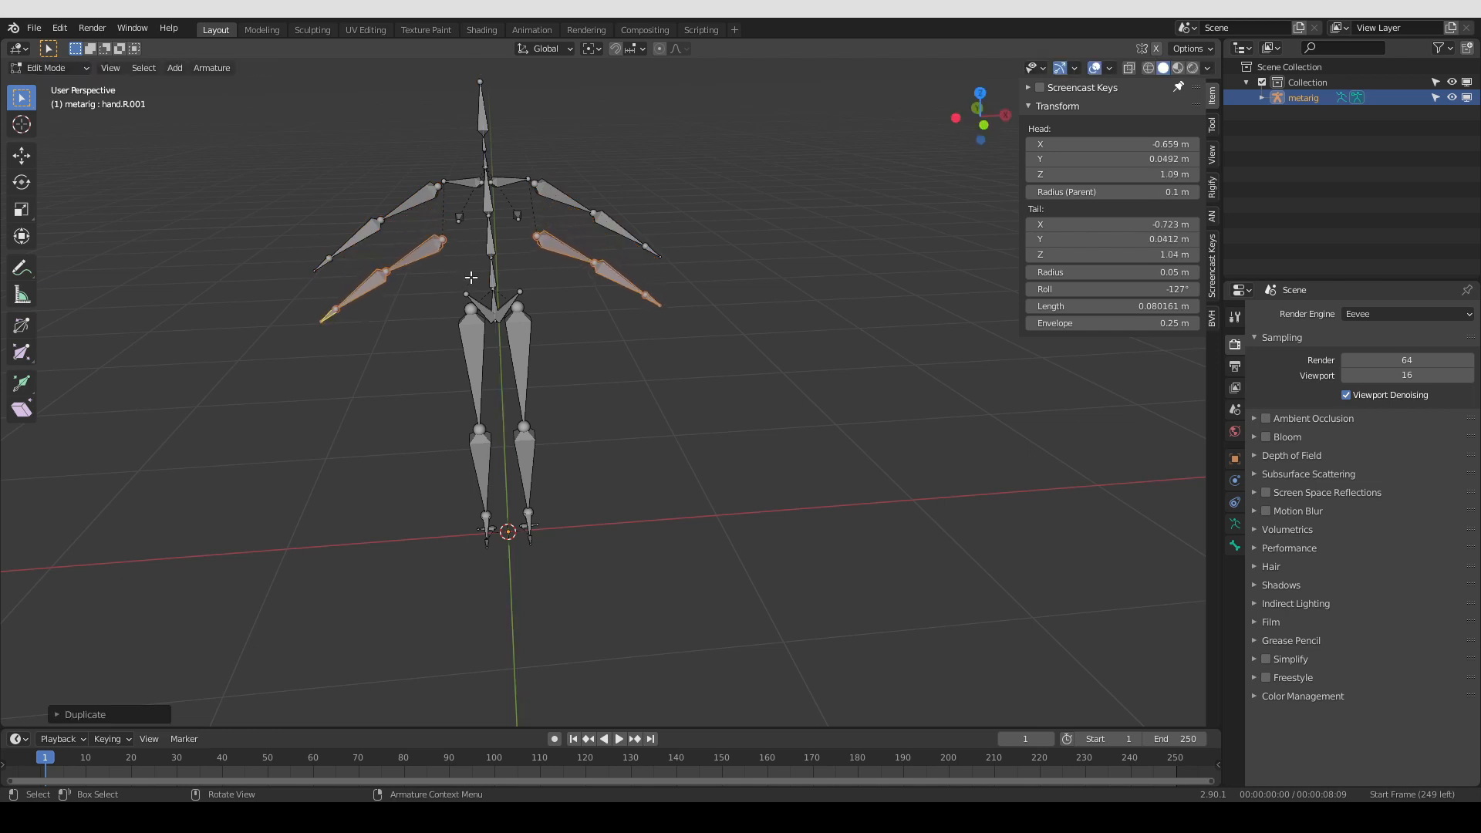
{"action": "left_click", "coordinate": [426, 245]}
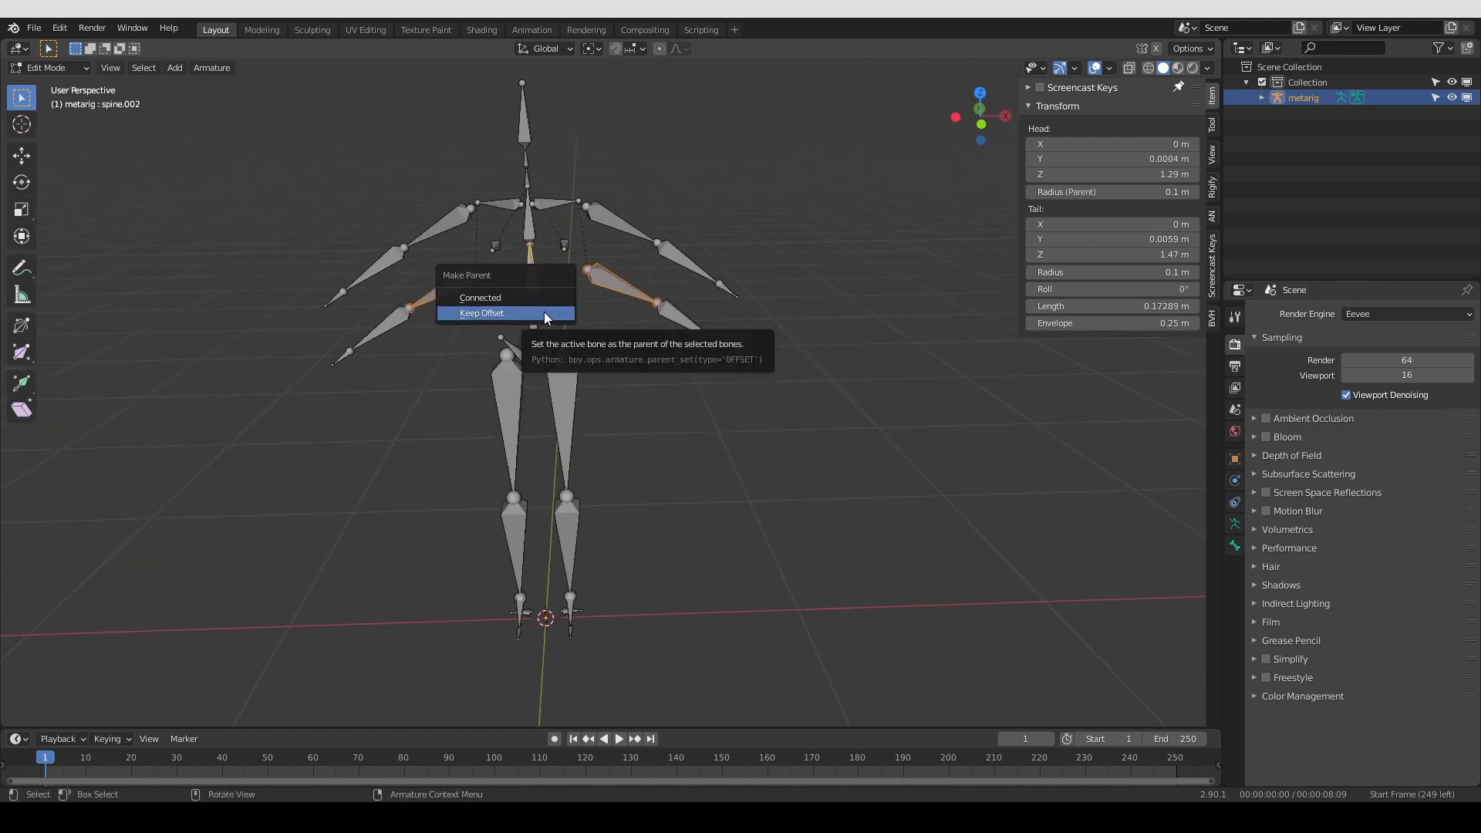
{"action": "left_click", "coordinate": [482, 313]}
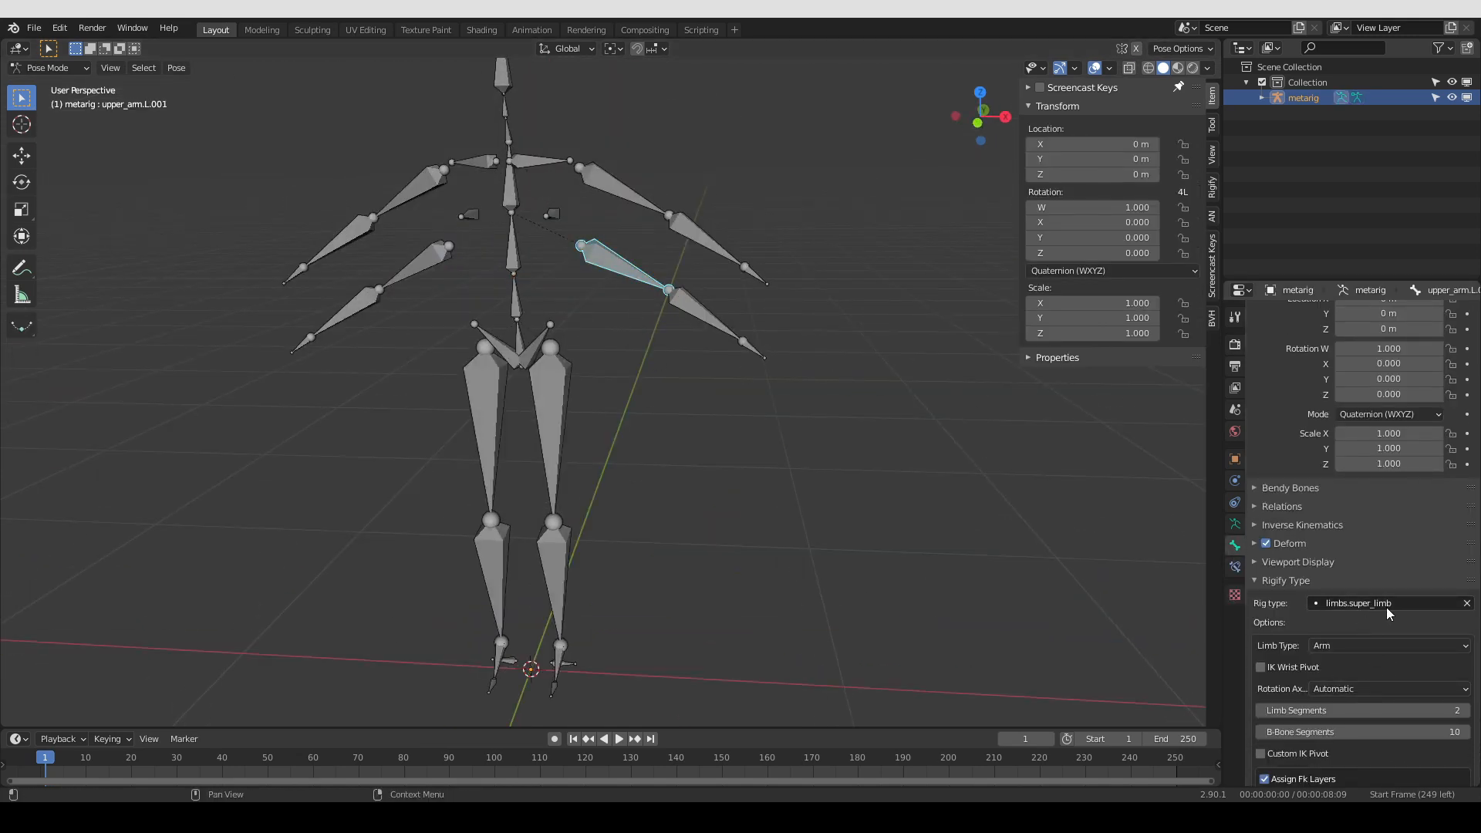
{"action": "left_click", "coordinate": [426, 259]}
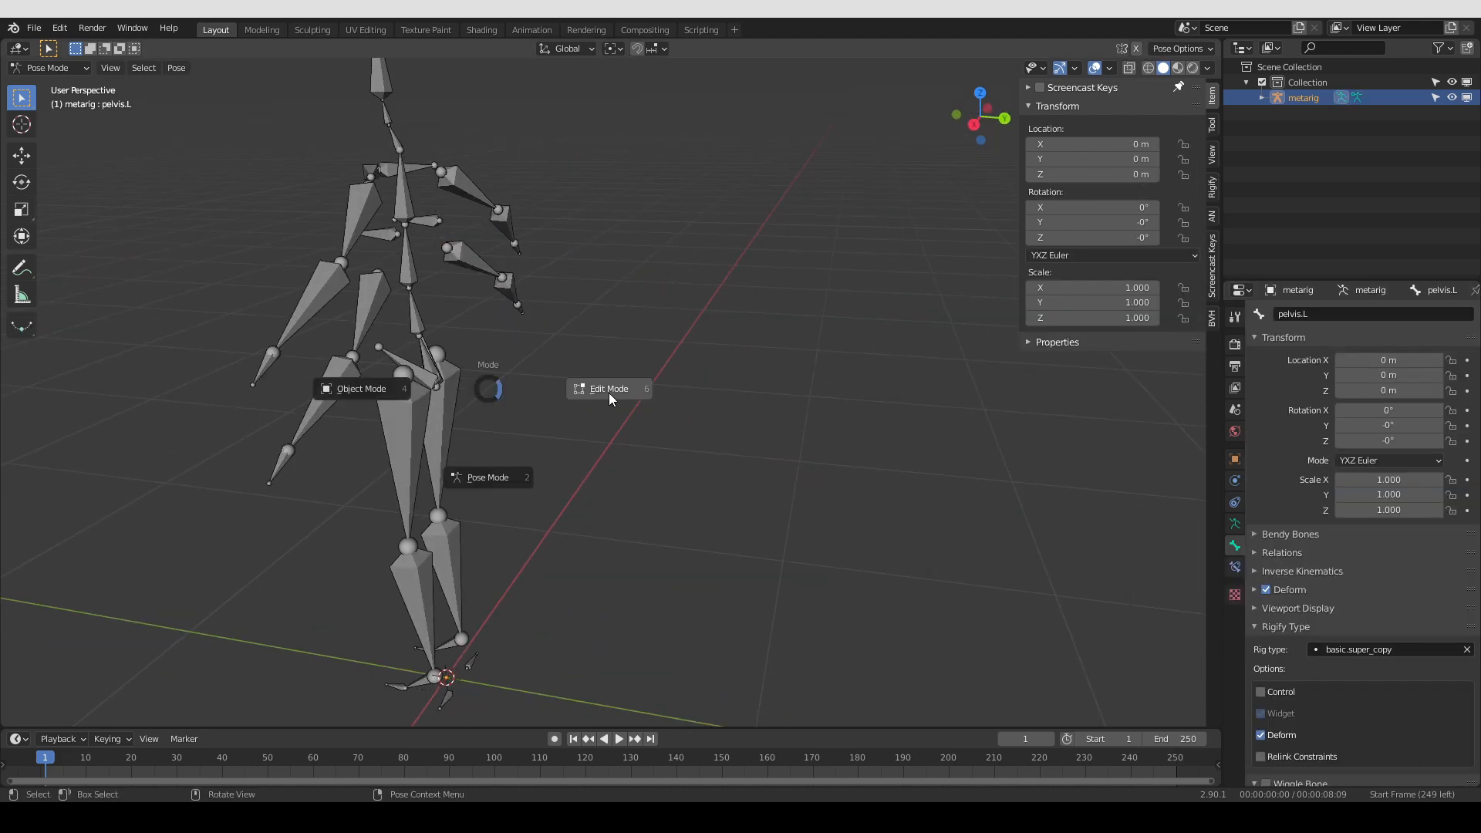
Clear the tail bone's parent with Alt+P, subdivide it with 3 cuts and return to Pose Mode for the basic_tail type
{"action": "left_click", "coordinate": [608, 388]}
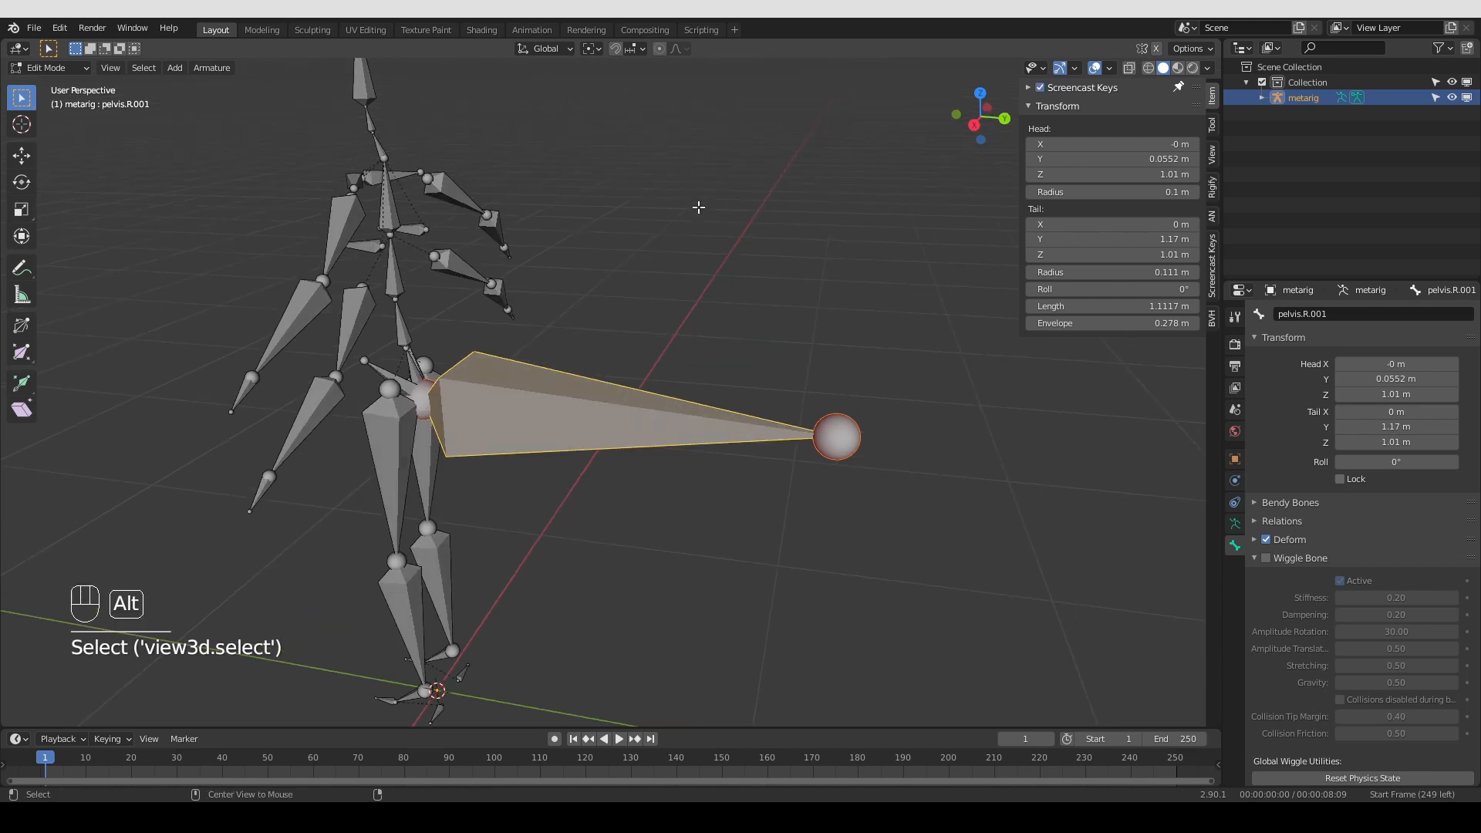
{"action": "key", "text": "alt+p"}
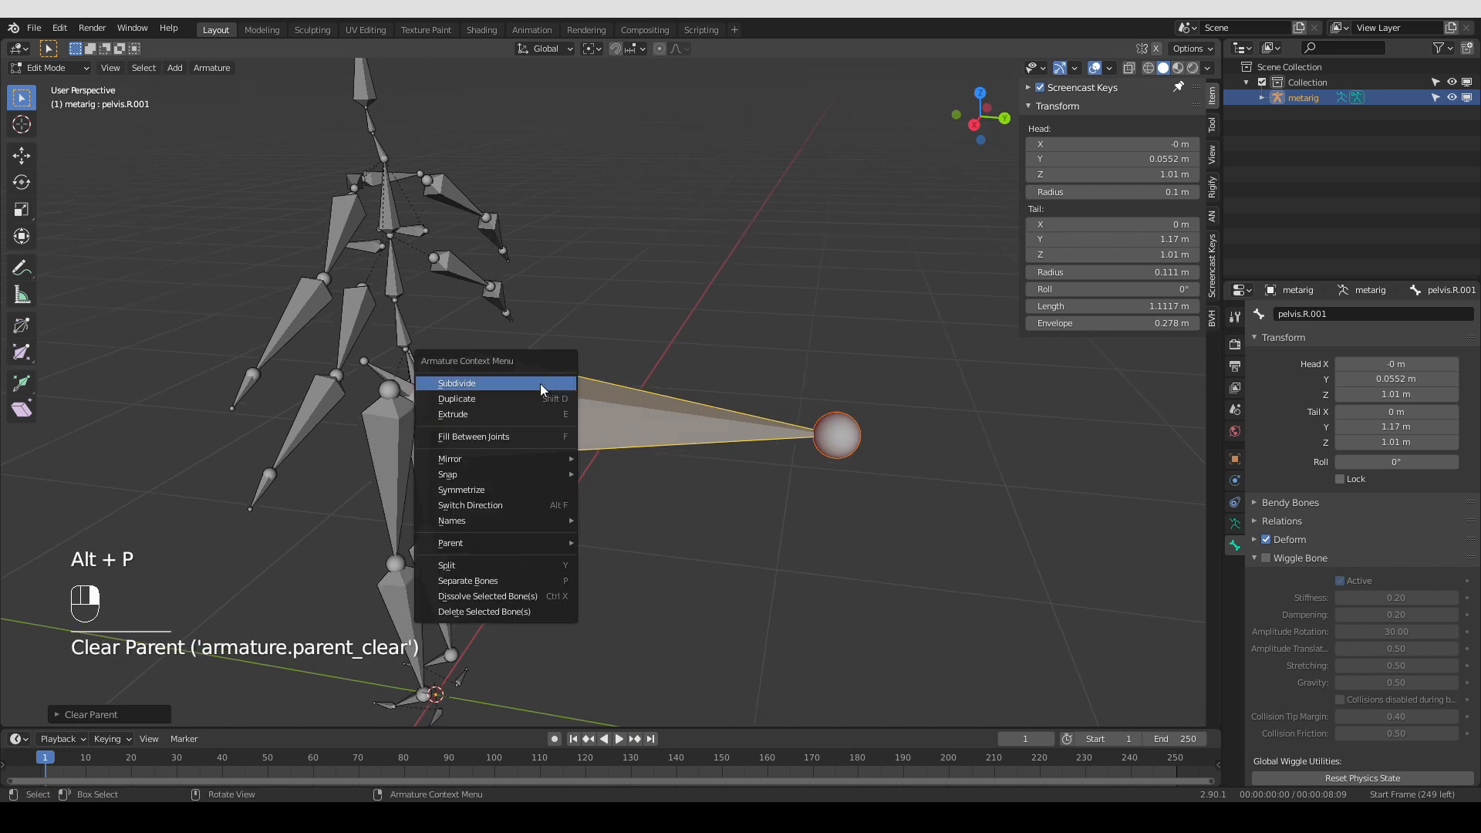
{"action": "left_click", "coordinate": [457, 383]}
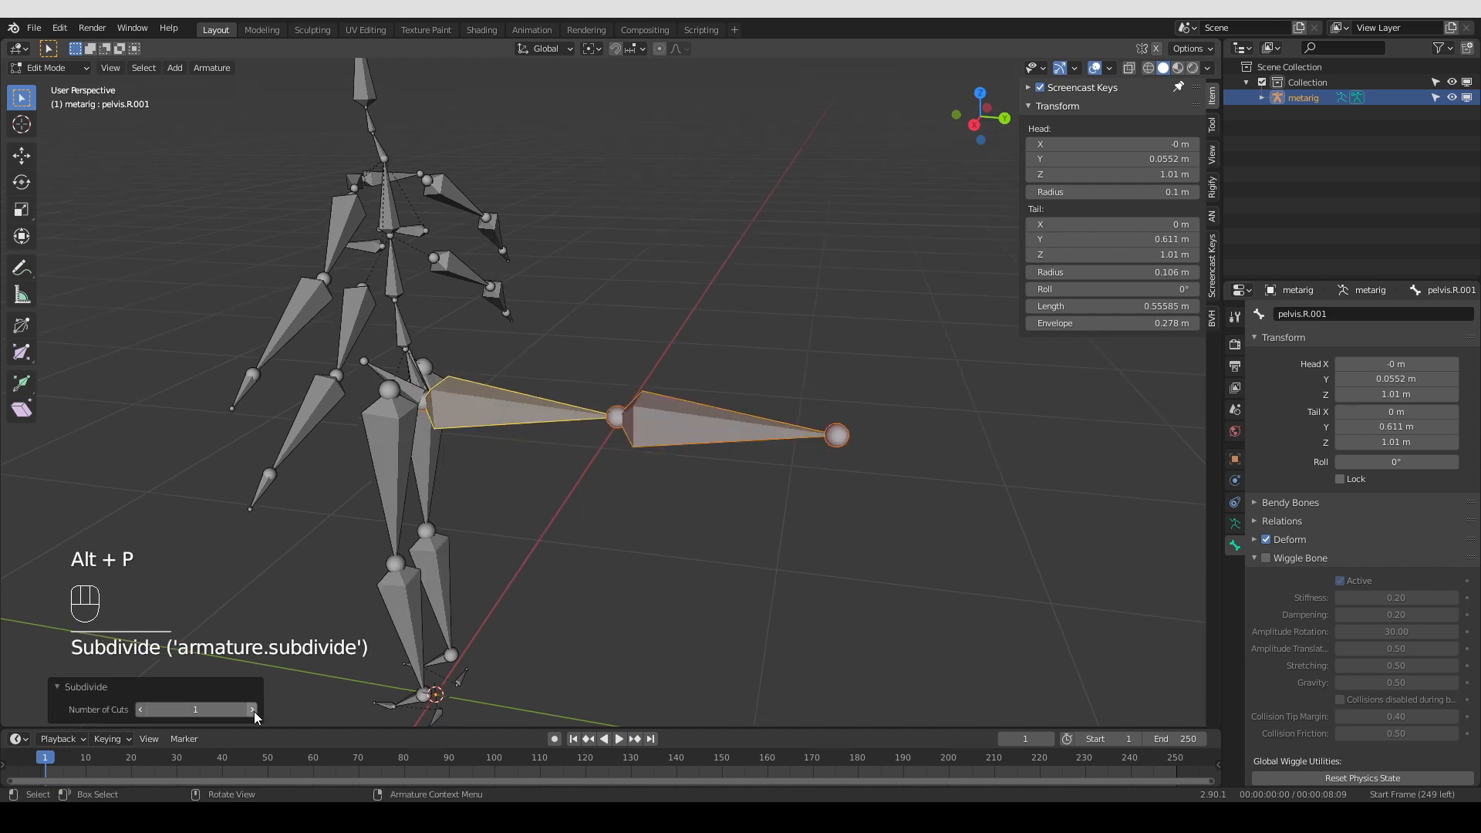
{"action": "left_click", "coordinate": [251, 710]}
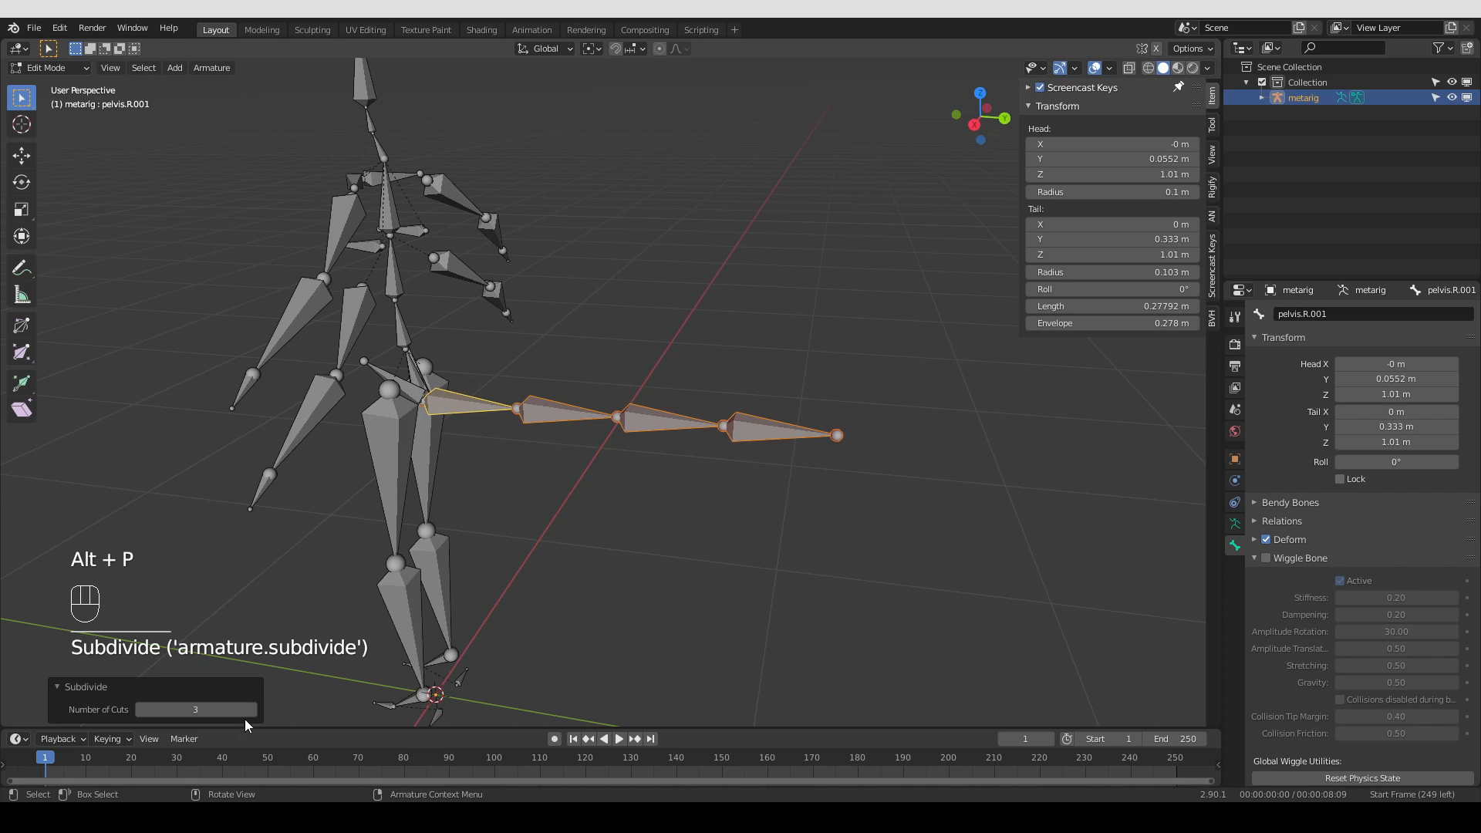
{"action": "key", "text": "Tab"}
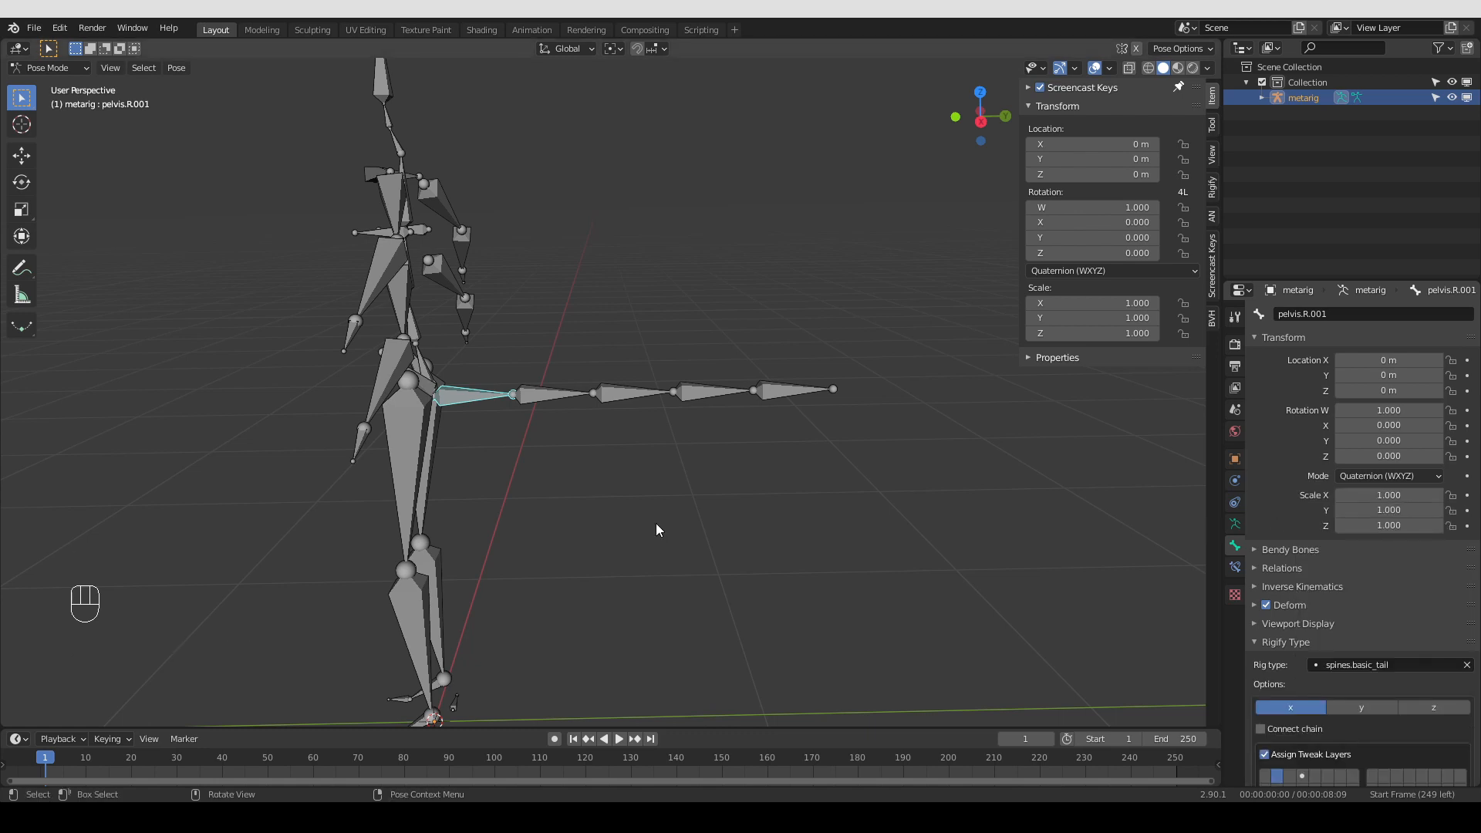
{"action": "mouse_move", "coordinate": [657, 523]}
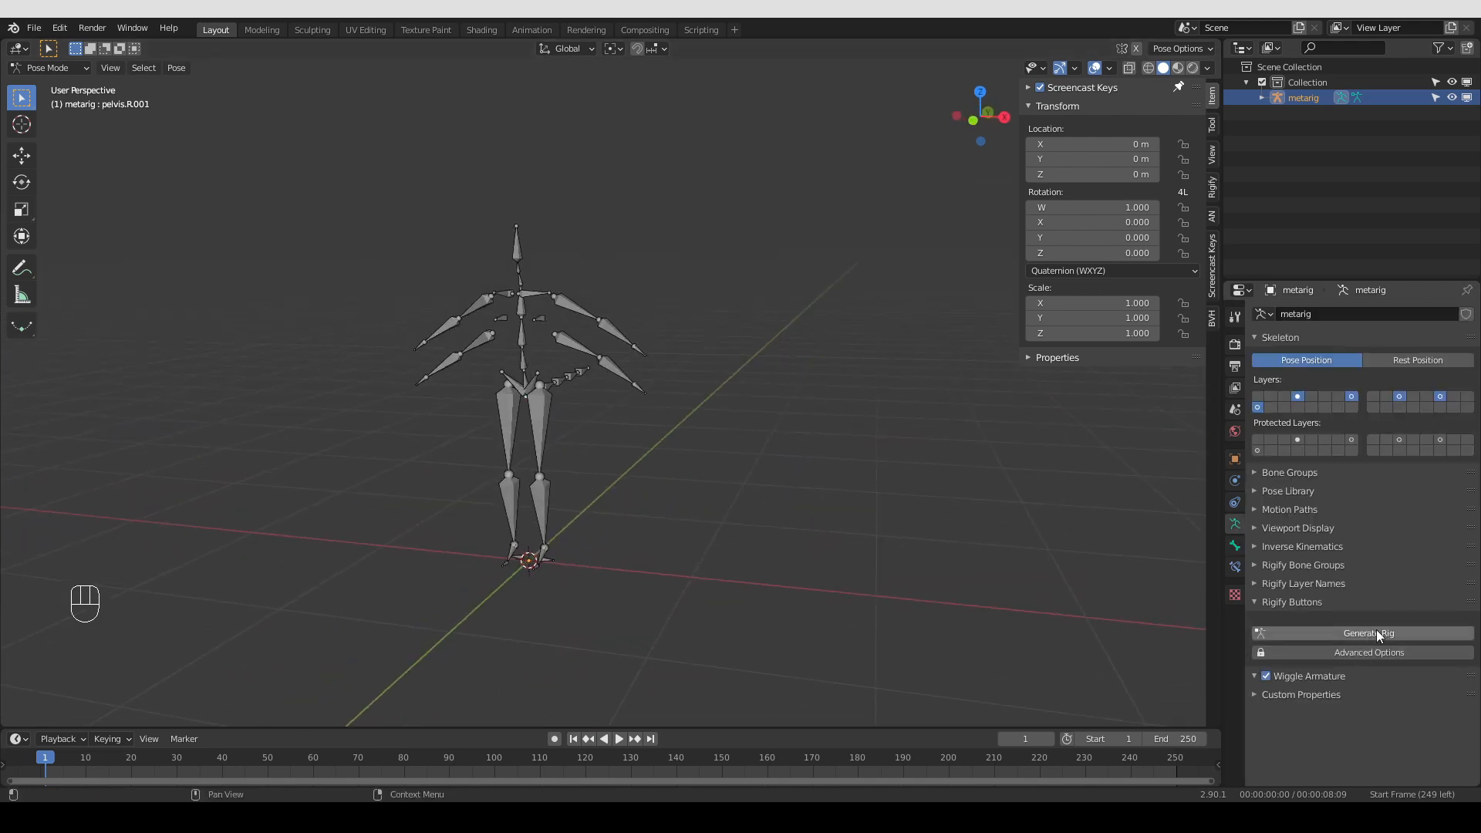
{"action": "left_click", "coordinate": [1369, 633]}
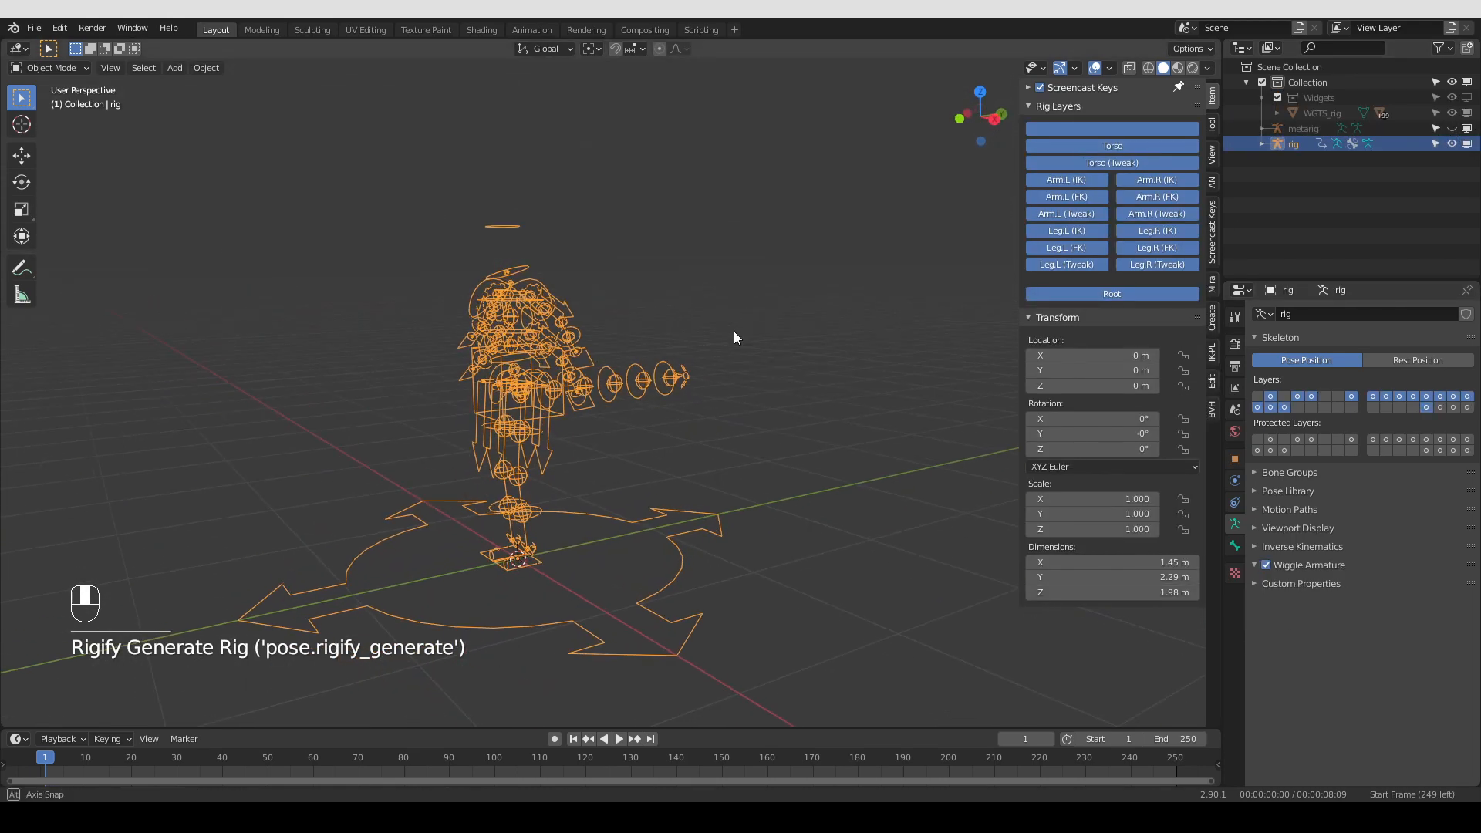
{"action": "key", "text": "Tab"}
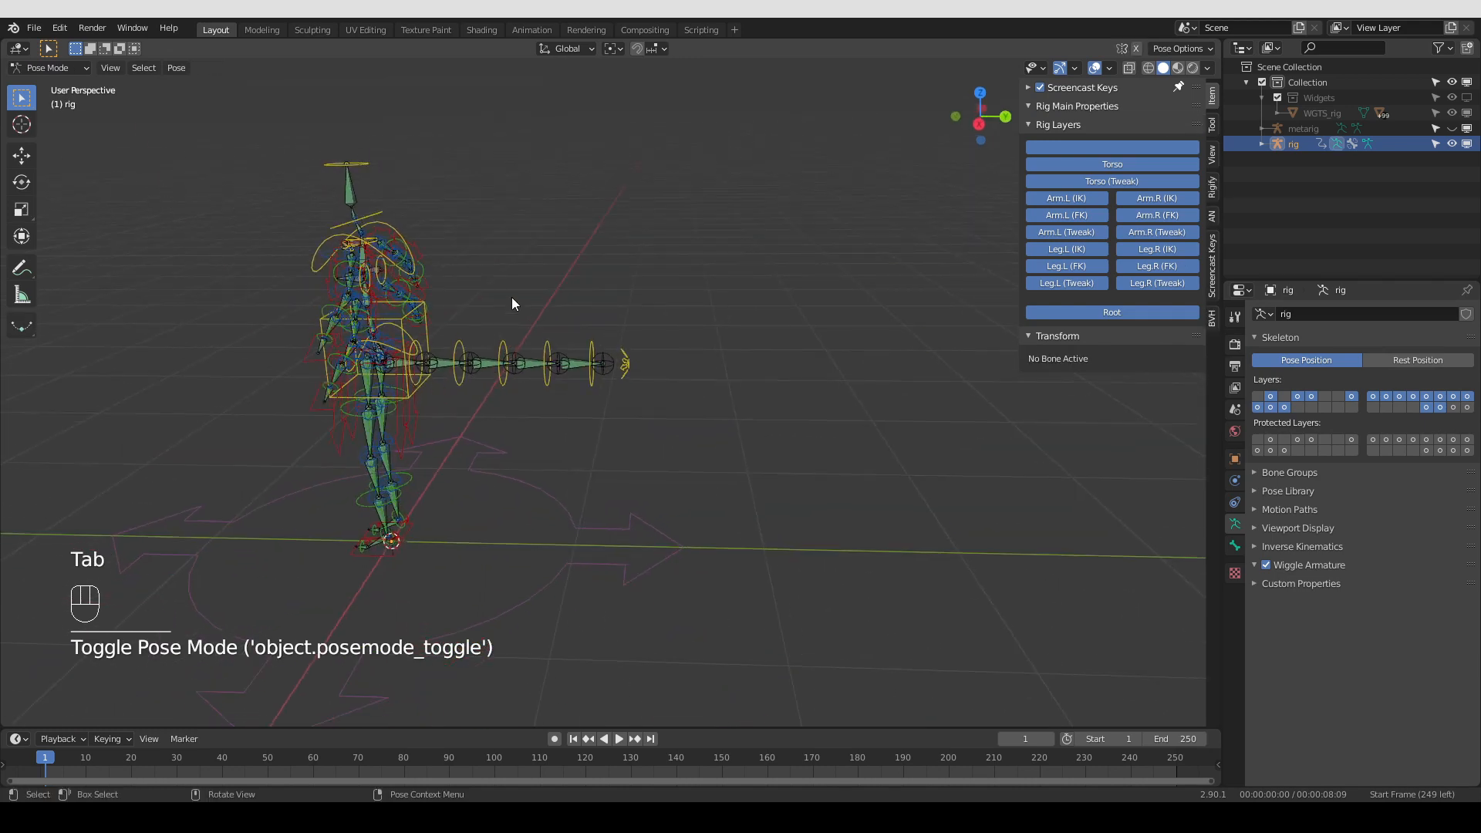
{"action": "key", "text": "Tab"}
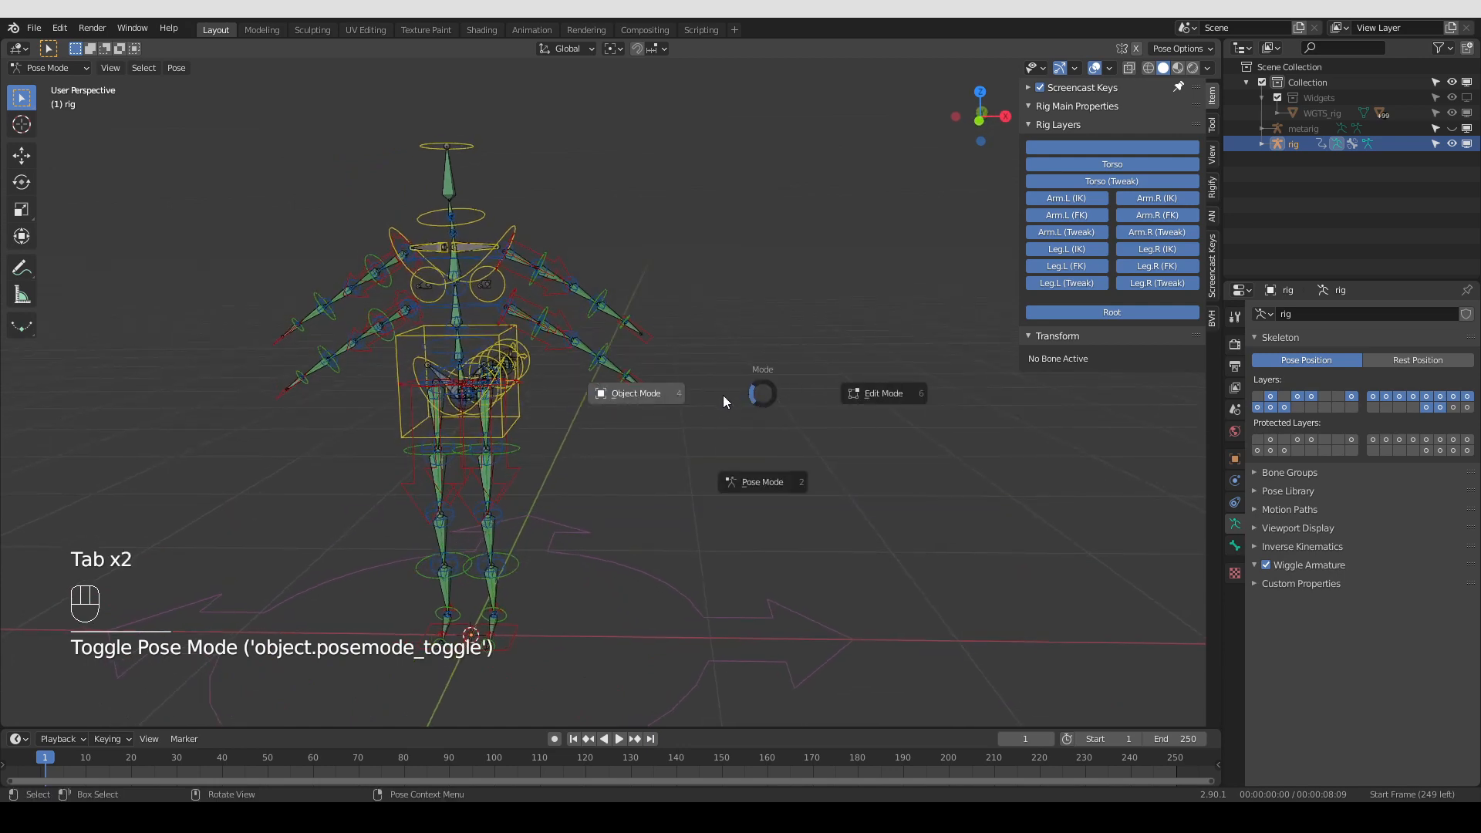
{"action": "key", "text": "ctrl+z"}
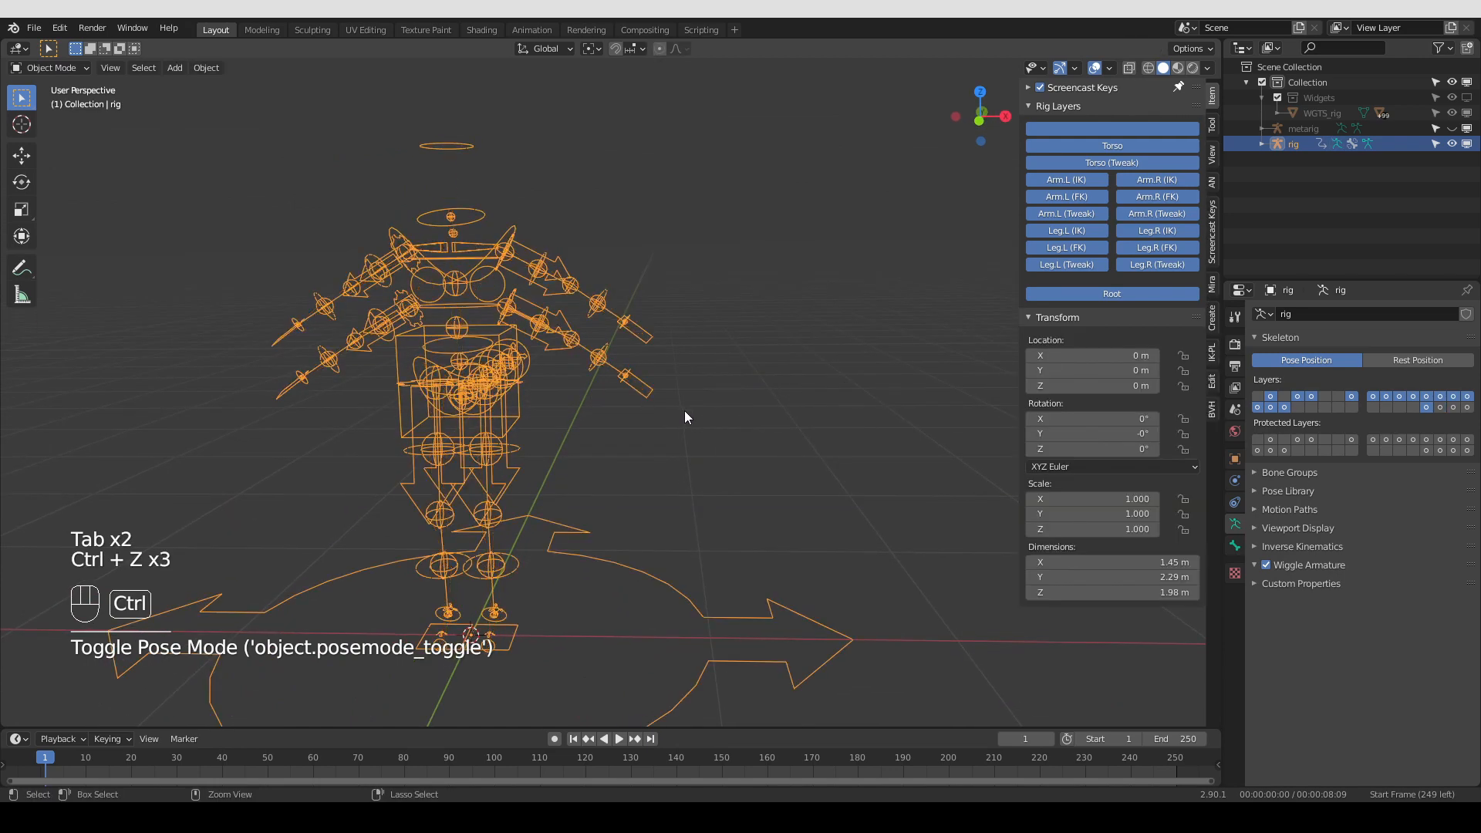
{"action": "key", "text": "ctrl+z"}
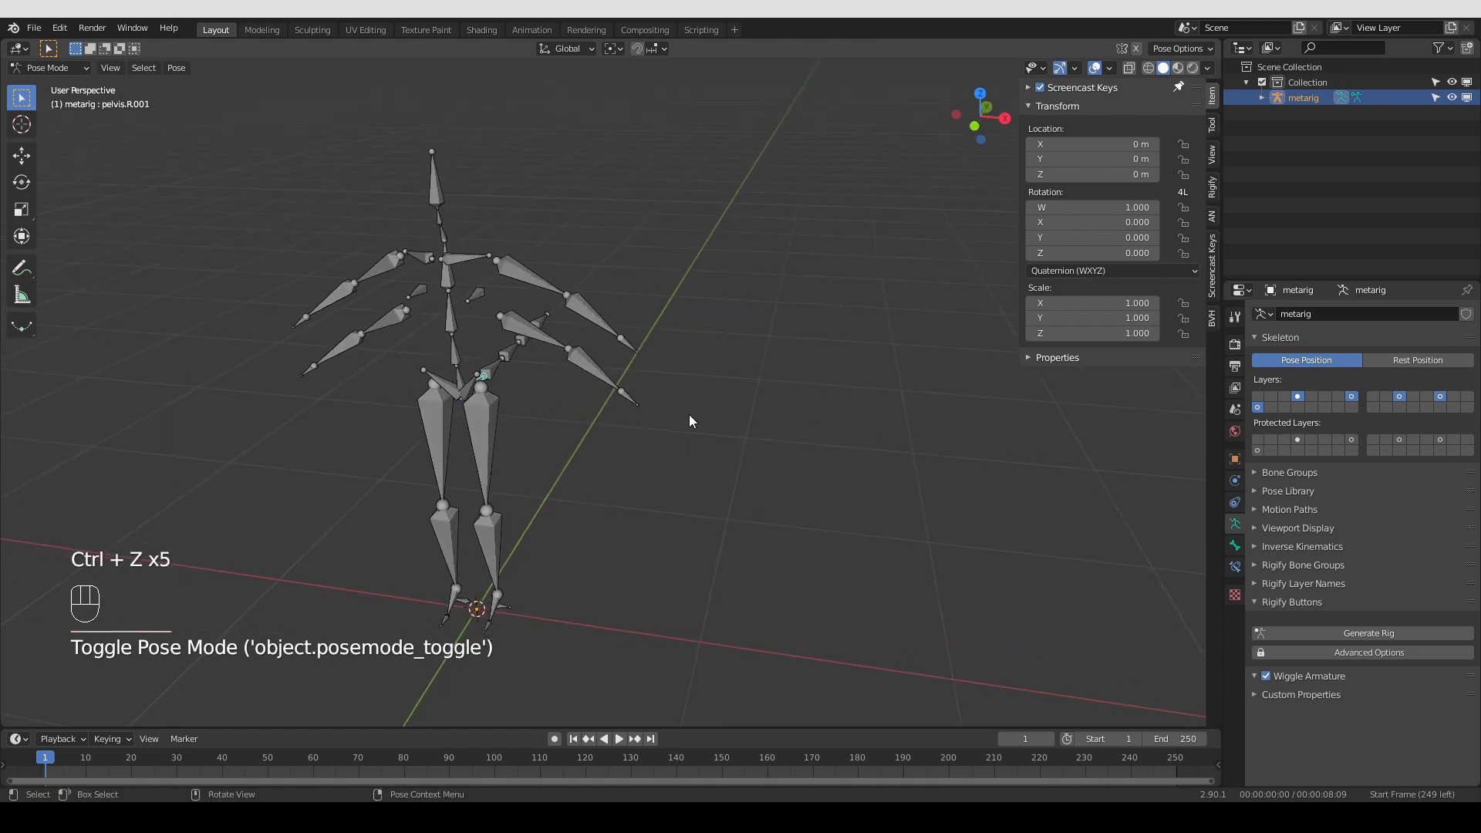
Undo the last change, expand the Rigify Dev Tools sidebar panel and put the metarig back in Edit Mode
{"action": "key", "text": "ctrl+z"}
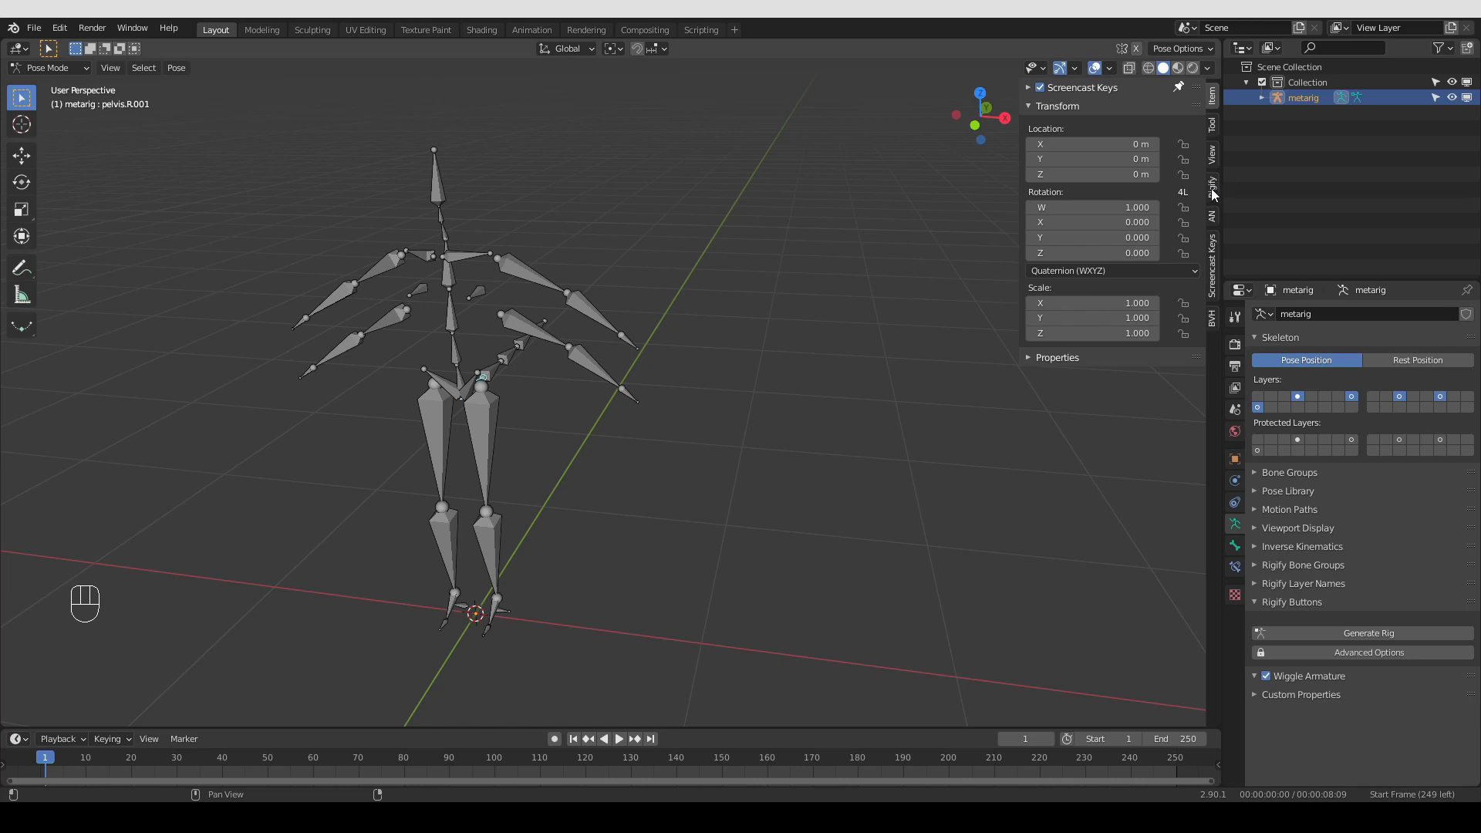
{"action": "left_click", "coordinate": [1211, 183]}
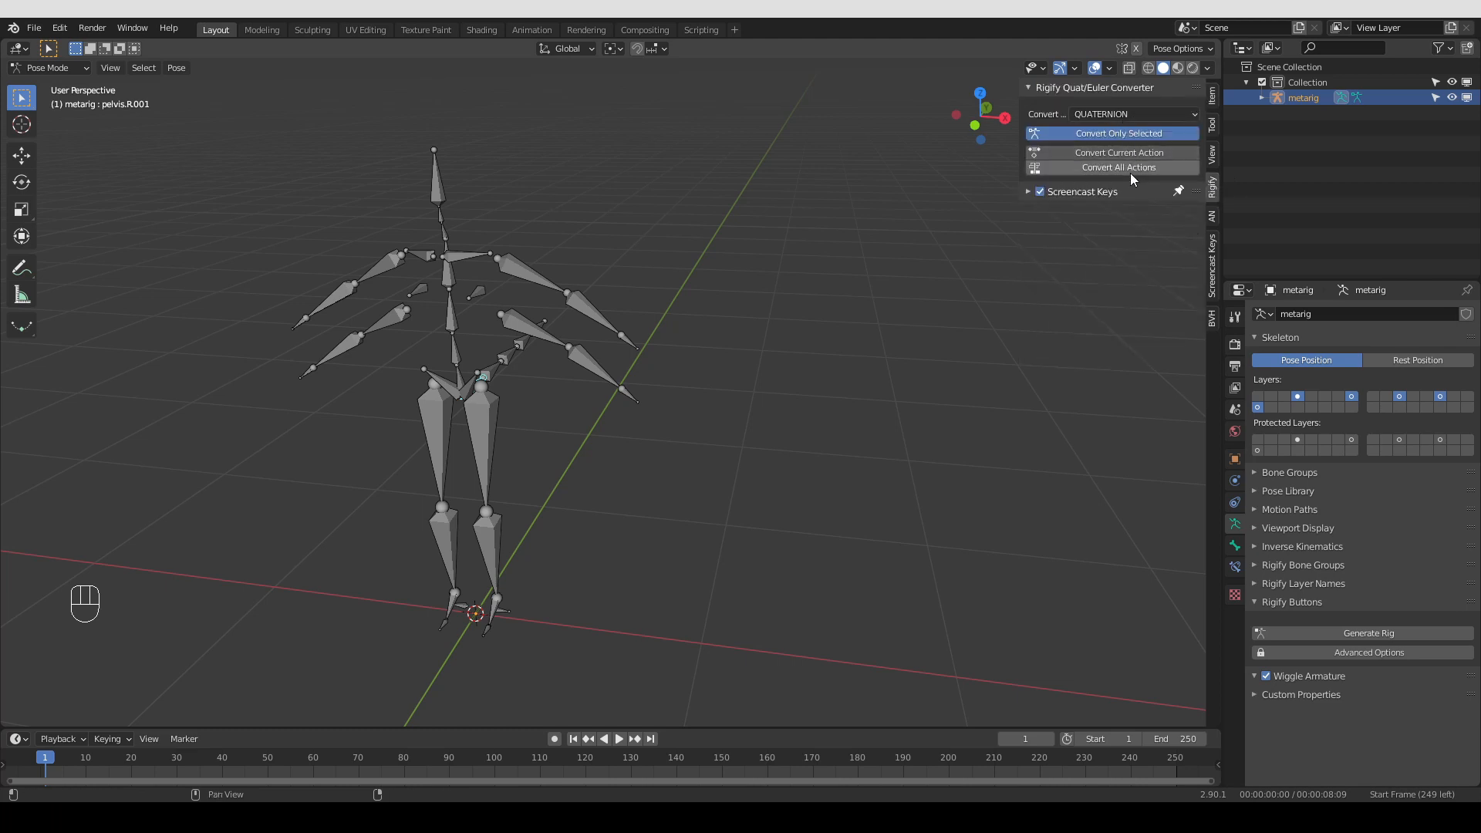
{"action": "mouse_move", "coordinate": [1152, 138]}
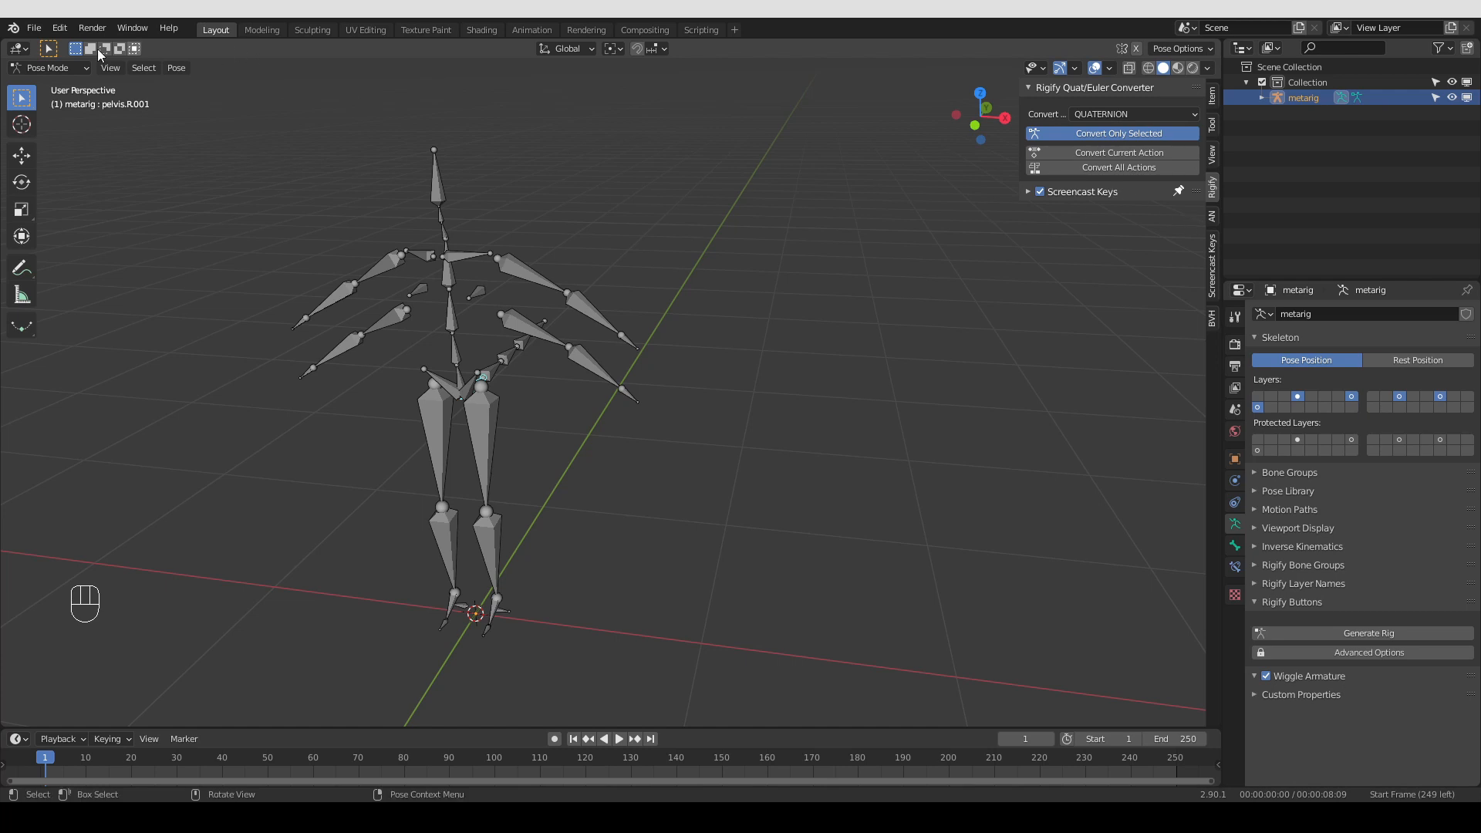
{"action": "left_click", "coordinate": [53, 67]}
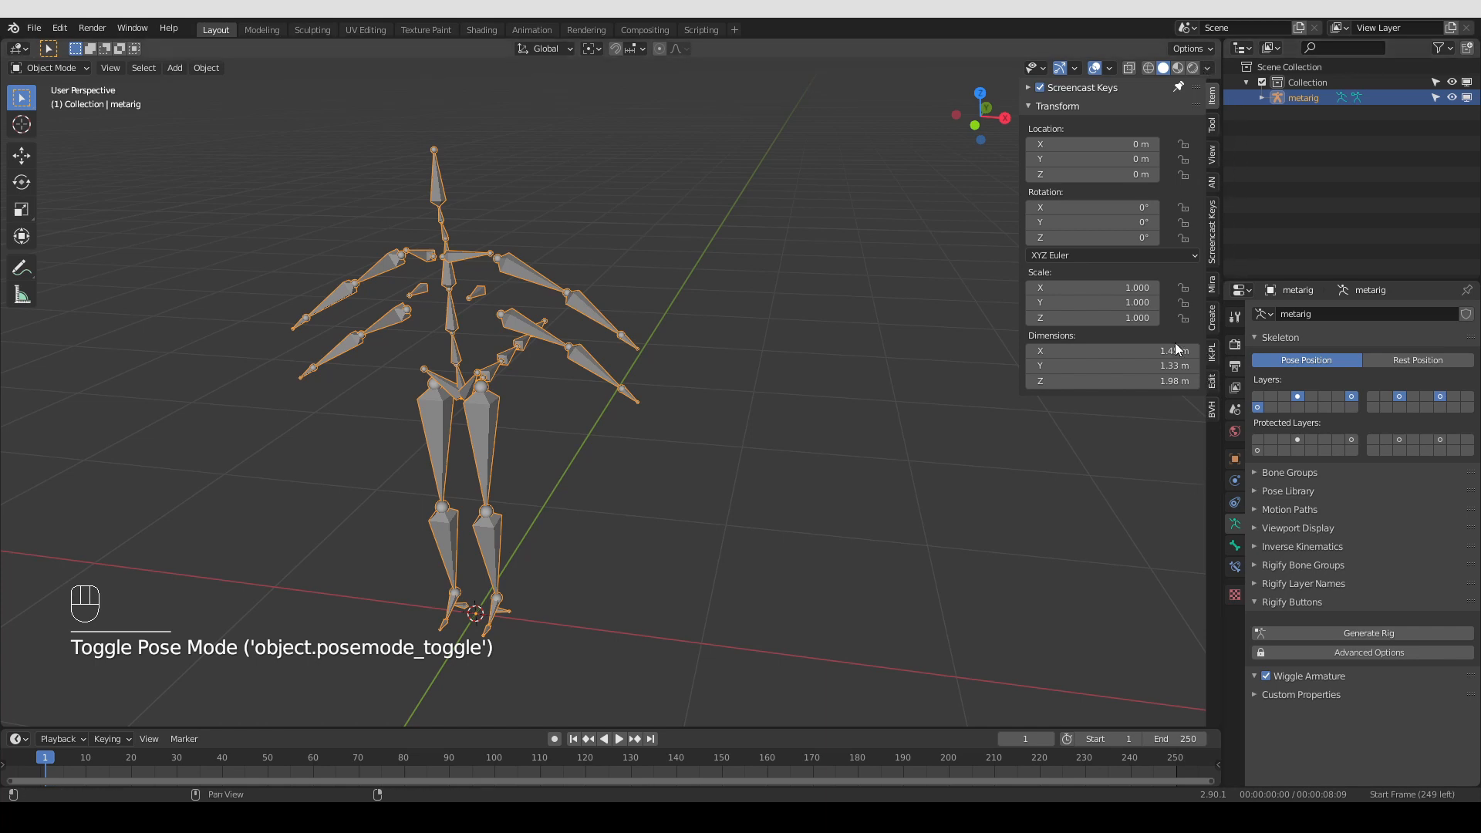
{"action": "key", "text": "Tab"}
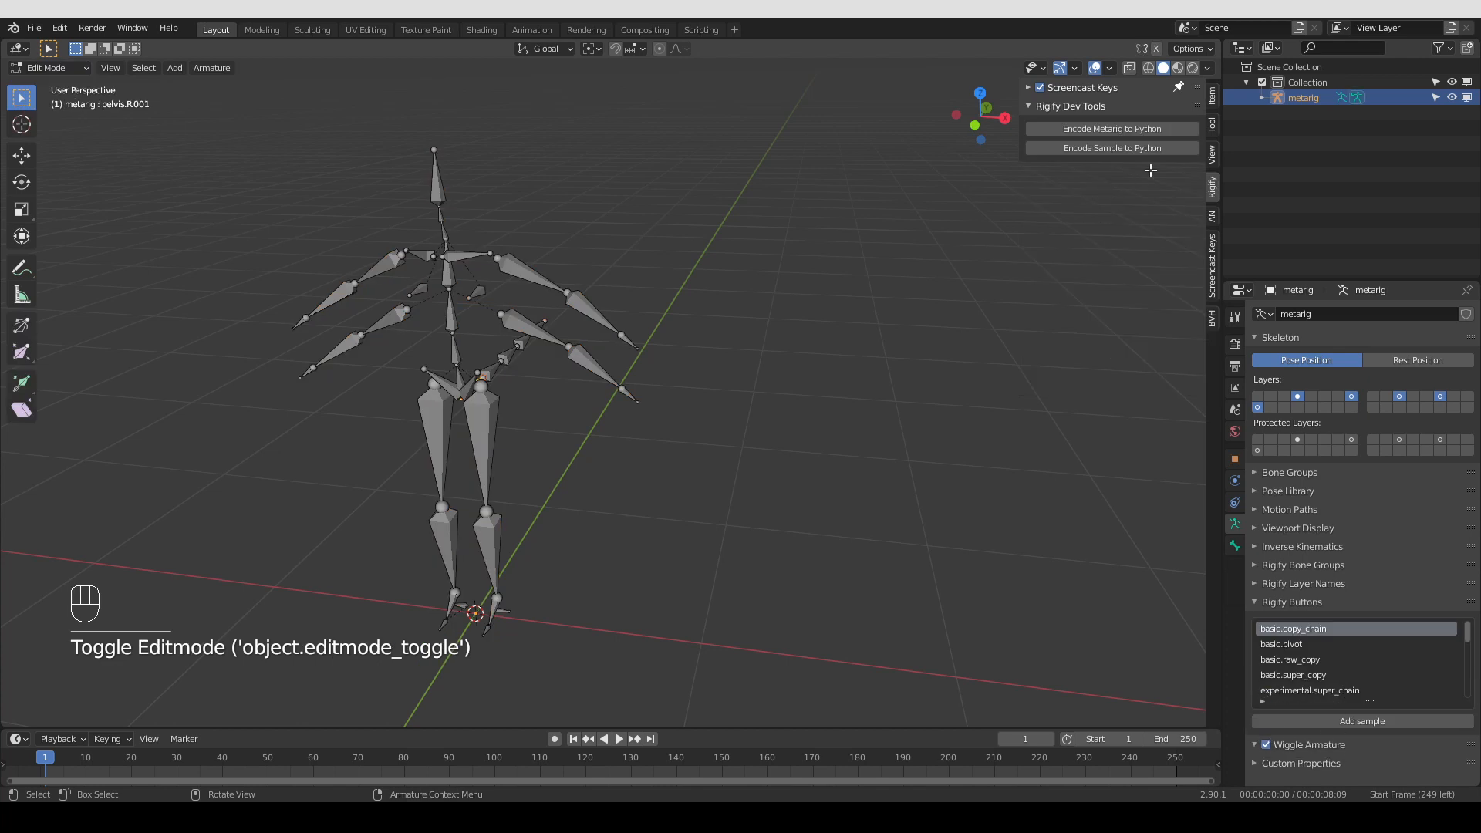
{"action": "mouse_move", "coordinate": [1052, 179]}
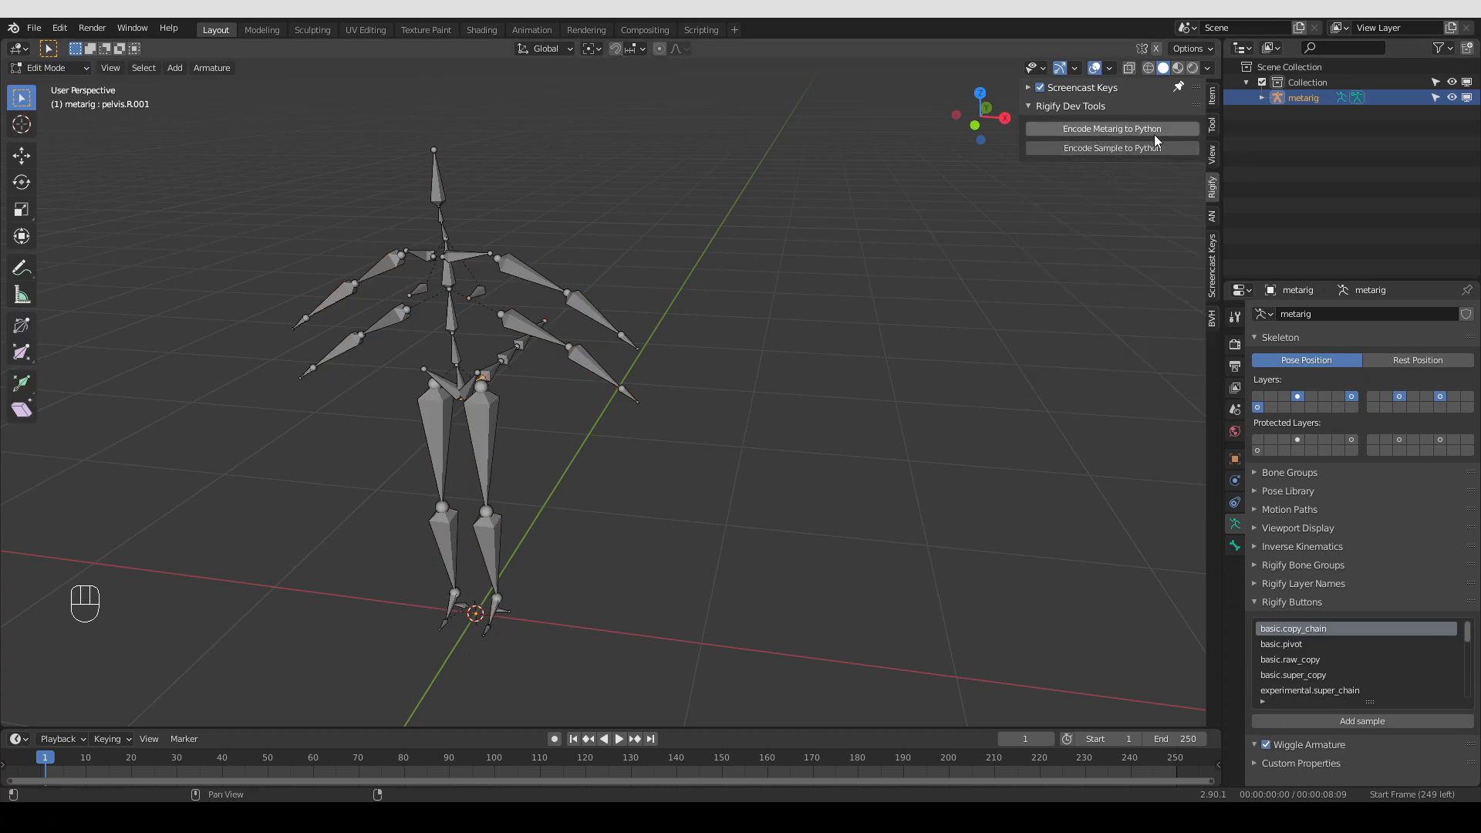
{"action": "mouse_move", "coordinate": [1120, 160]}
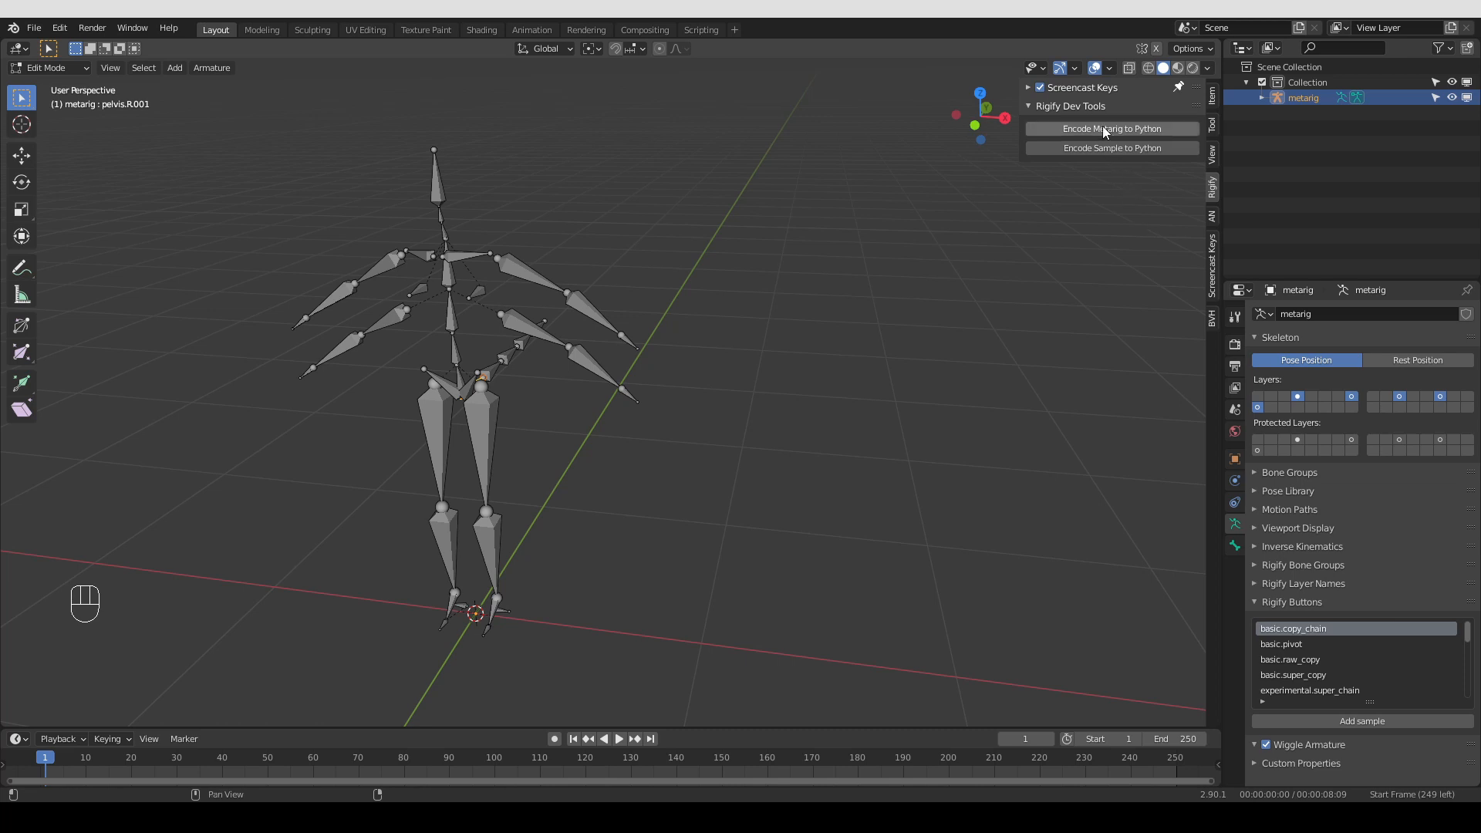
{"action": "mouse_move", "coordinate": [1125, 171]}
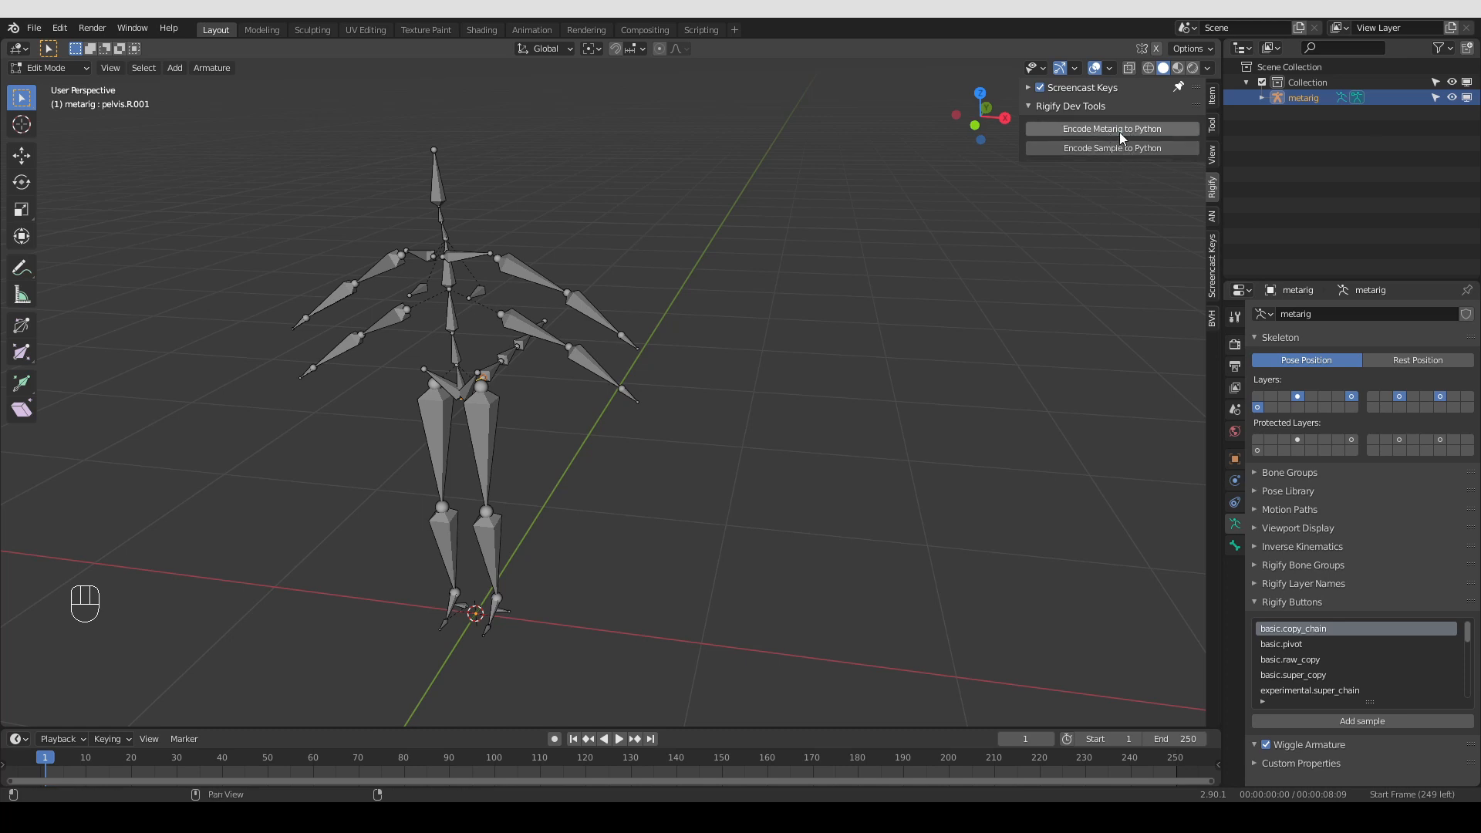
Encode the metarig to Python and show the generated metarig.py at its top in a Text Editor area
{"action": "left_click", "coordinate": [17, 48]}
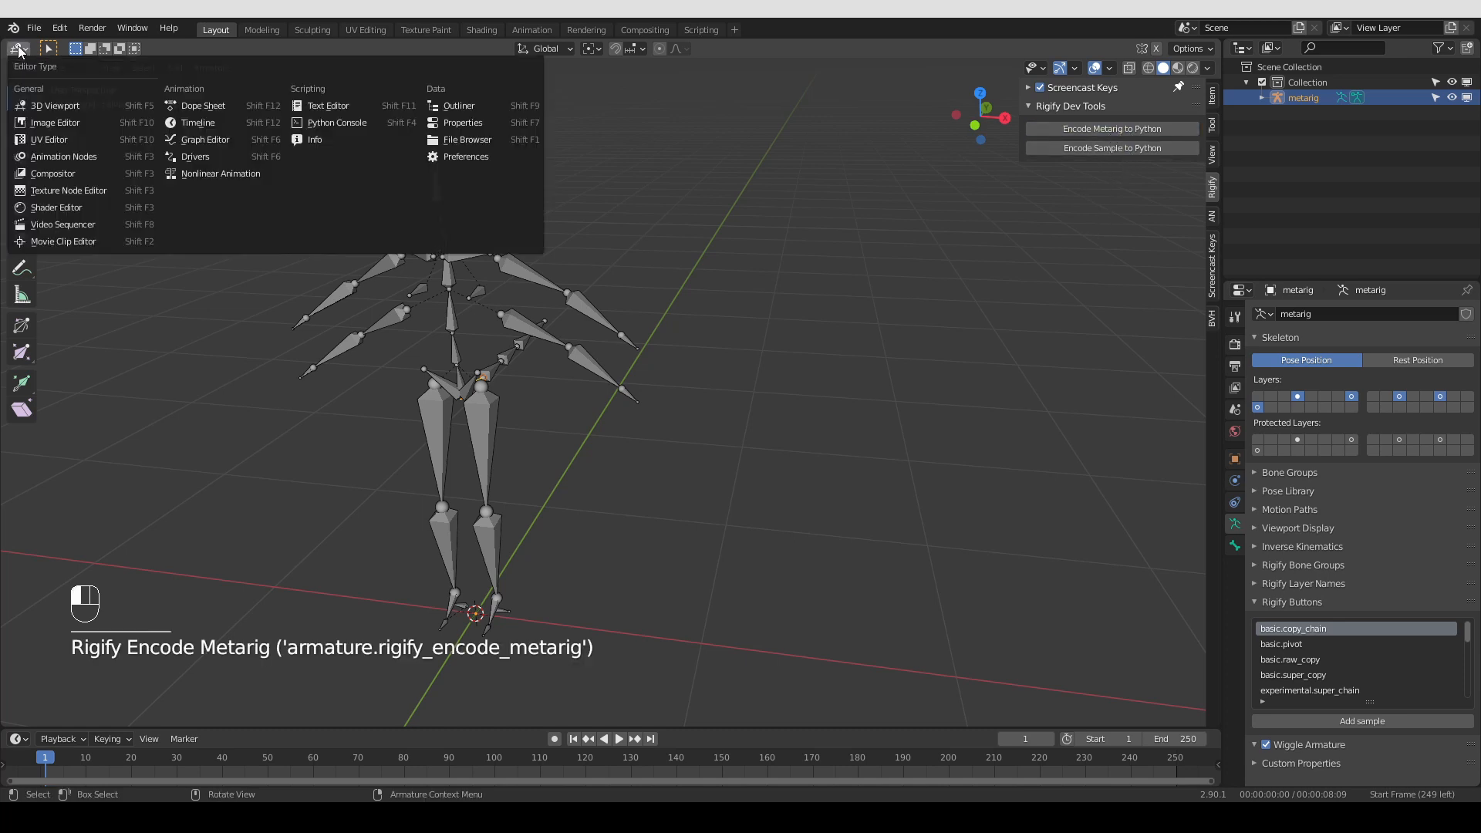
{"action": "mouse_move", "coordinate": [327, 105]}
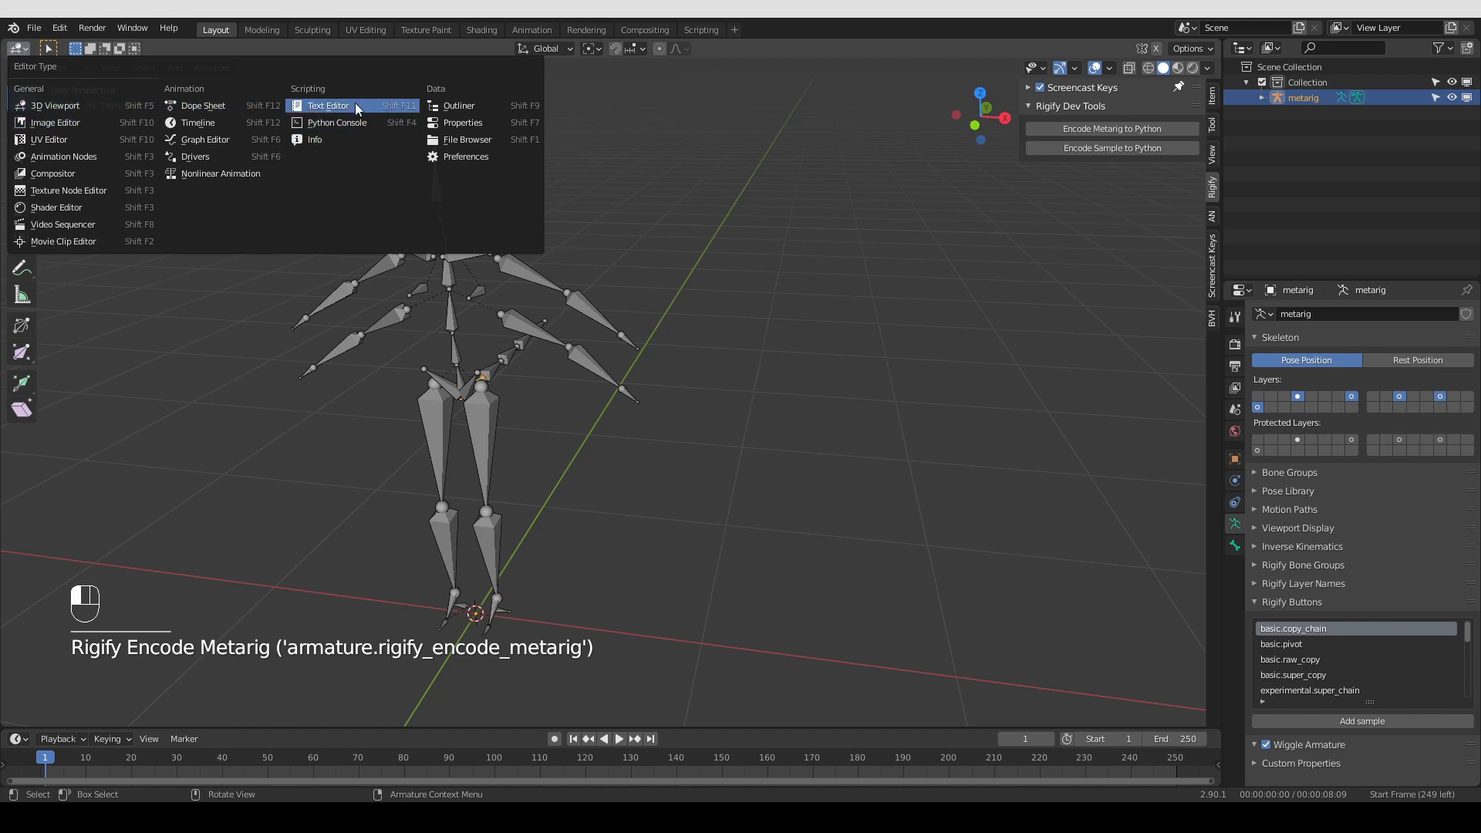
{"action": "left_click", "coordinate": [328, 105]}
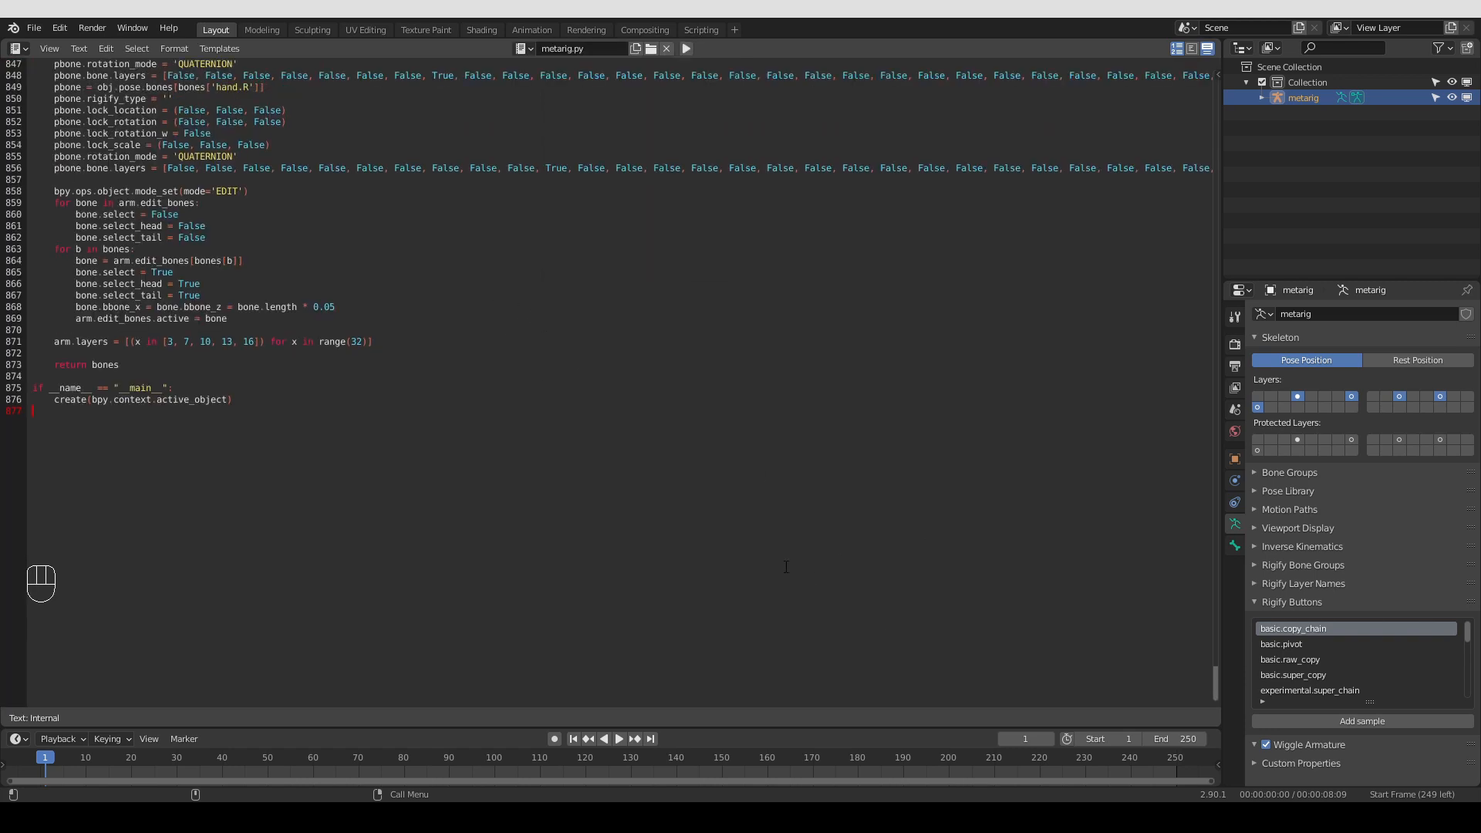
{"action": "scroll", "scroll_direction": "up", "scroll_amount": 3}
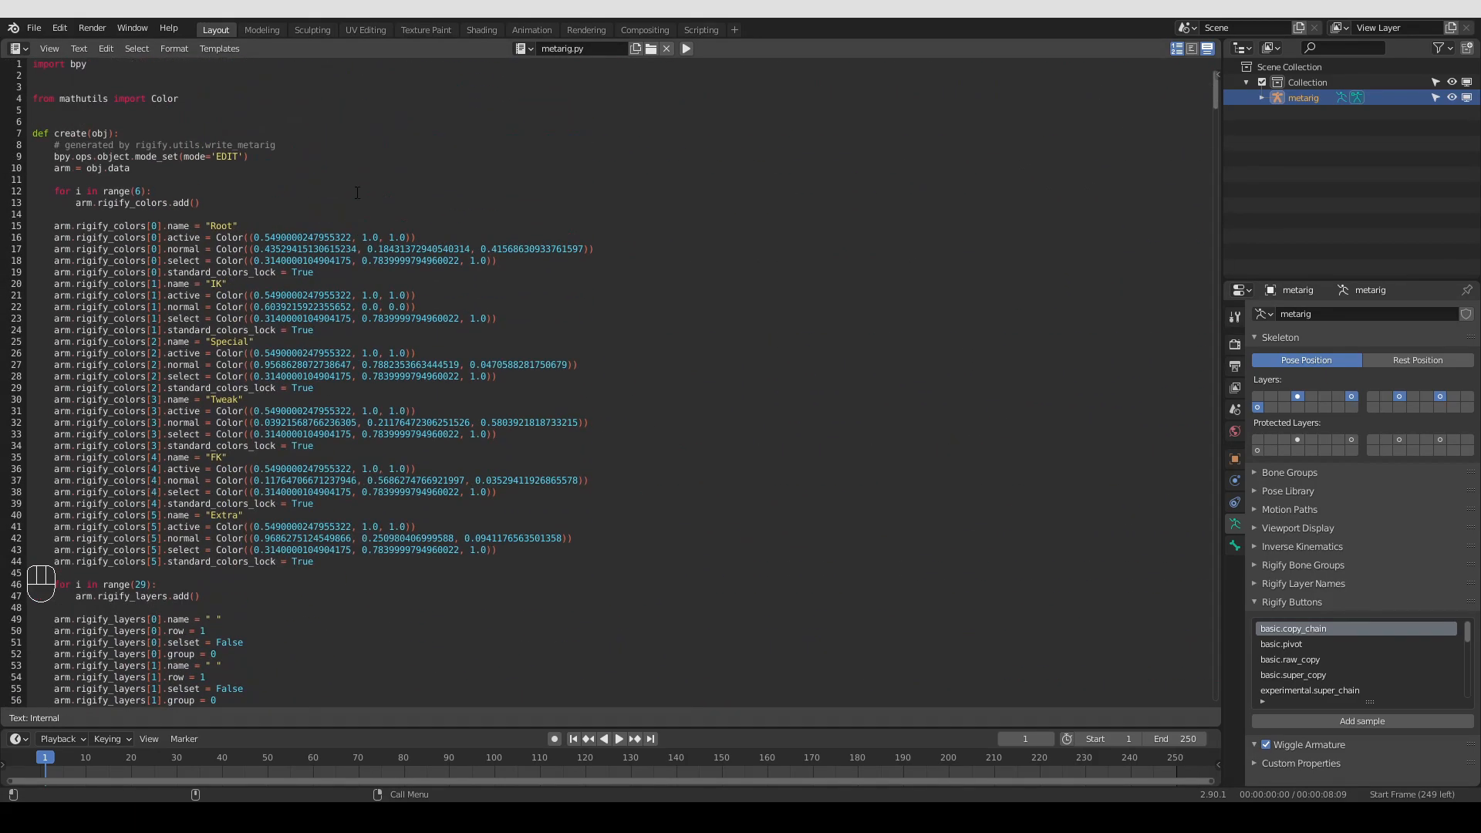
{"action": "mouse_move", "coordinate": [645, 141]}
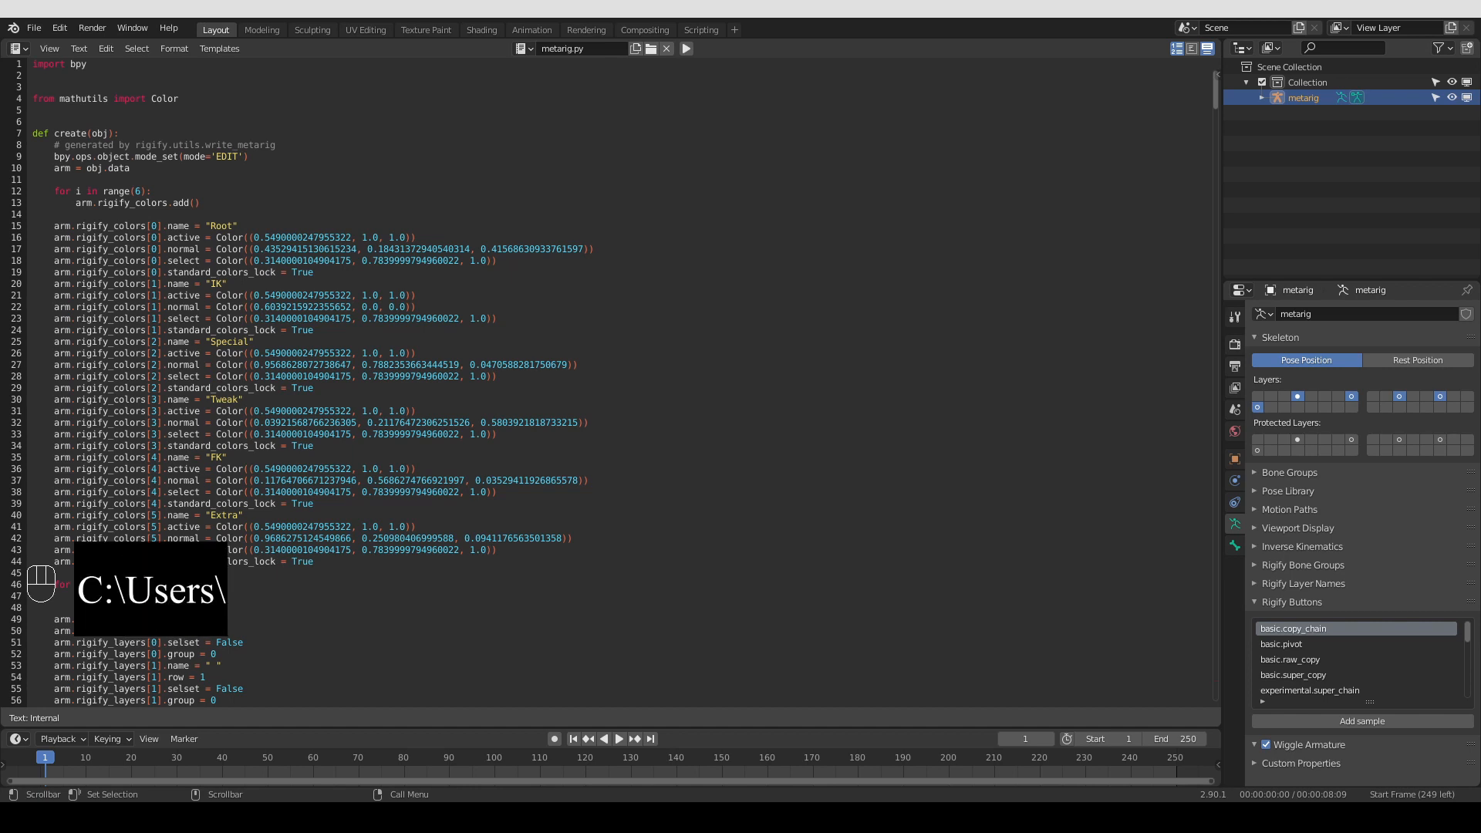
Start browsing from the address bar, then go through Program Files into the Blender Foundation folder
{"action": "type", "text": "USER\\AppData\\Roaming\\Blender Foundation\\Blender\\"}
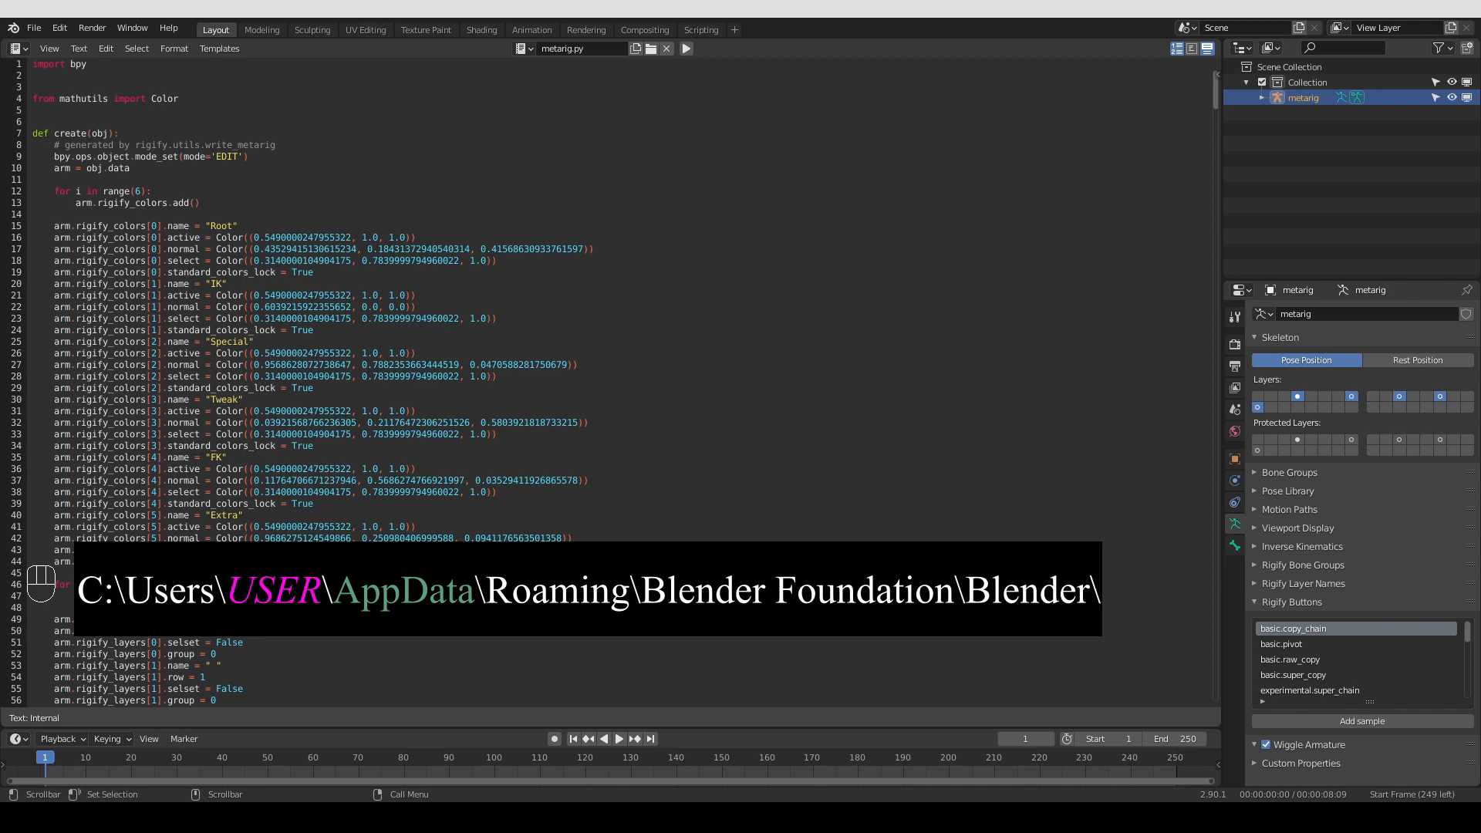
{"action": "type", "text": "2.90\\"}
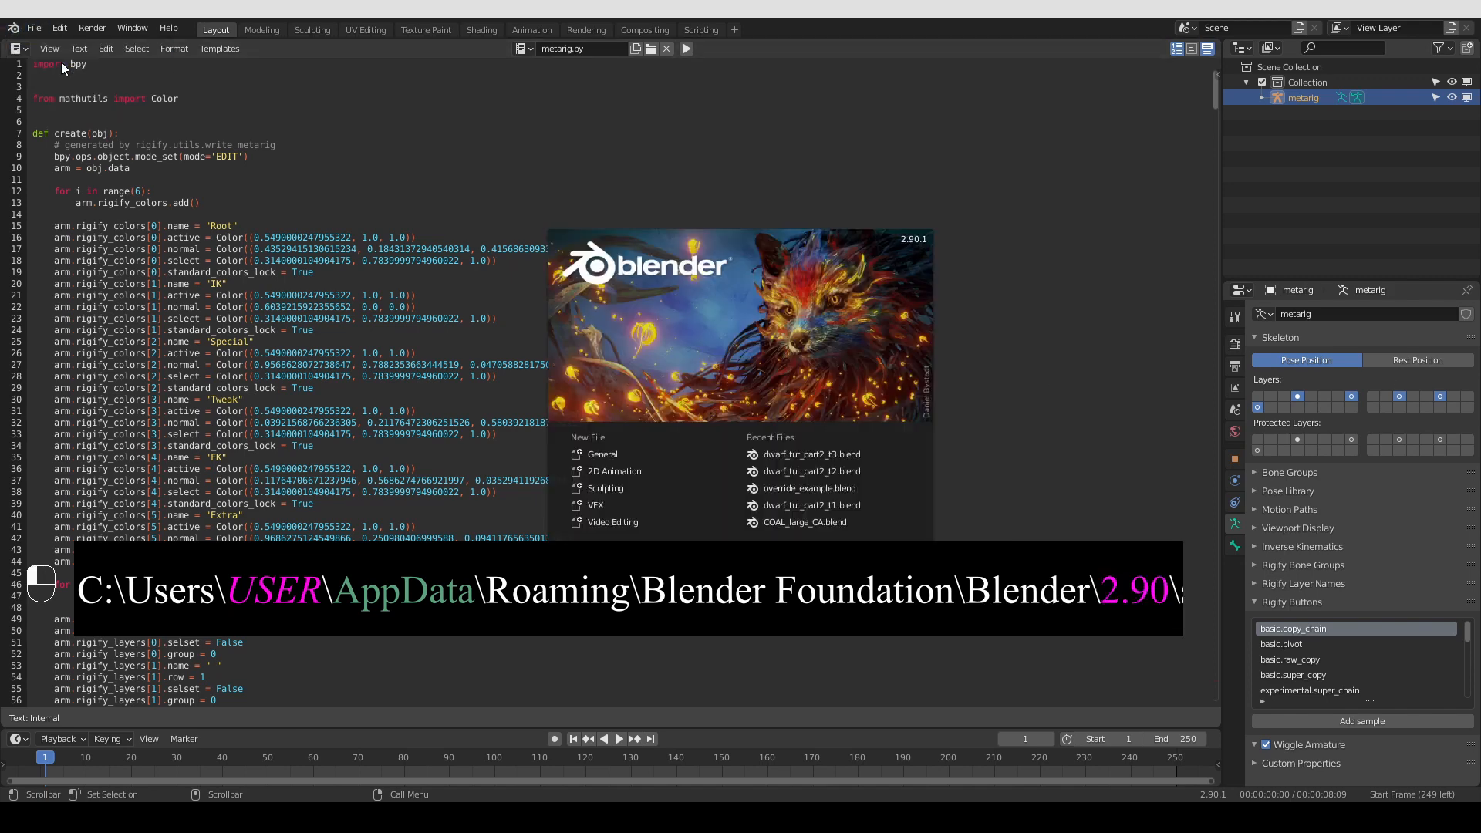
{"action": "mouse_move", "coordinate": [924, 304]}
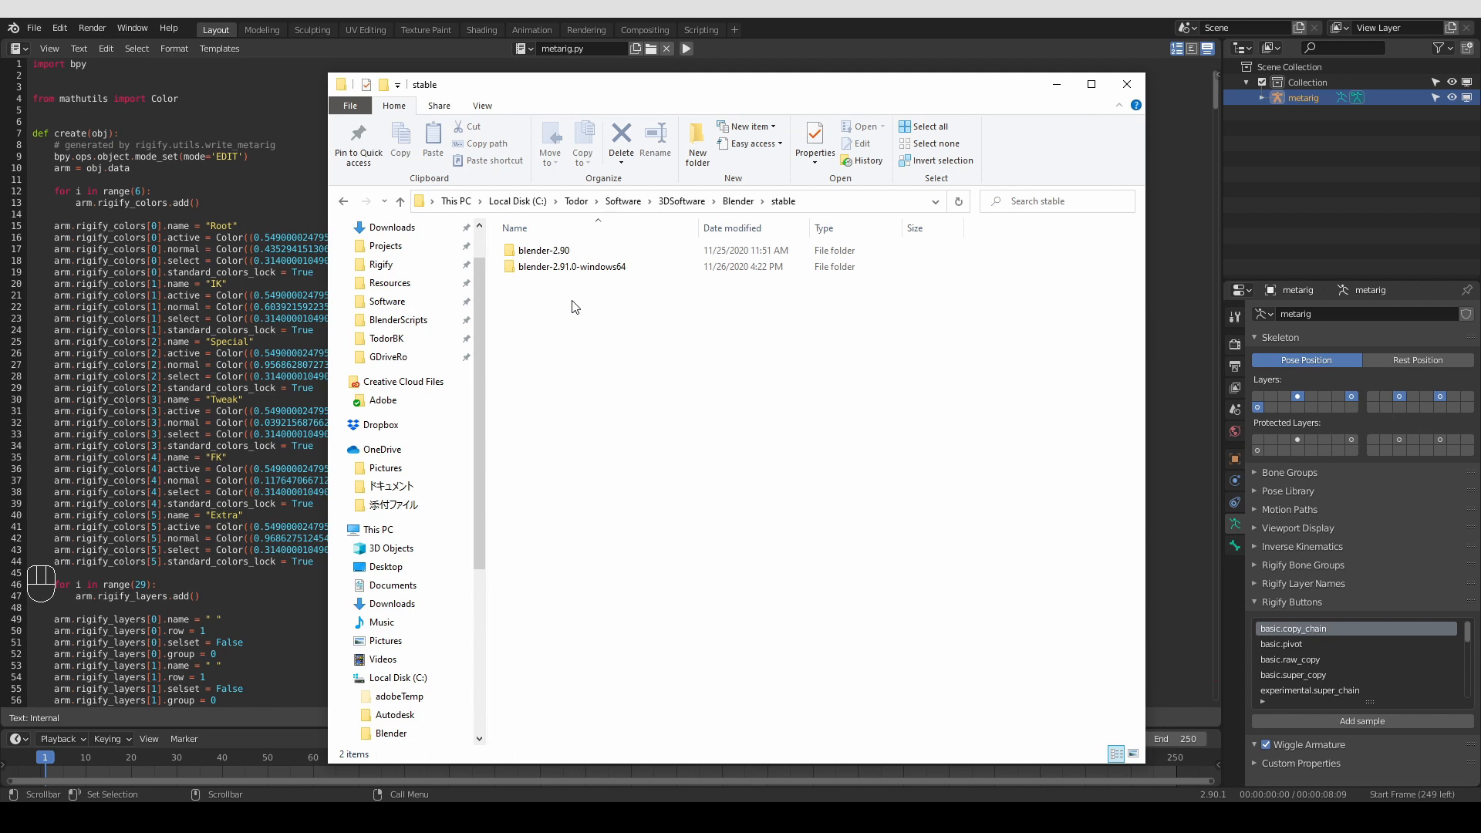
{"action": "mouse_move", "coordinate": [566, 287]}
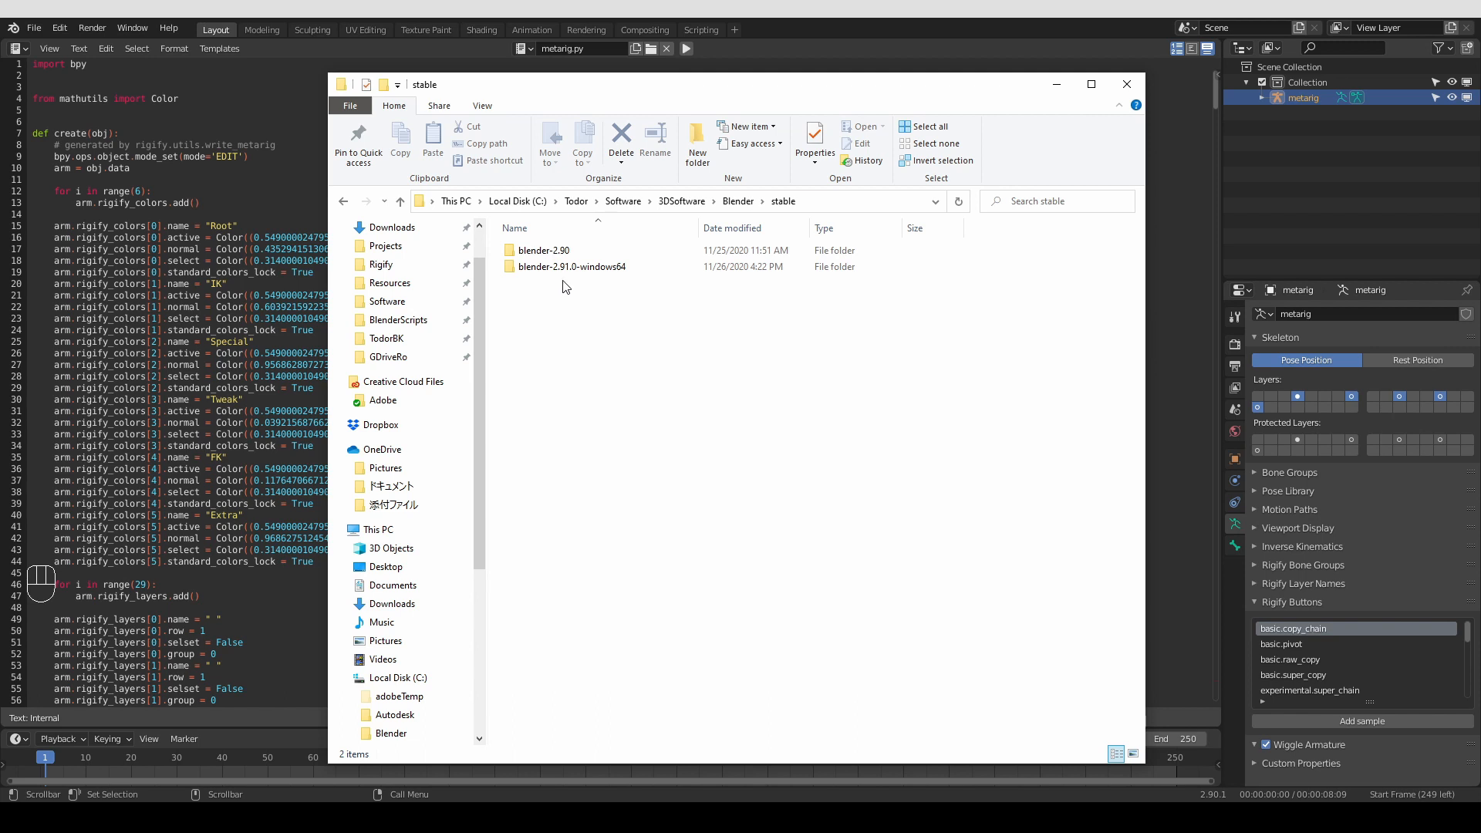
{"action": "mouse_move", "coordinate": [715, 196]}
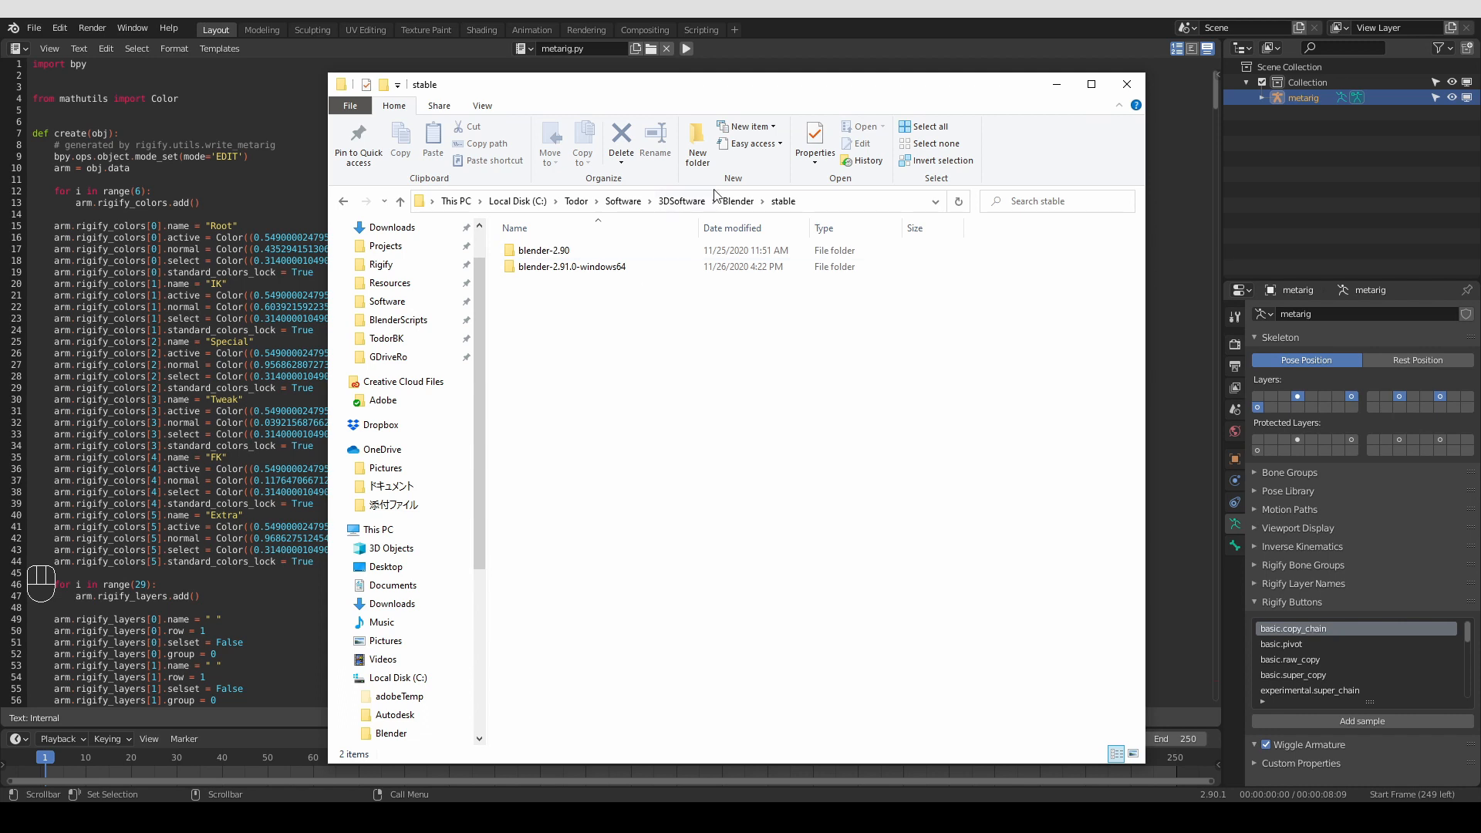
{"action": "mouse_move", "coordinate": [568, 326]}
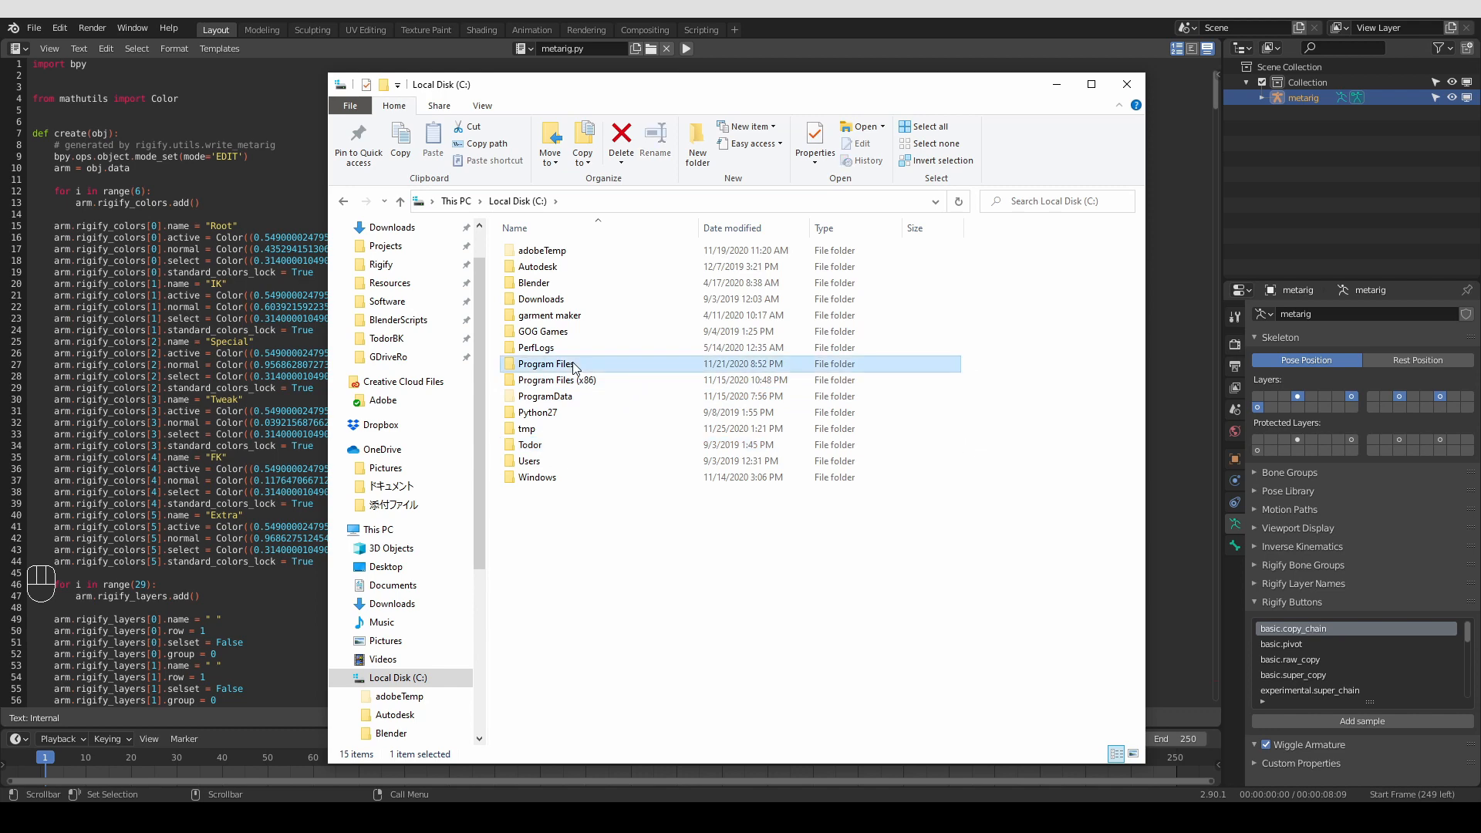
{"action": "double_click", "coordinate": [546, 365]}
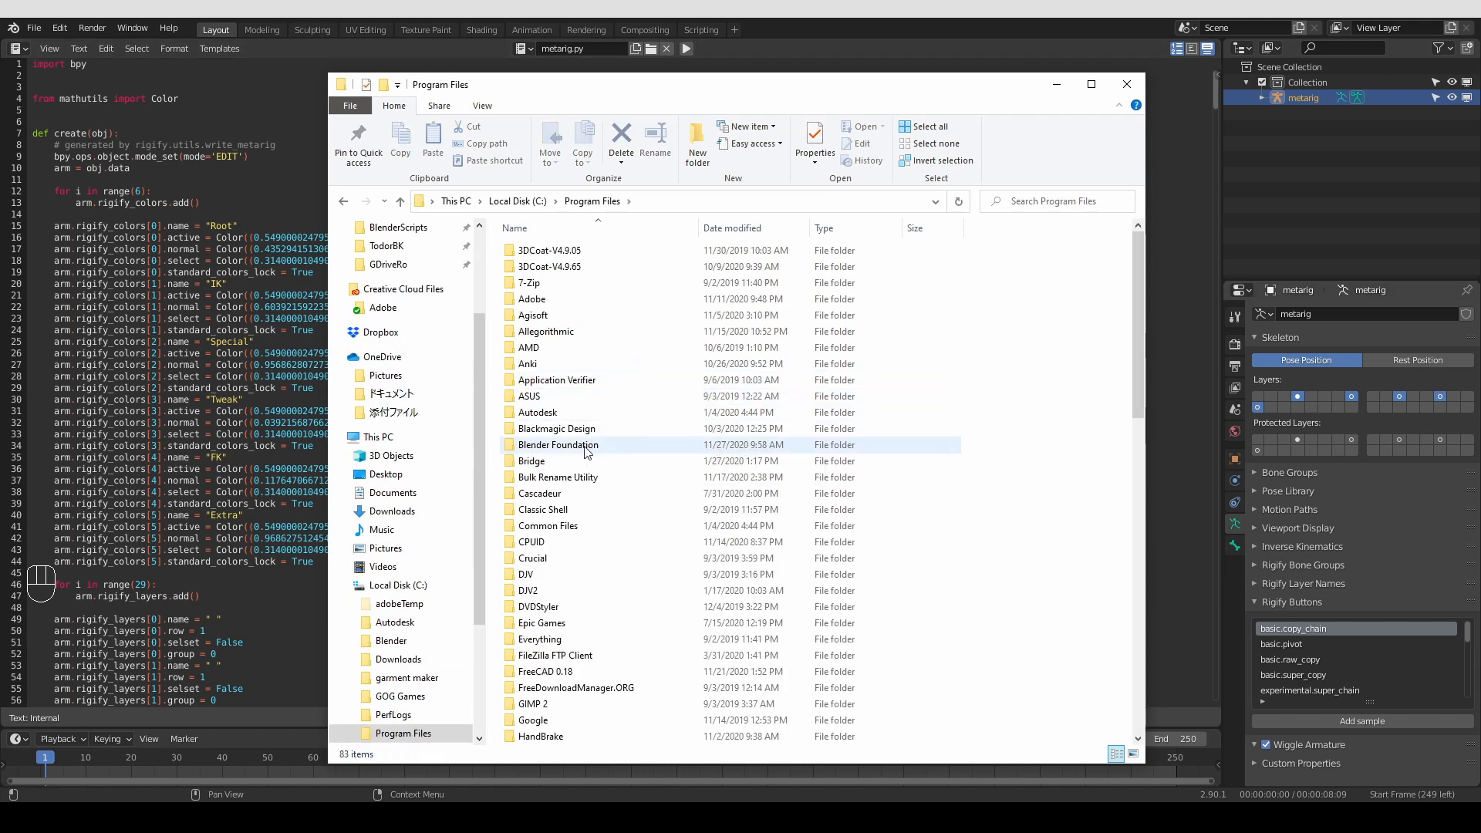
{"action": "left_click", "coordinate": [558, 444]}
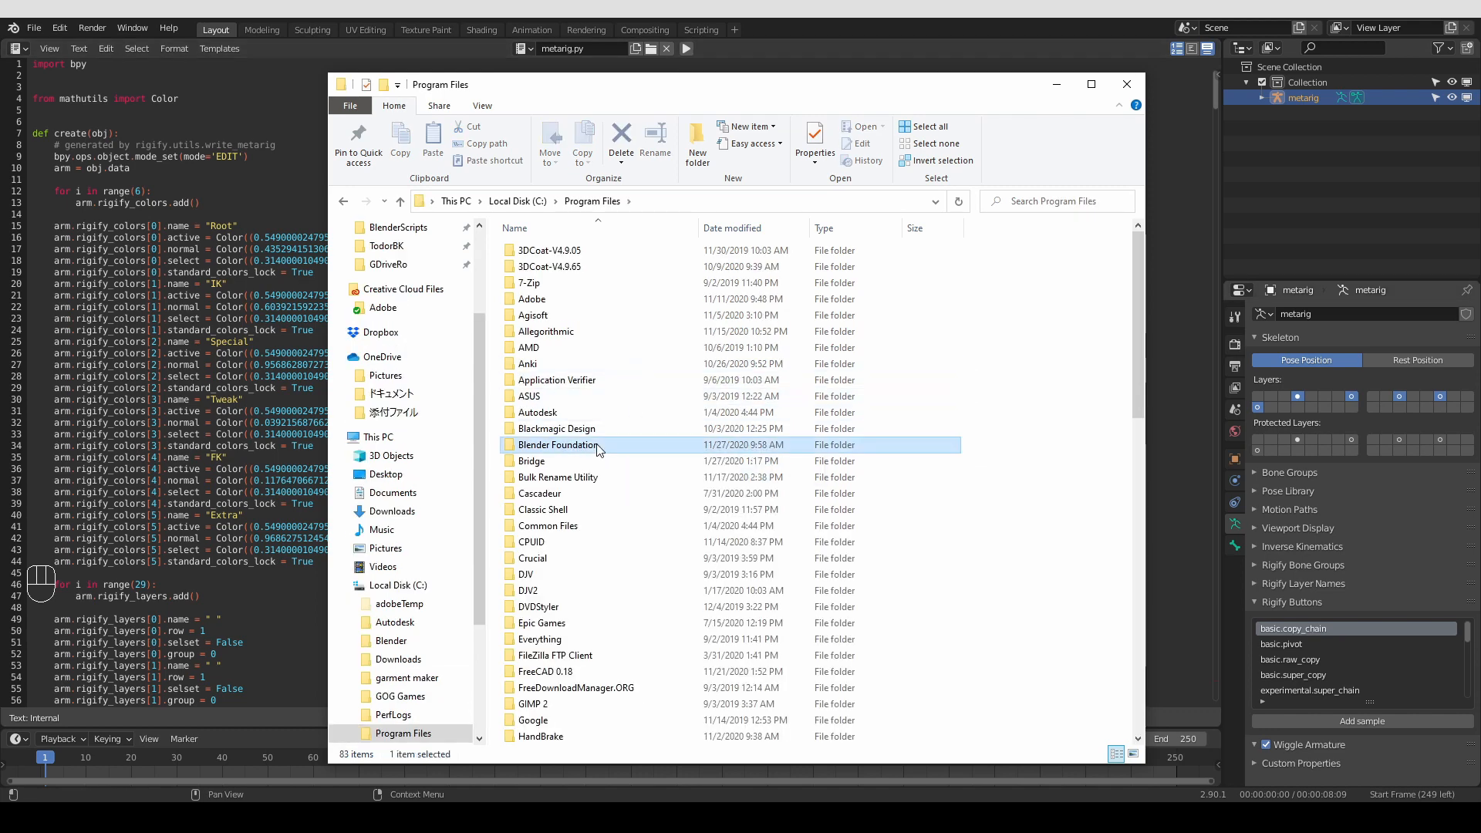
{"action": "double_click", "coordinate": [556, 444]}
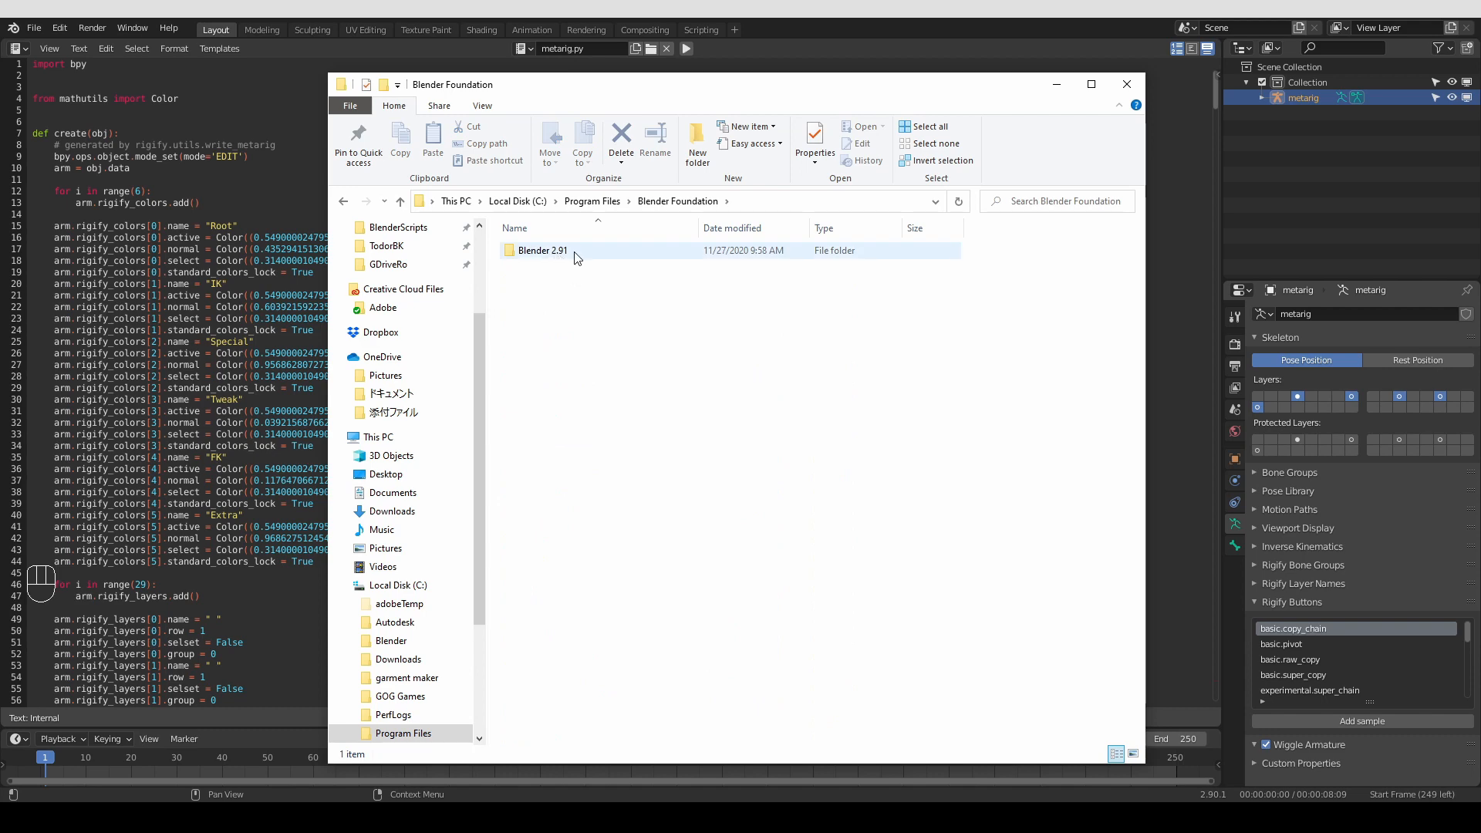
{"action": "mouse_move", "coordinate": [569, 259]}
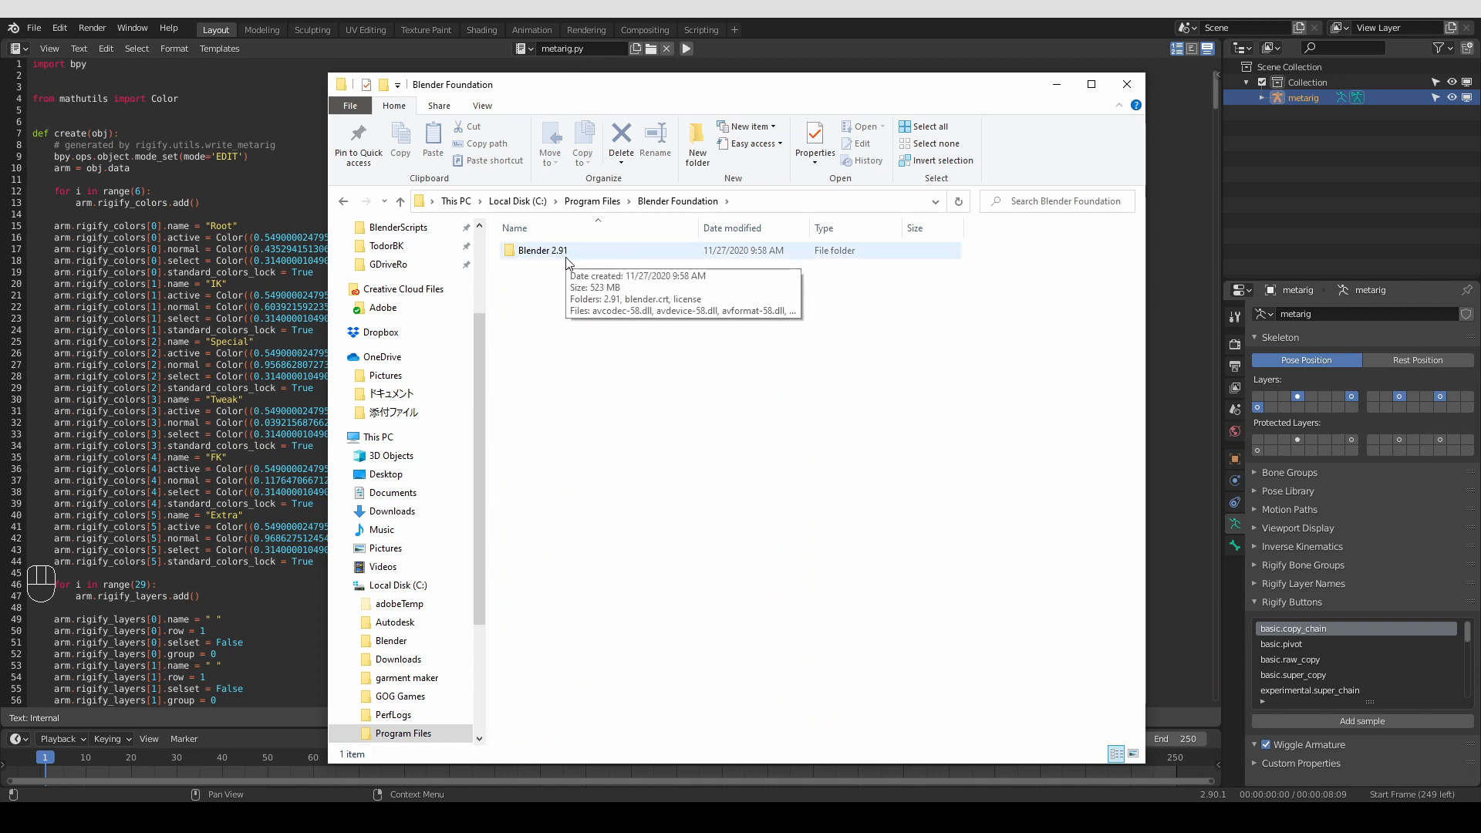
Descend through Blender 2.91\2.91\scripts\addons into the rigify add-on folder
{"action": "double_click", "coordinate": [544, 250]}
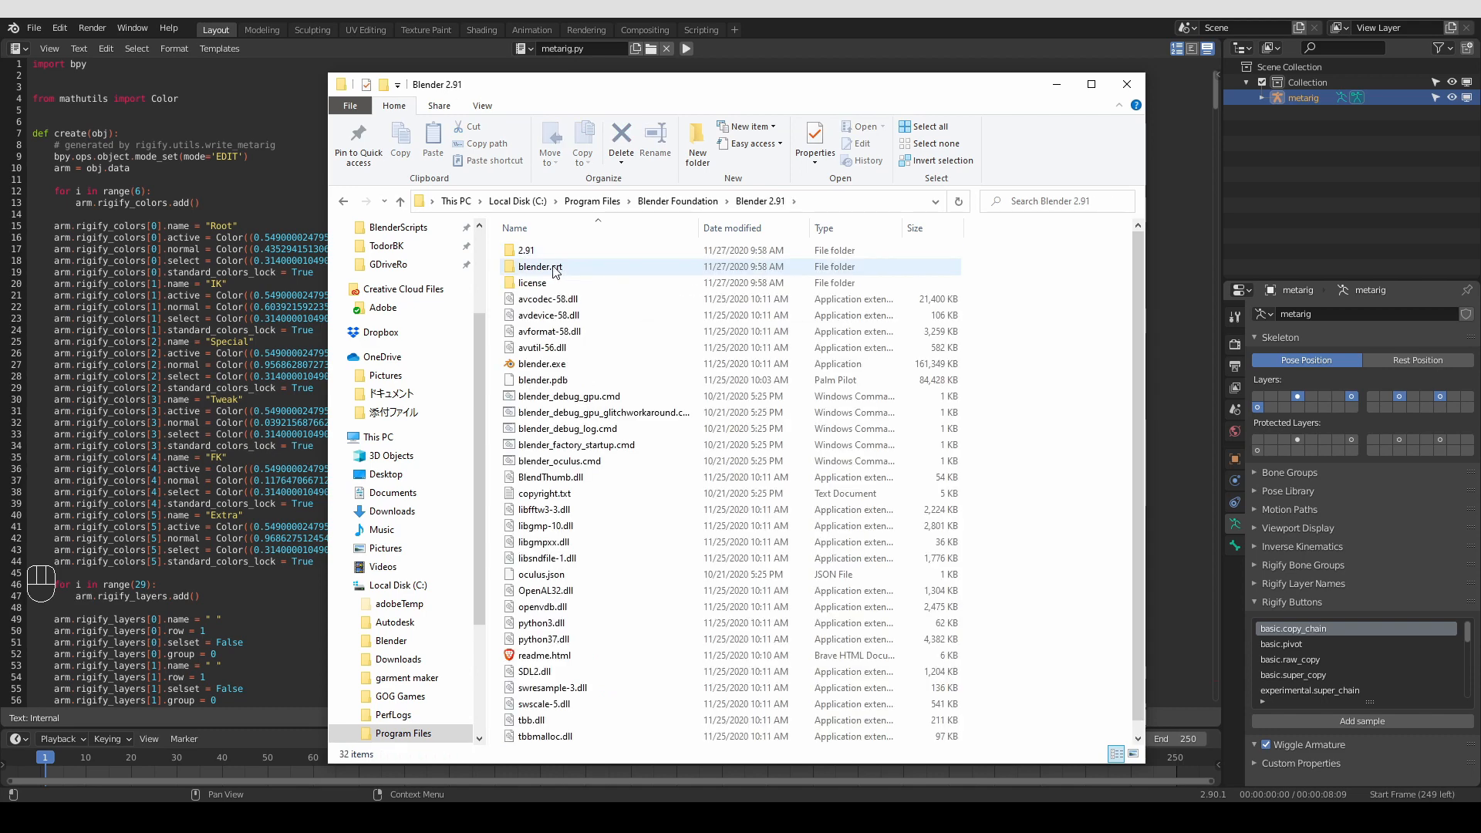
{"action": "left_click", "coordinate": [526, 250]}
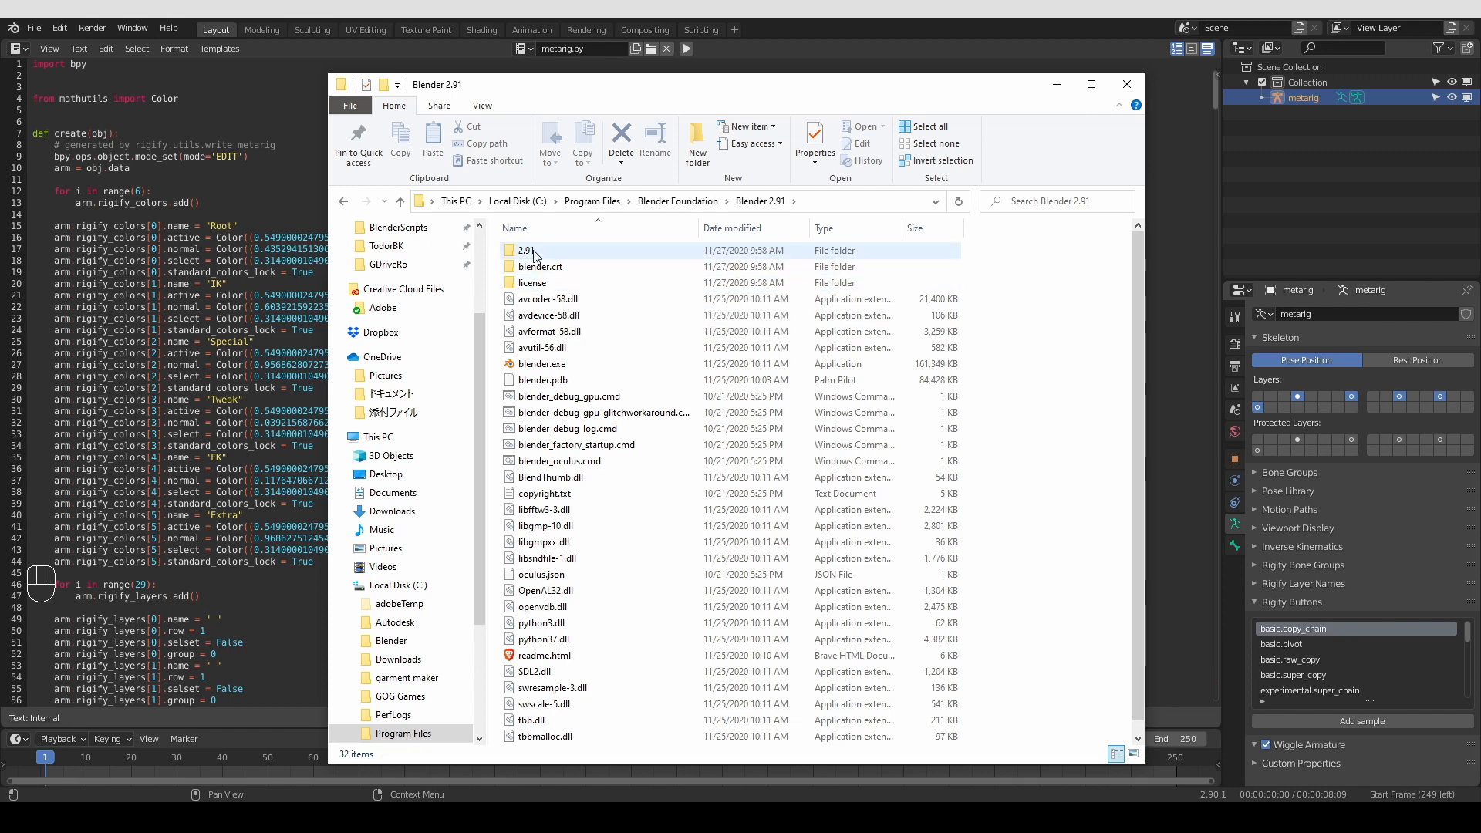
{"action": "double_click", "coordinate": [519, 250]}
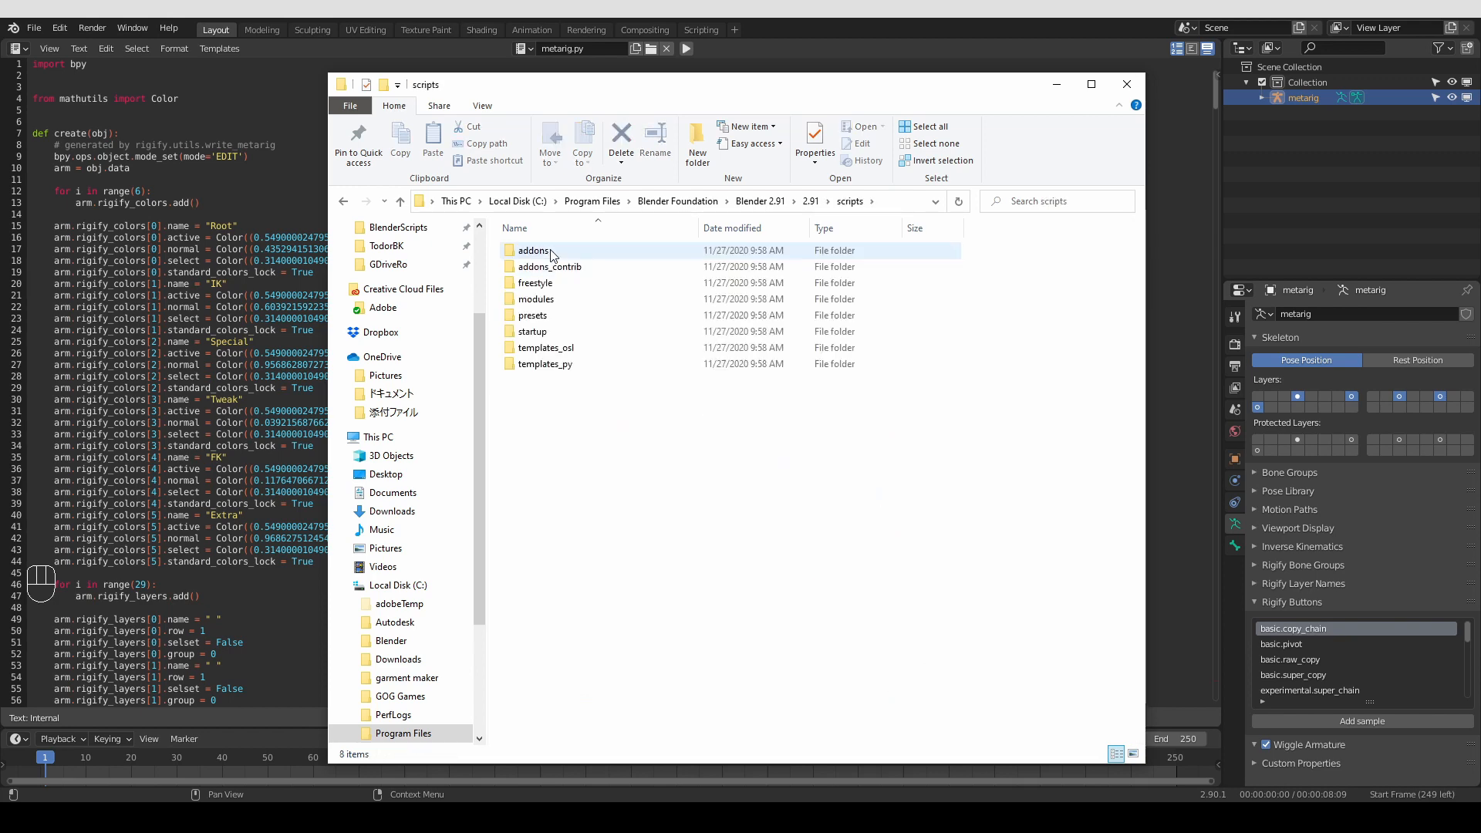
{"action": "double_click", "coordinate": [535, 250]}
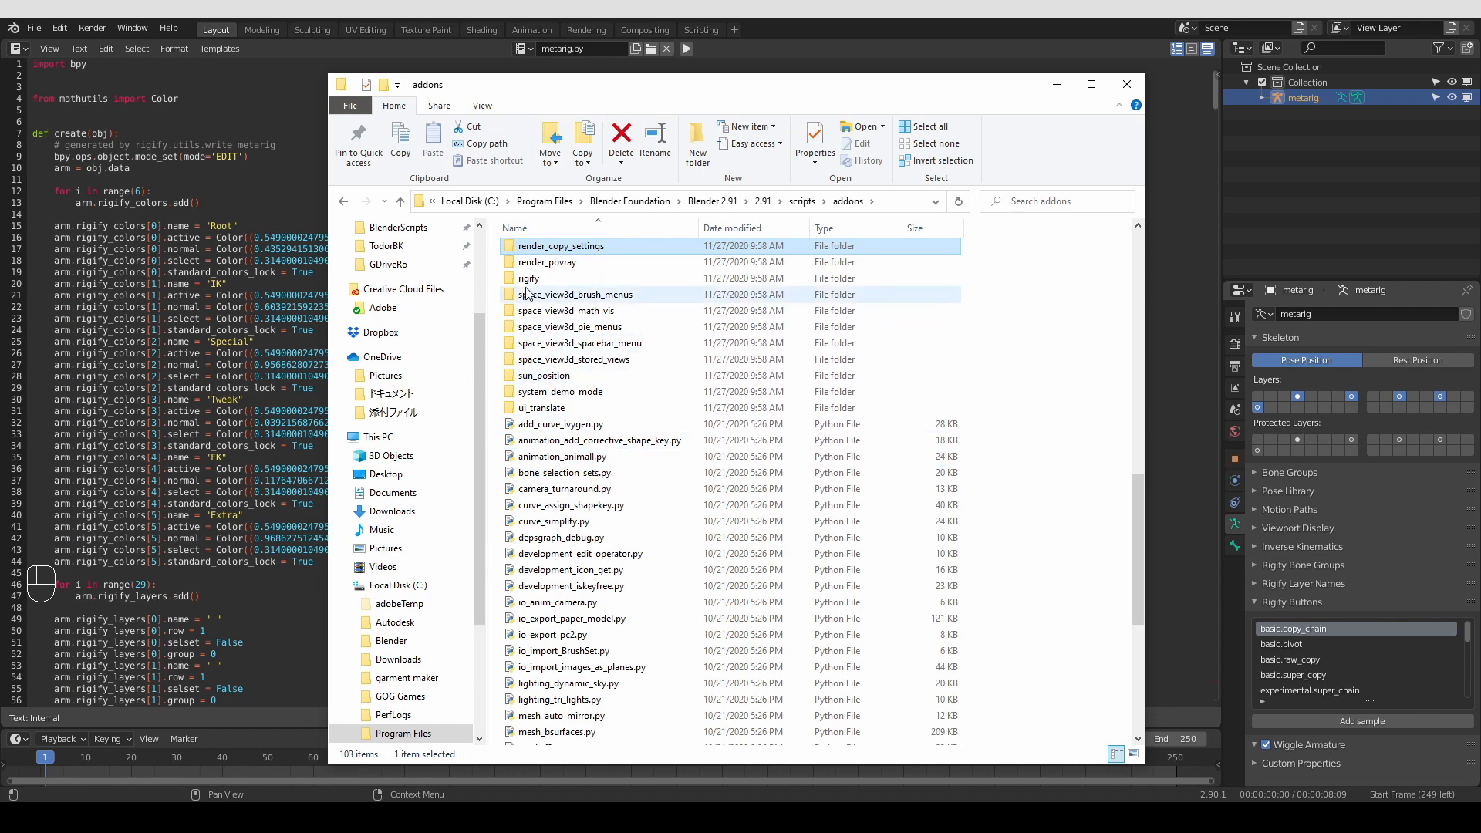
{"action": "double_click", "coordinate": [527, 277]}
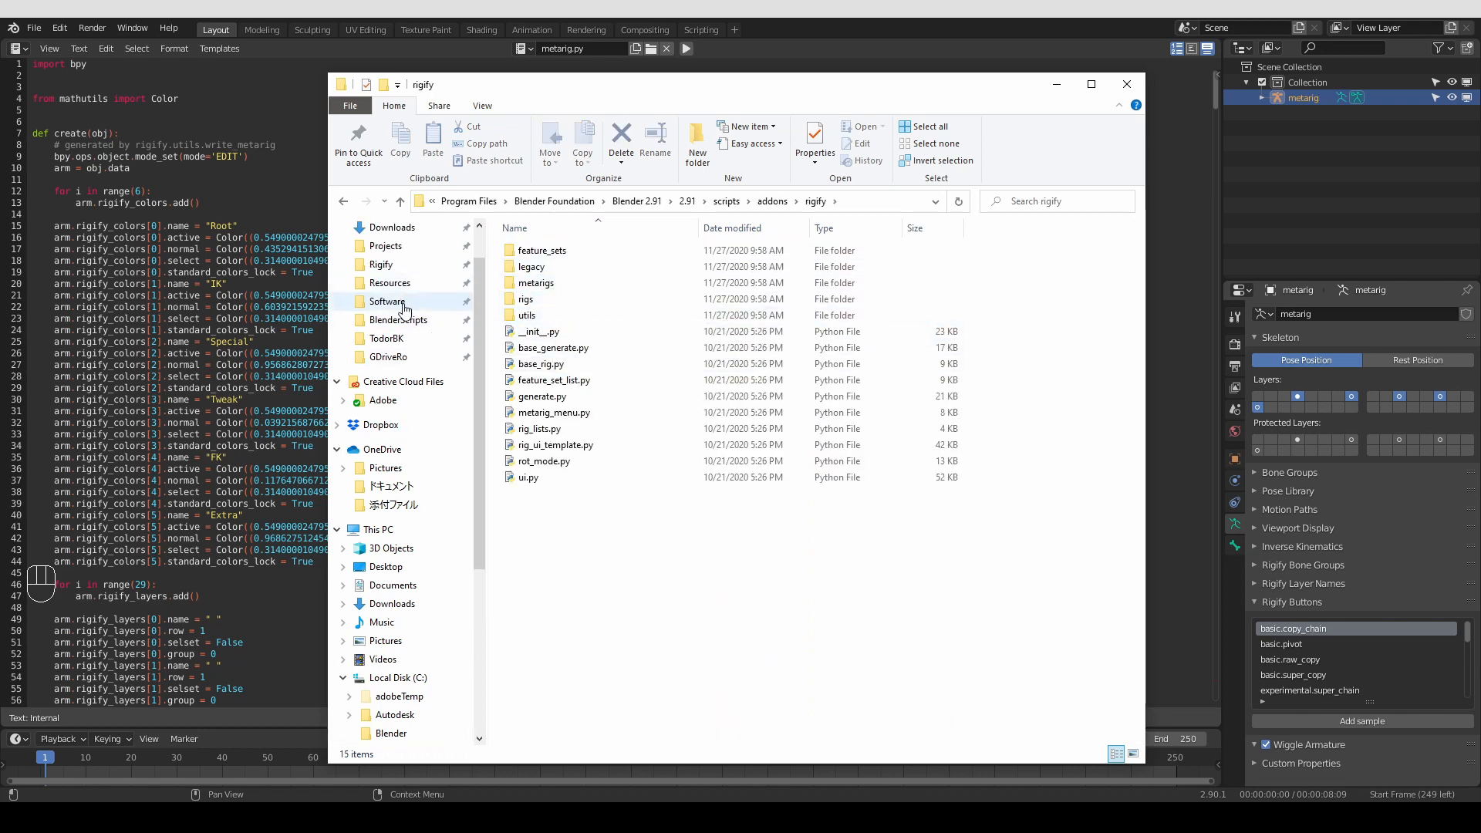
{"action": "mouse_move", "coordinate": [390, 229]}
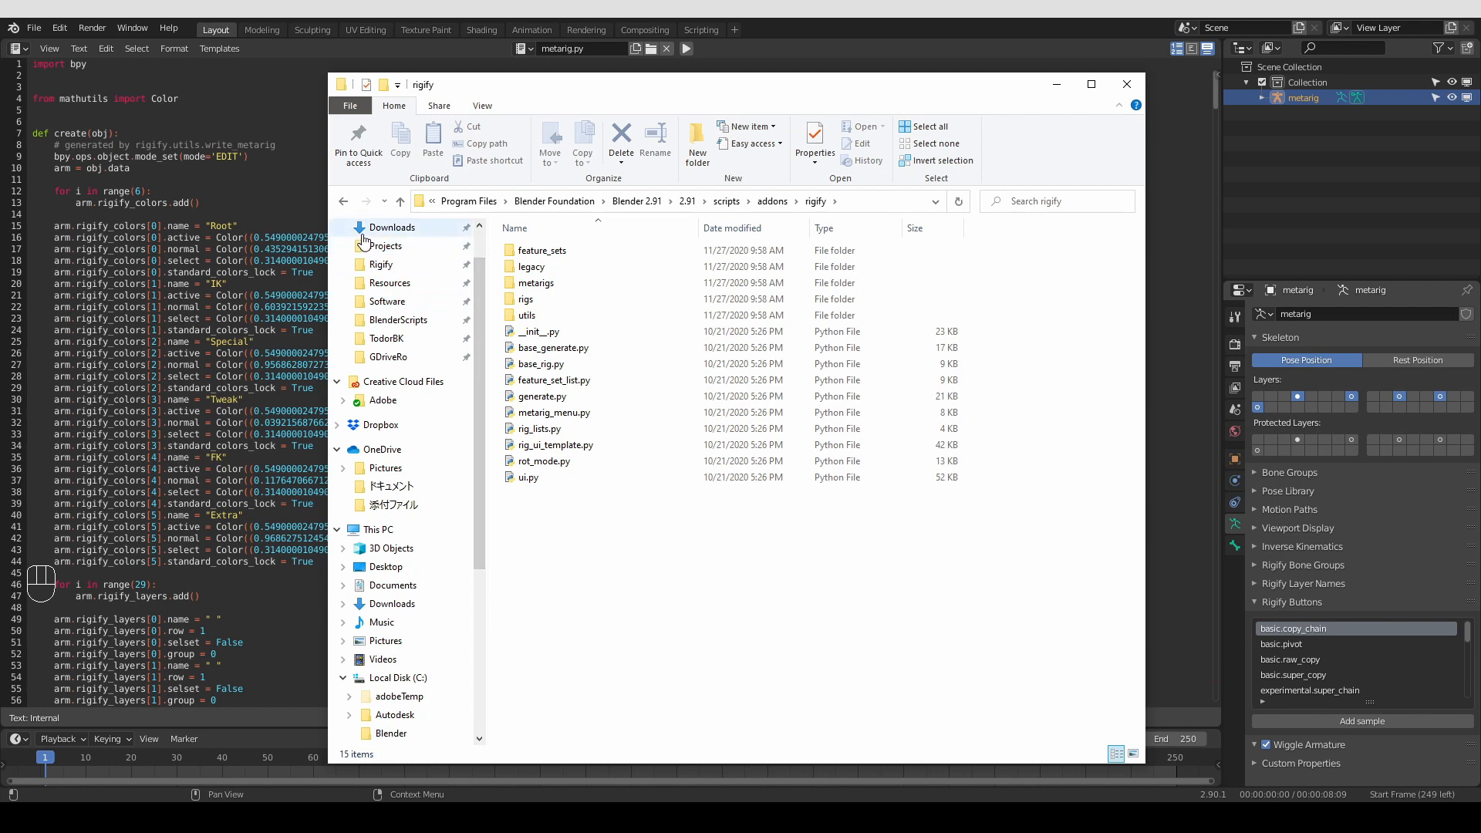
{"action": "mouse_move", "coordinate": [367, 227]}
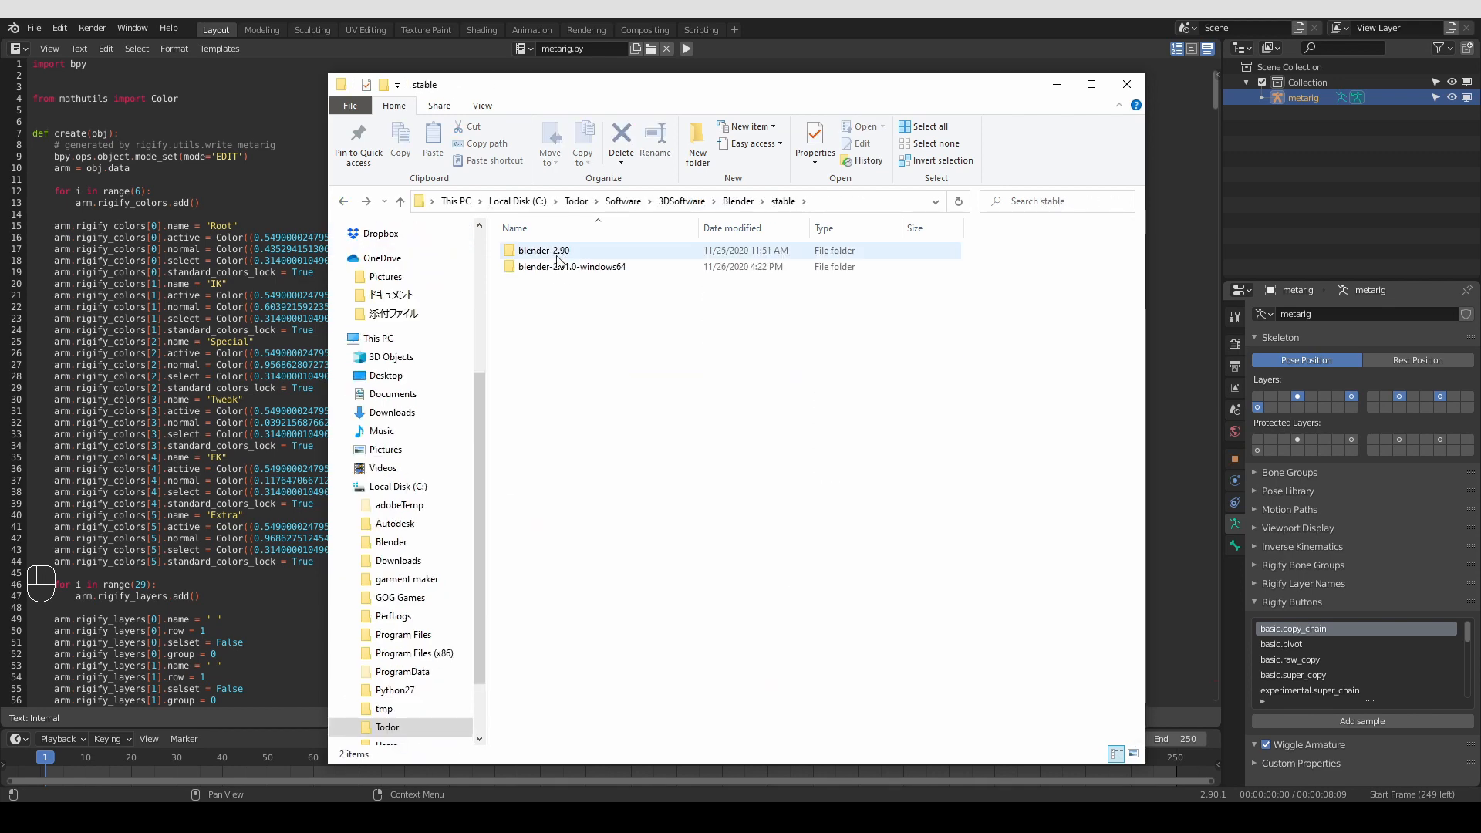
Browse into blender-2.90's rigify metarigs folder listing Animals, Basic and human.py, then bring Blender back in front
{"action": "double_click", "coordinate": [545, 250]}
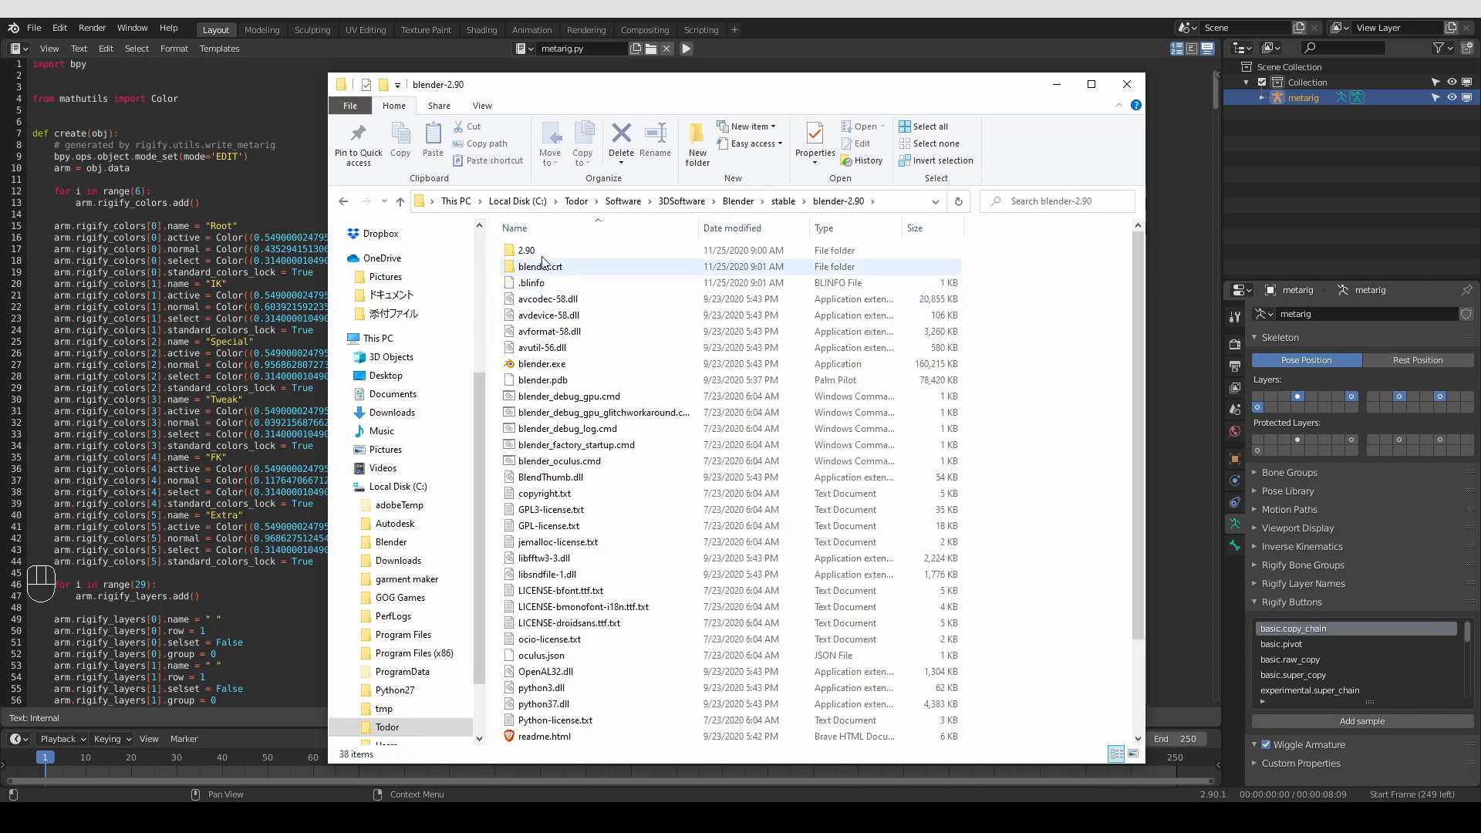
{"action": "double_click", "coordinate": [524, 249]}
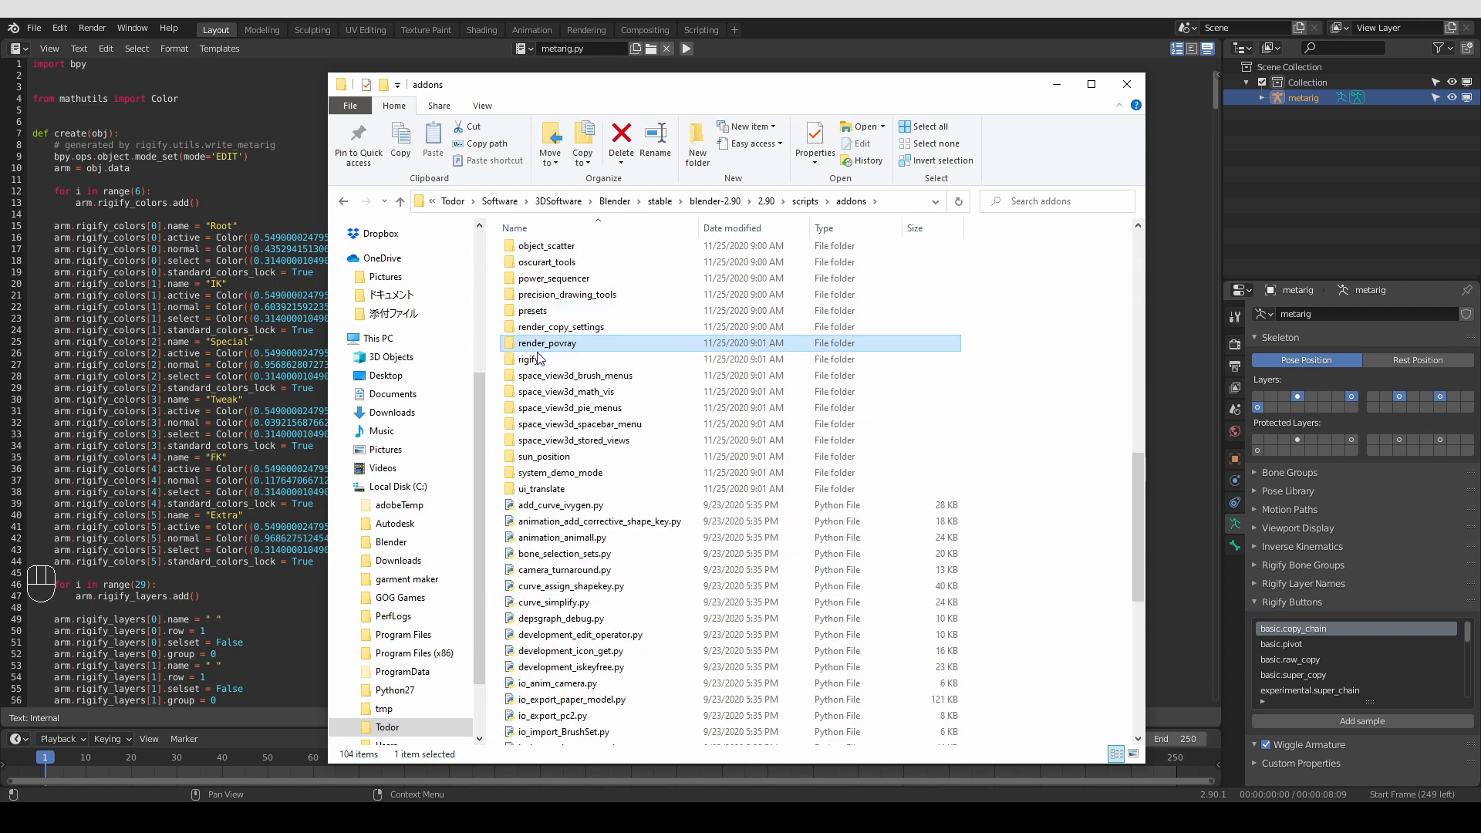
{"action": "double_click", "coordinate": [534, 359]}
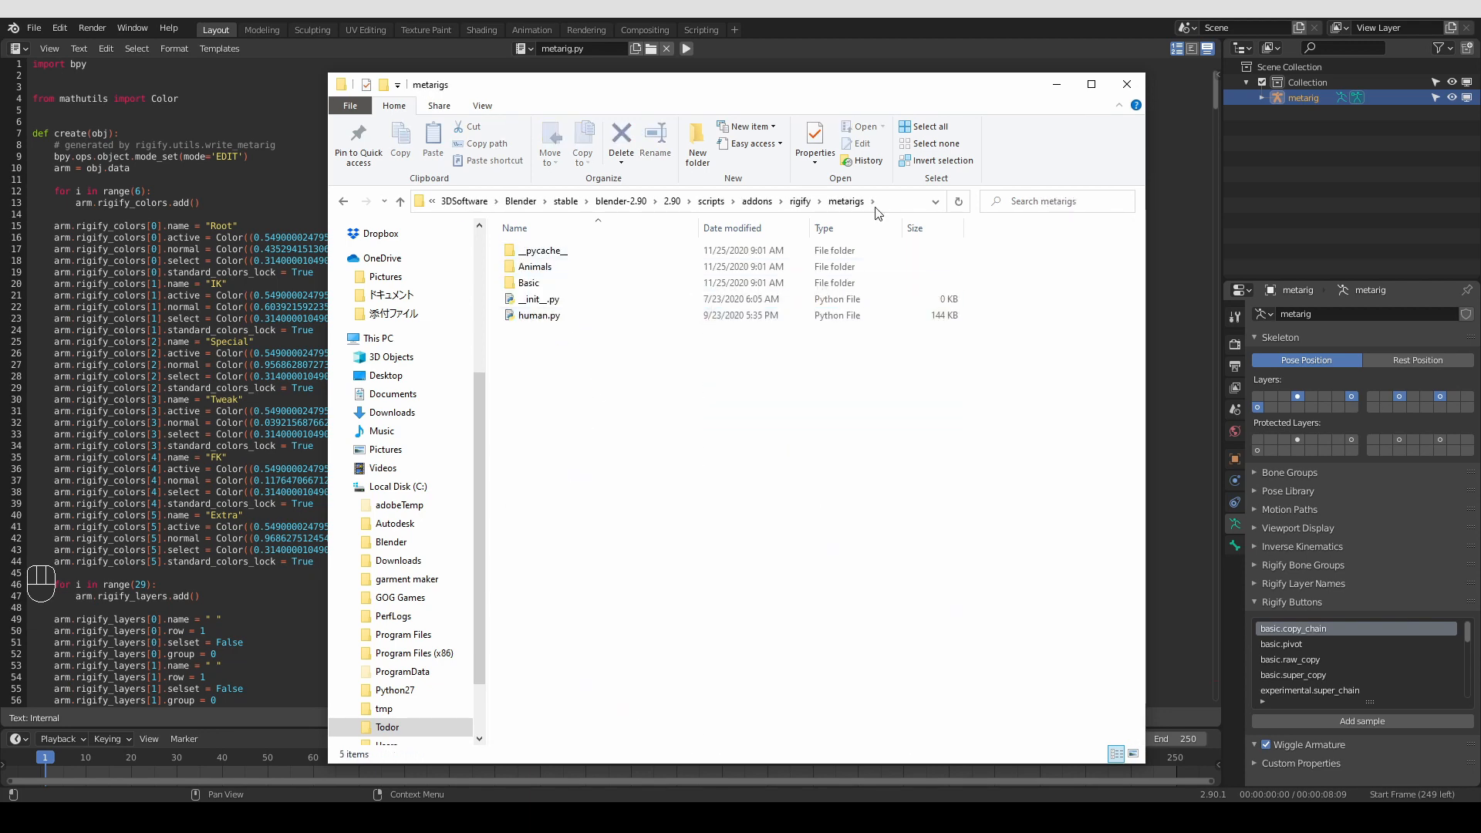
{"action": "left_click", "coordinate": [662, 201]}
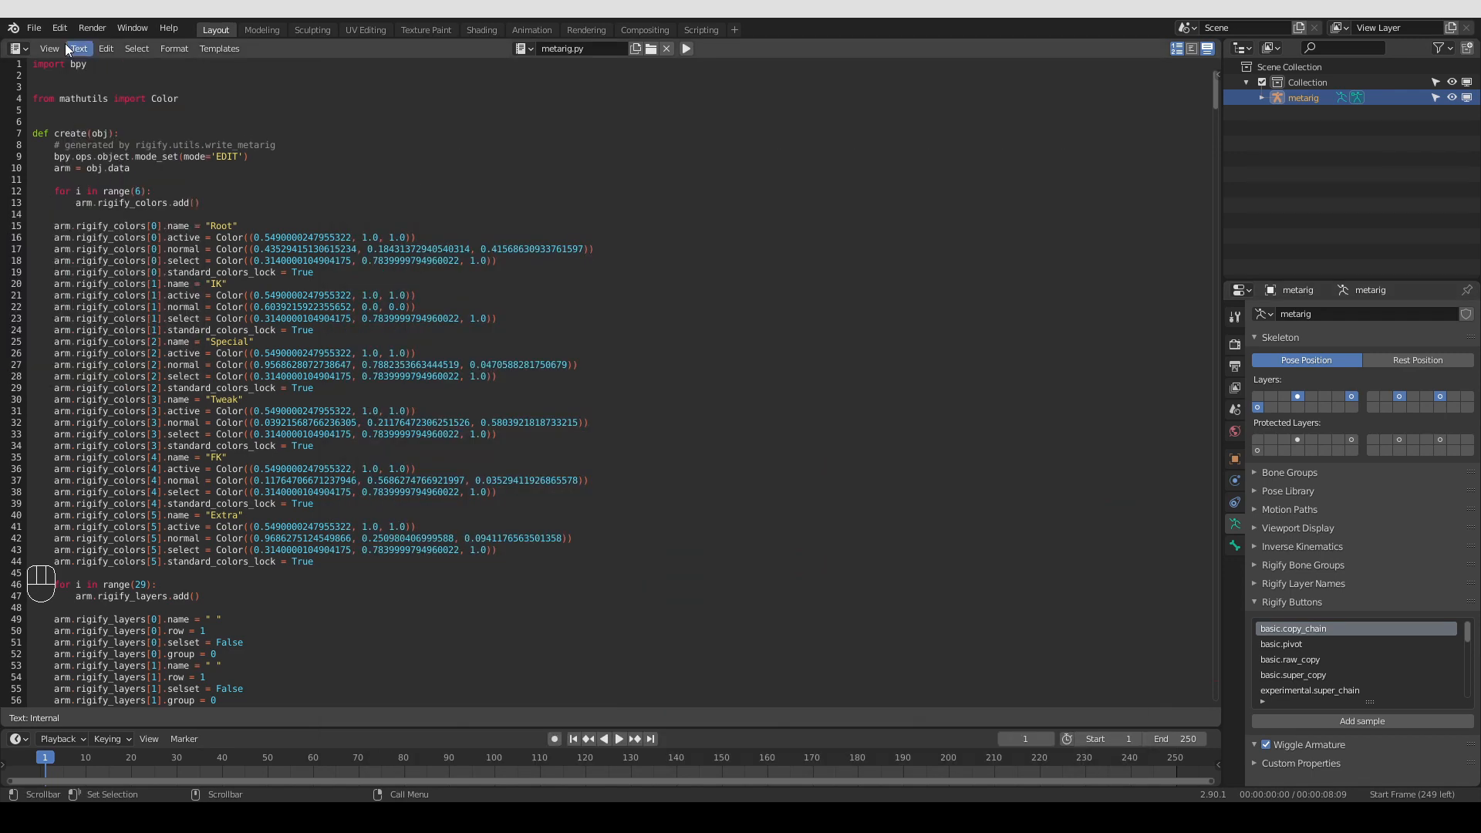
{"action": "mouse_move", "coordinate": [348, 279]}
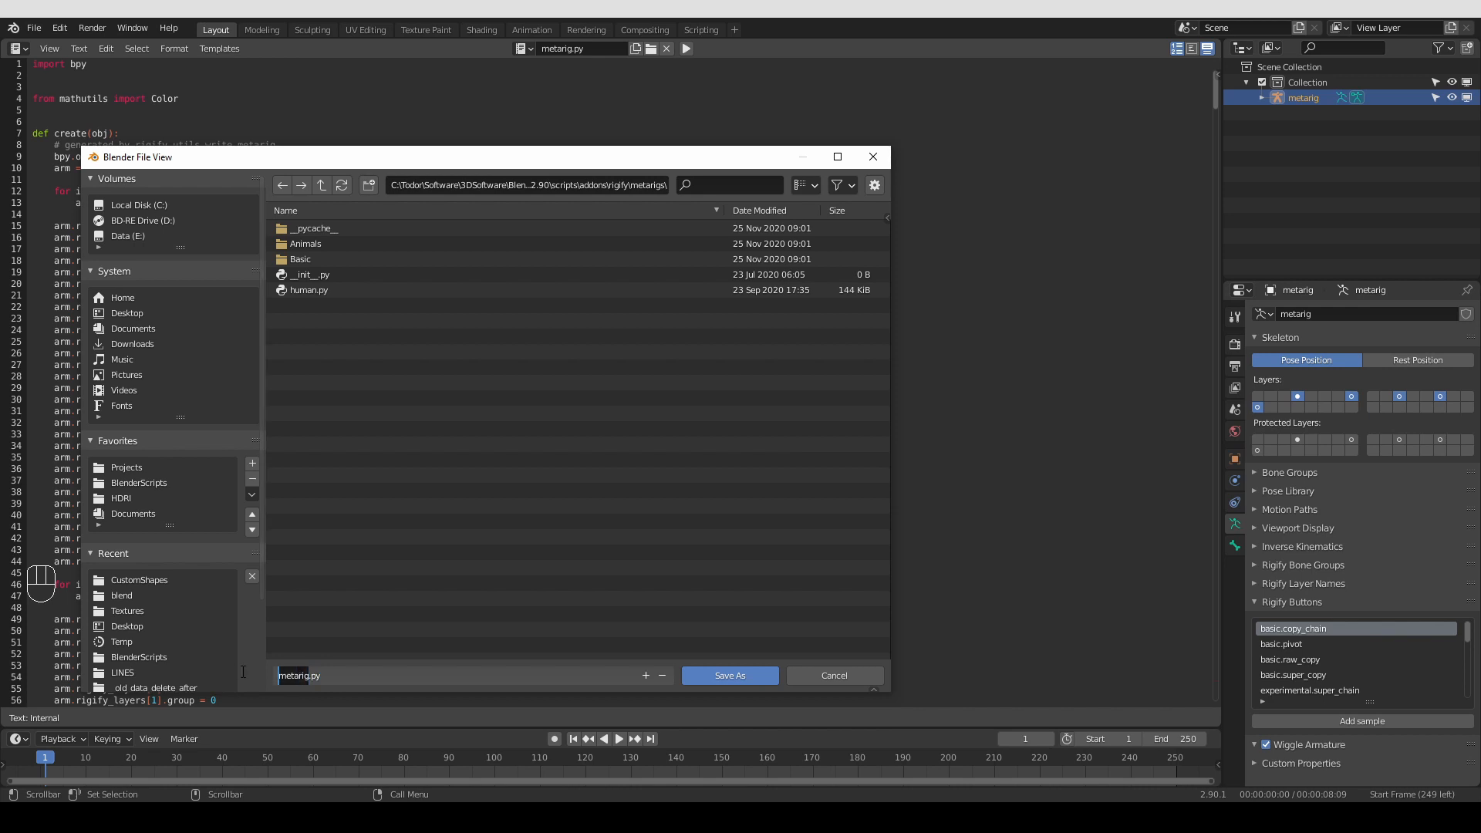
Save the encoded script as man_tail_4arms.py in the Rigify metarigs folder
{"action": "type", "text": "man_tail_"}
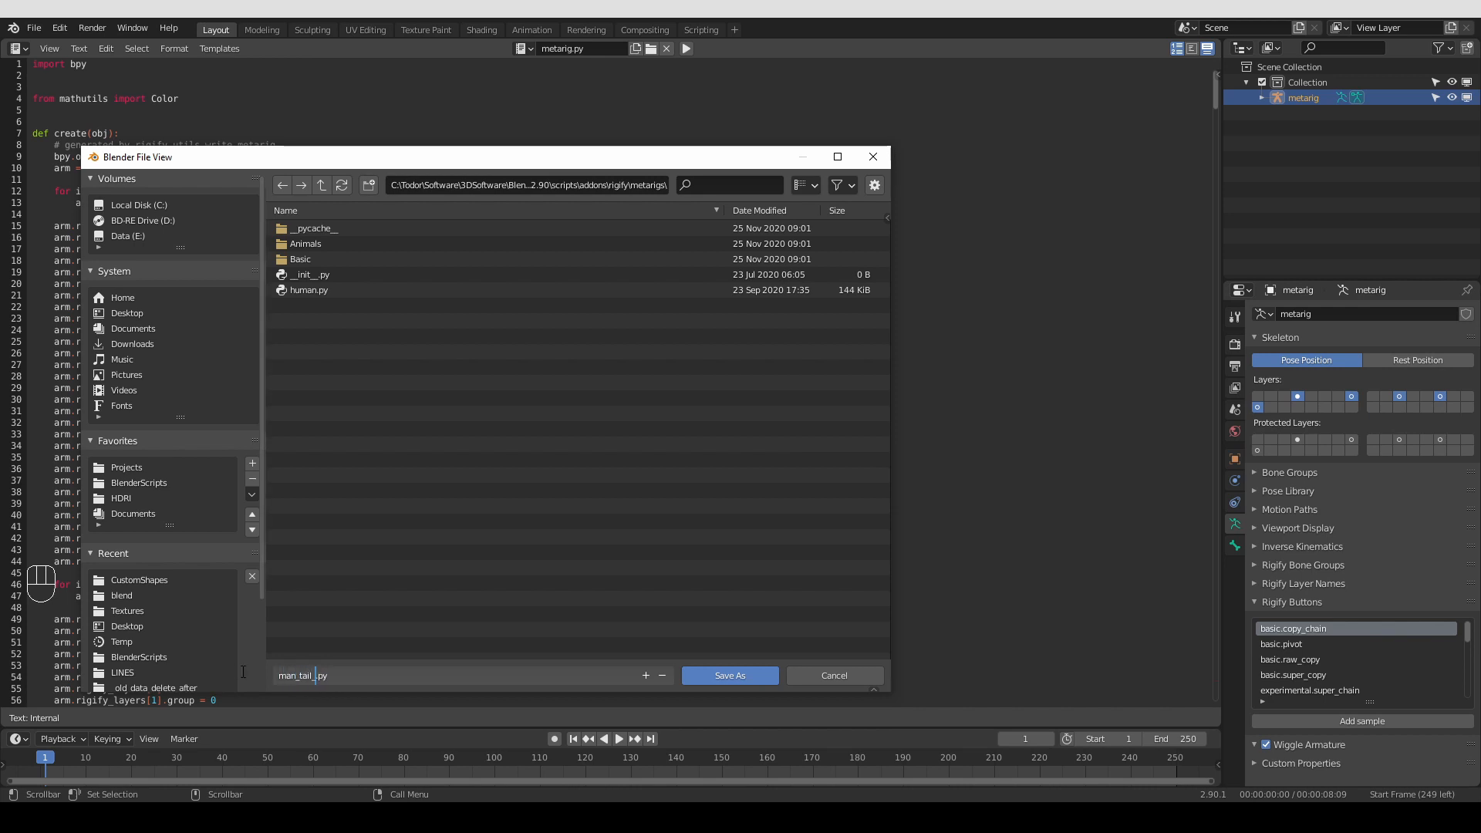
{"action": "type", "text": "4arms"}
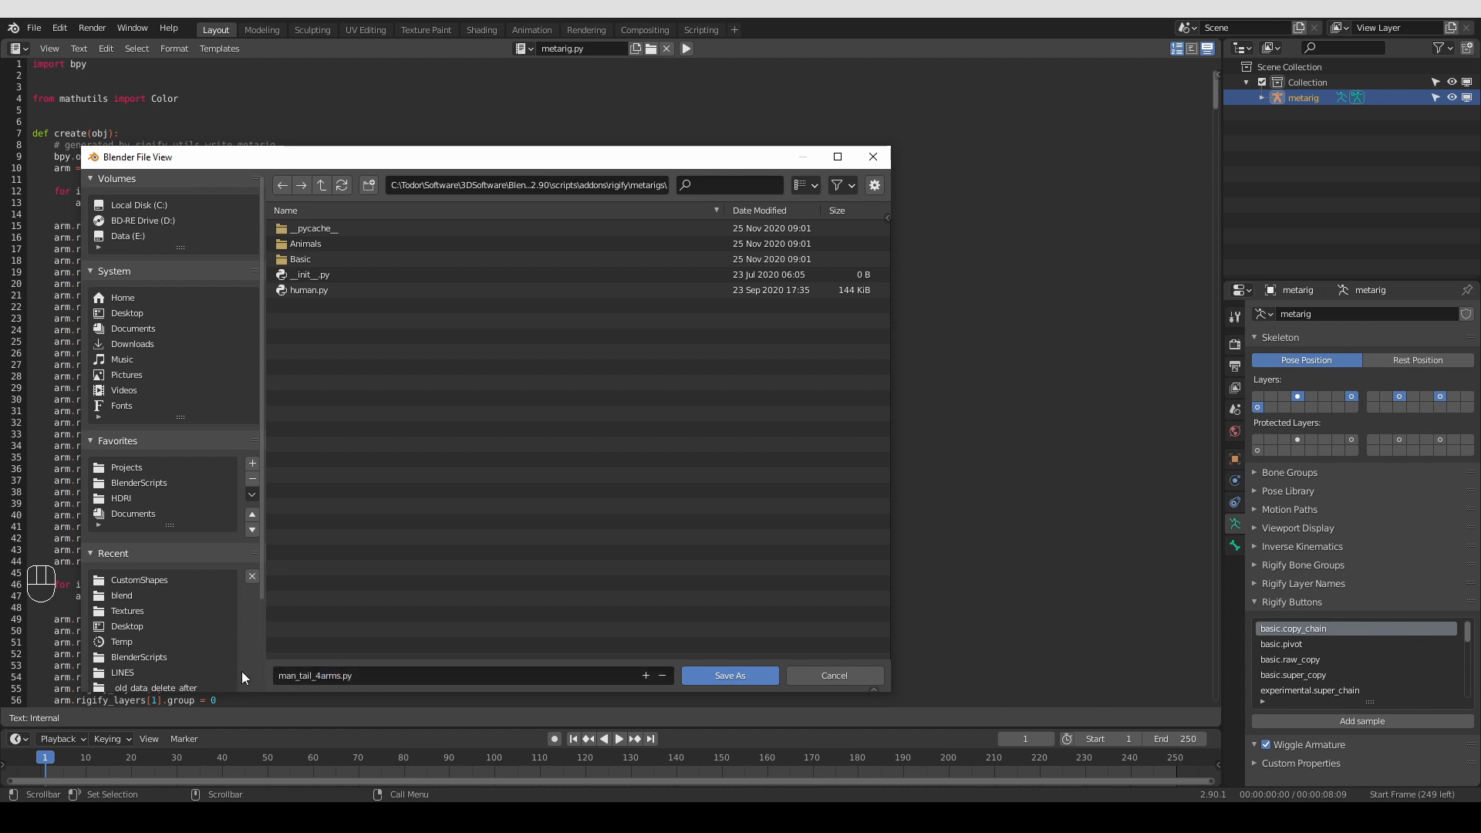
{"action": "mouse_move", "coordinate": [729, 676]}
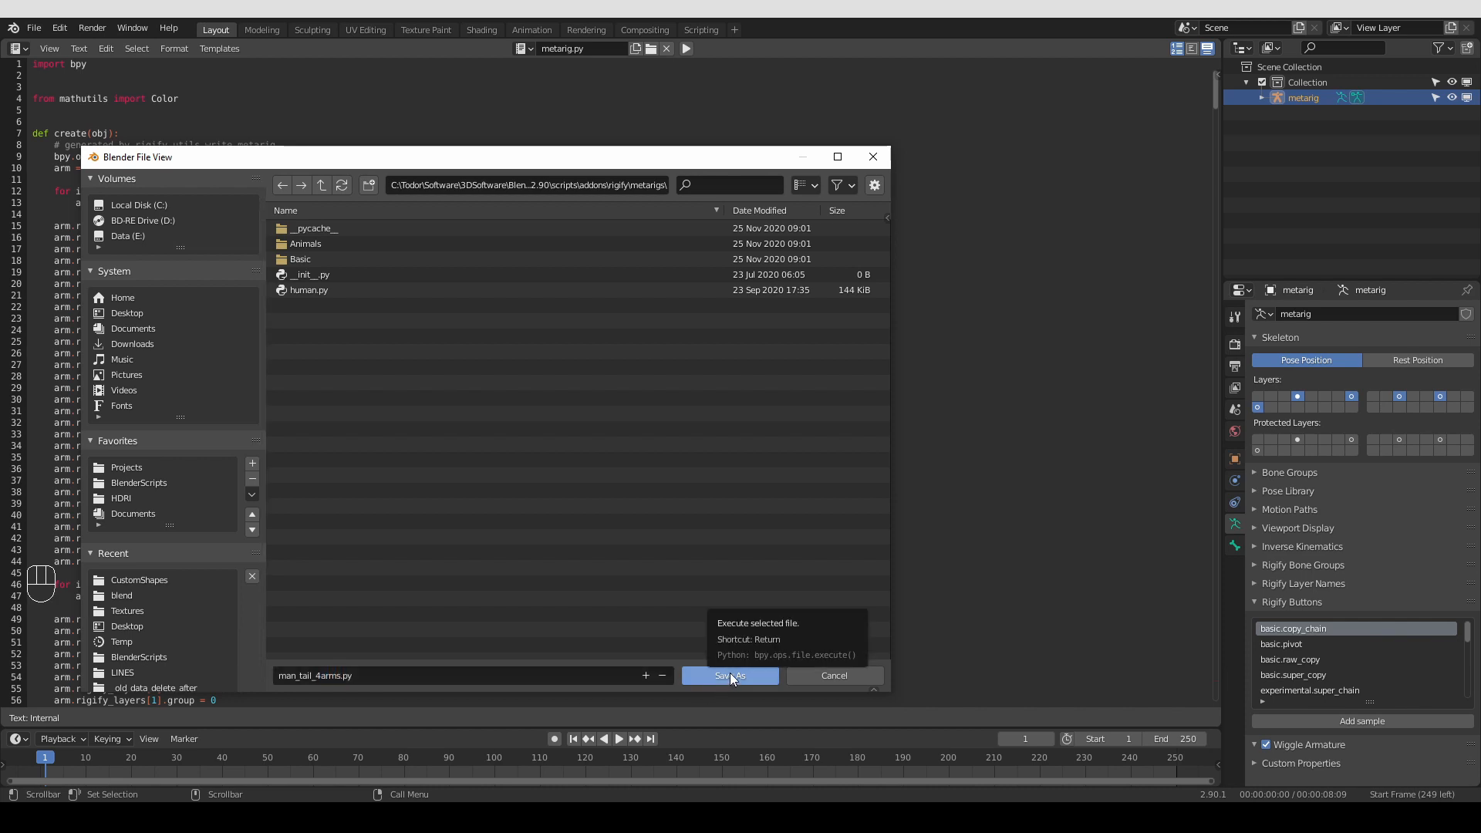
{"action": "left_click", "coordinate": [730, 676]}
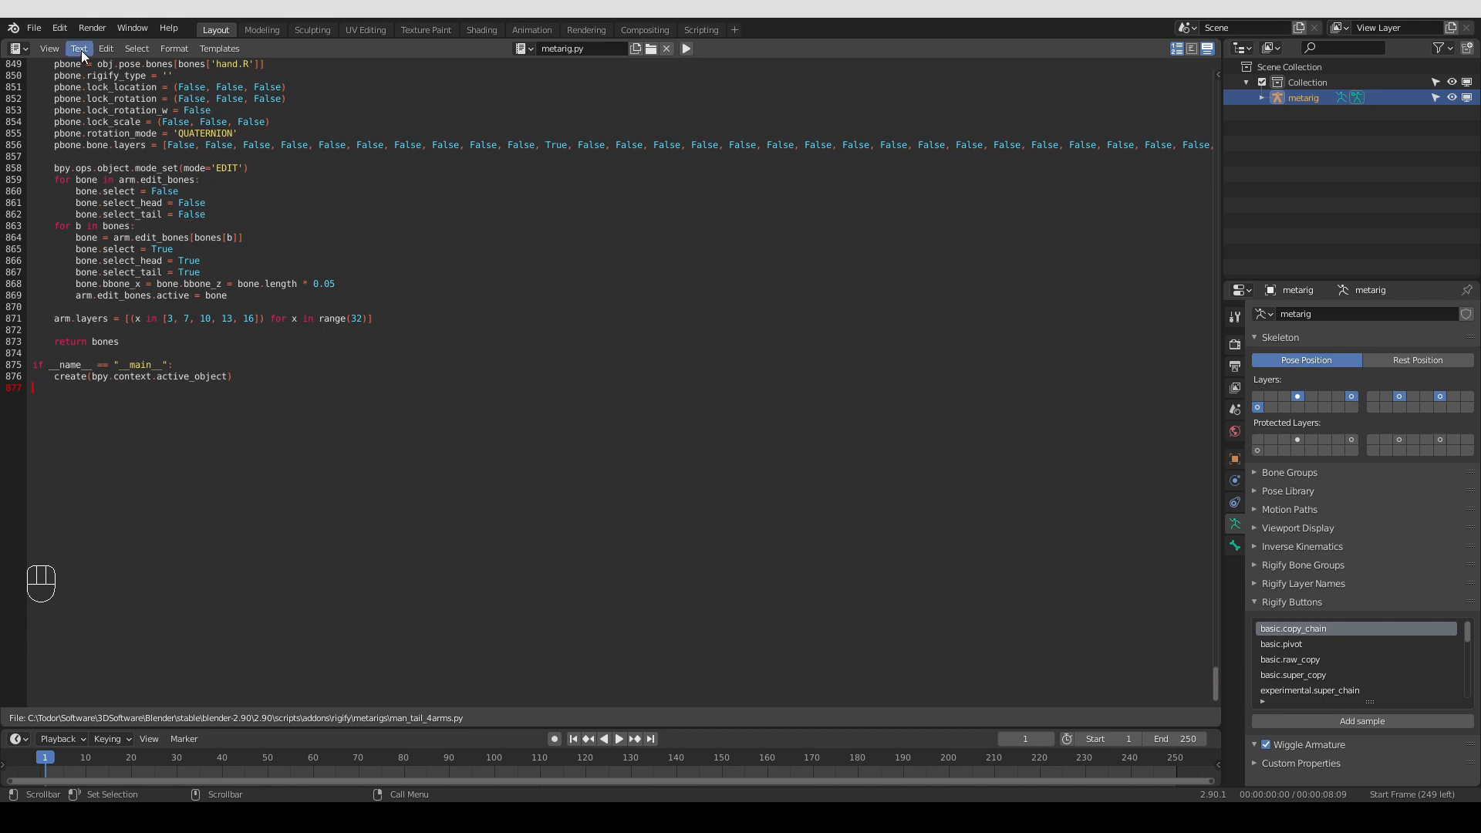
Save man_tail_4arms.py again into a new MyMetarigs folder inside the Rigify metarigs folder
{"action": "left_click", "coordinate": [78, 48]}
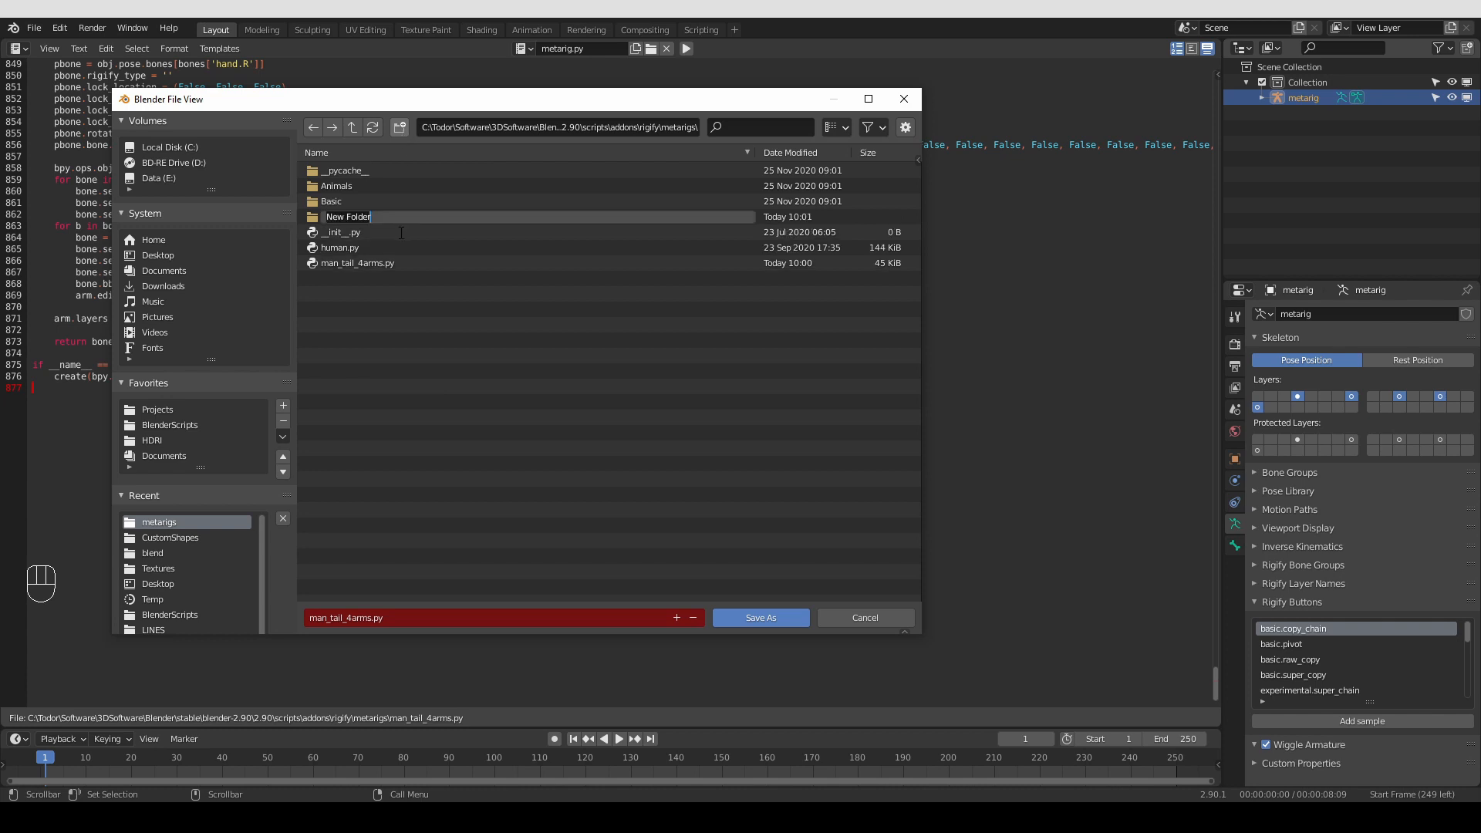
{"action": "type", "text": "MyMetarigs"}
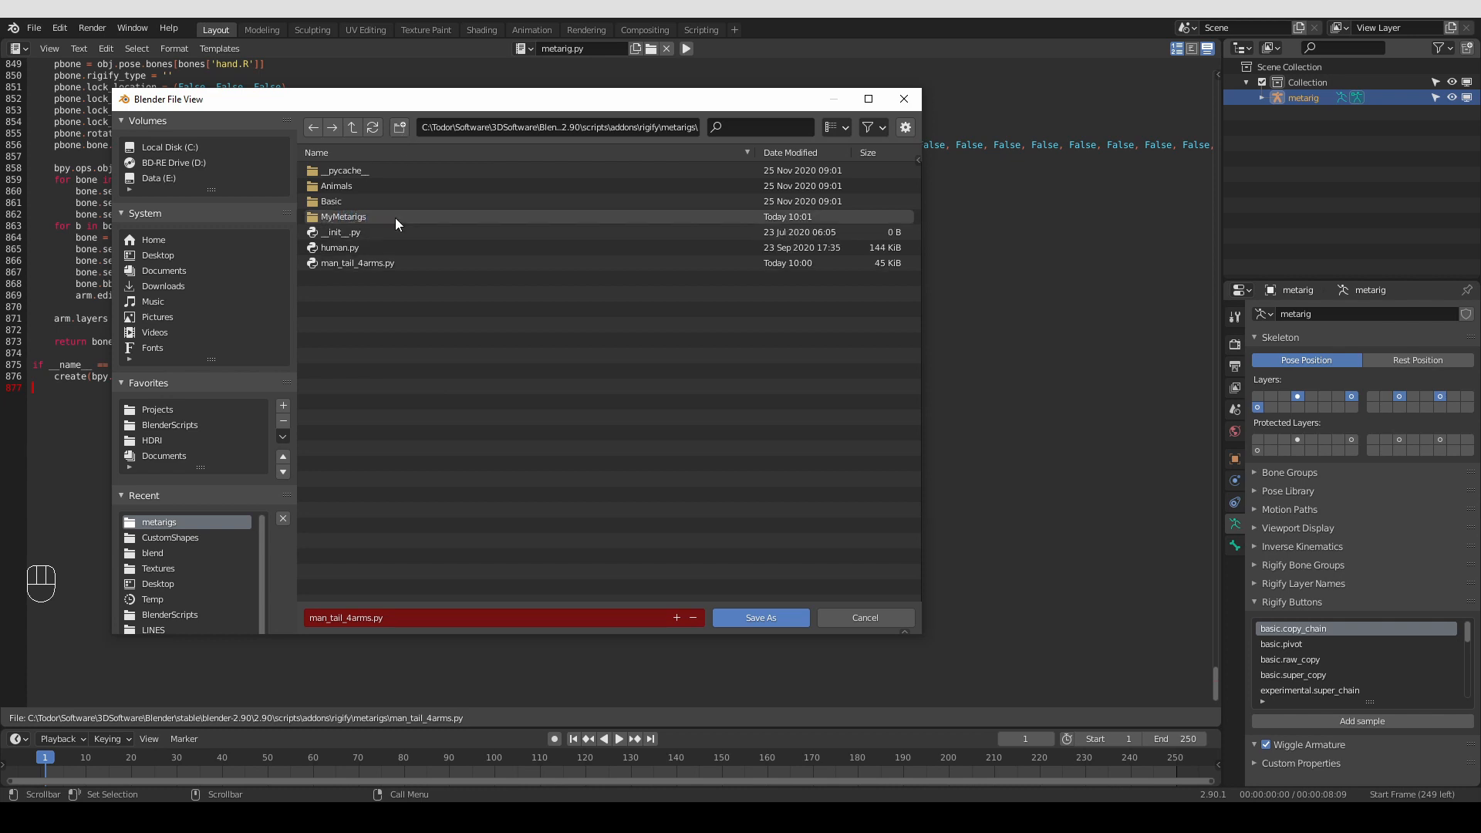
{"action": "double_click", "coordinate": [343, 216]}
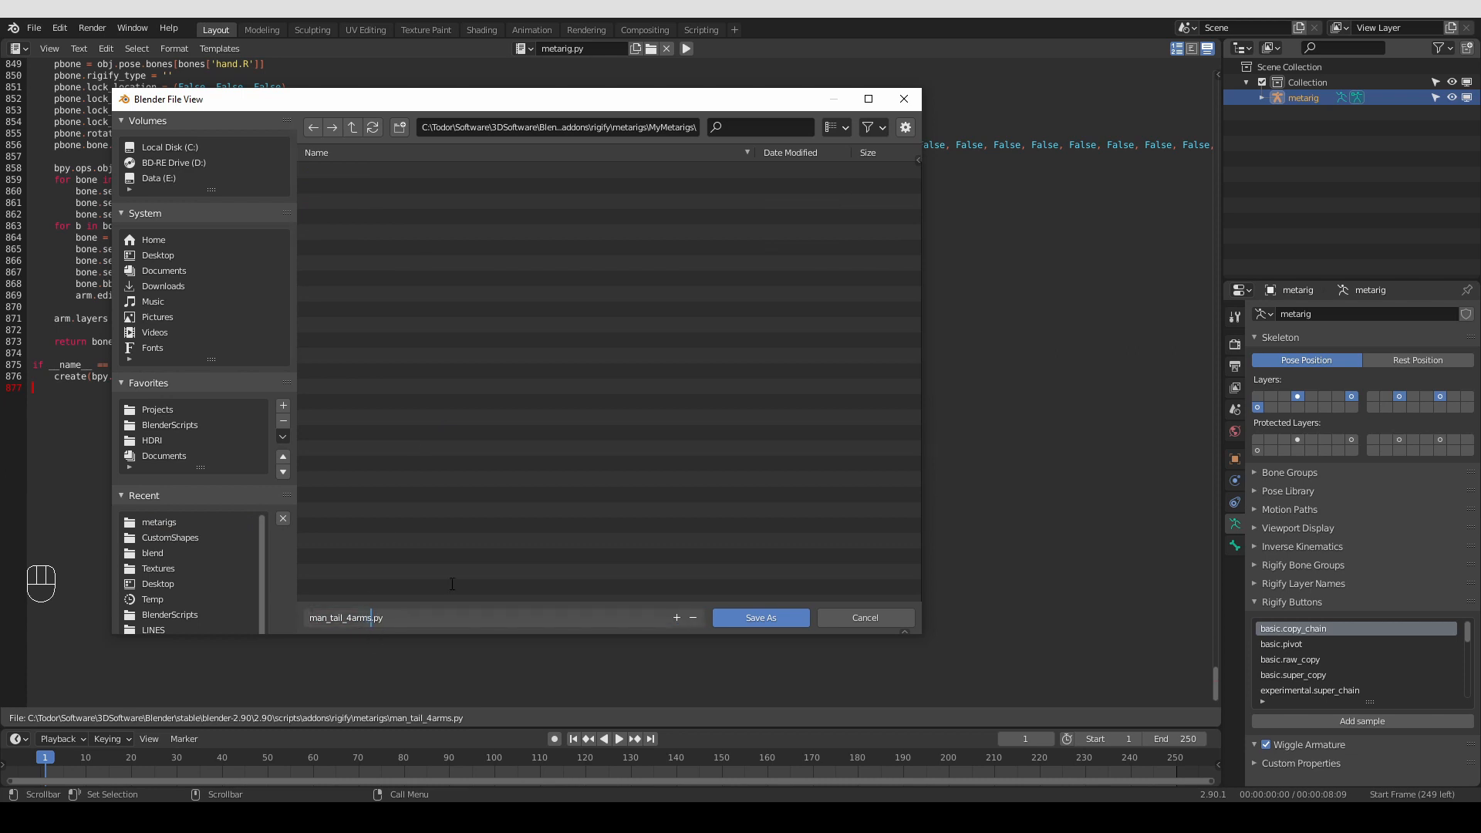
{"action": "mouse_move", "coordinate": [520, 544]}
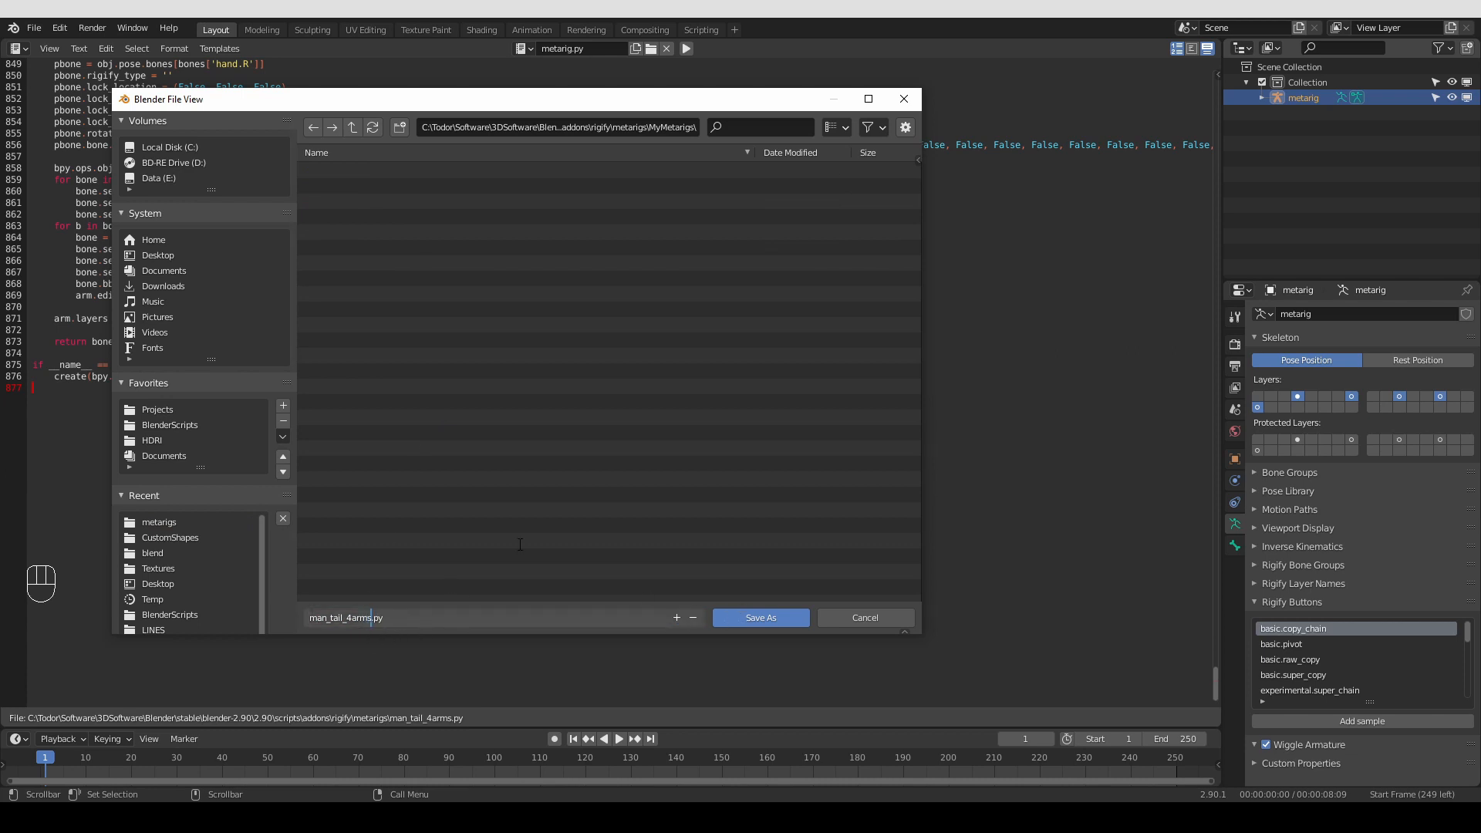
{"action": "left_click", "coordinate": [759, 617]}
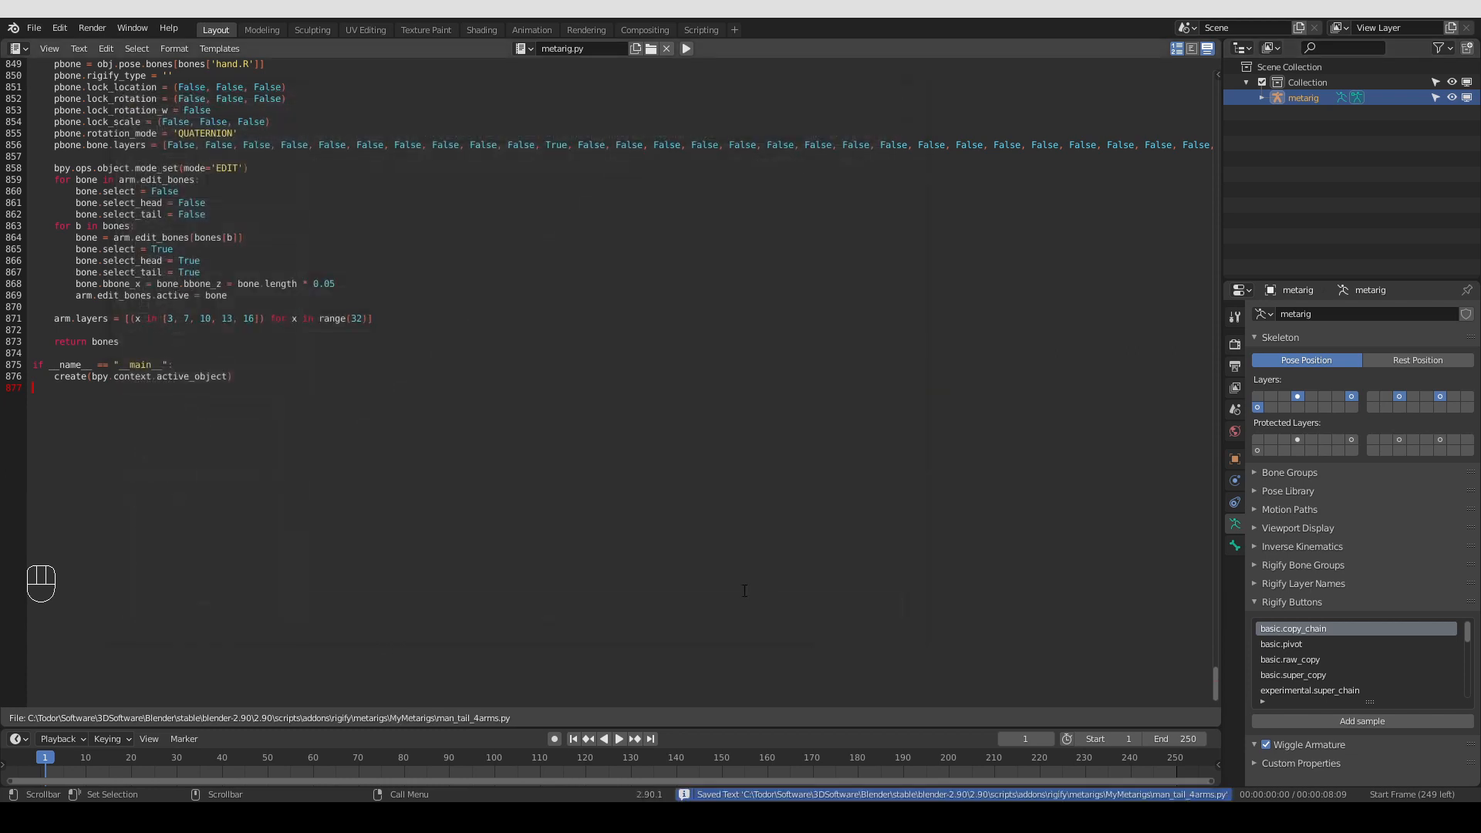
Switch the text editor area back to the 3D Viewport showing the metarig
{"action": "left_click", "coordinate": [16, 48]}
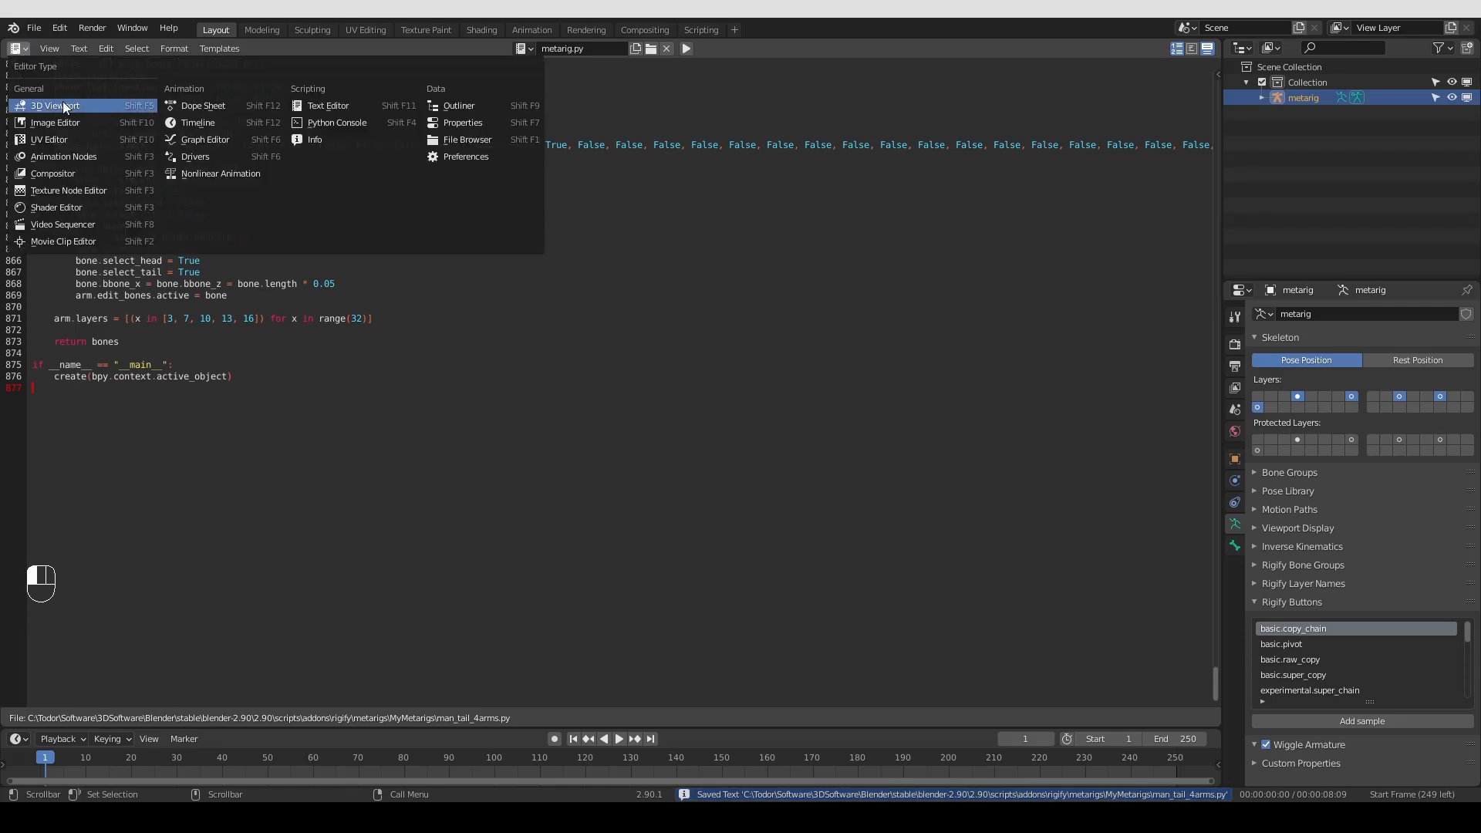
{"action": "left_click", "coordinate": [52, 105]}
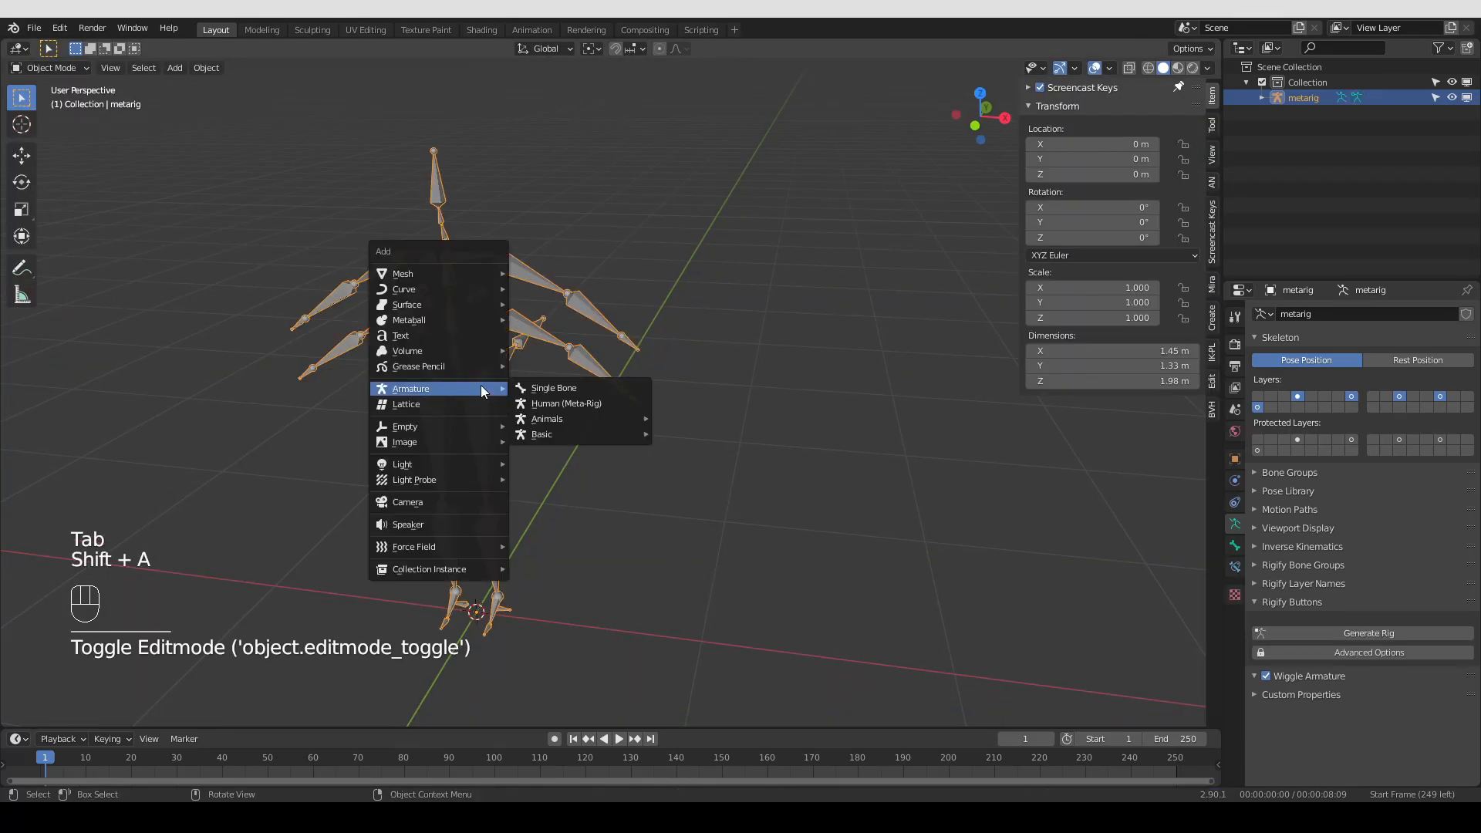
{"action": "mouse_move", "coordinate": [688, 452]}
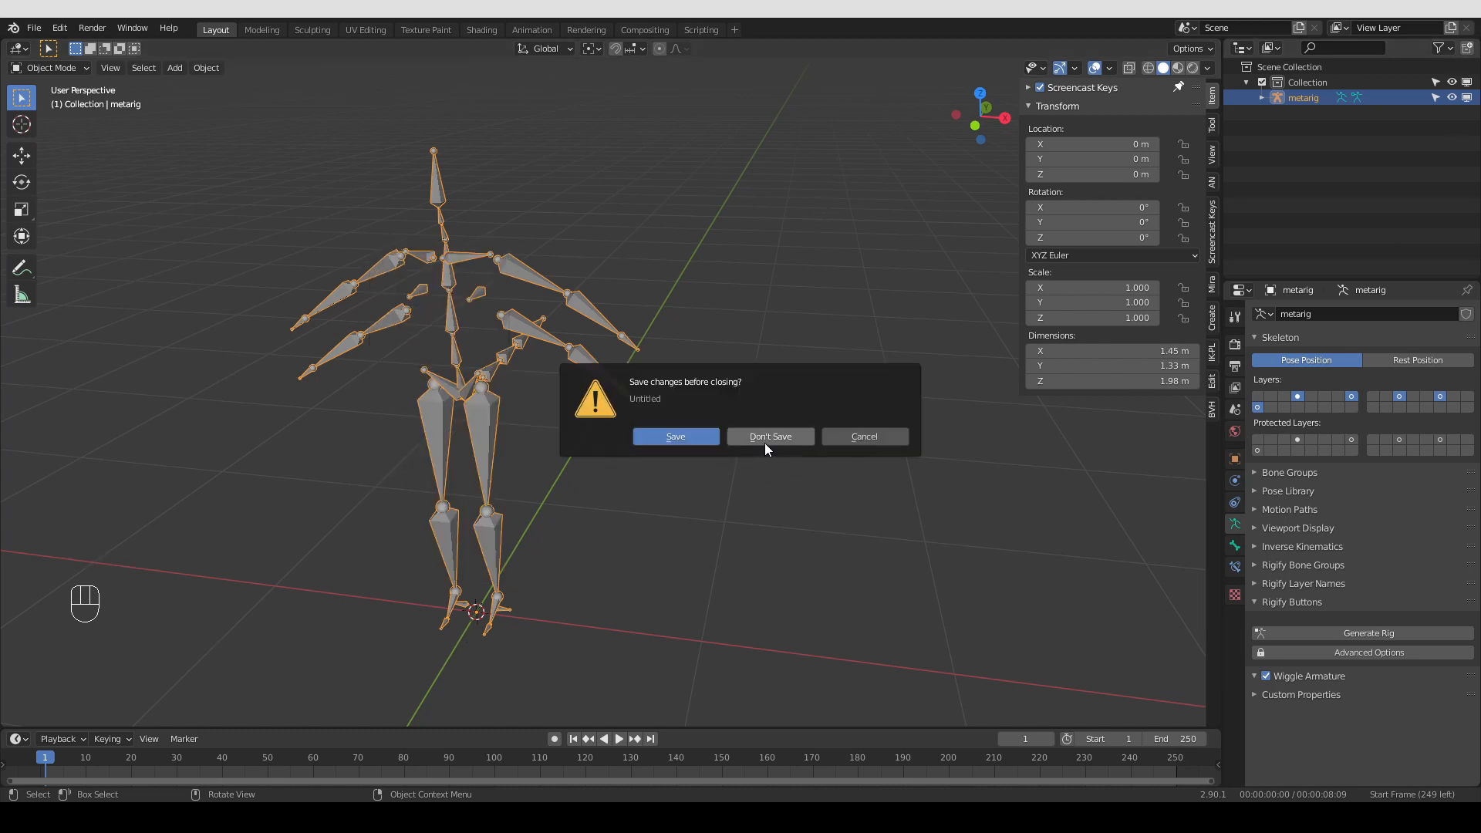
Quit without saving, restart Blender and add the Man Tail 4arms (Meta-Rig) from the Armature presets
{"action": "left_click", "coordinate": [768, 437]}
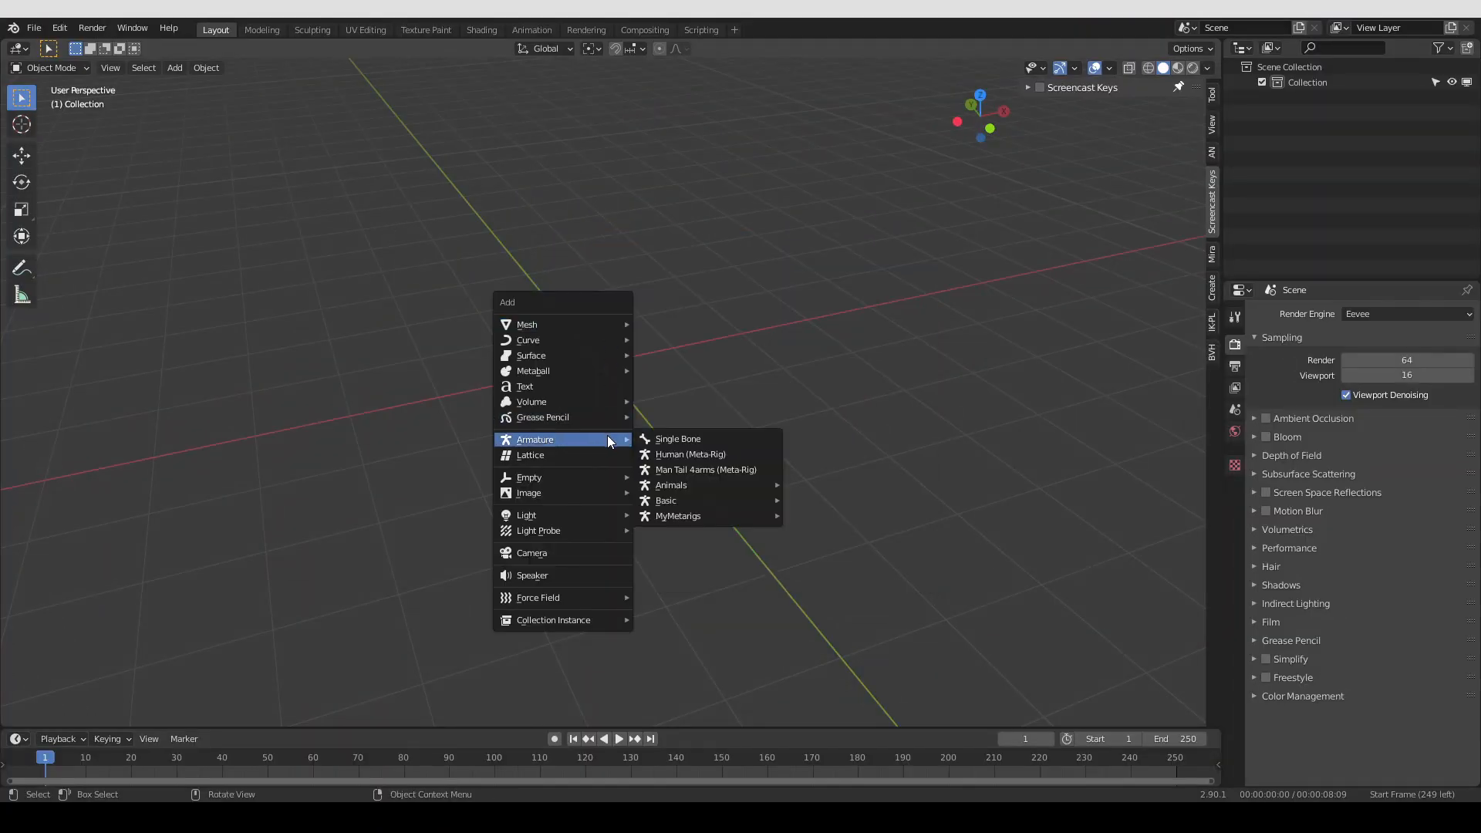
{"action": "mouse_move", "coordinate": [705, 468]}
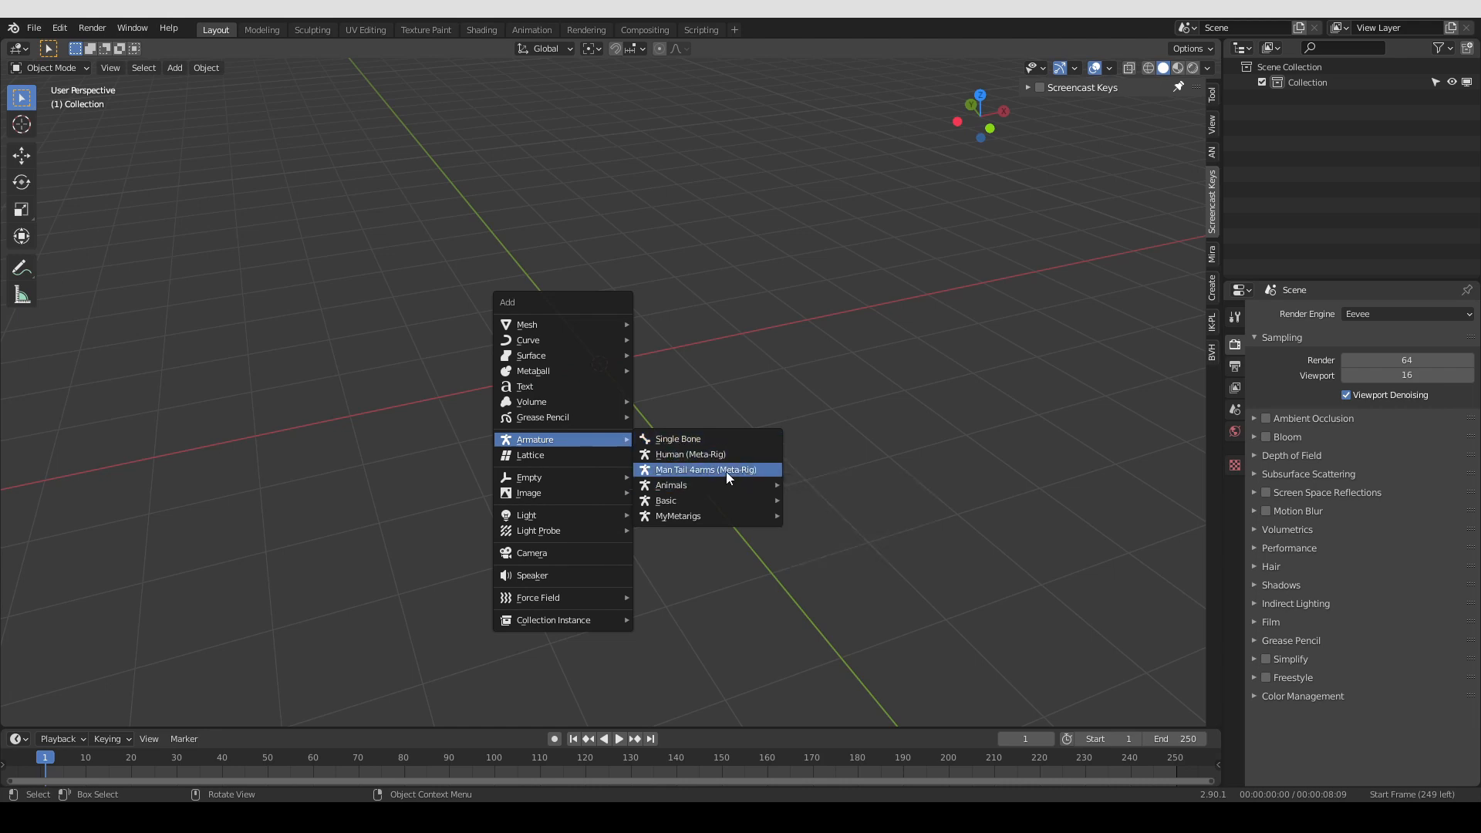
{"action": "mouse_move", "coordinate": [742, 479]}
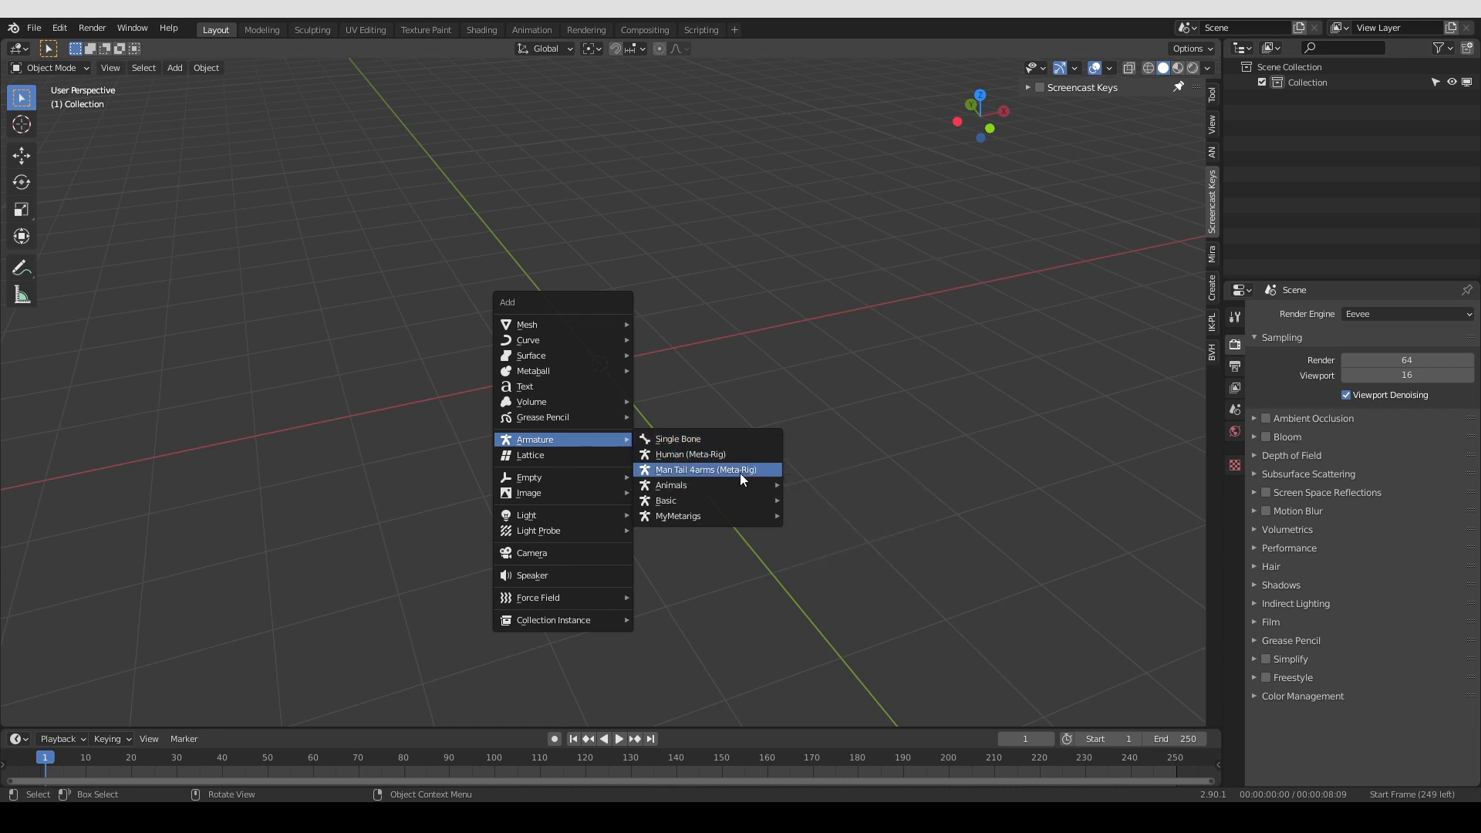
{"action": "left_click", "coordinate": [705, 469]}
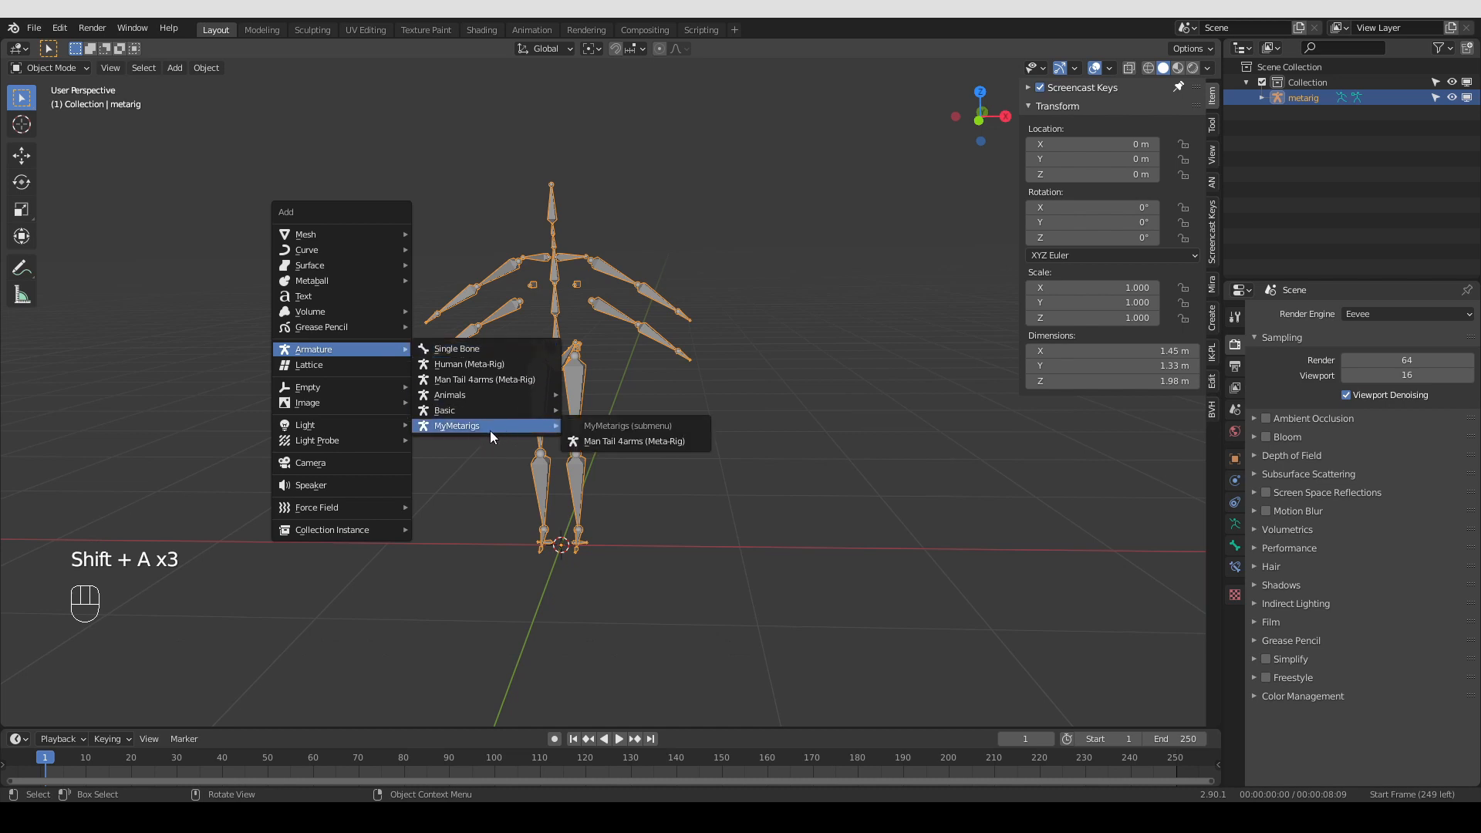
{"action": "mouse_move", "coordinate": [476, 436]}
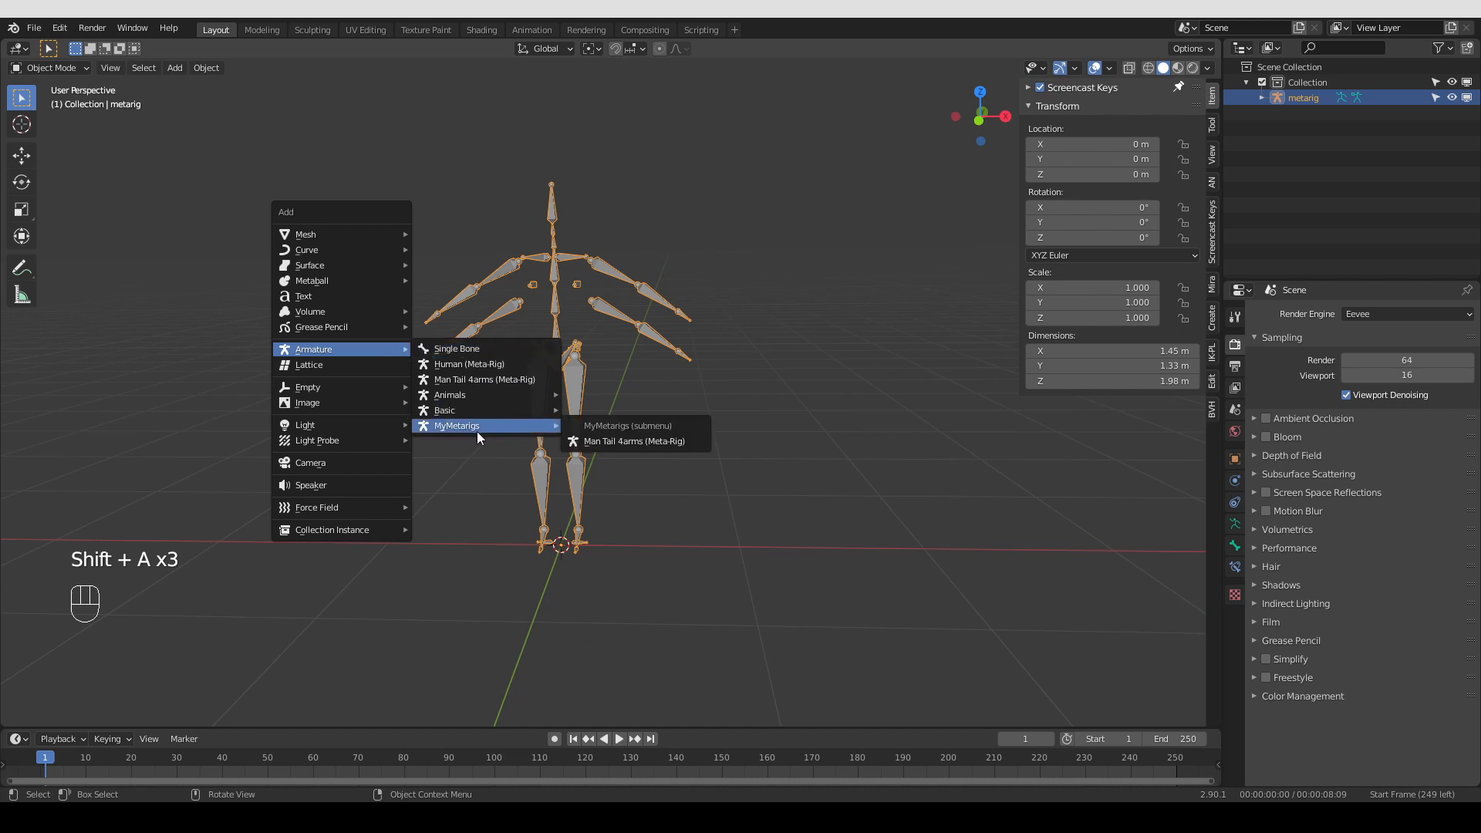
{"action": "mouse_move", "coordinate": [634, 441]}
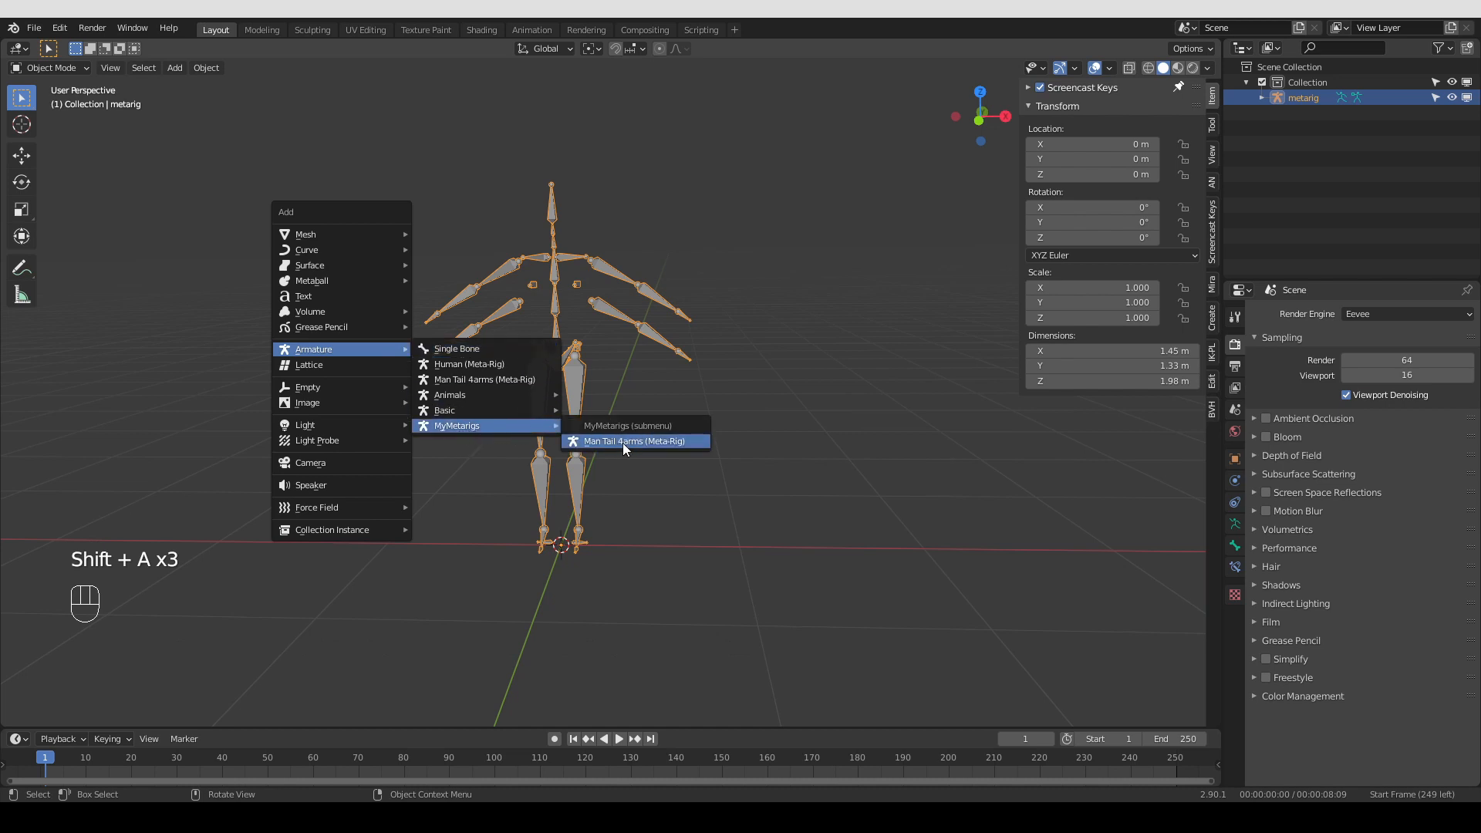
{"action": "mouse_move", "coordinate": [649, 448]}
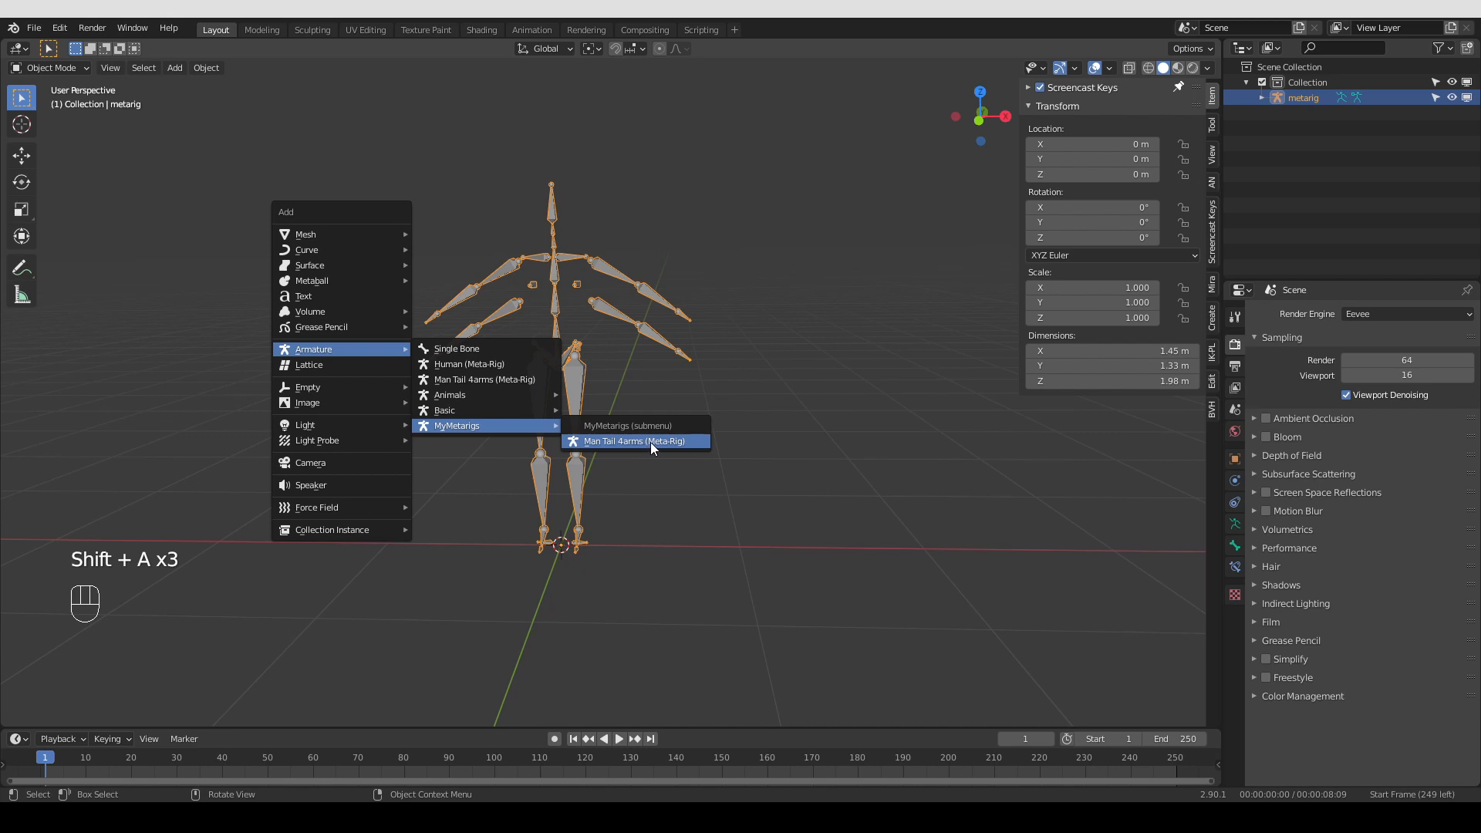
Add the Man Tail 4arms preset from MyMetarigs, generate its rig, then undo and delete the copy
{"action": "left_click", "coordinate": [634, 441]}
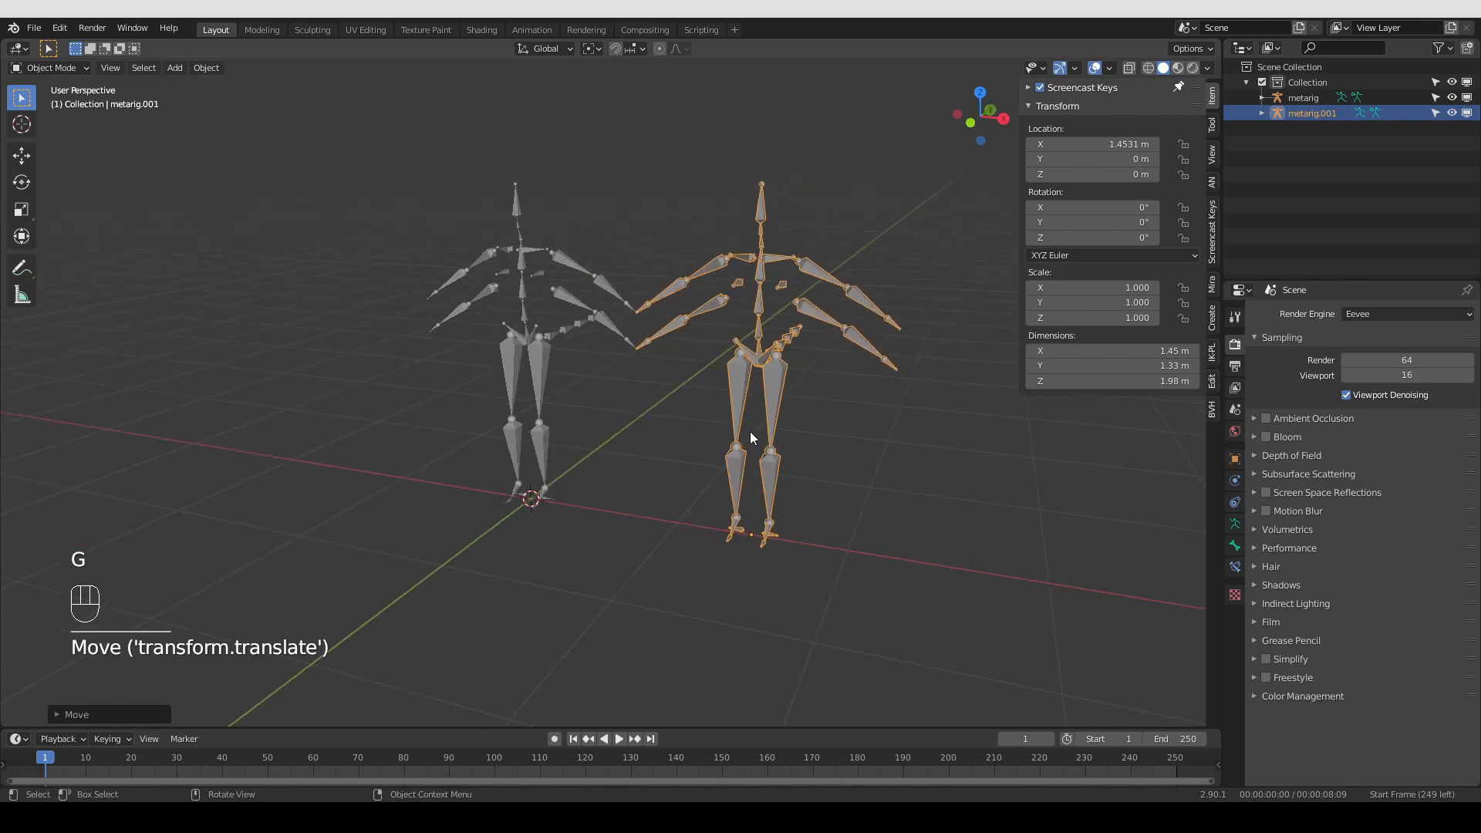
{"action": "key", "text": "Tab"}
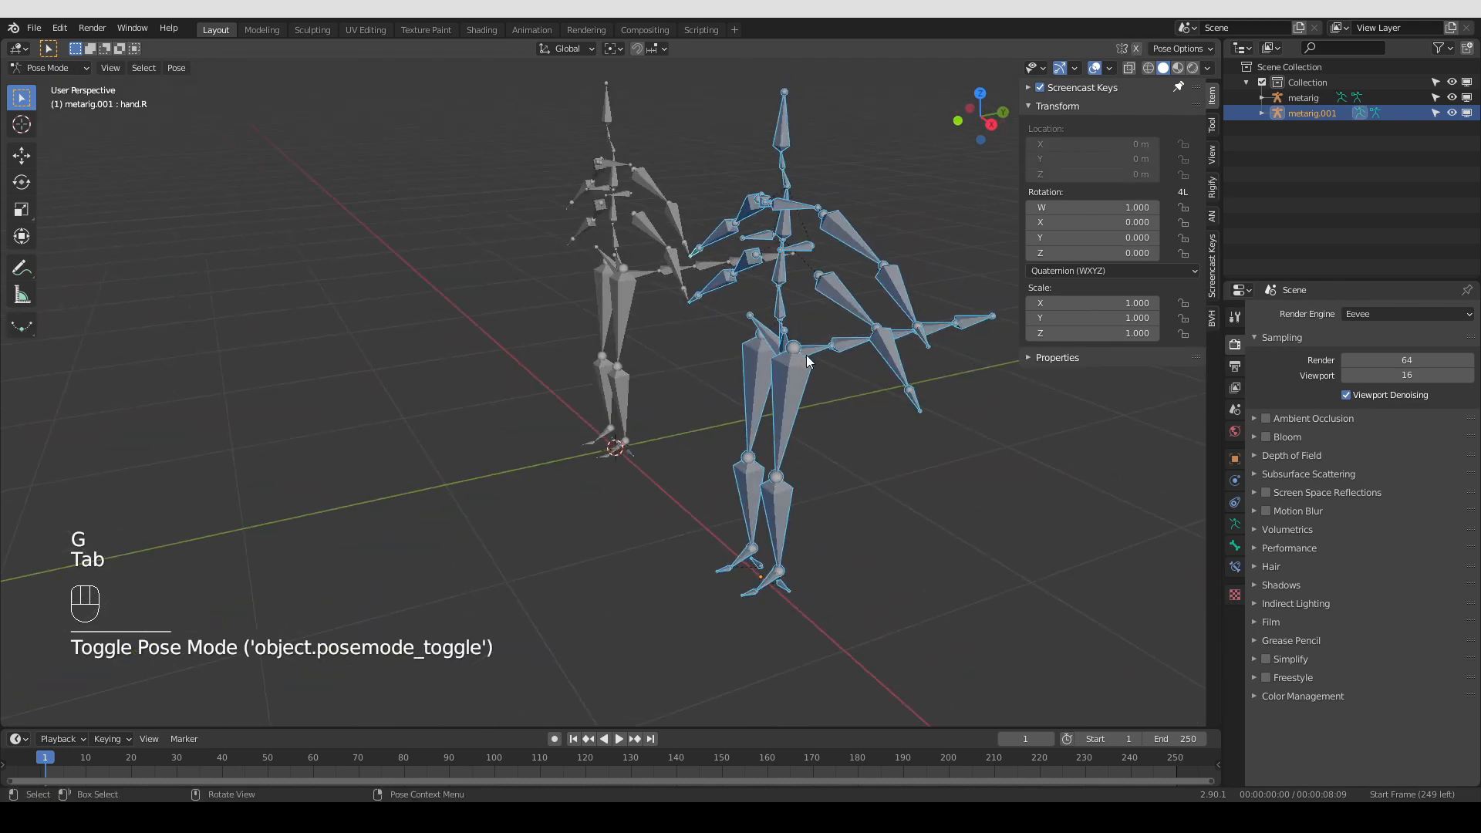
{"action": "left_click", "coordinate": [830, 347]}
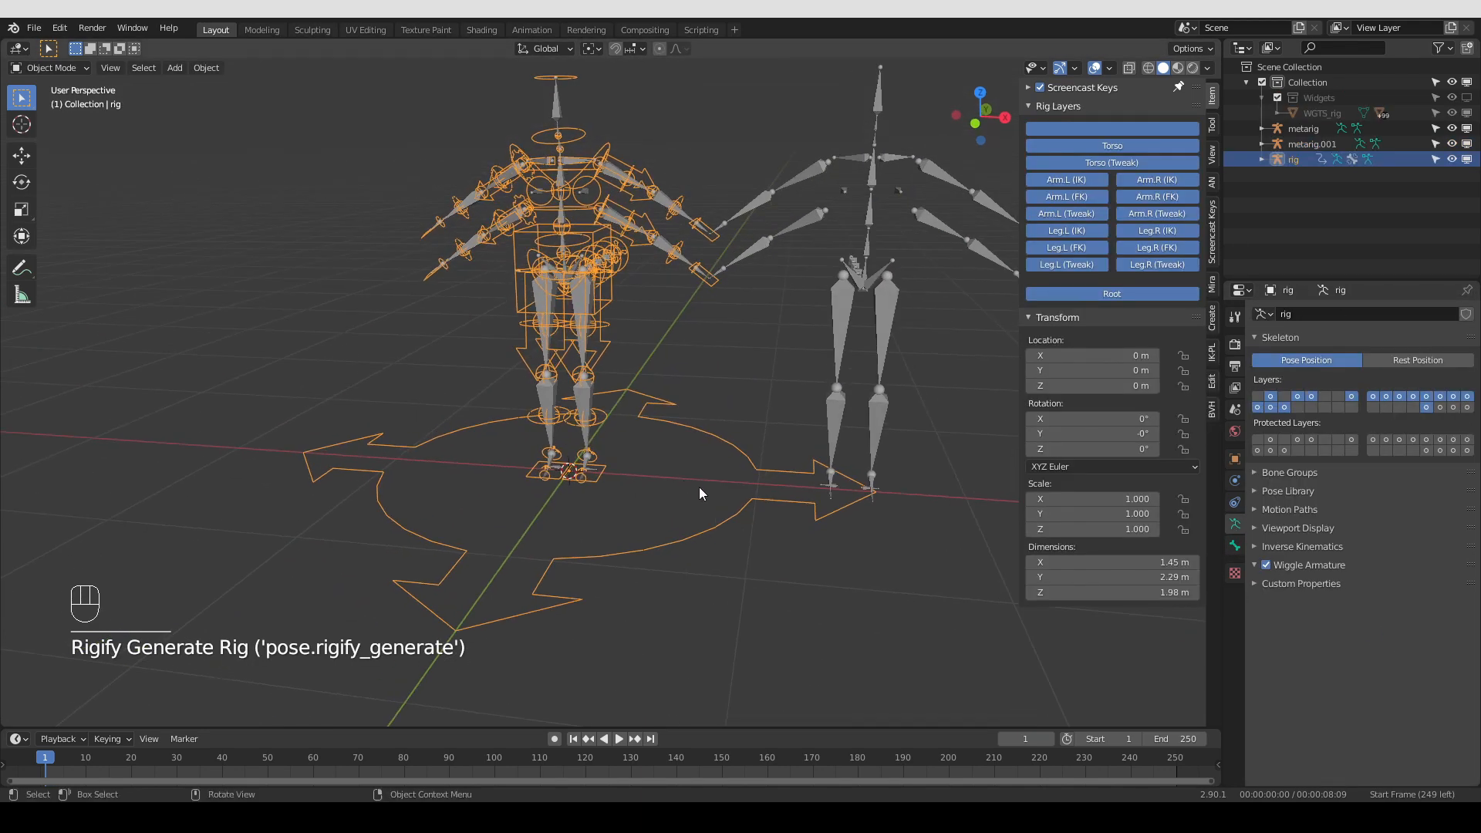
{"action": "key", "text": "ctrl+z"}
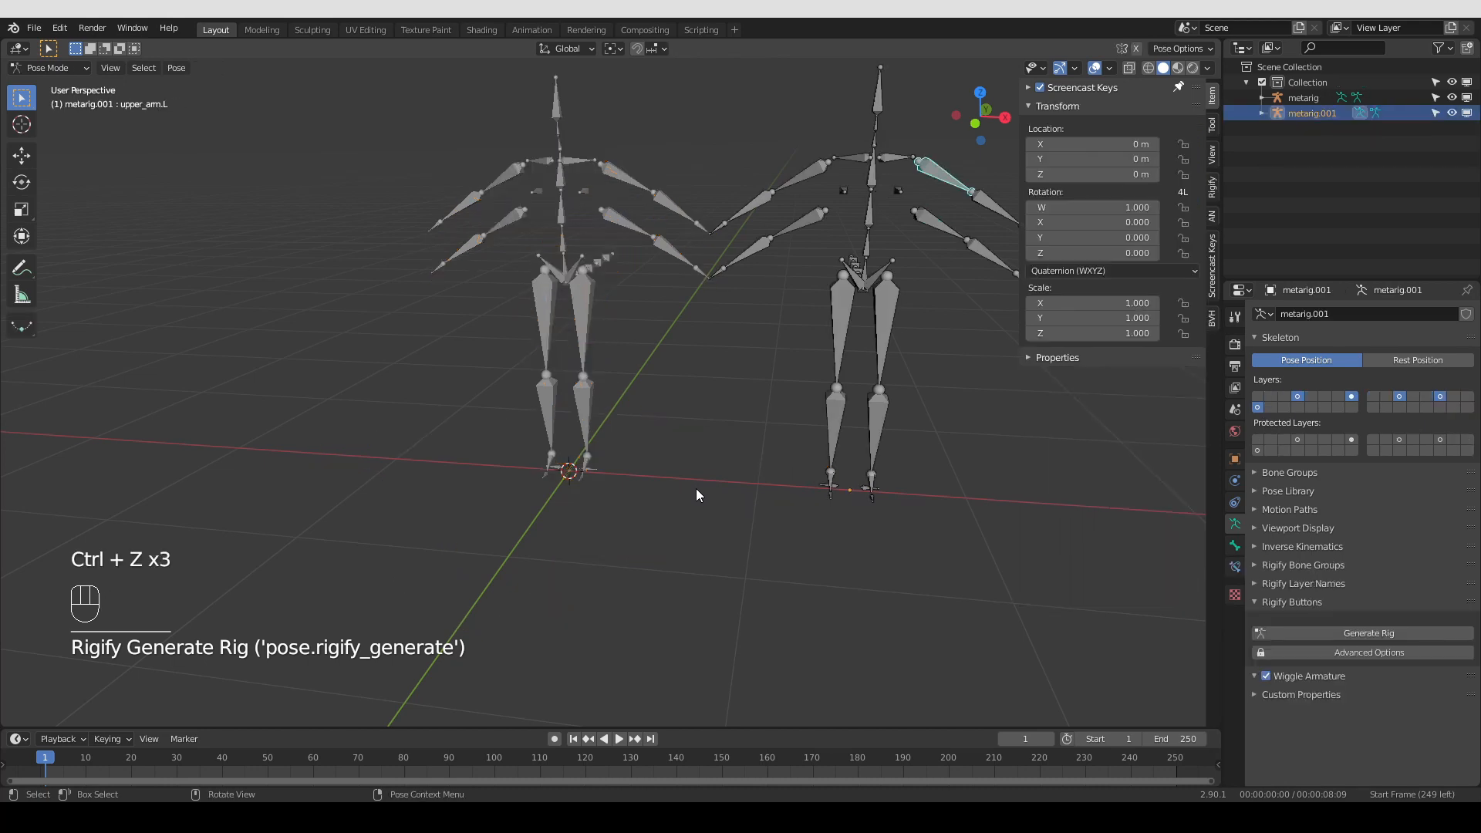
{"action": "key", "text": "Tab"}
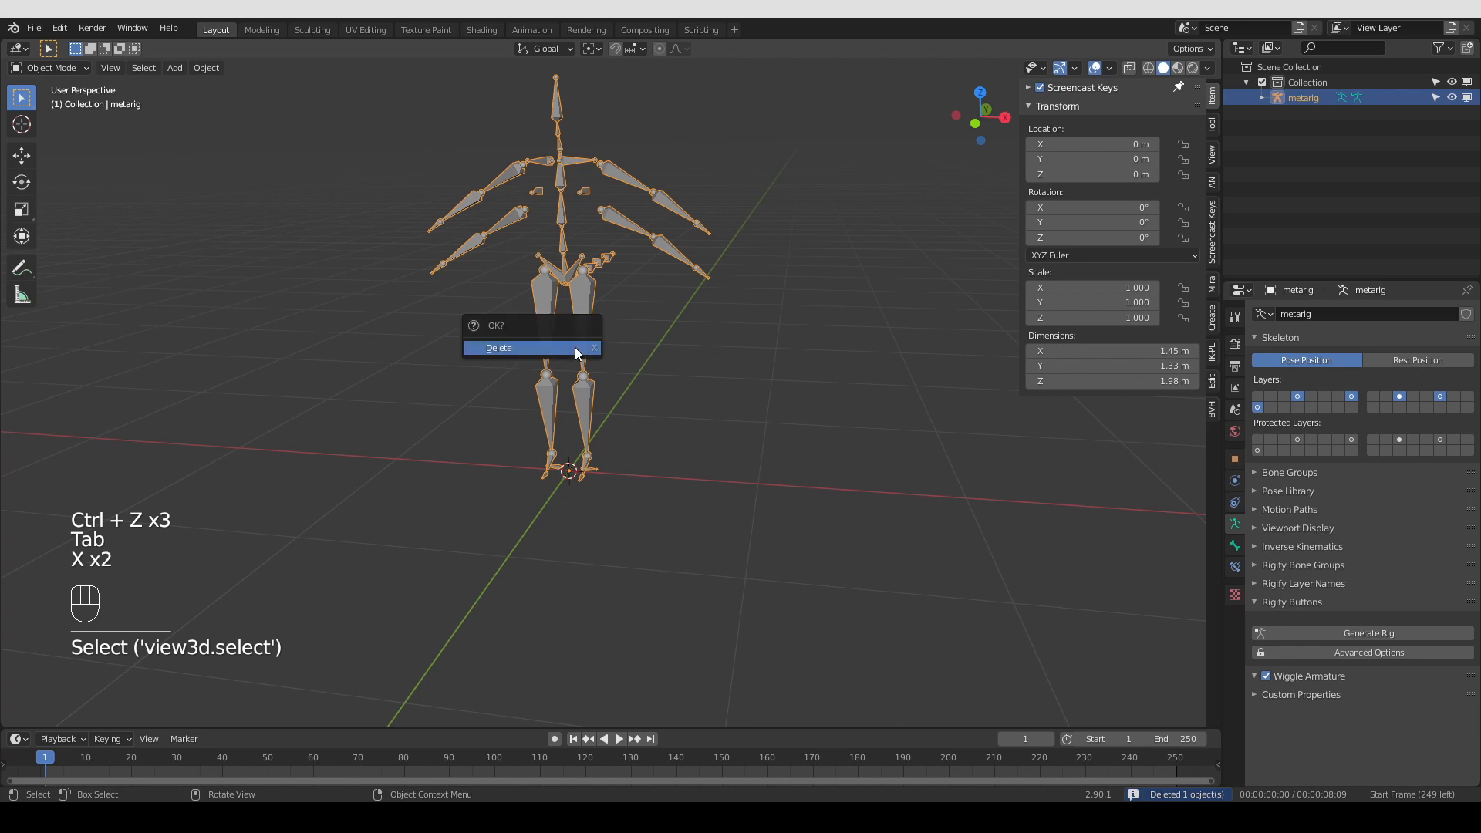
Delete the remaining metarig and add a Single Bone armature in edit mode with Rigify's samples shown
{"action": "left_click", "coordinate": [498, 347]}
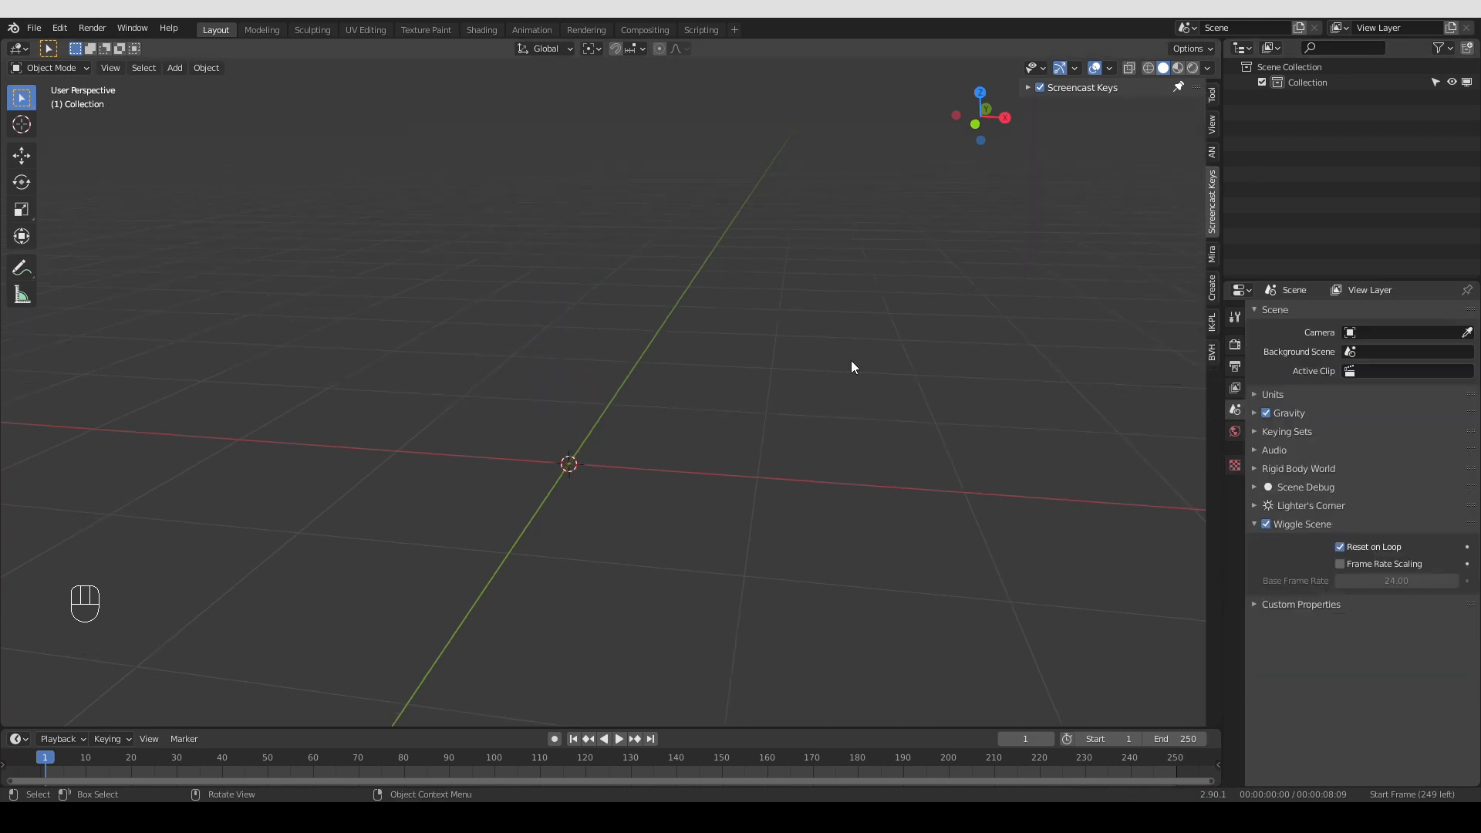
{"action": "mouse_move", "coordinate": [852, 381]}
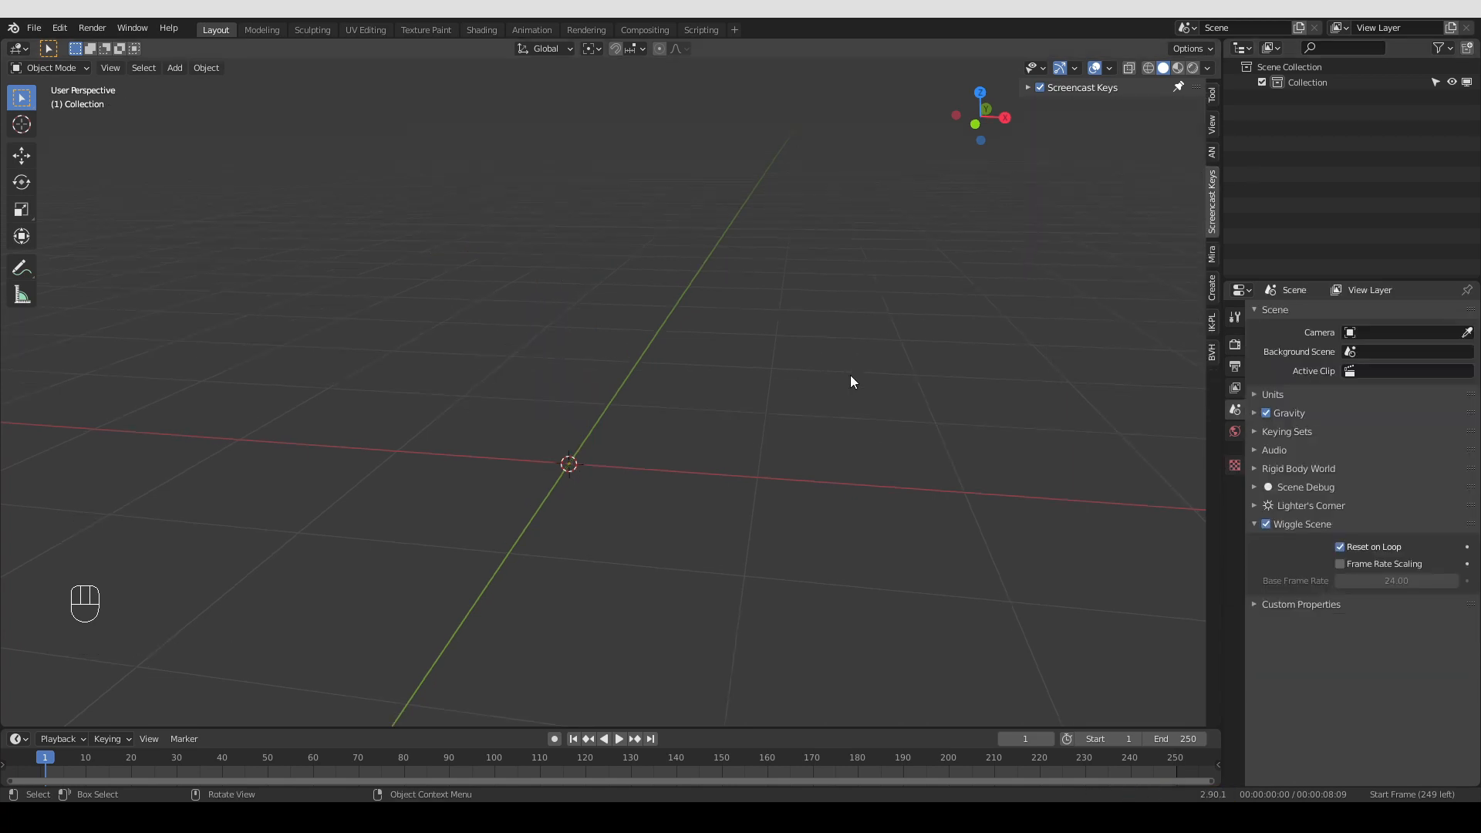
{"action": "mouse_move", "coordinate": [853, 405]}
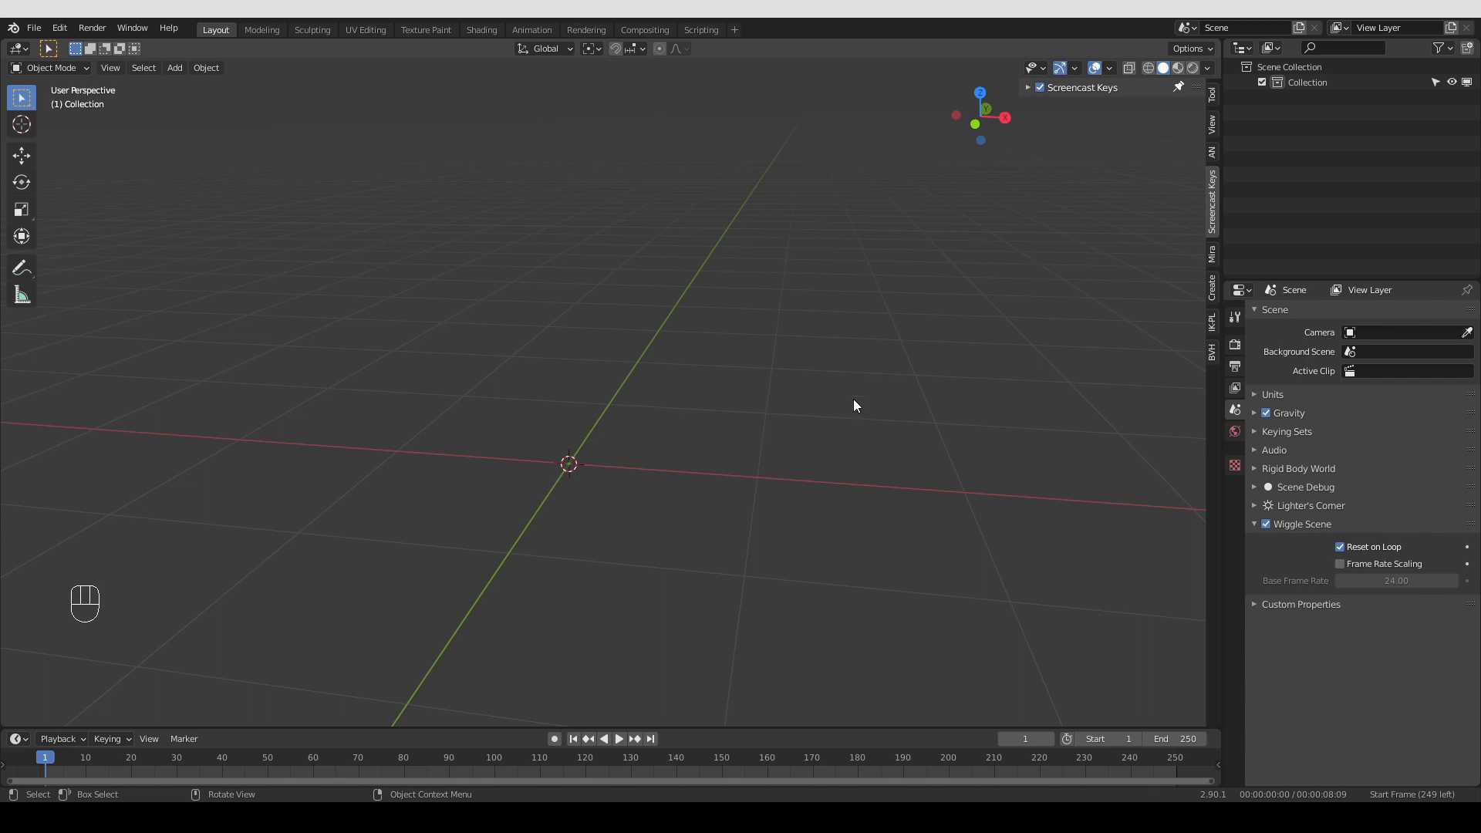
{"action": "key", "text": "shift"}
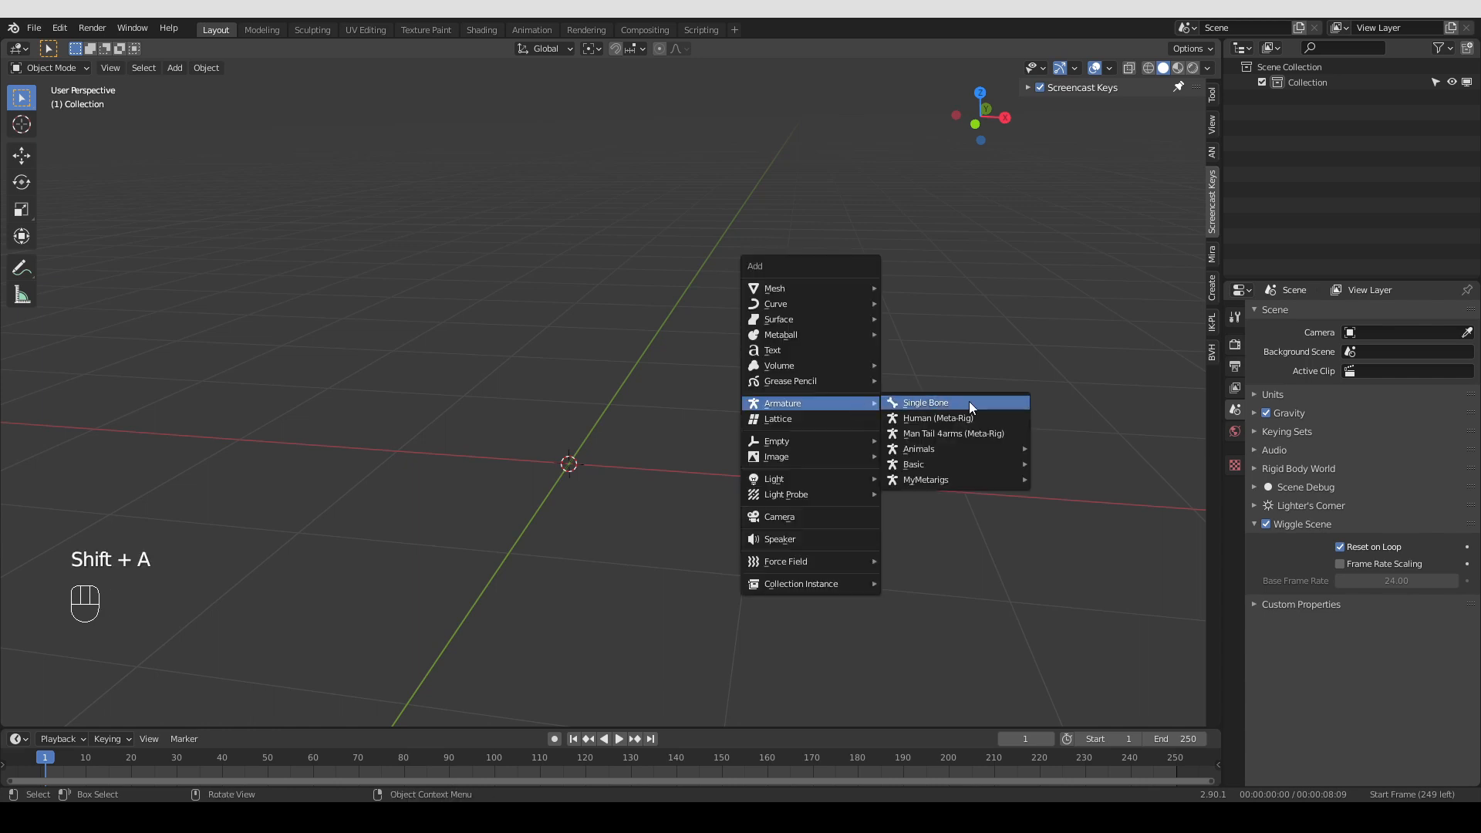
{"action": "left_click", "coordinate": [924, 403]}
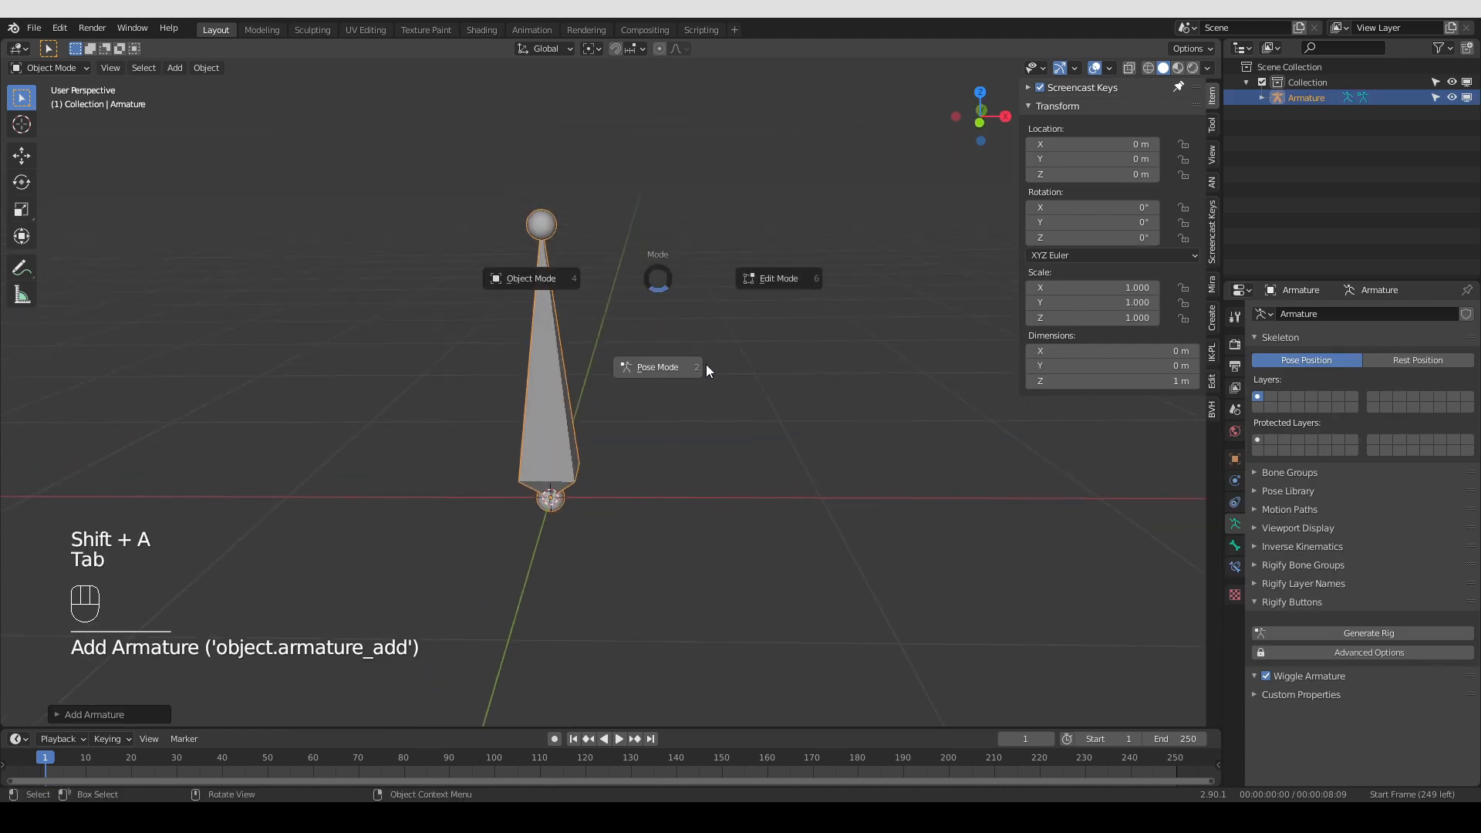
{"action": "key", "text": "Tab"}
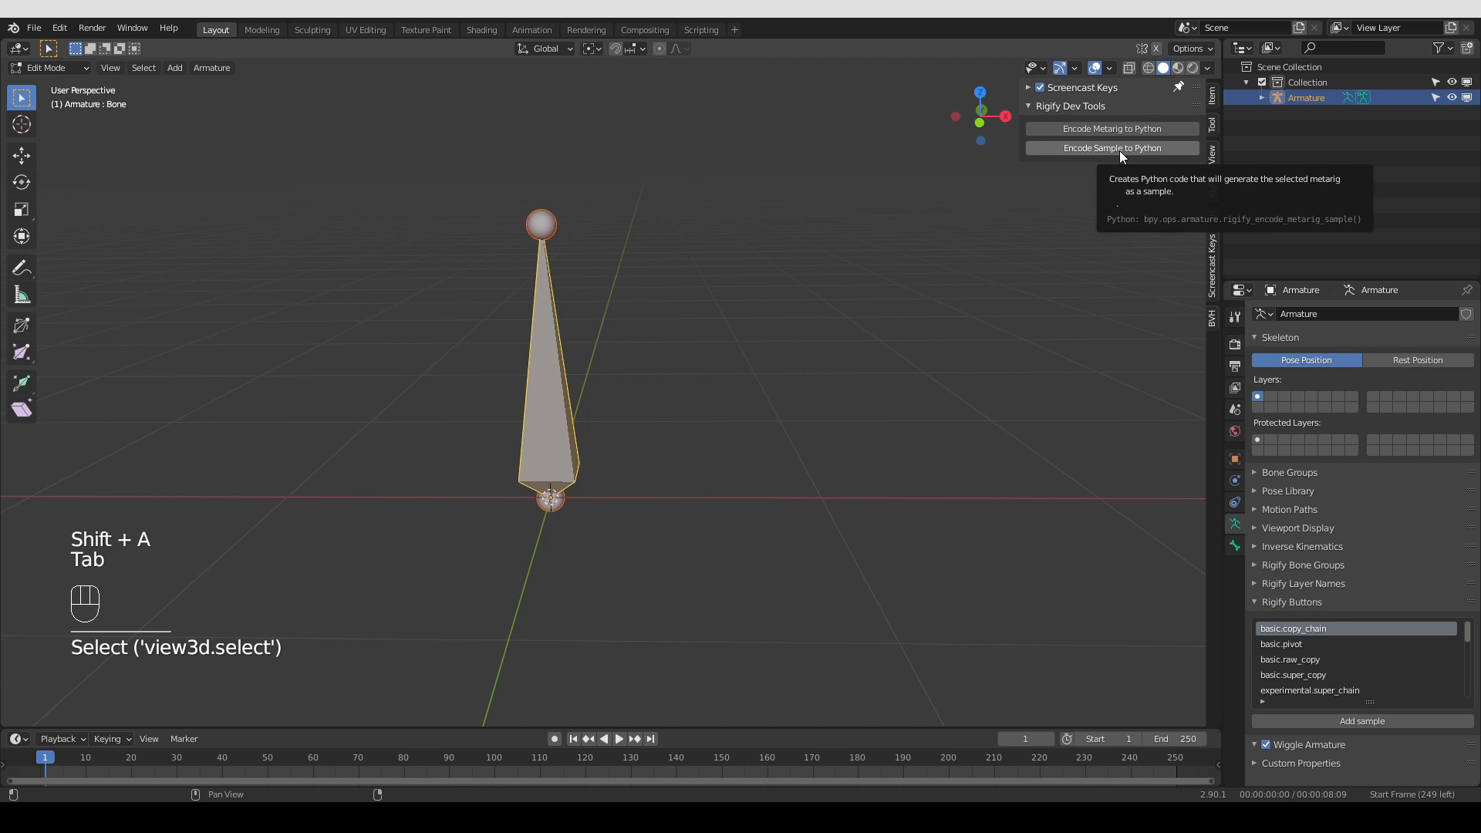
{"action": "mouse_move", "coordinate": [1310, 458]}
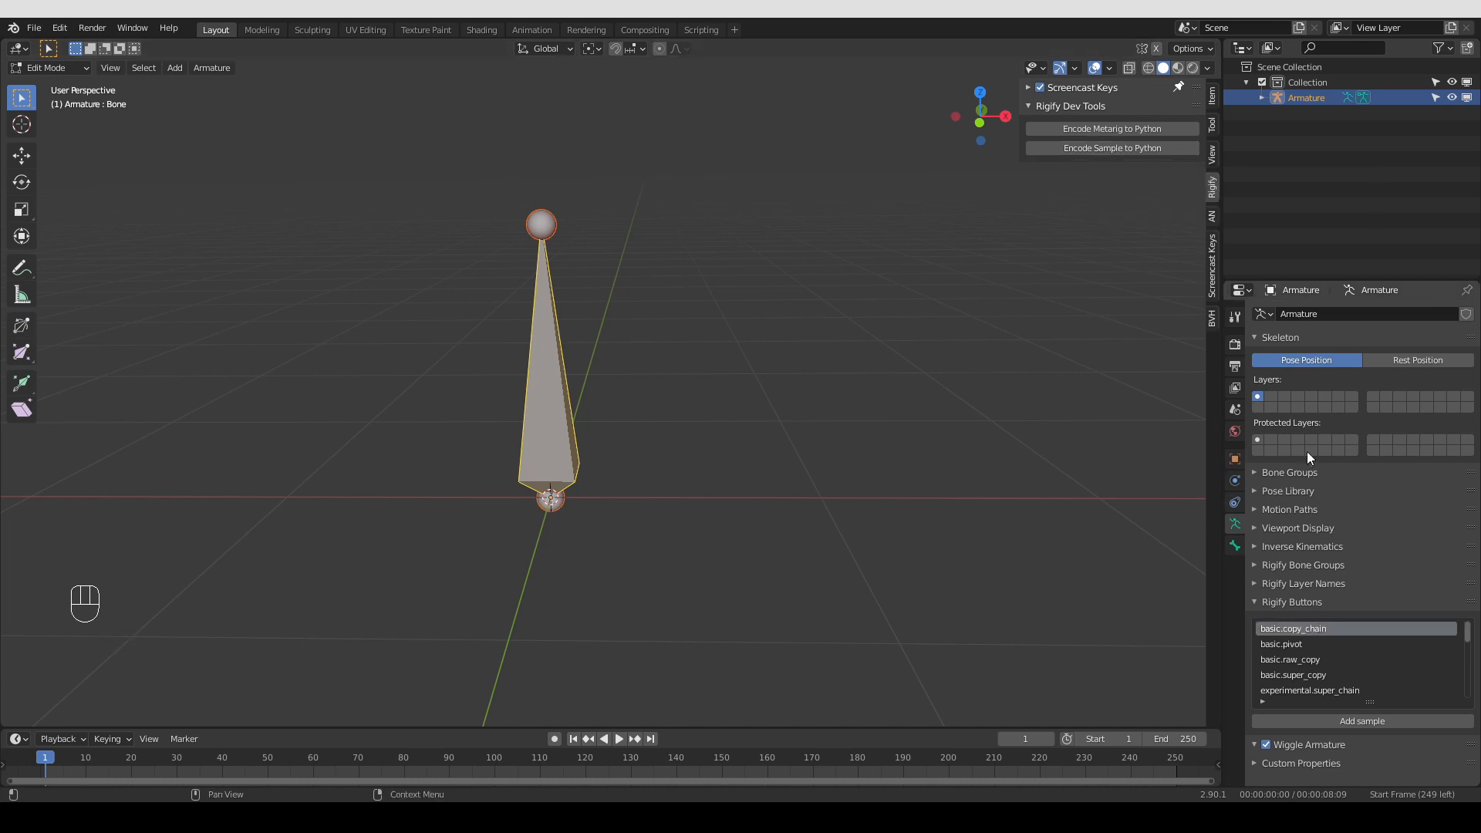
{"action": "left_click", "coordinate": [1282, 338]}
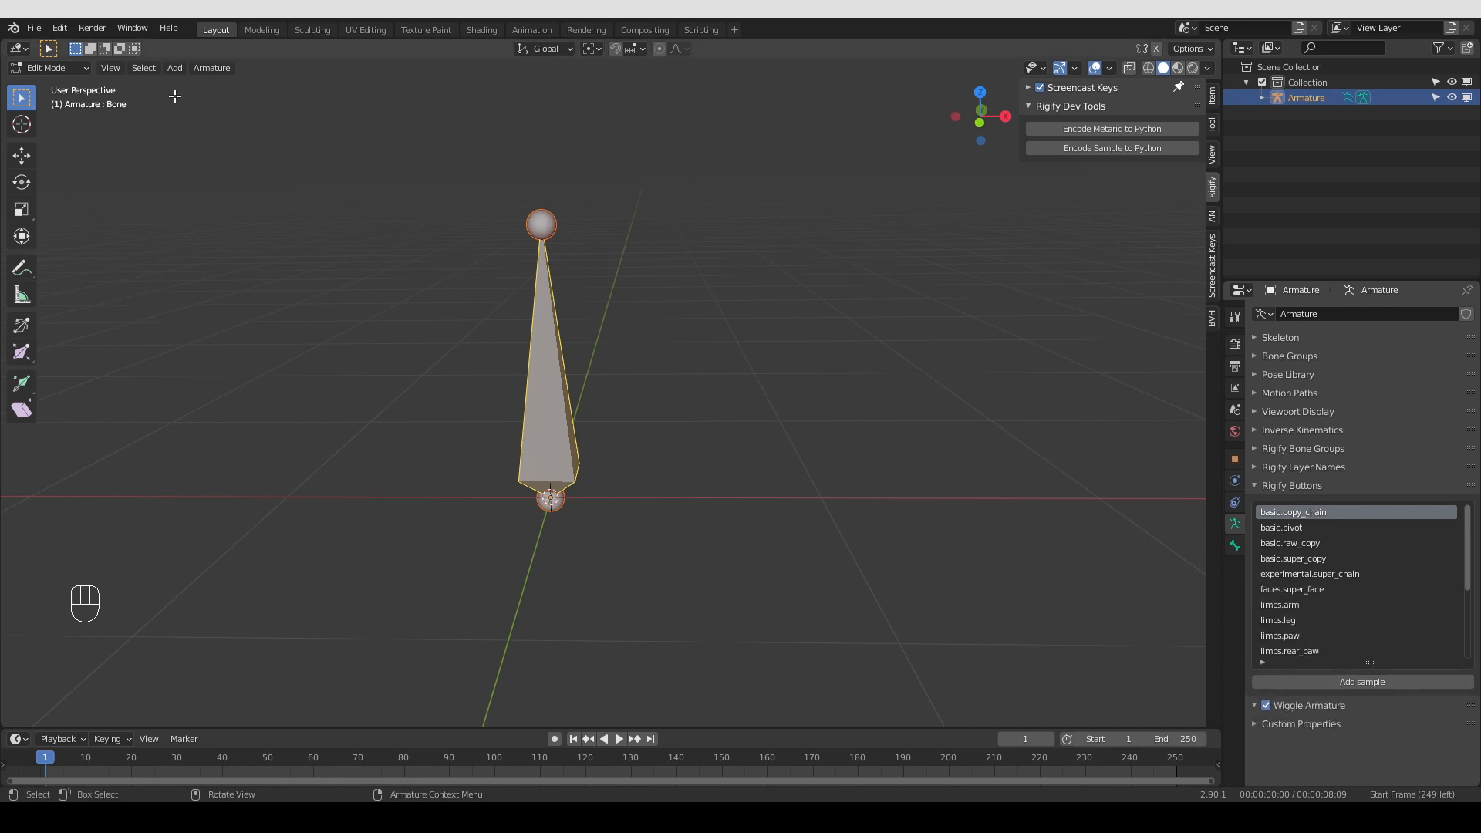
{"action": "mouse_move", "coordinate": [1165, 527]}
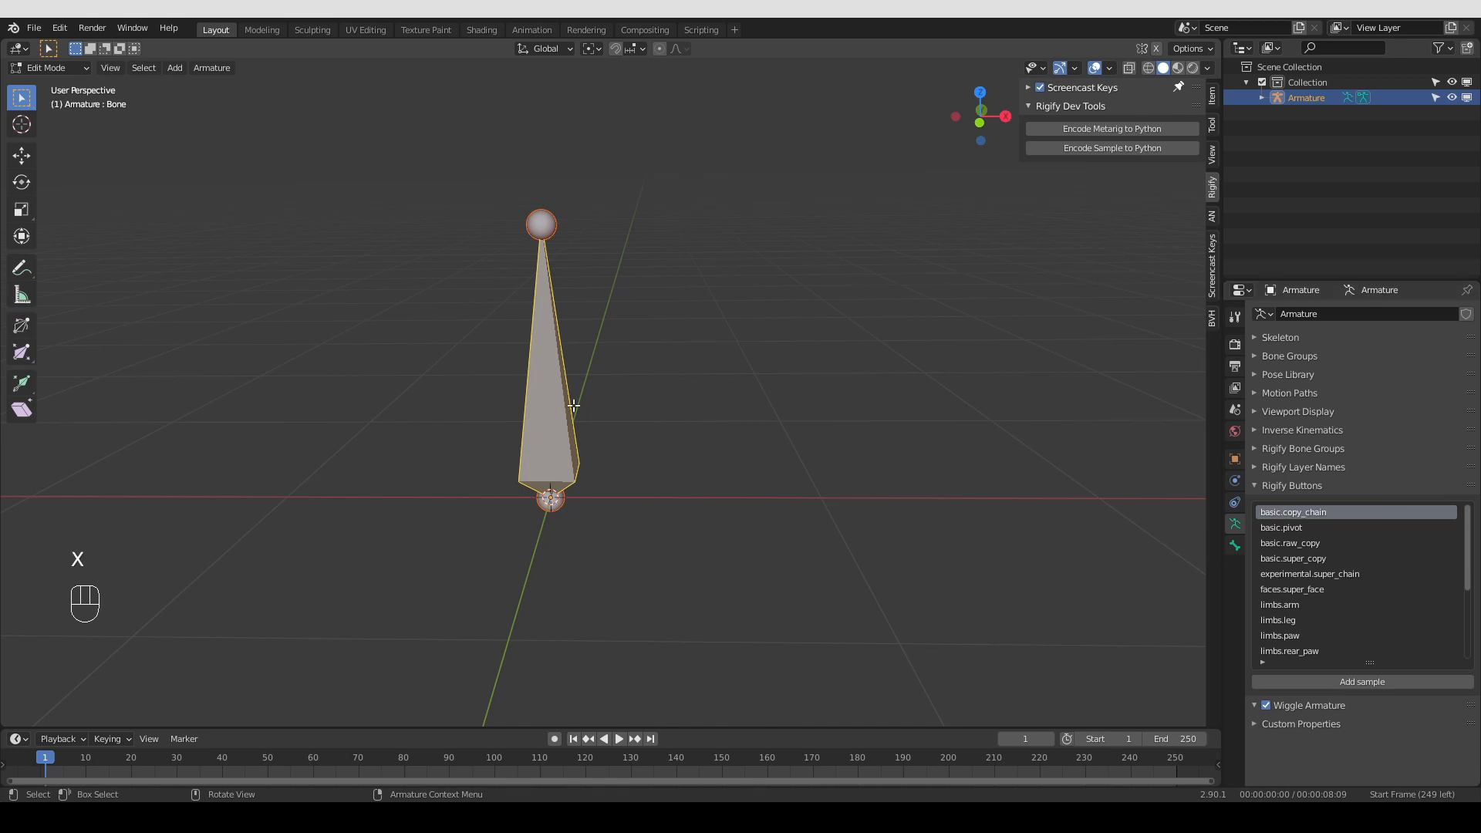
Replace the single bone with the limbs.simple_tentacle sample chain and check its rig type in pose mode
{"action": "key", "text": "x"}
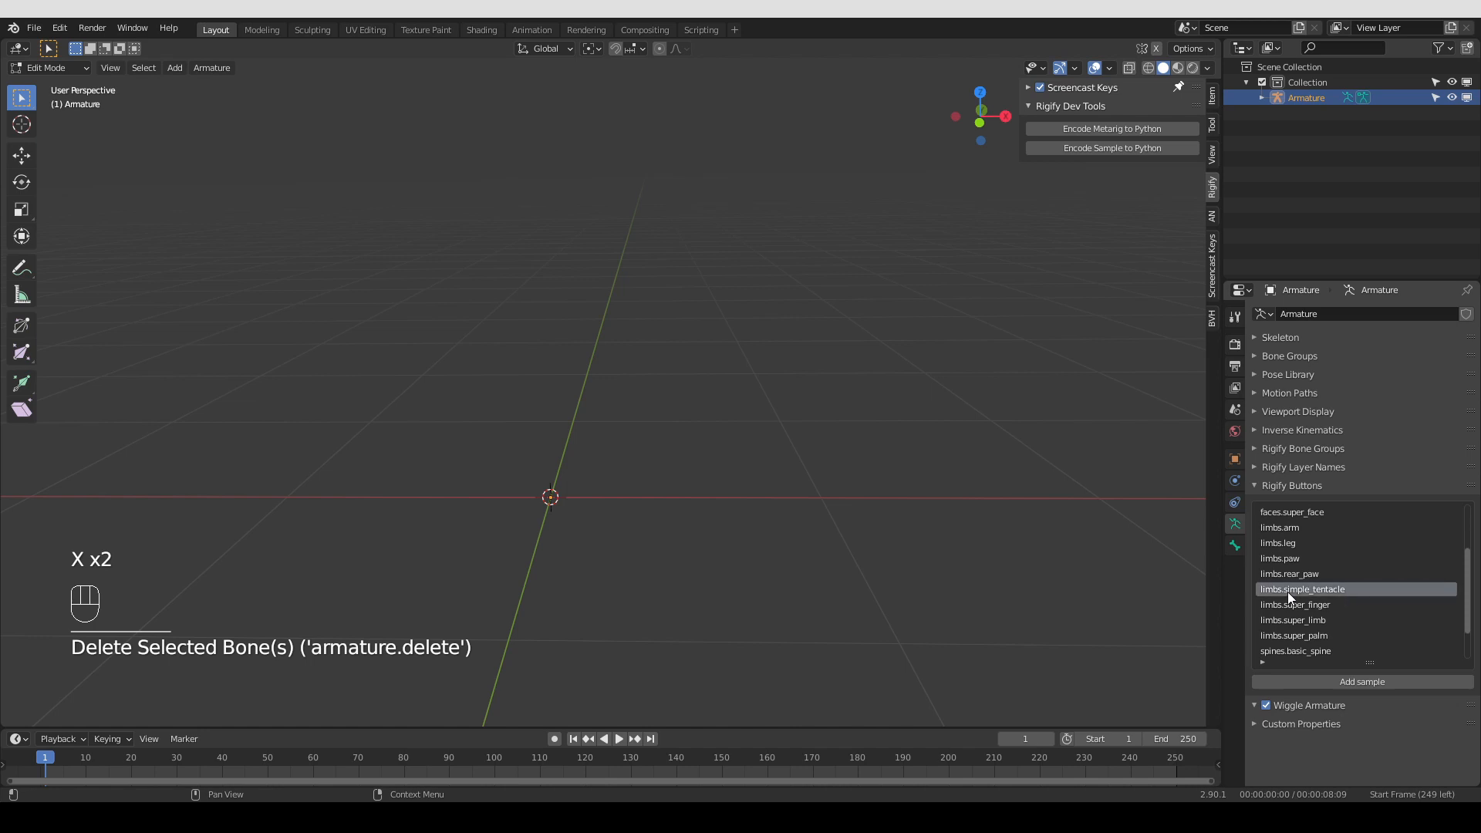
{"action": "mouse_move", "coordinate": [1362, 680]}
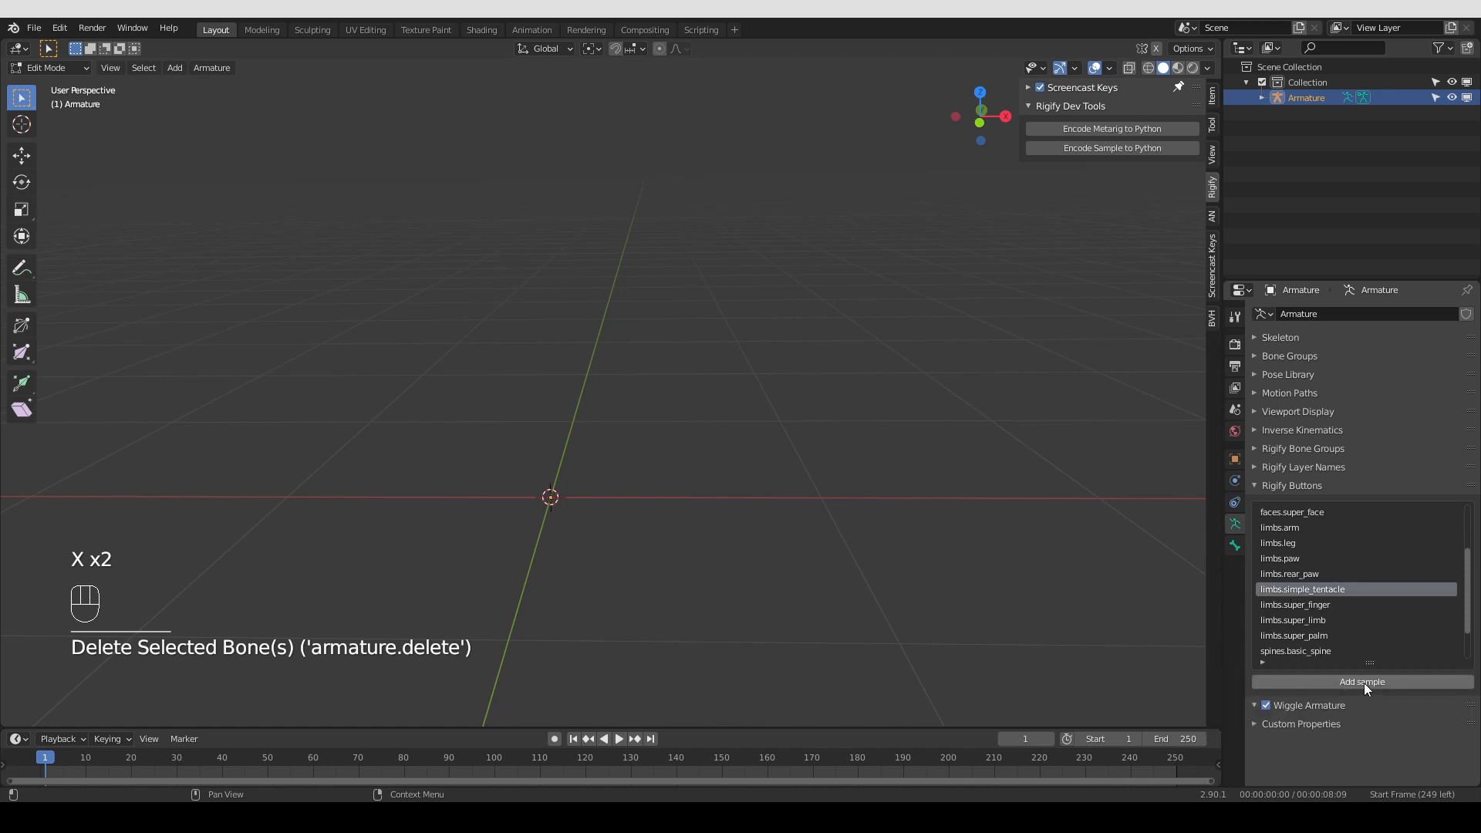
{"action": "left_click", "coordinate": [1361, 680]}
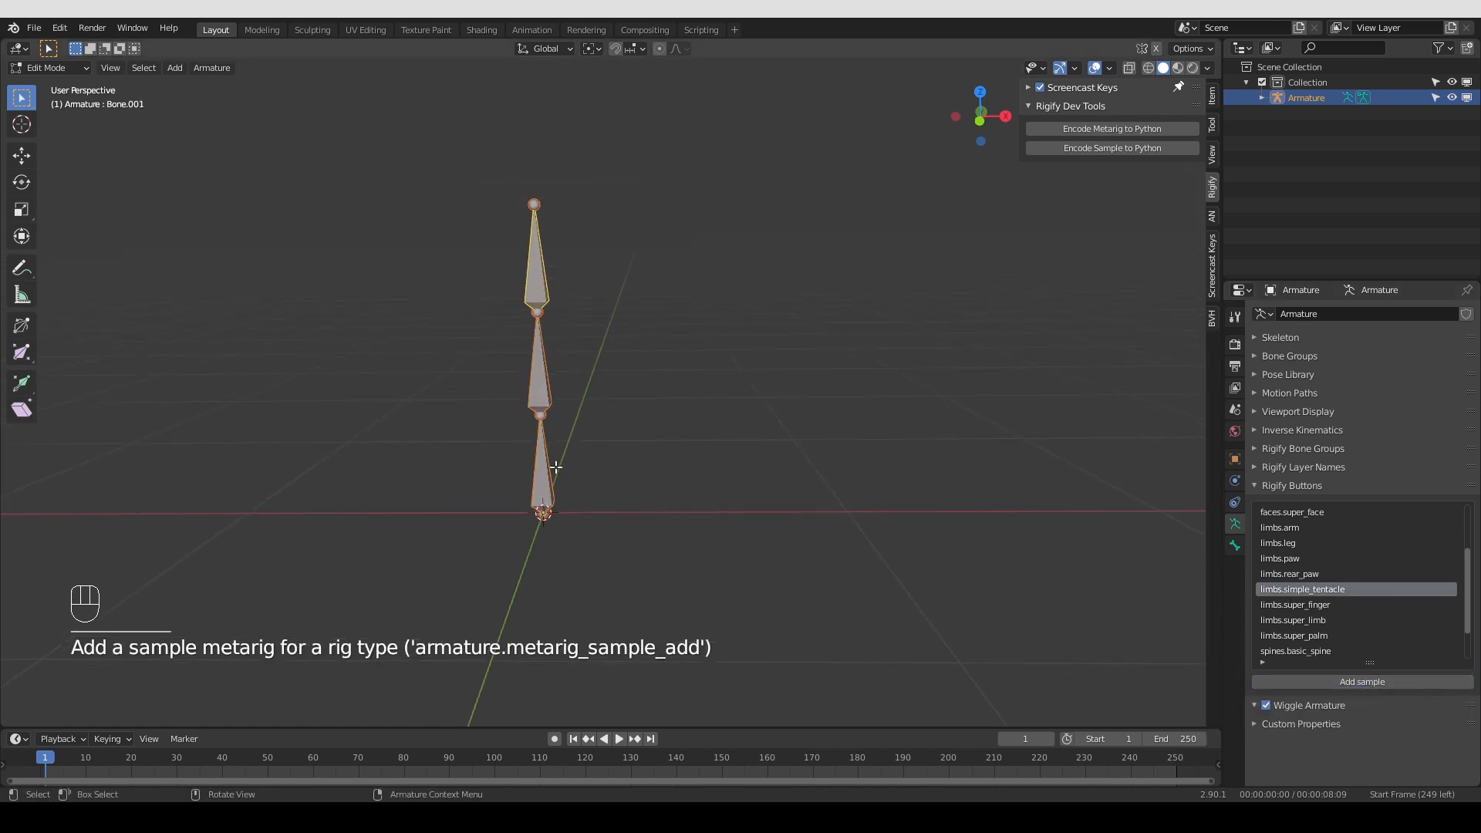
{"action": "key", "text": "Tab"}
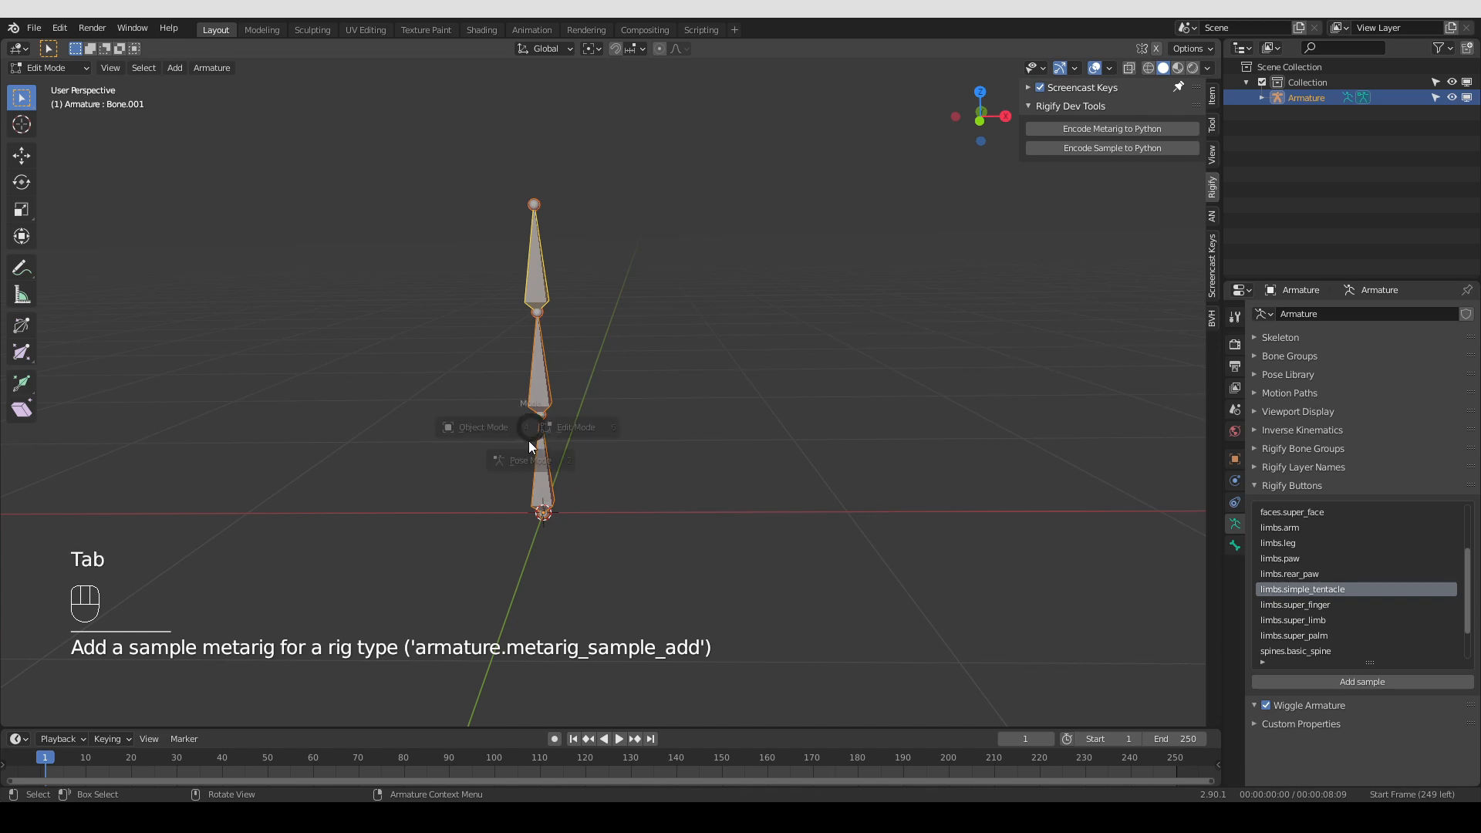
{"action": "key", "text": "Tab"}
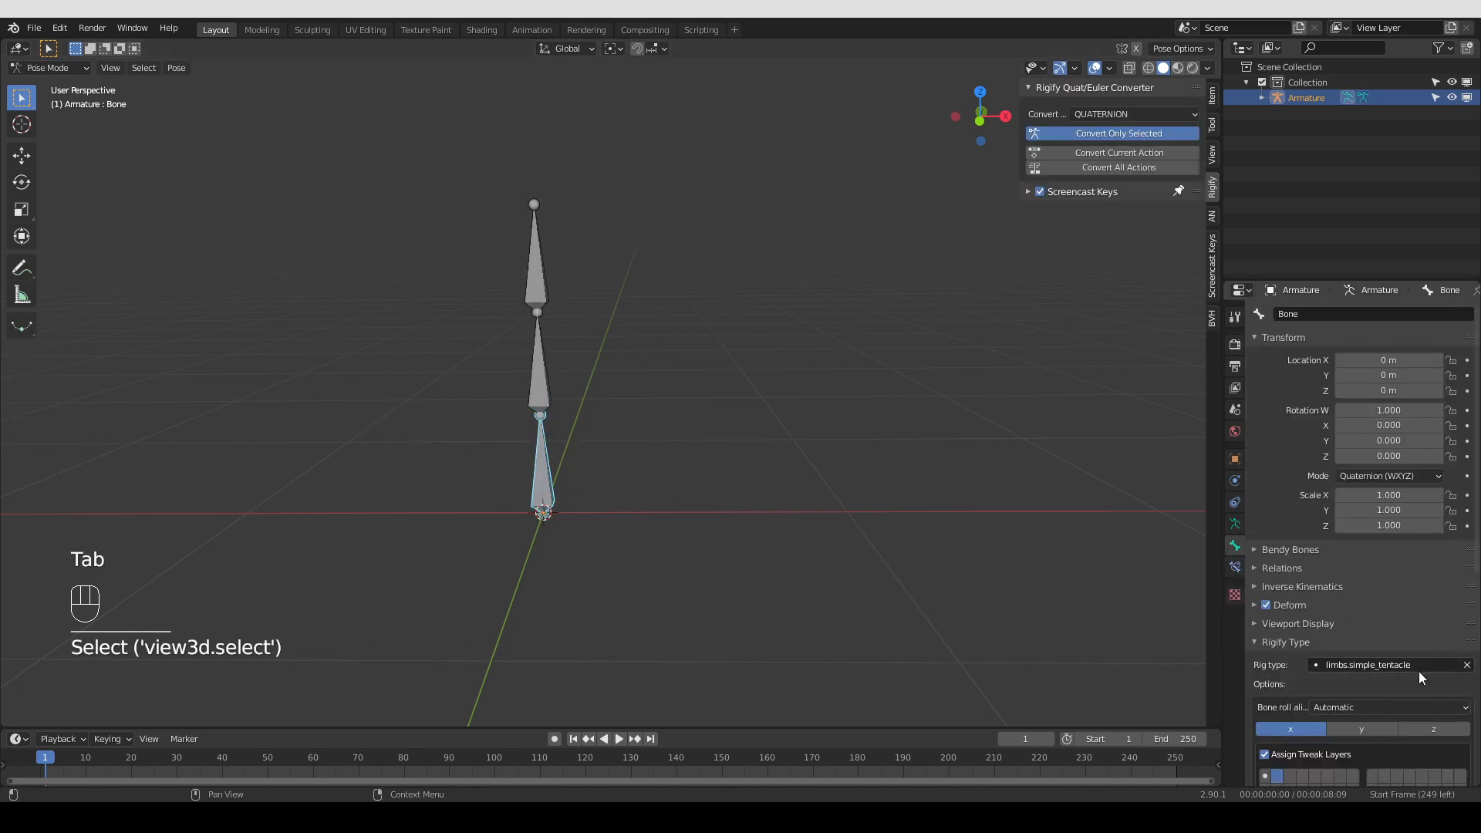
{"action": "scroll", "scroll_direction": "down", "scroll_amount": 3}
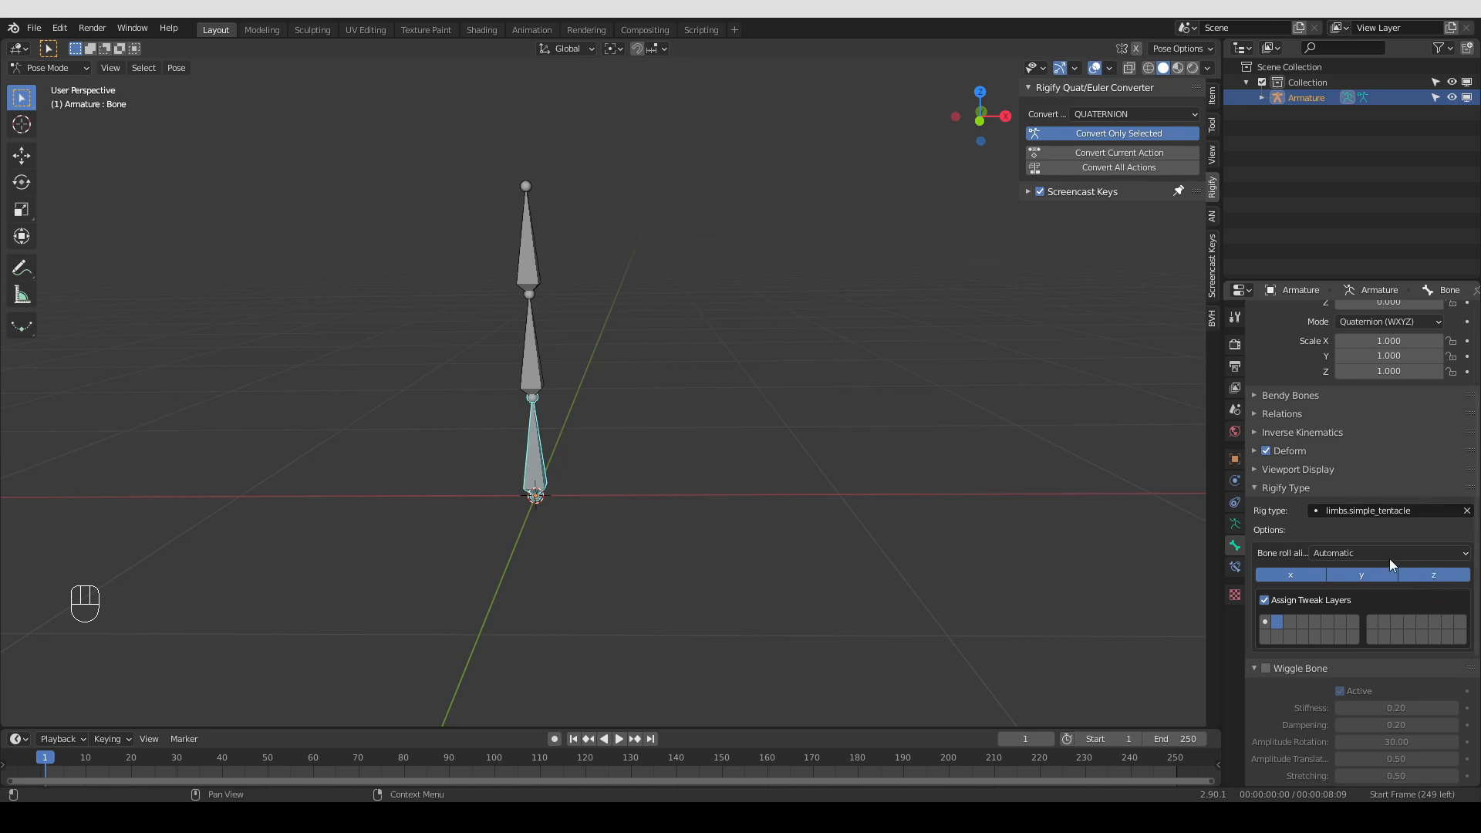
{"action": "mouse_move", "coordinate": [1302, 620]}
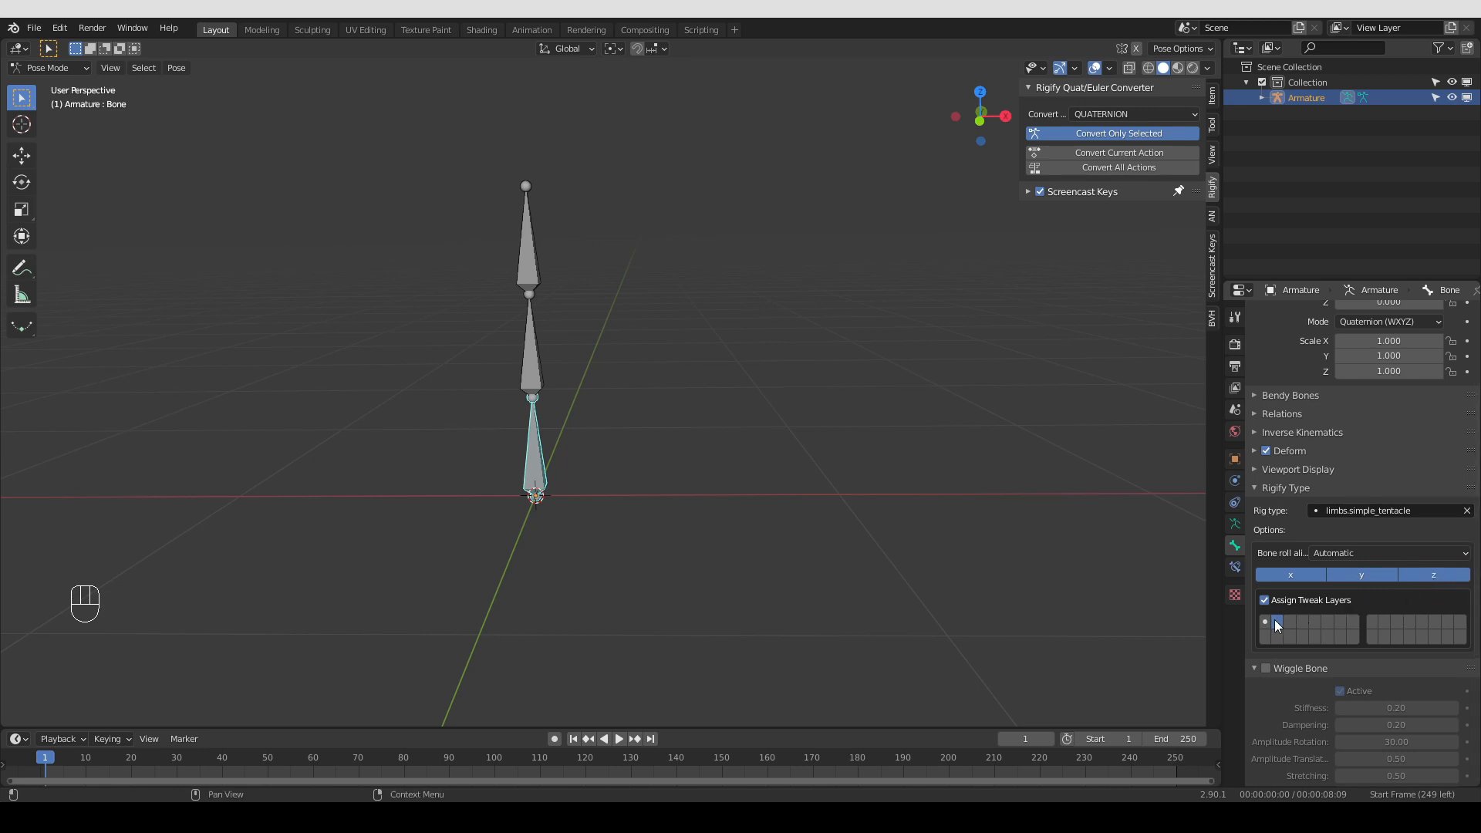
{"action": "mouse_move", "coordinate": [1278, 625]}
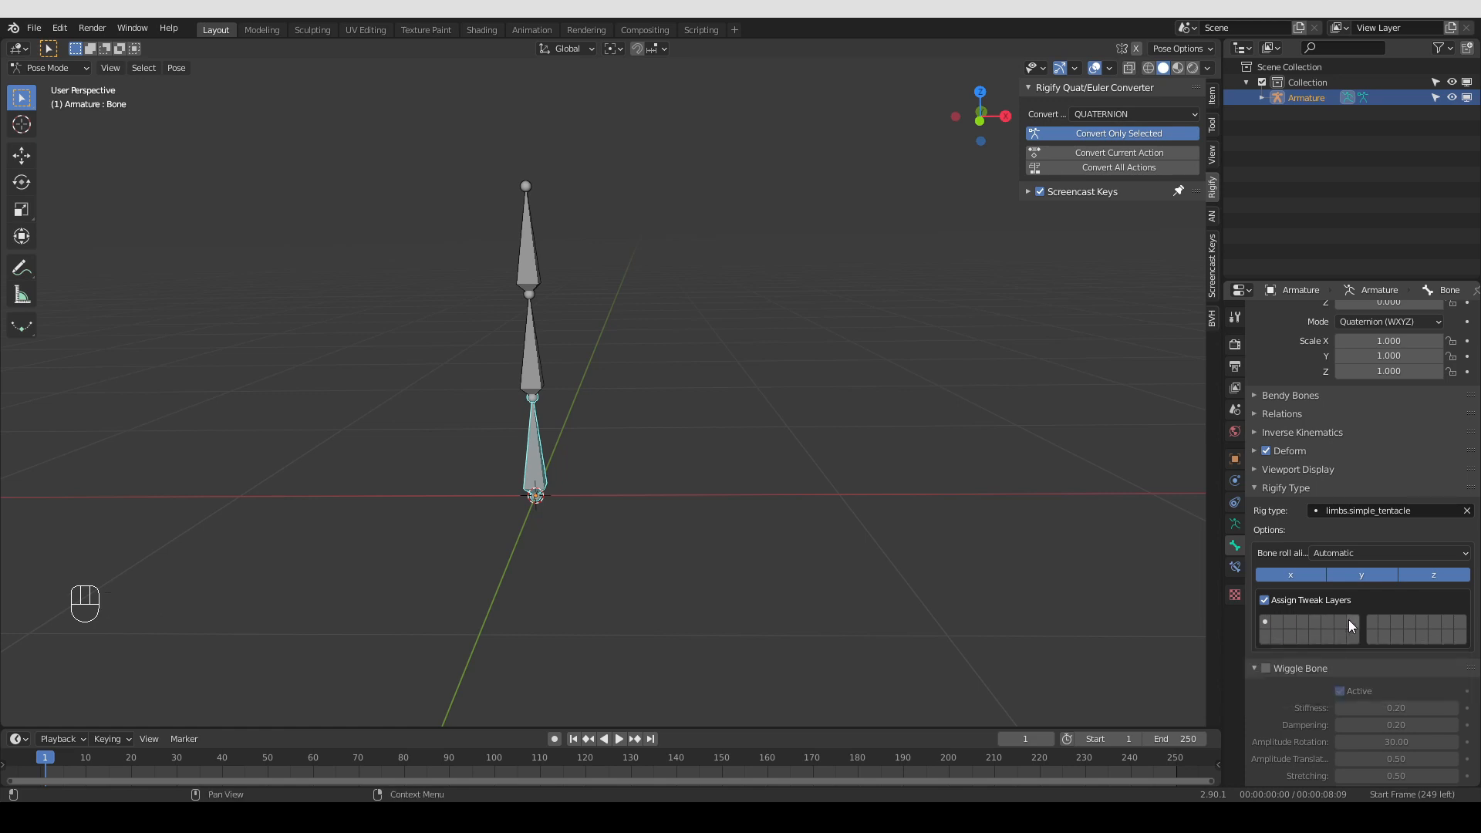
{"action": "left_click", "coordinate": [1353, 625]}
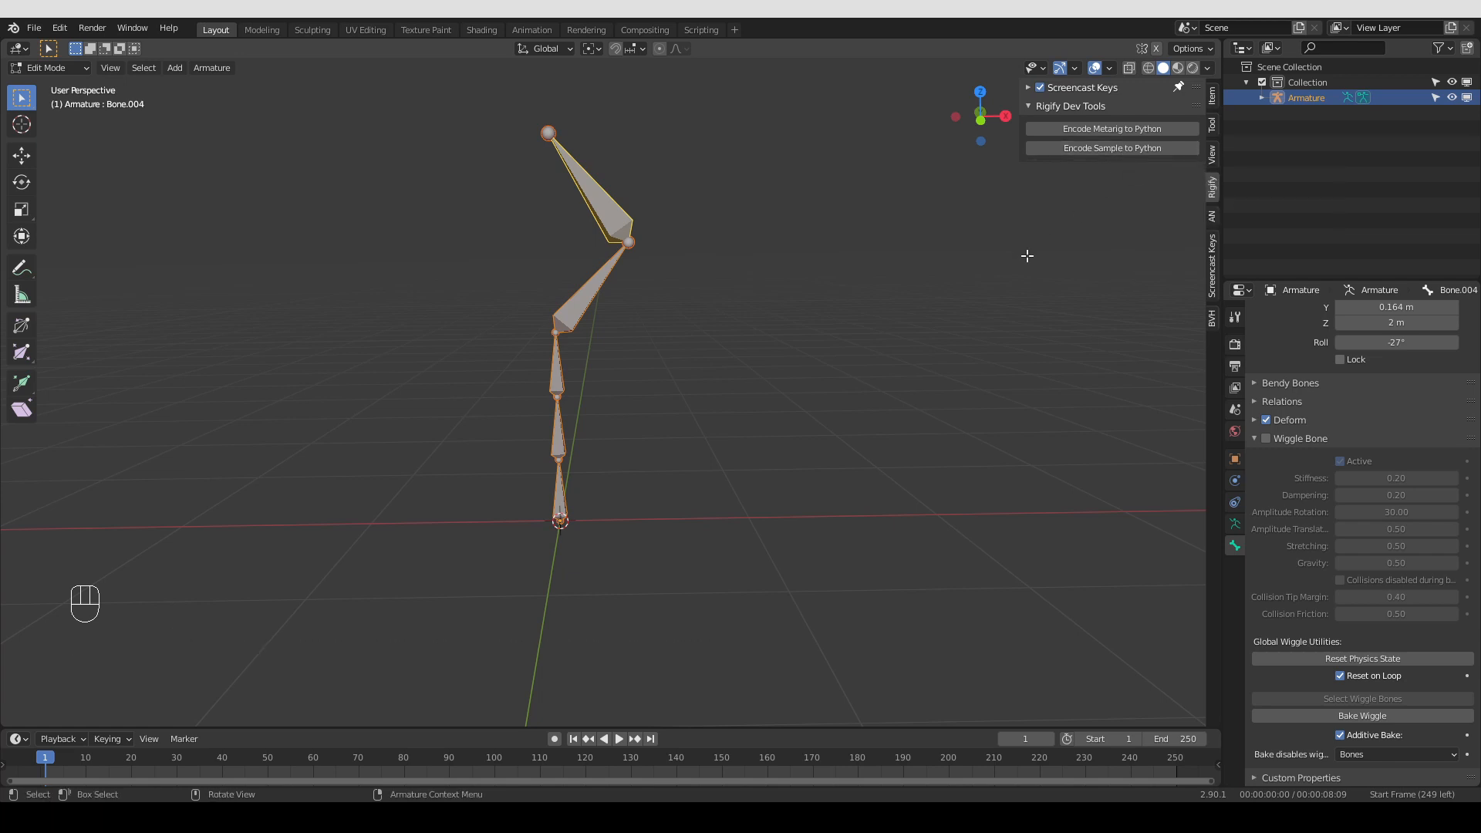
{"action": "mouse_move", "coordinate": [750, 166]}
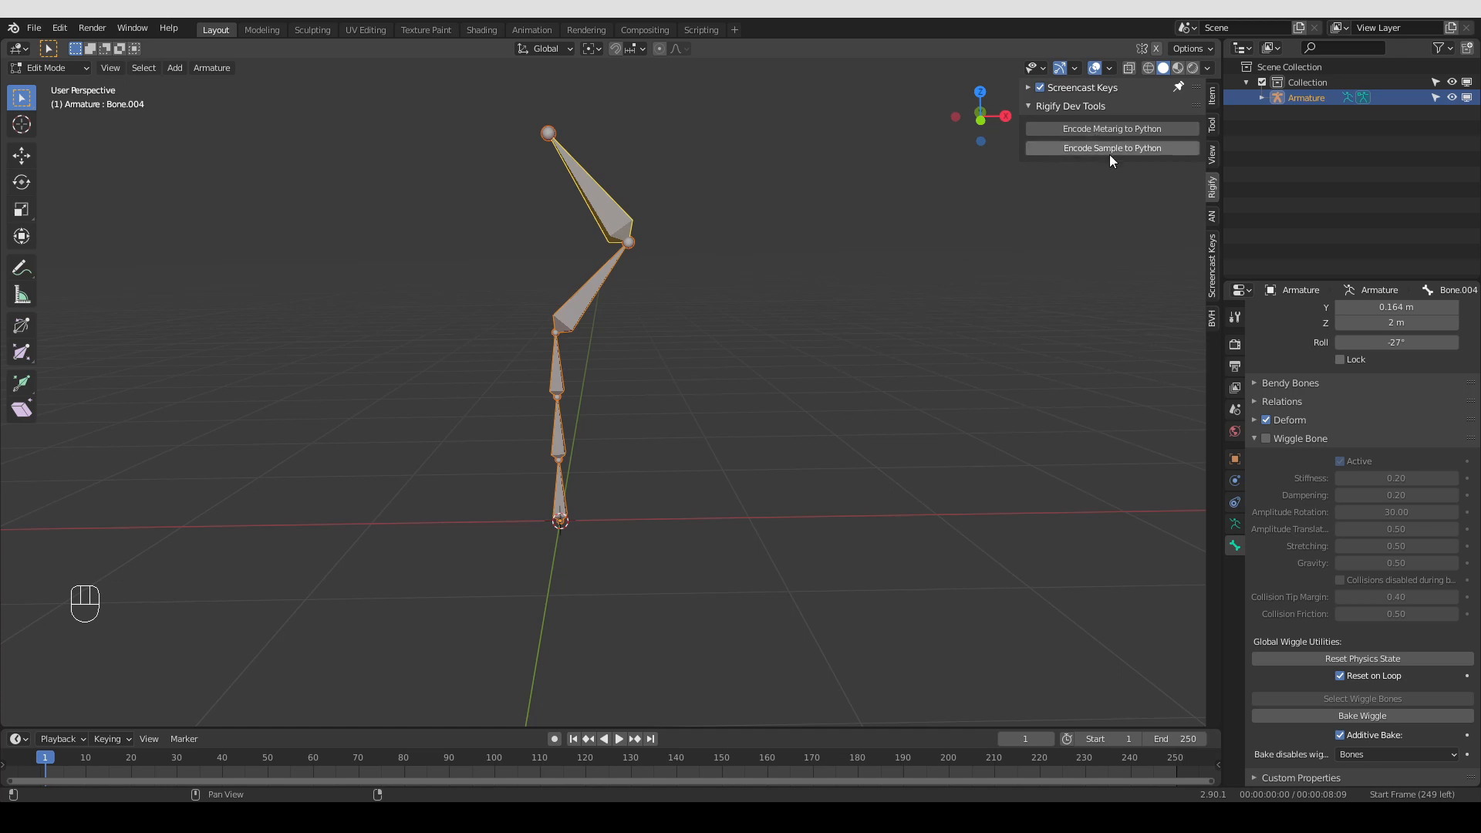
{"action": "mouse_move", "coordinate": [1112, 148]}
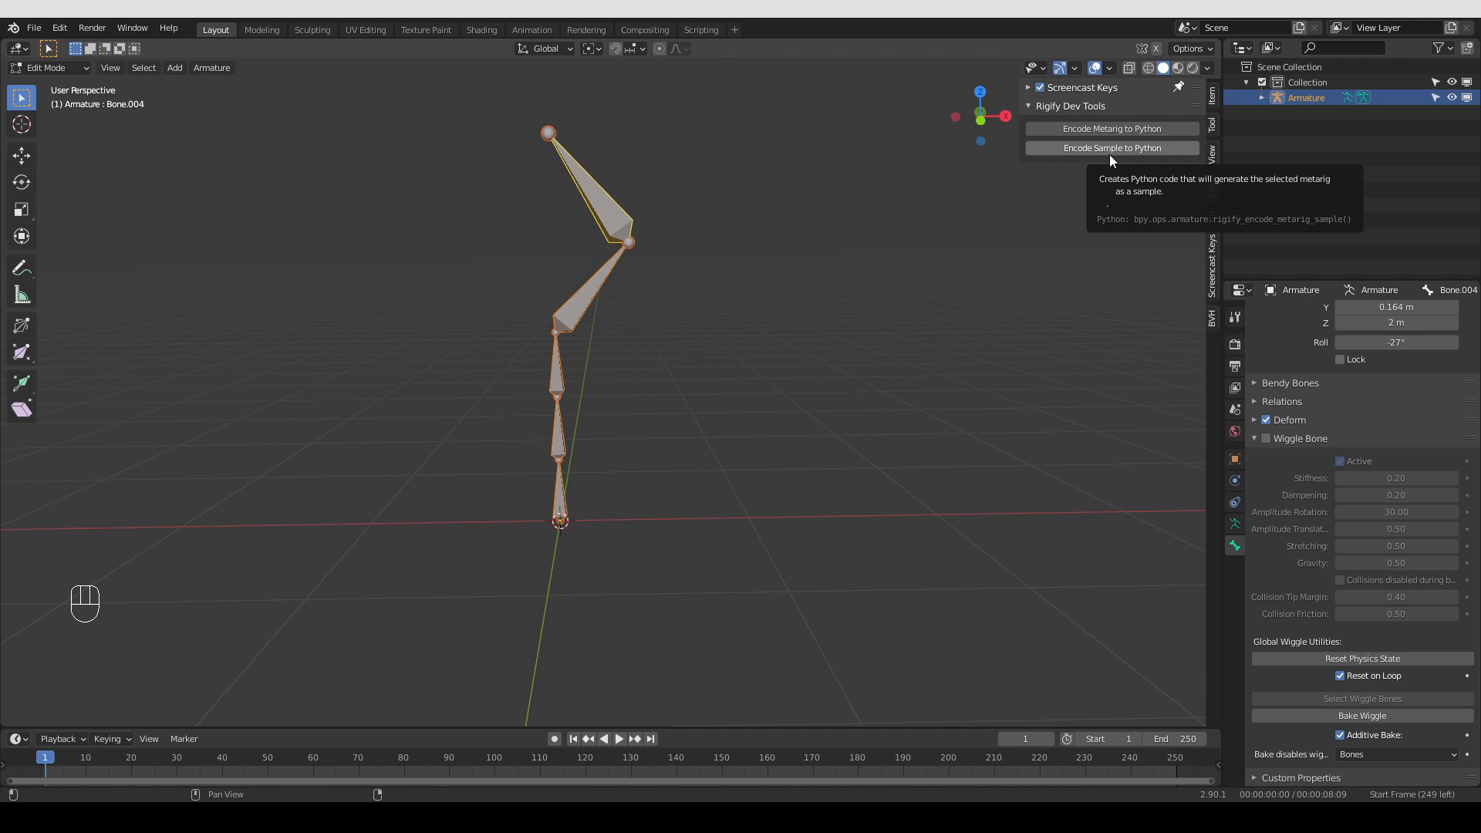
{"action": "mouse_move", "coordinate": [1125, 154]}
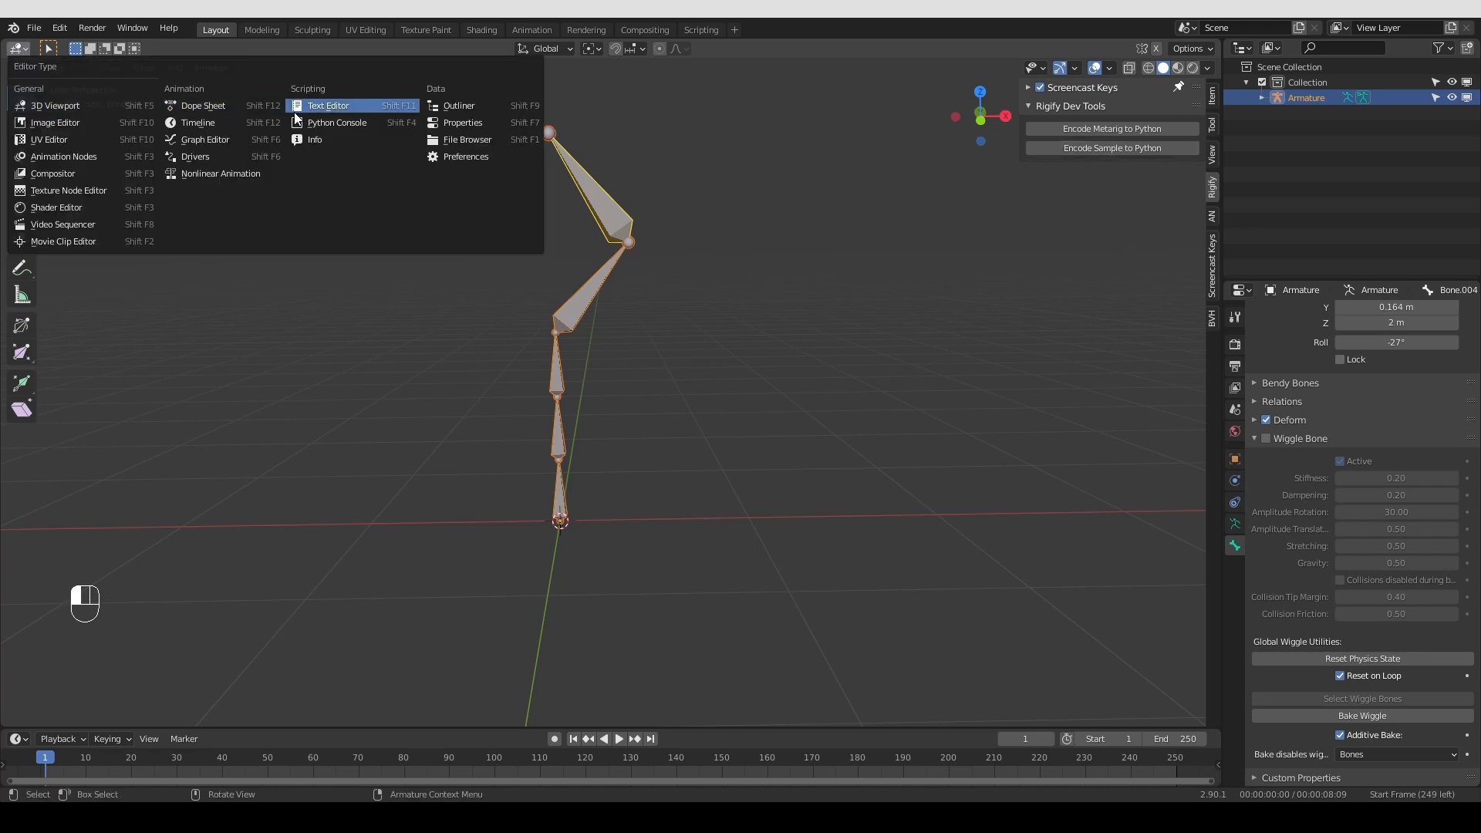
Show the generated metarig_sample.py script in a Text Editor in the main area
{"action": "left_click", "coordinate": [329, 105]}
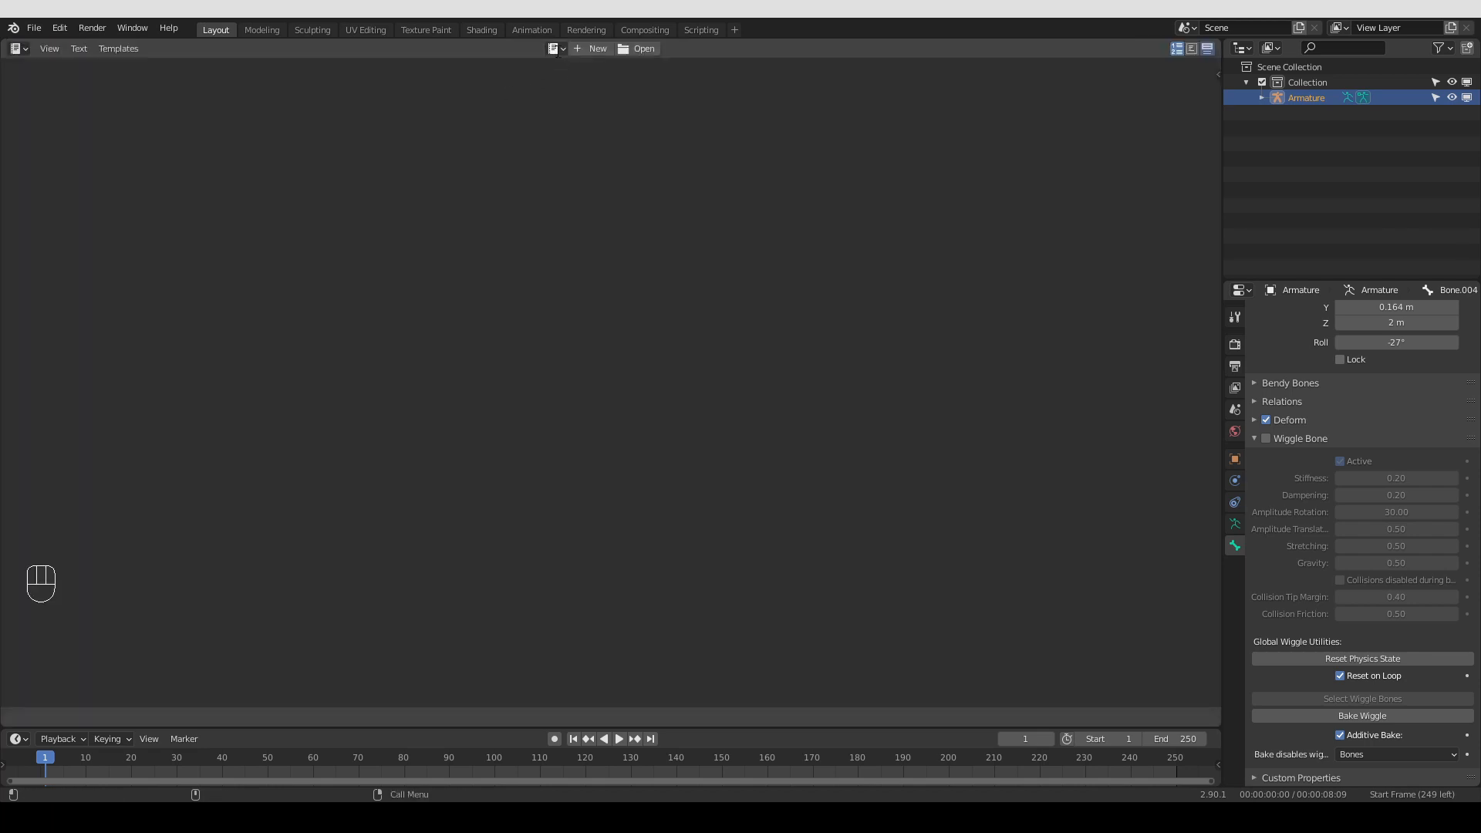
{"action": "left_click", "coordinate": [643, 48]}
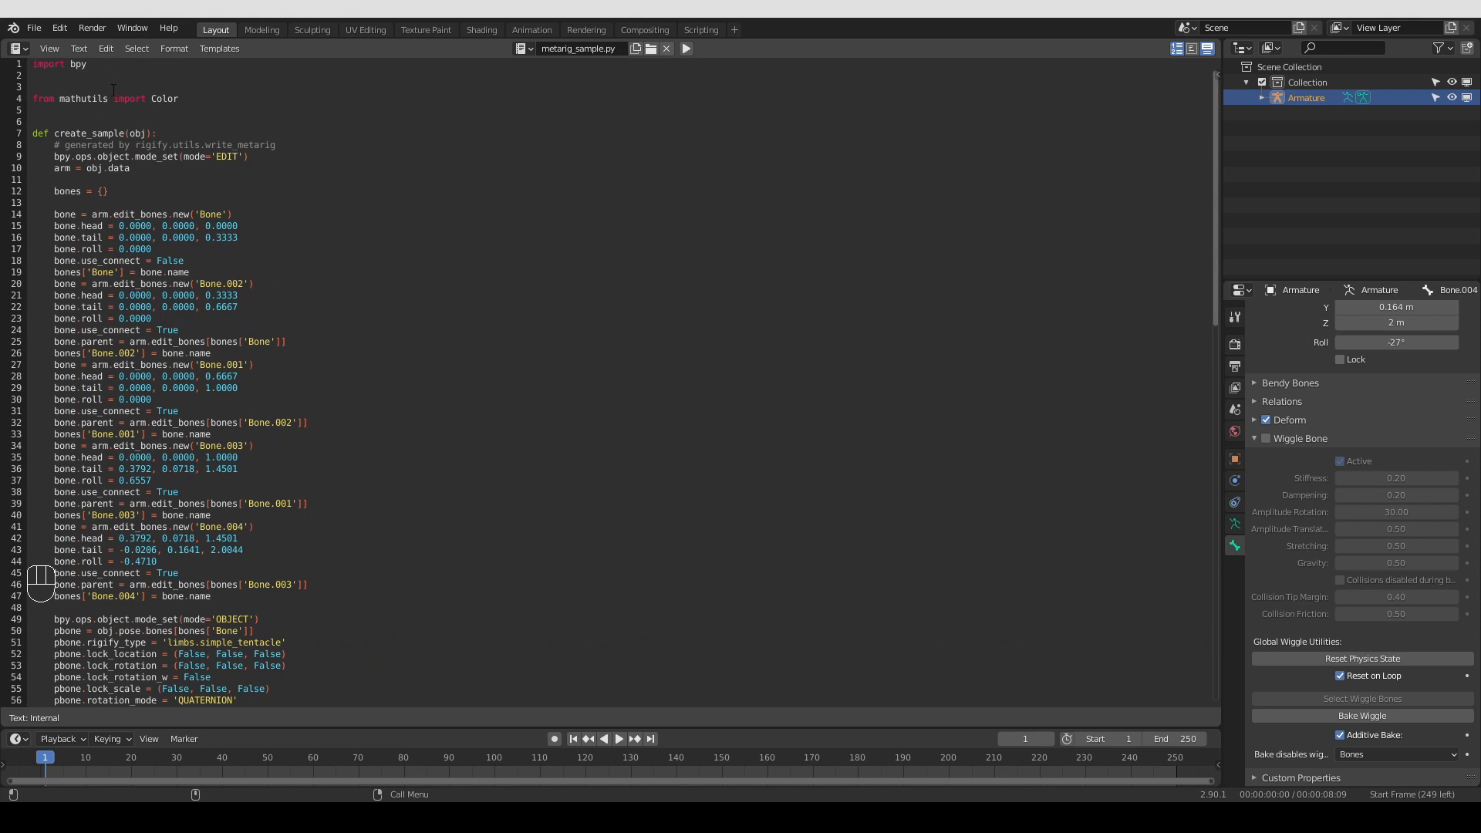
{"action": "left_click", "coordinate": [78, 47]}
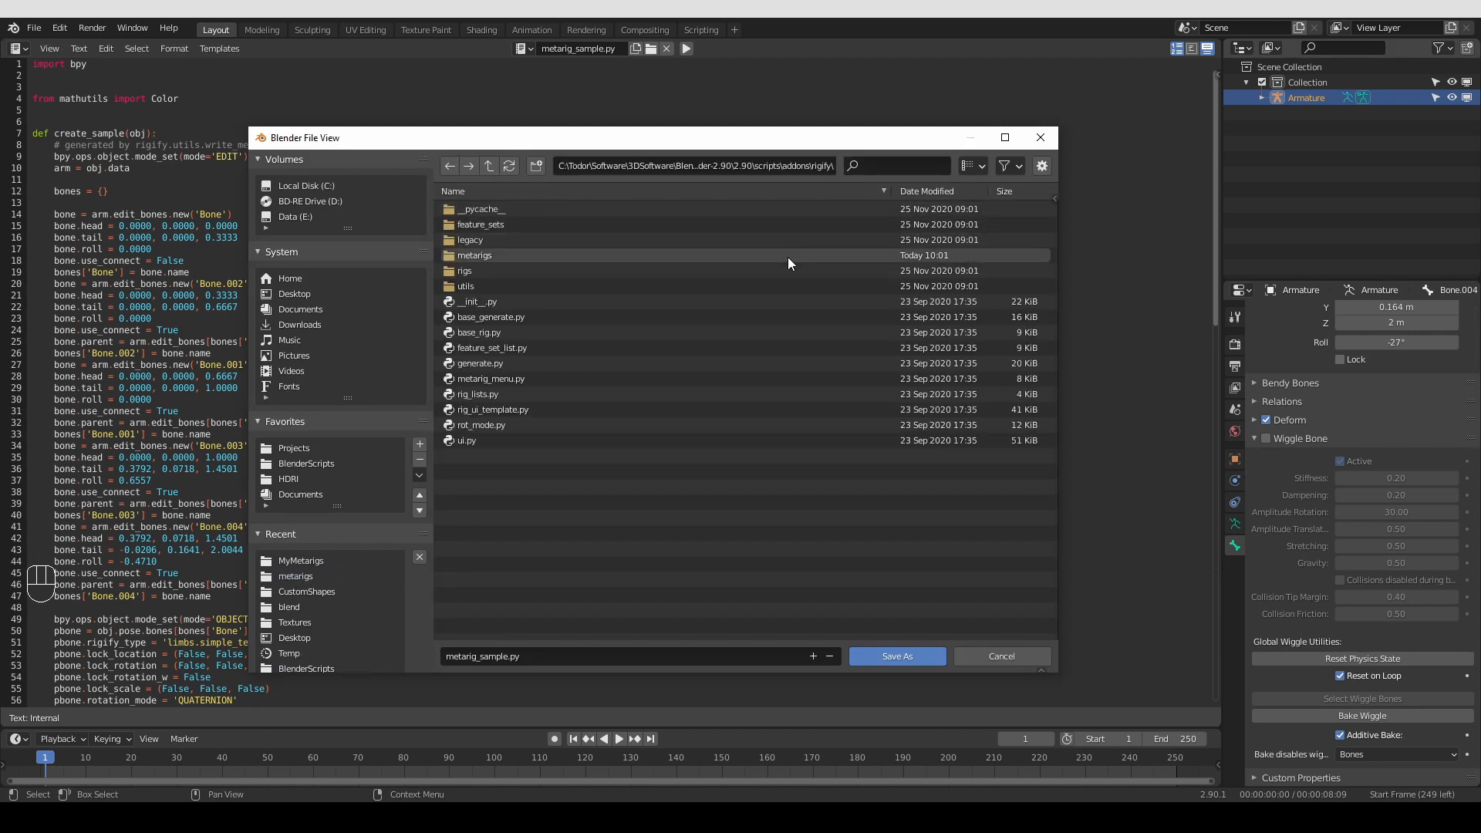
{"action": "mouse_move", "coordinate": [511, 279]}
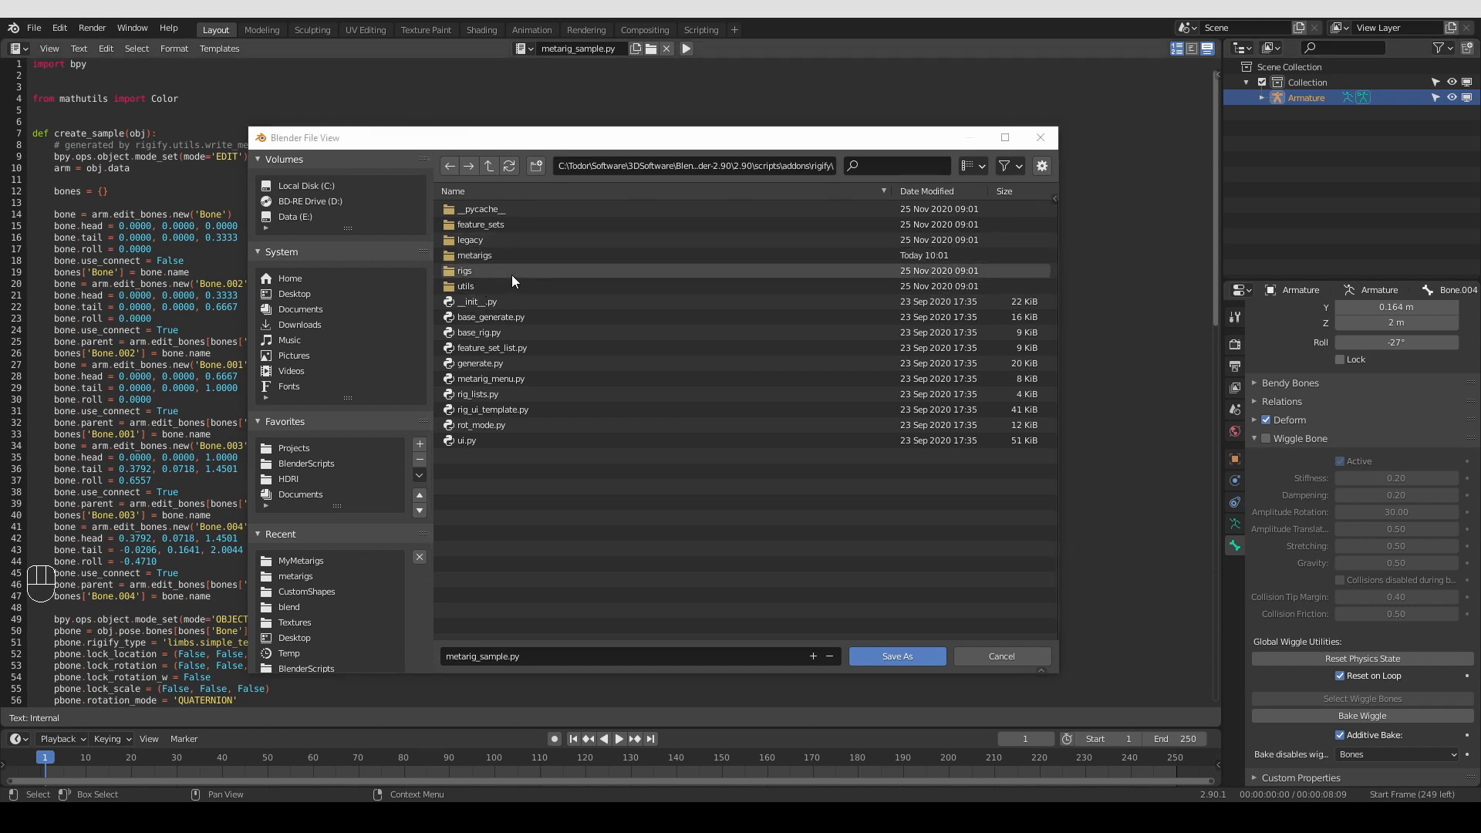
Save the script as my_tentacle.py inside Rigify's rigs/limbs folder
{"action": "double_click", "coordinate": [464, 270]}
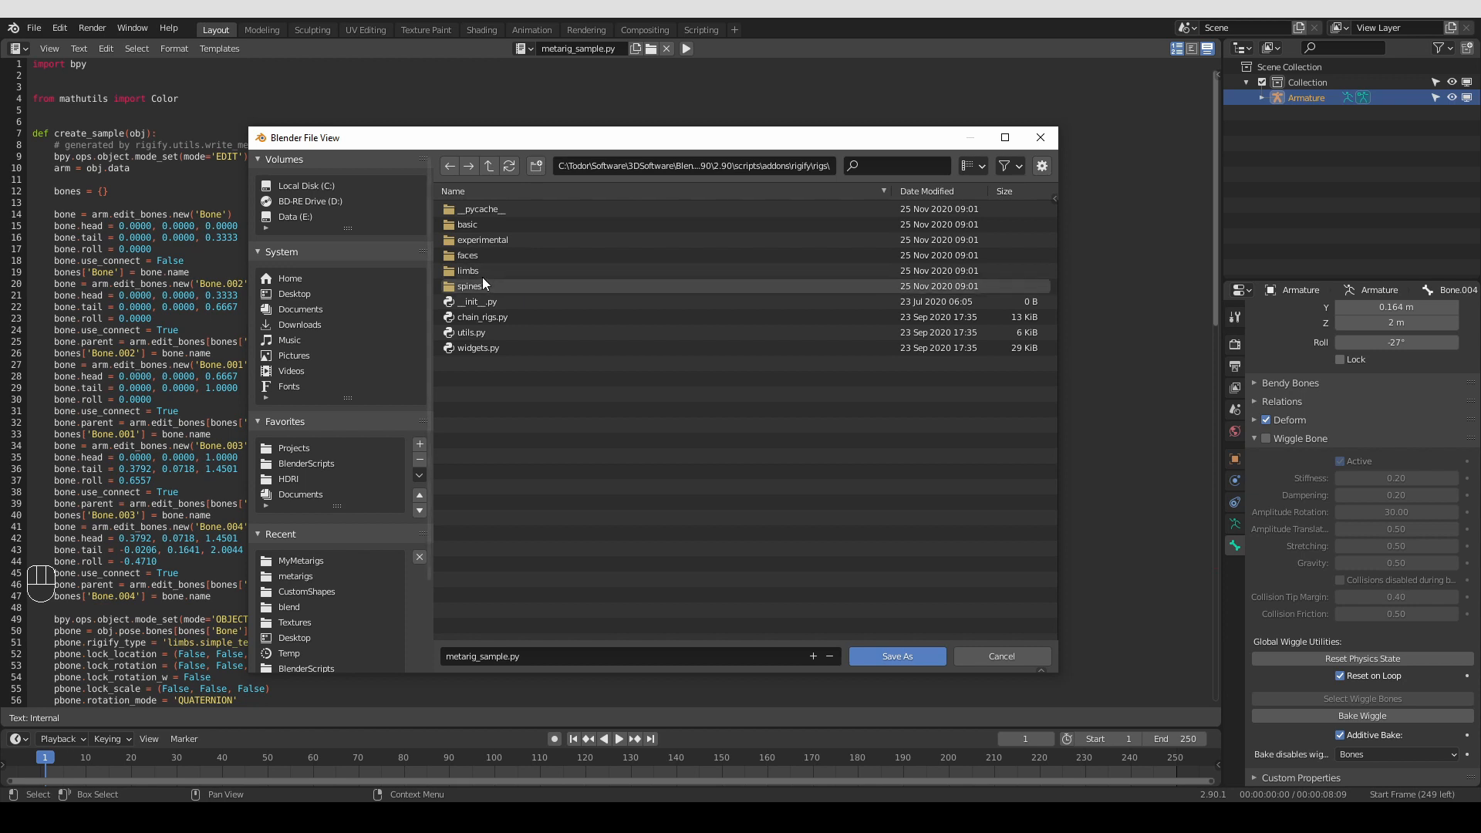
{"action": "double_click", "coordinate": [469, 272]}
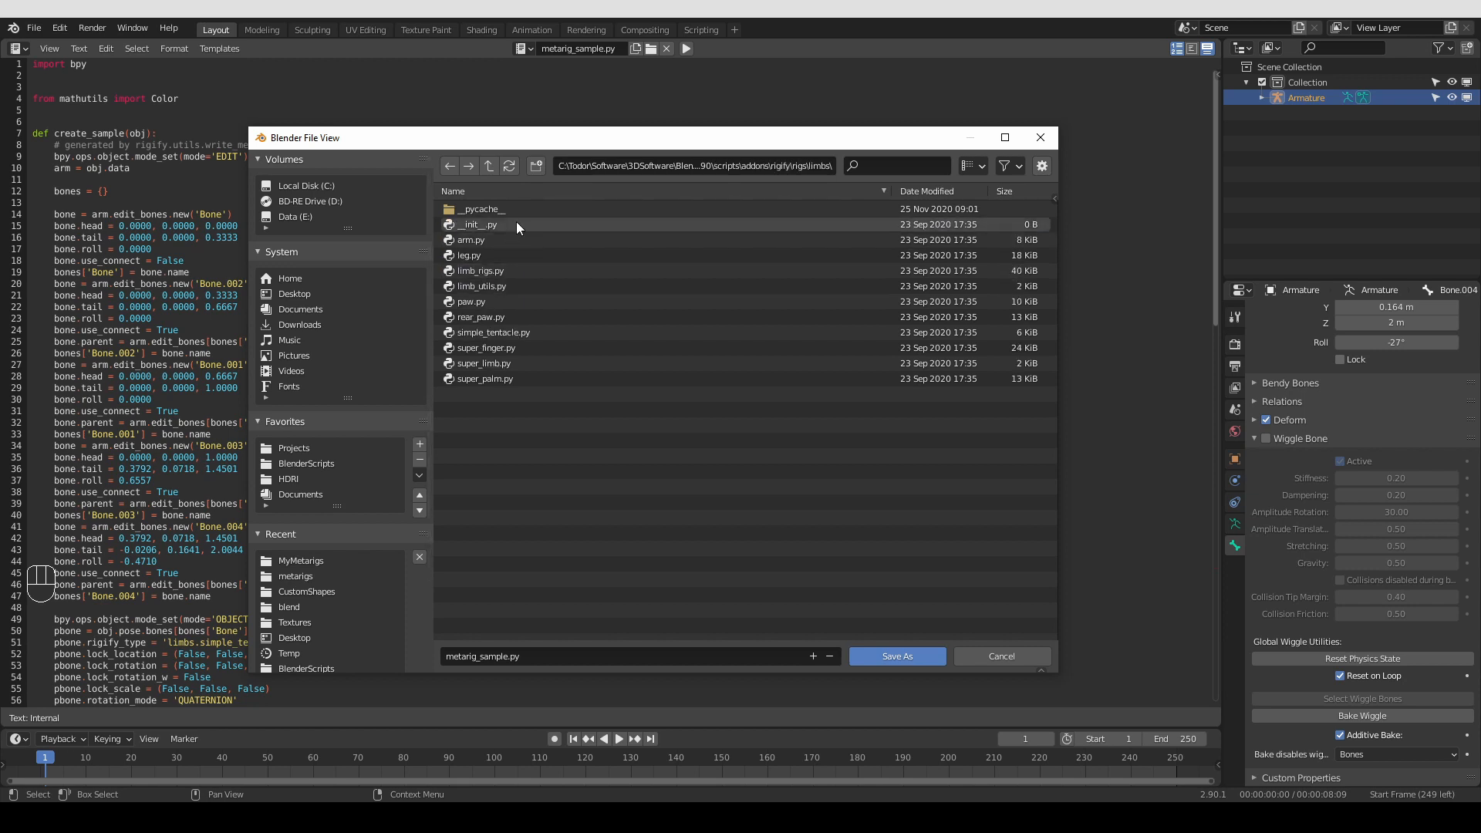
{"action": "mouse_move", "coordinate": [503, 342]}
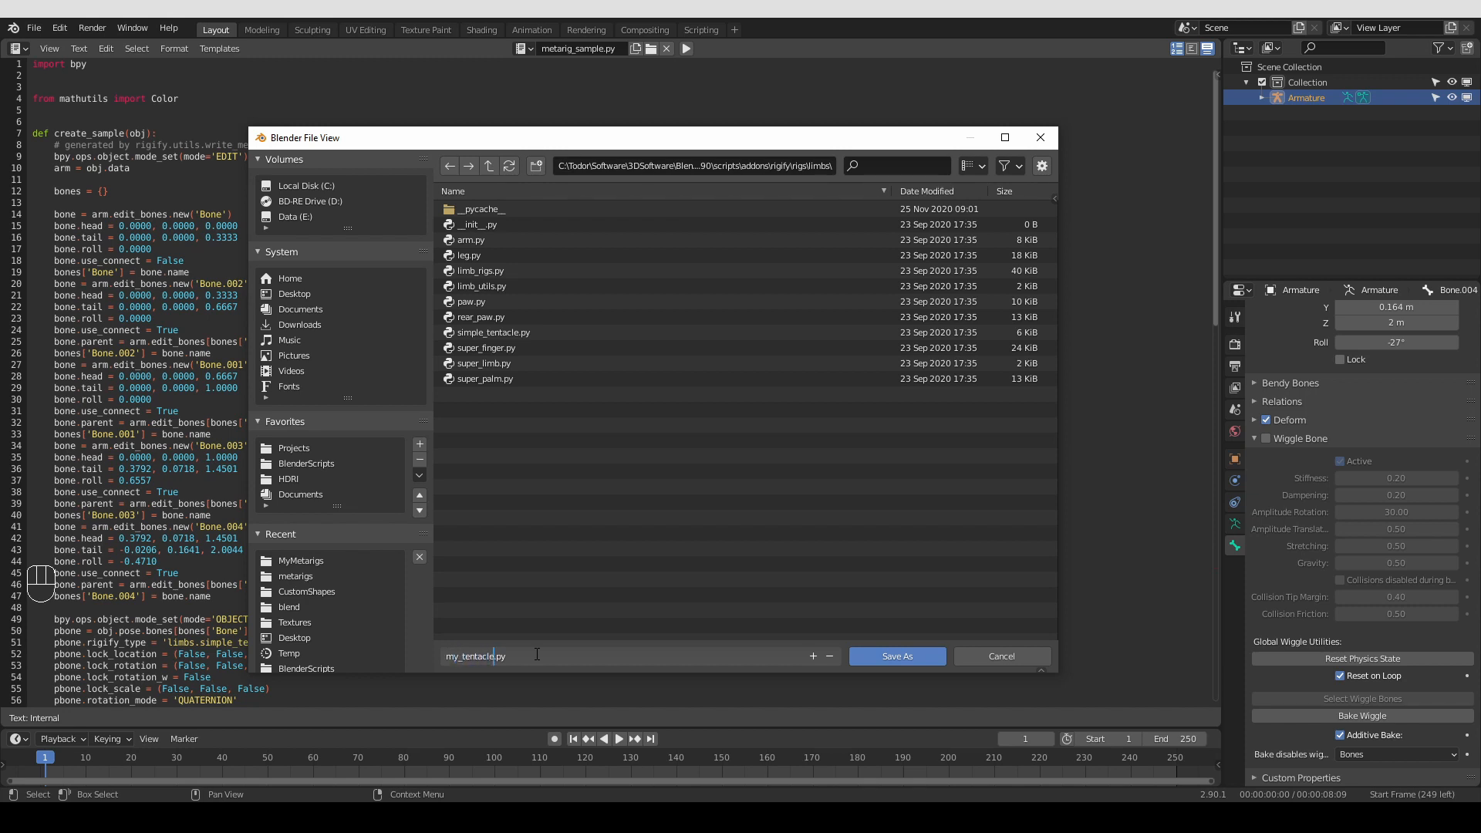
{"action": "left_click", "coordinate": [494, 332]}
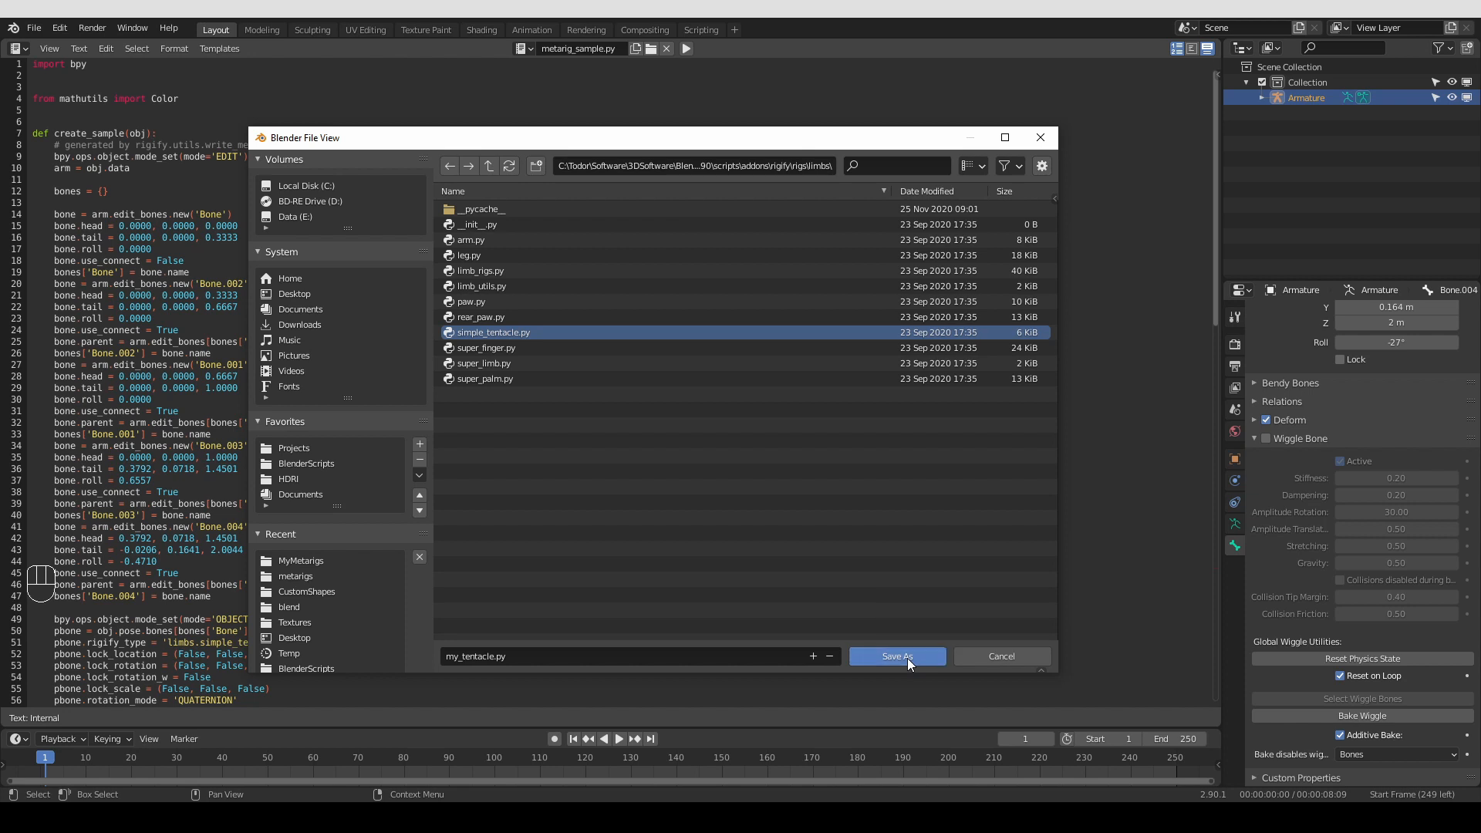
{"action": "left_click", "coordinate": [894, 655]}
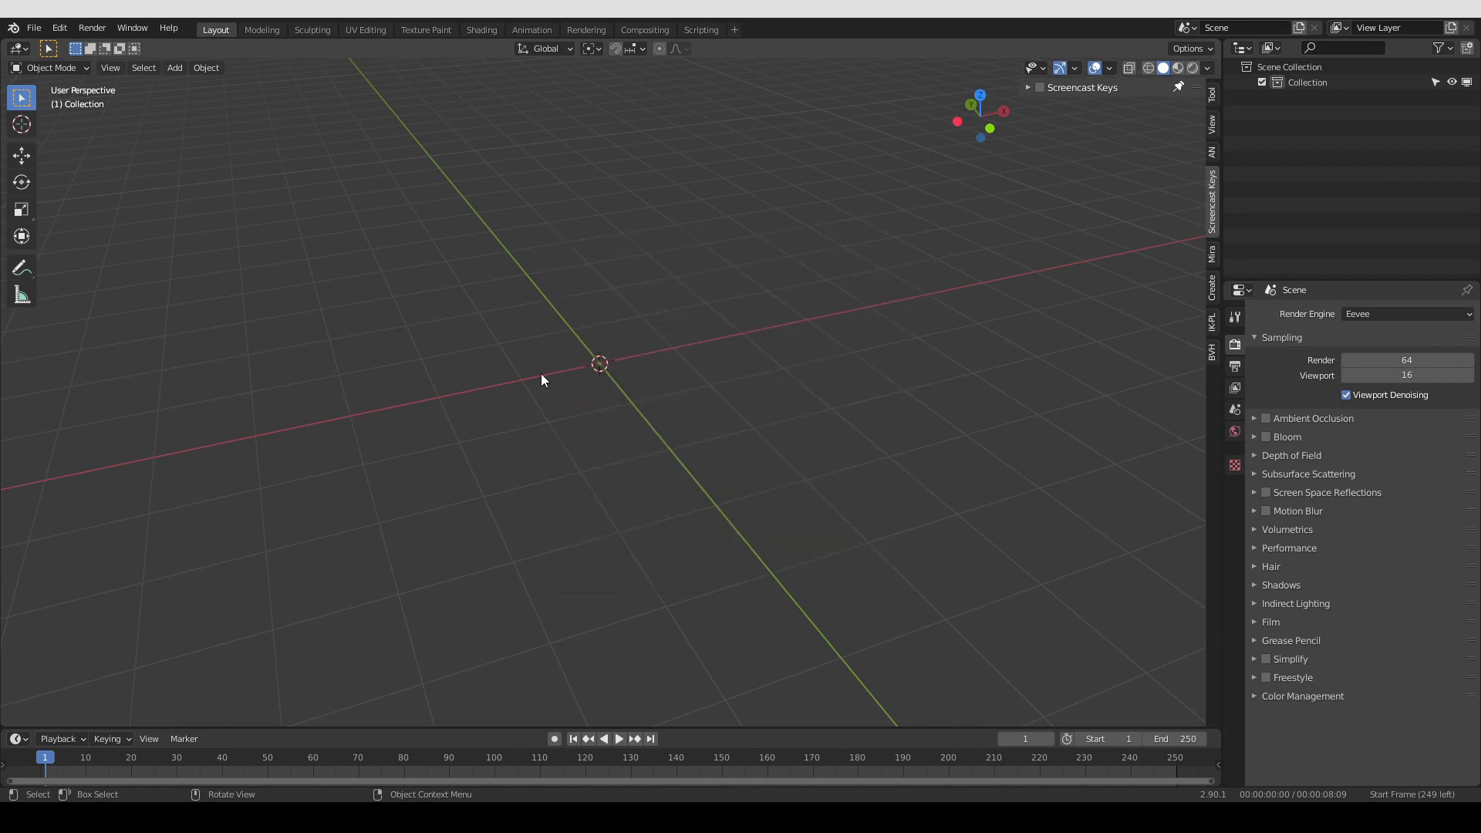
Add a Single Bone armature, filter Rigify samples by 'ten', and switch the main area to a Text Editor
{"action": "left_click", "coordinate": [174, 67]}
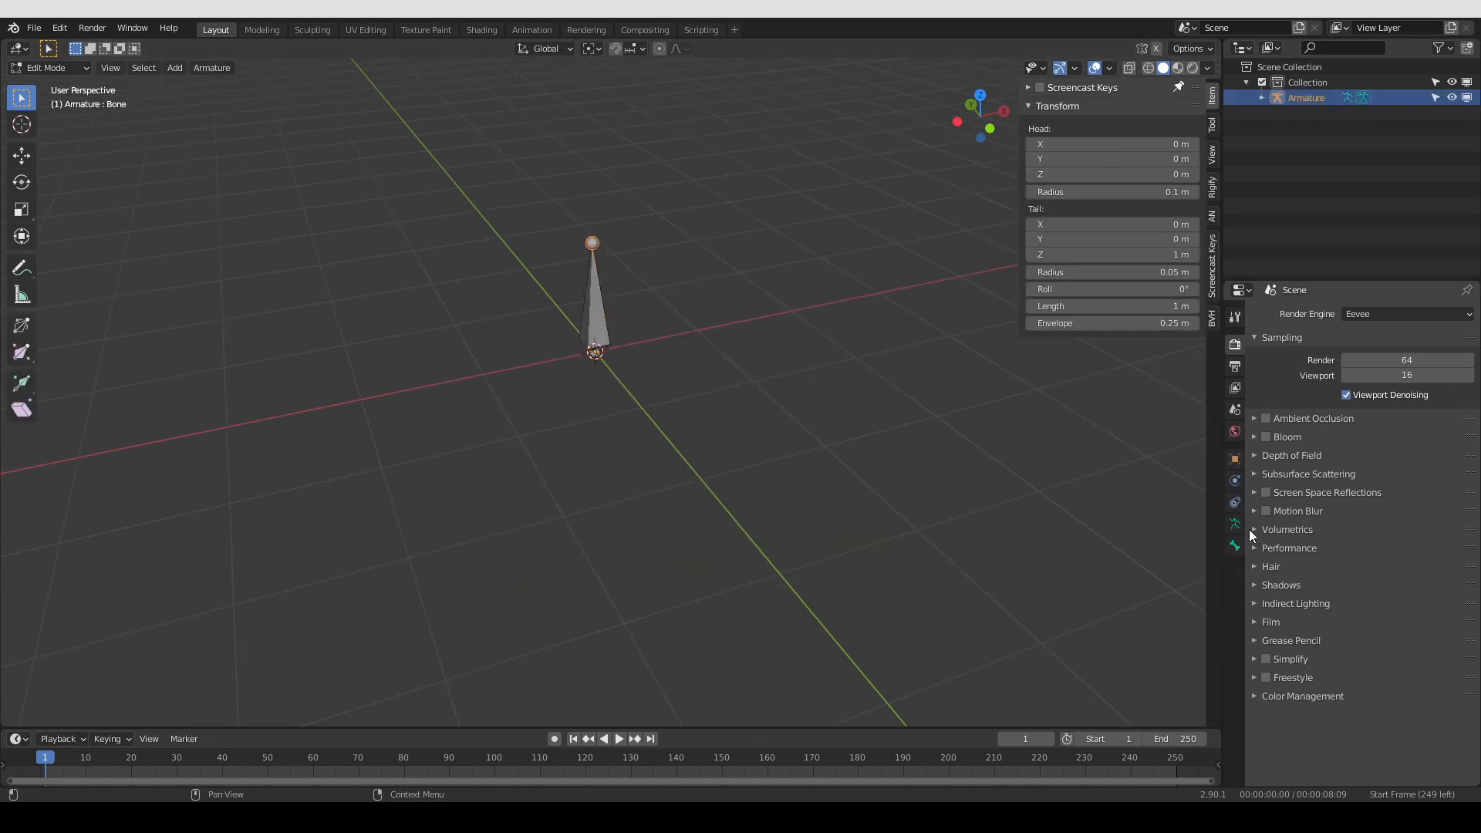
{"action": "left_click", "coordinate": [1234, 523]}
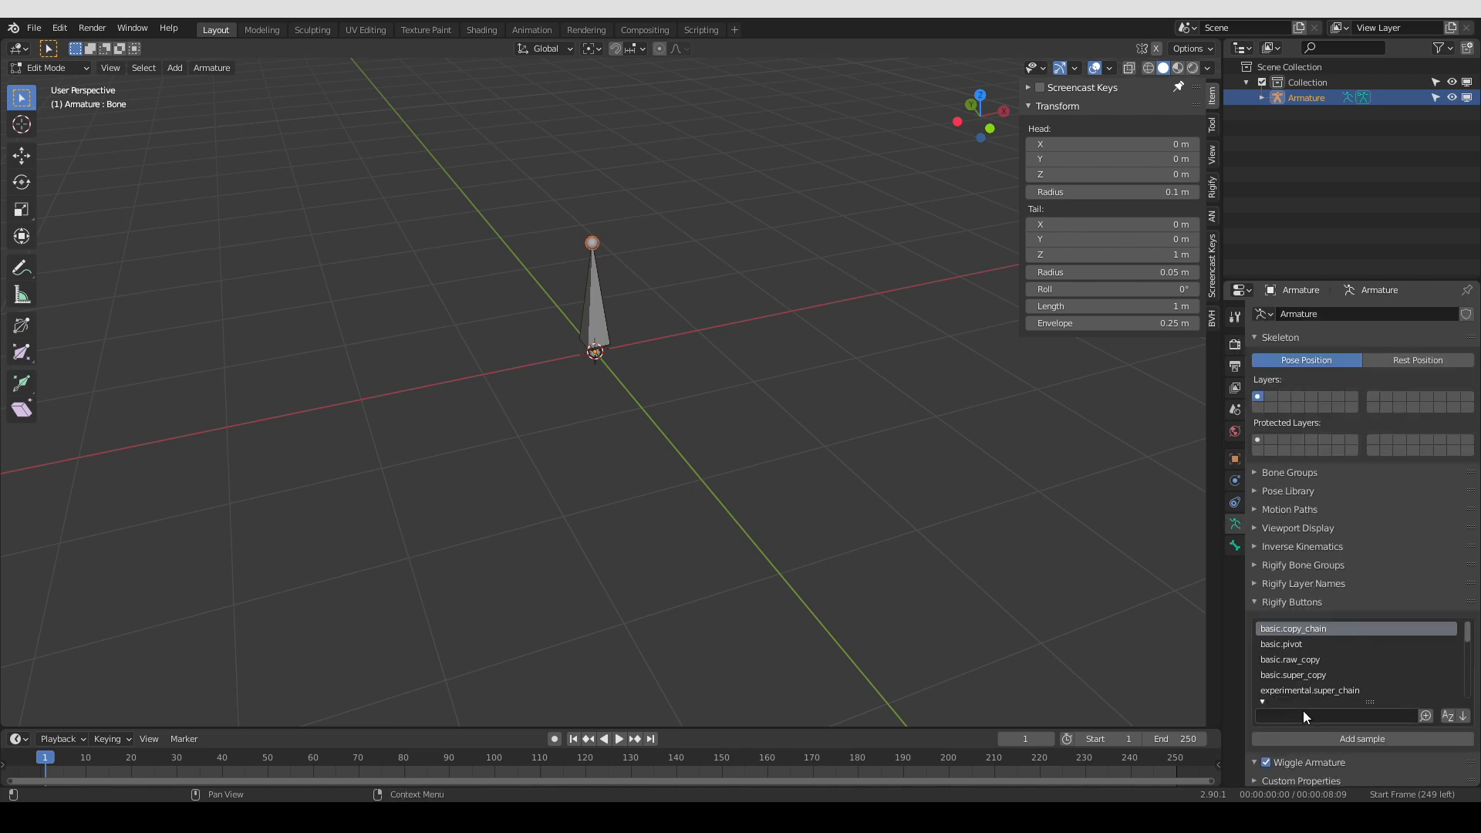
{"action": "type", "text": "tent"}
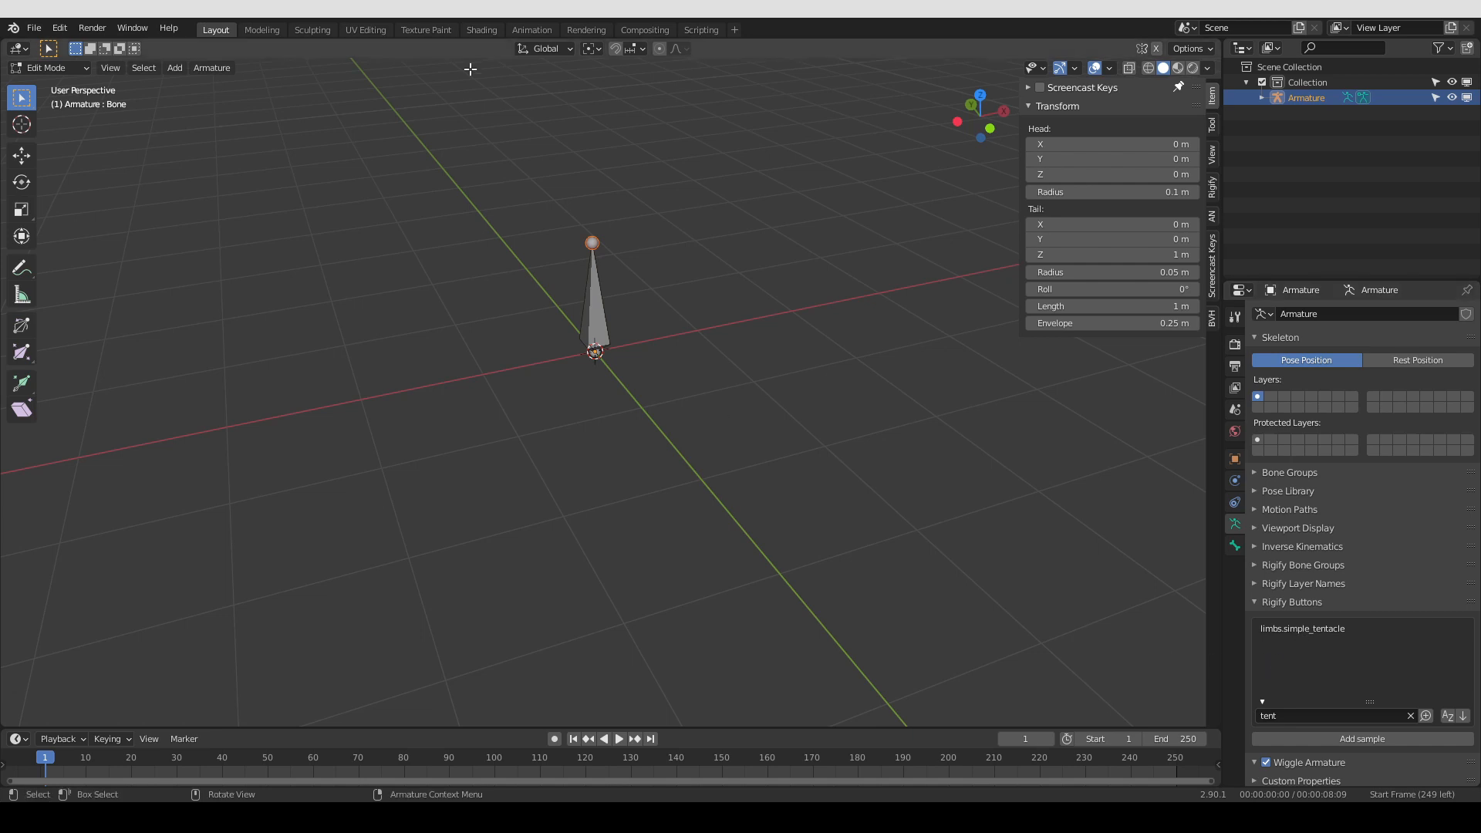
{"action": "left_click", "coordinate": [18, 48]}
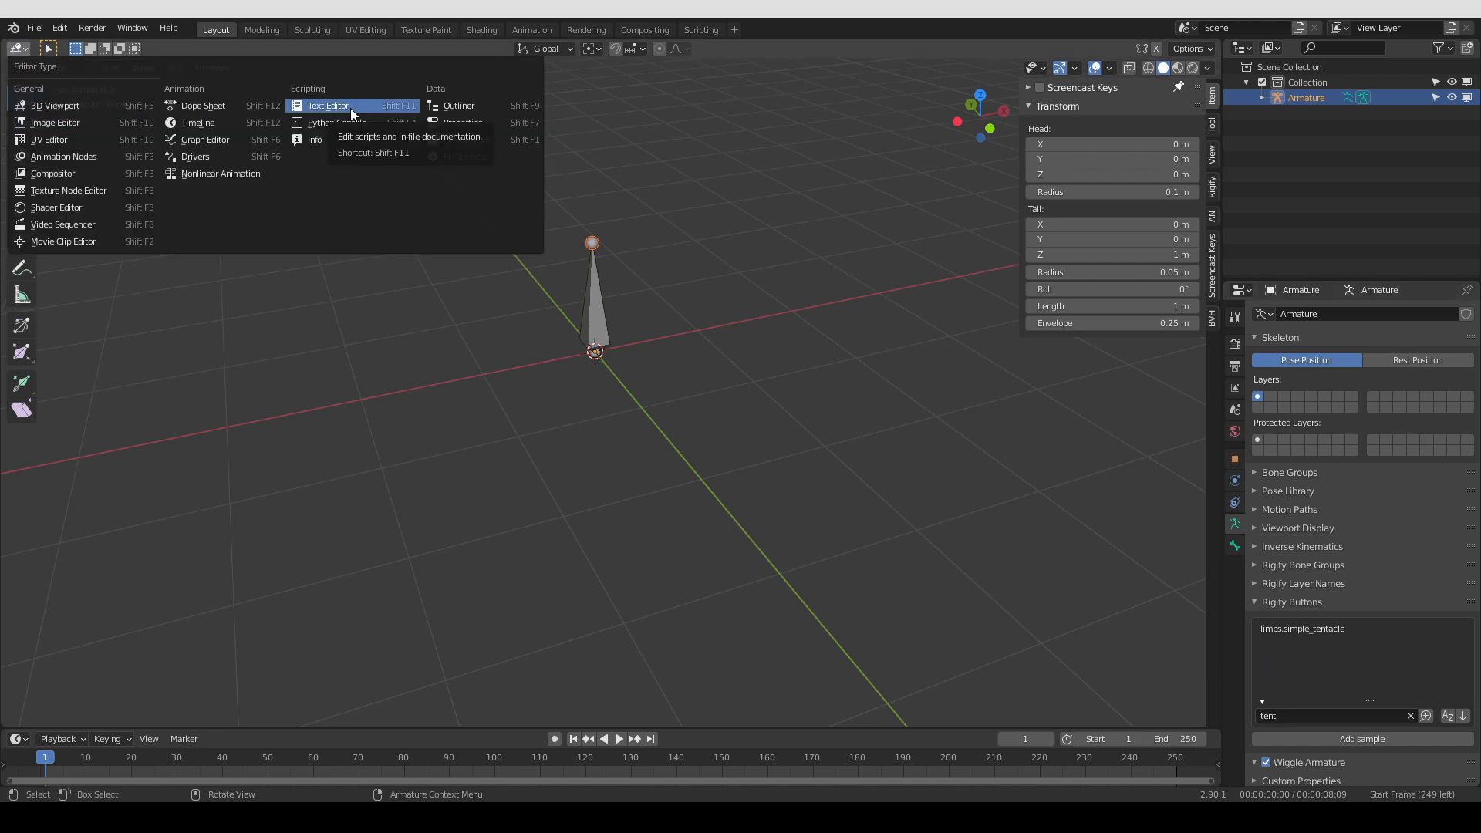
{"action": "left_click", "coordinate": [327, 105]}
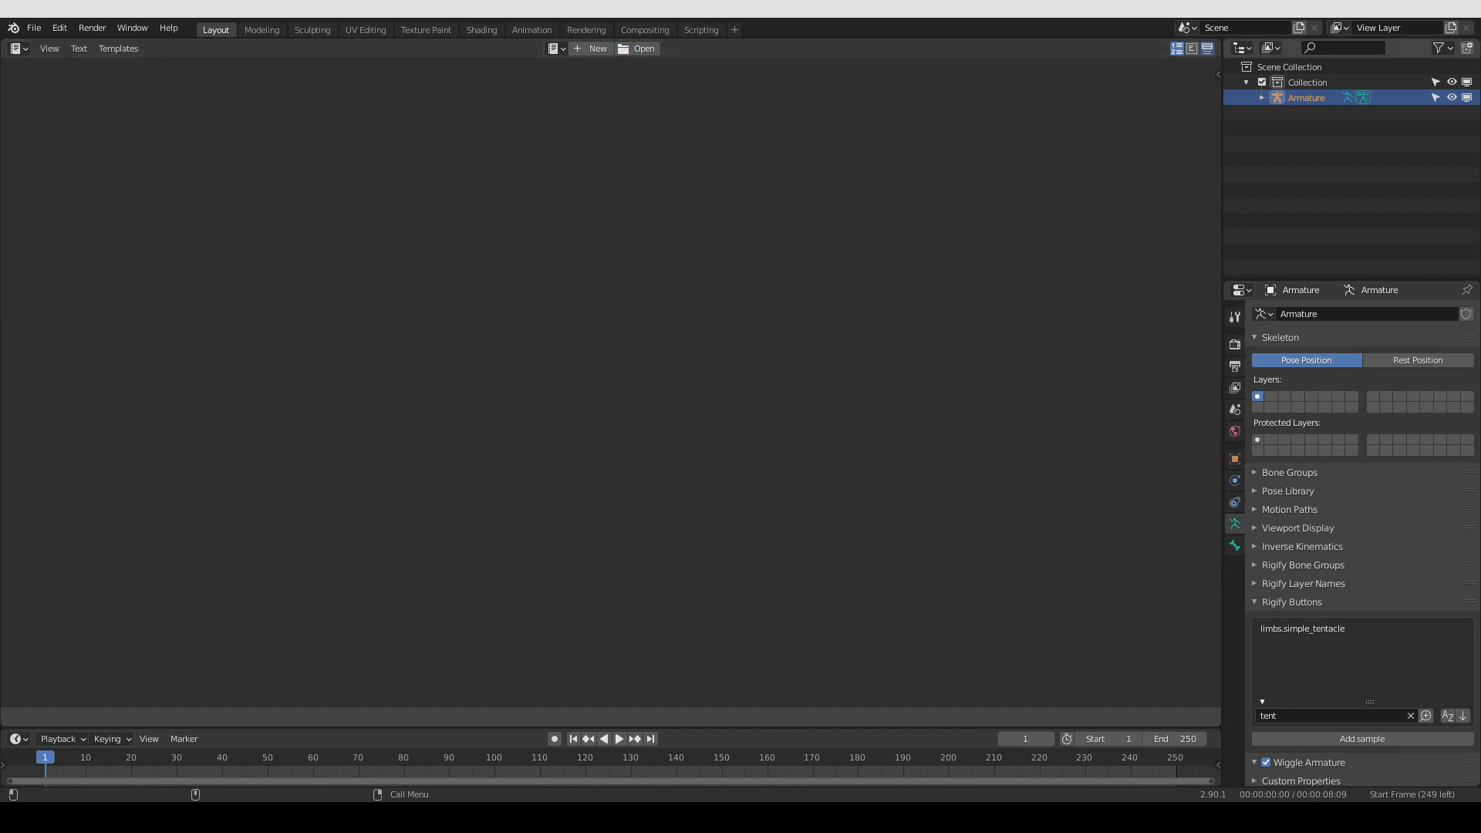
Open Rigify's simple_tentacle.py rig script from the limbs folder in the text editor
{"action": "left_click", "coordinate": [645, 48]}
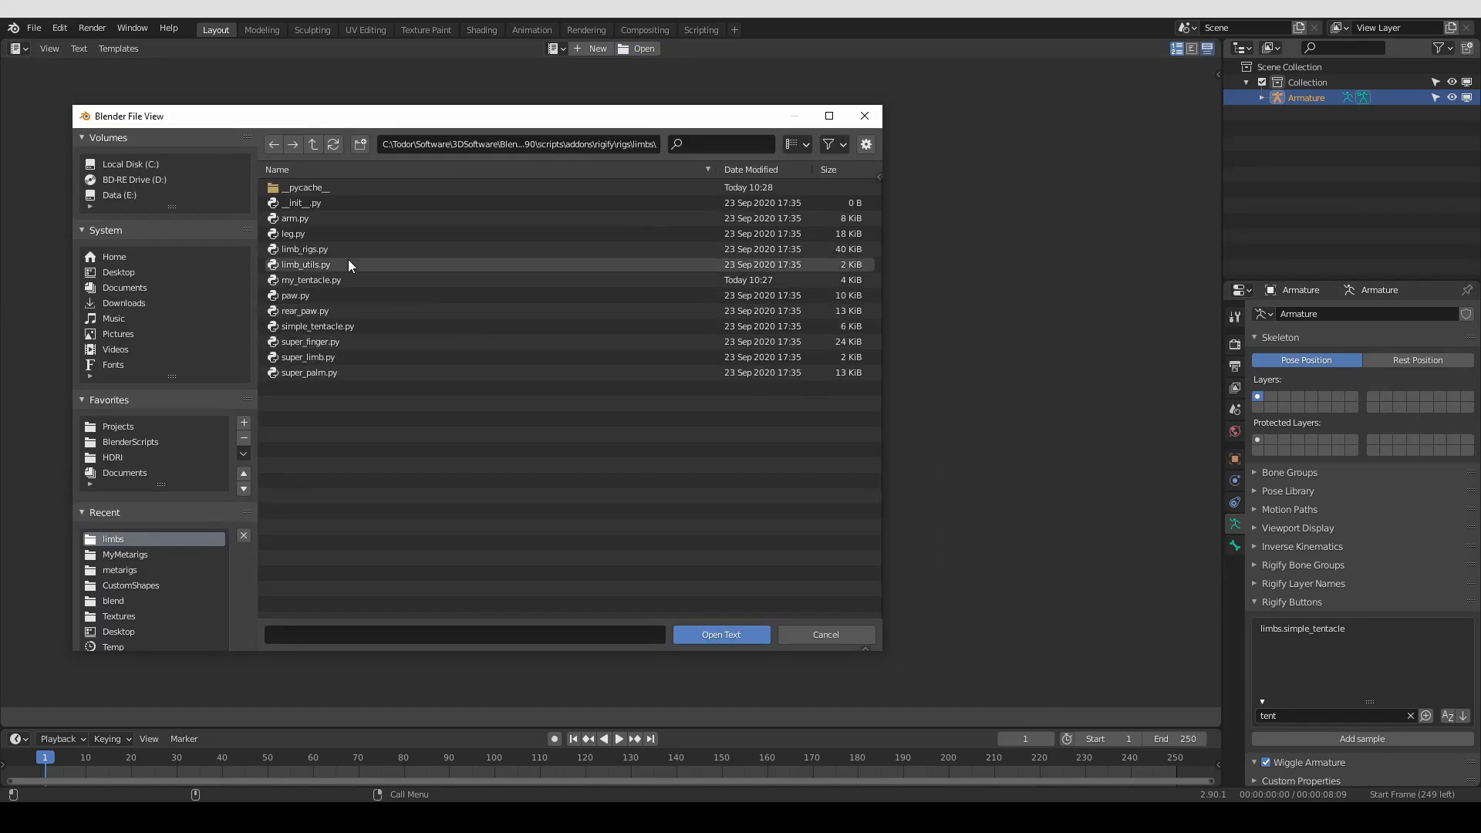
{"action": "left_click", "coordinate": [310, 279]}
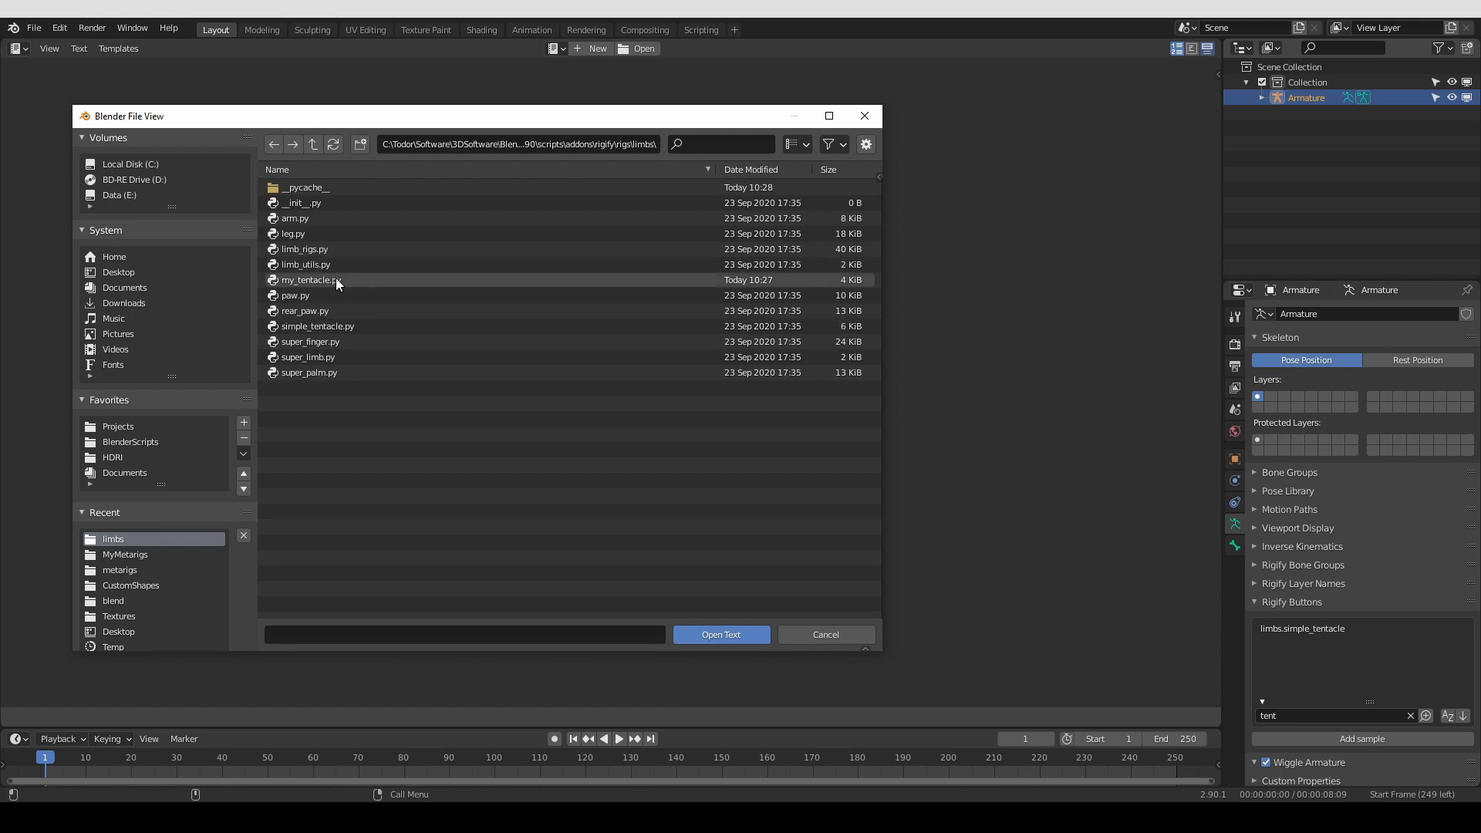
{"action": "left_click", "coordinate": [721, 634]}
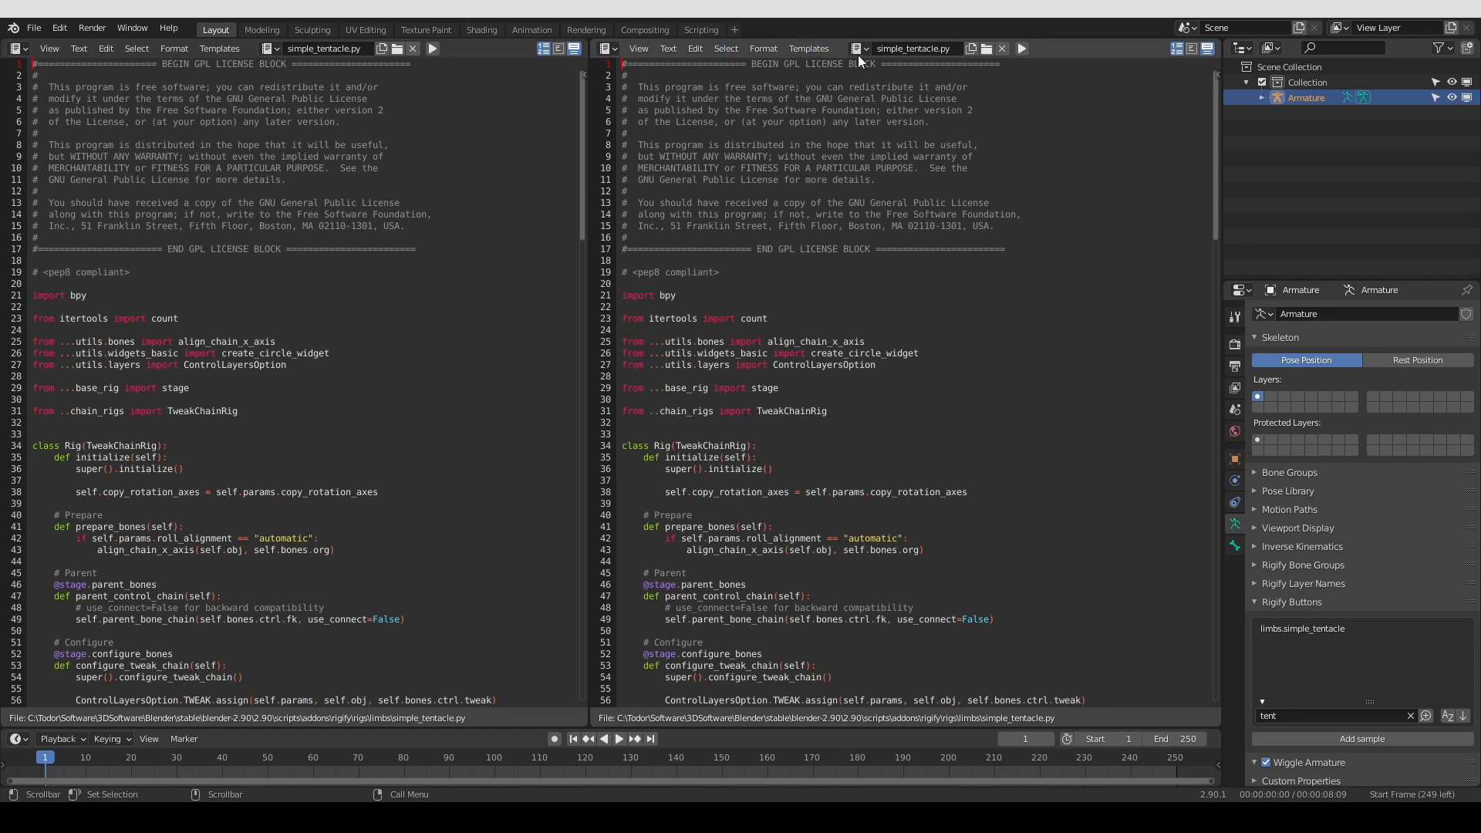
Show my_tentacle.py beside simple_tentacle.py and locate the add_parameters and parameters_ui methods to copy
{"action": "left_click", "coordinate": [858, 47]}
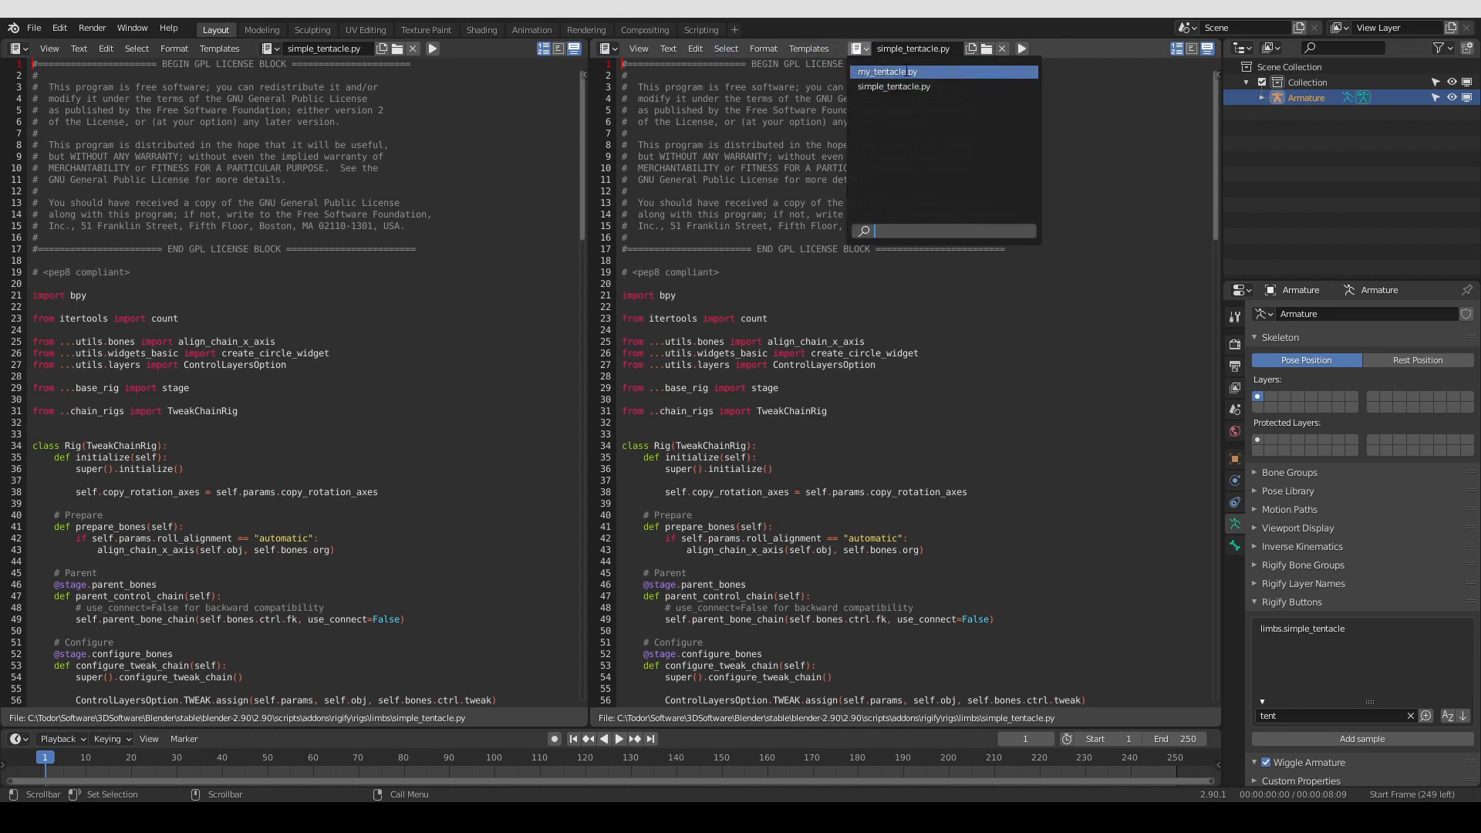
{"action": "left_click", "coordinate": [885, 71]}
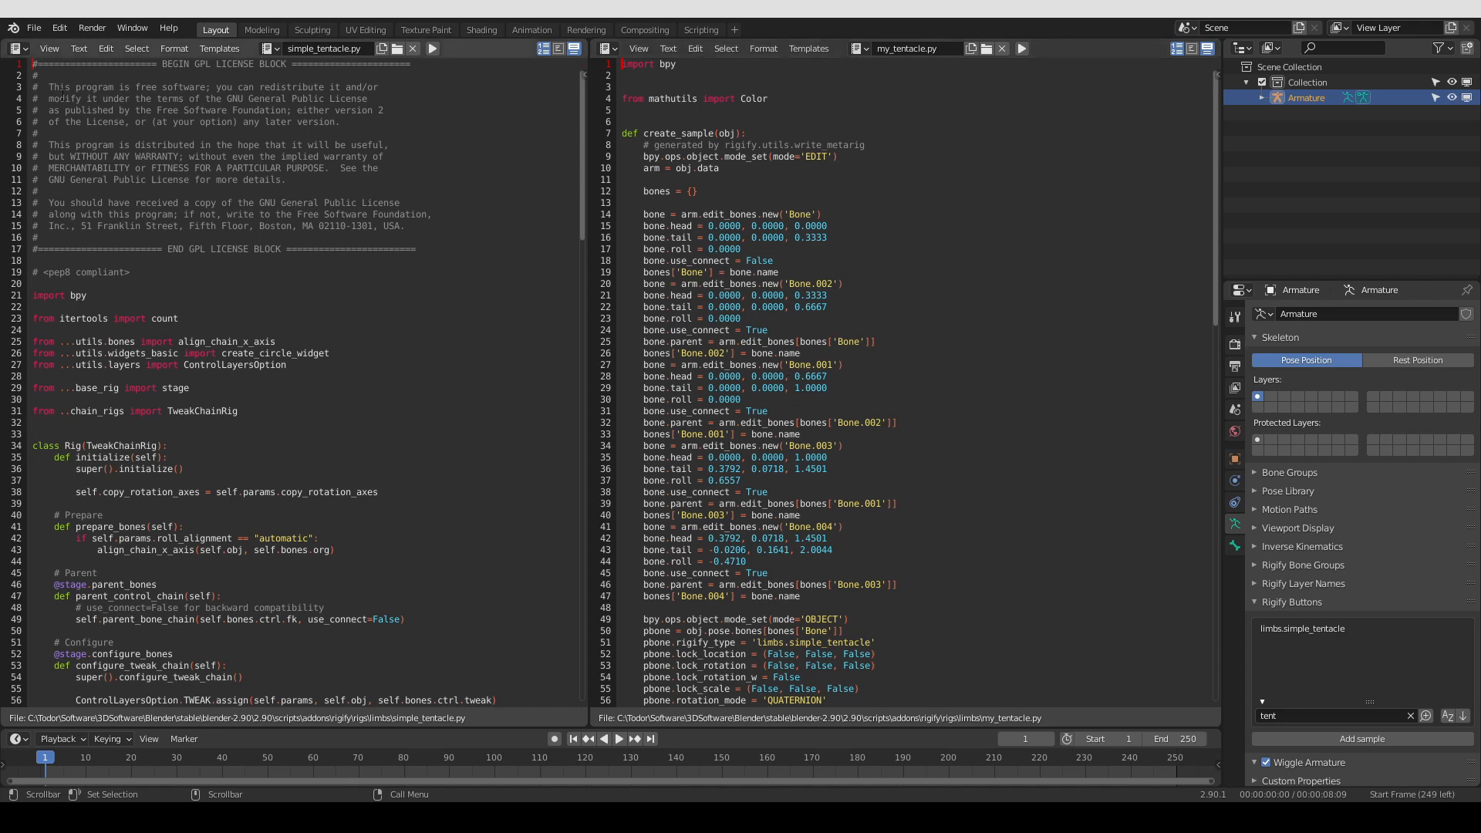
{"action": "scroll", "scroll_direction": "down", "scroll_amount": 3}
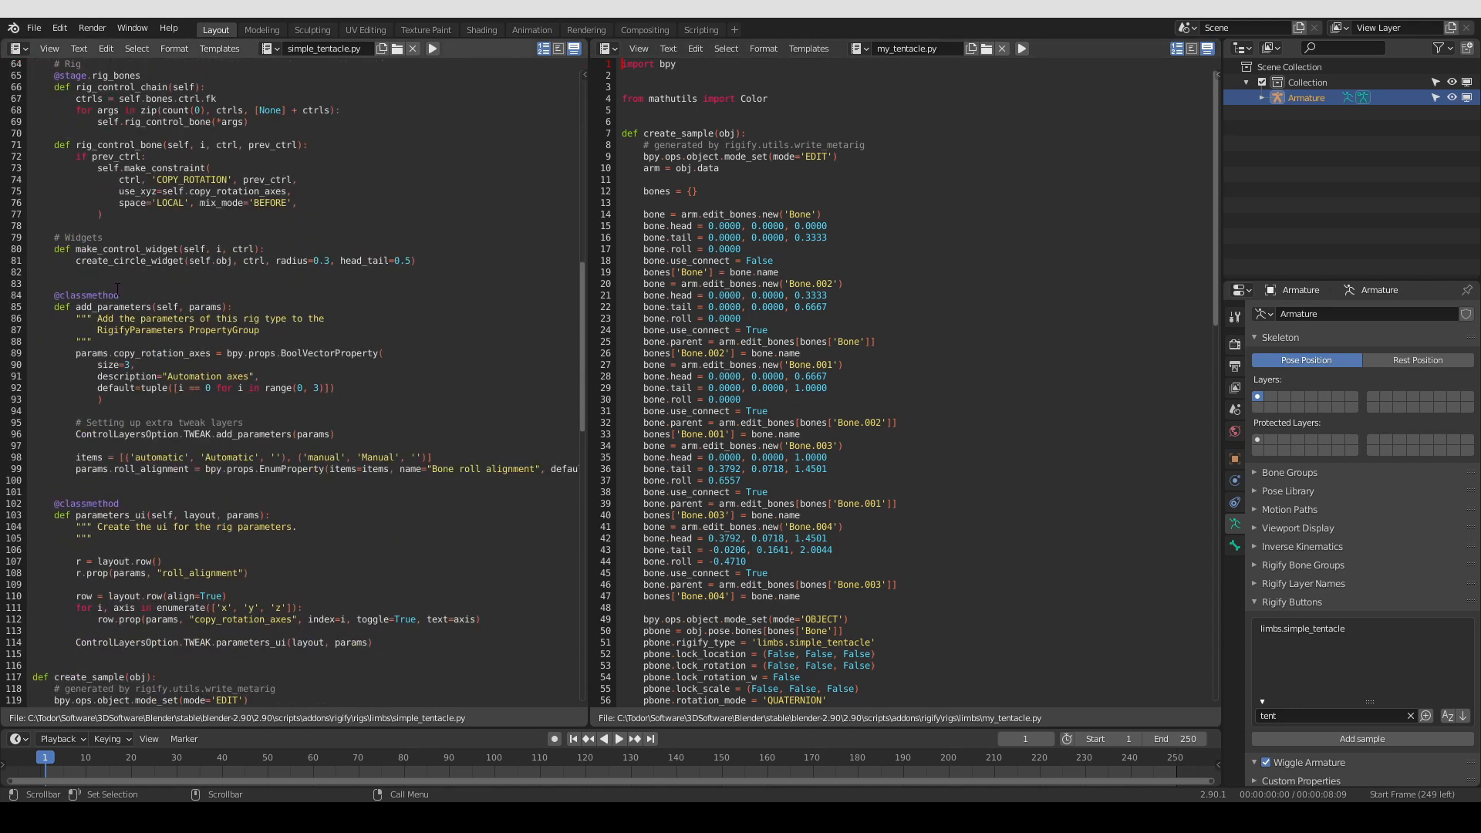
{"action": "scroll", "scroll_direction": "down", "scroll_amount": 3}
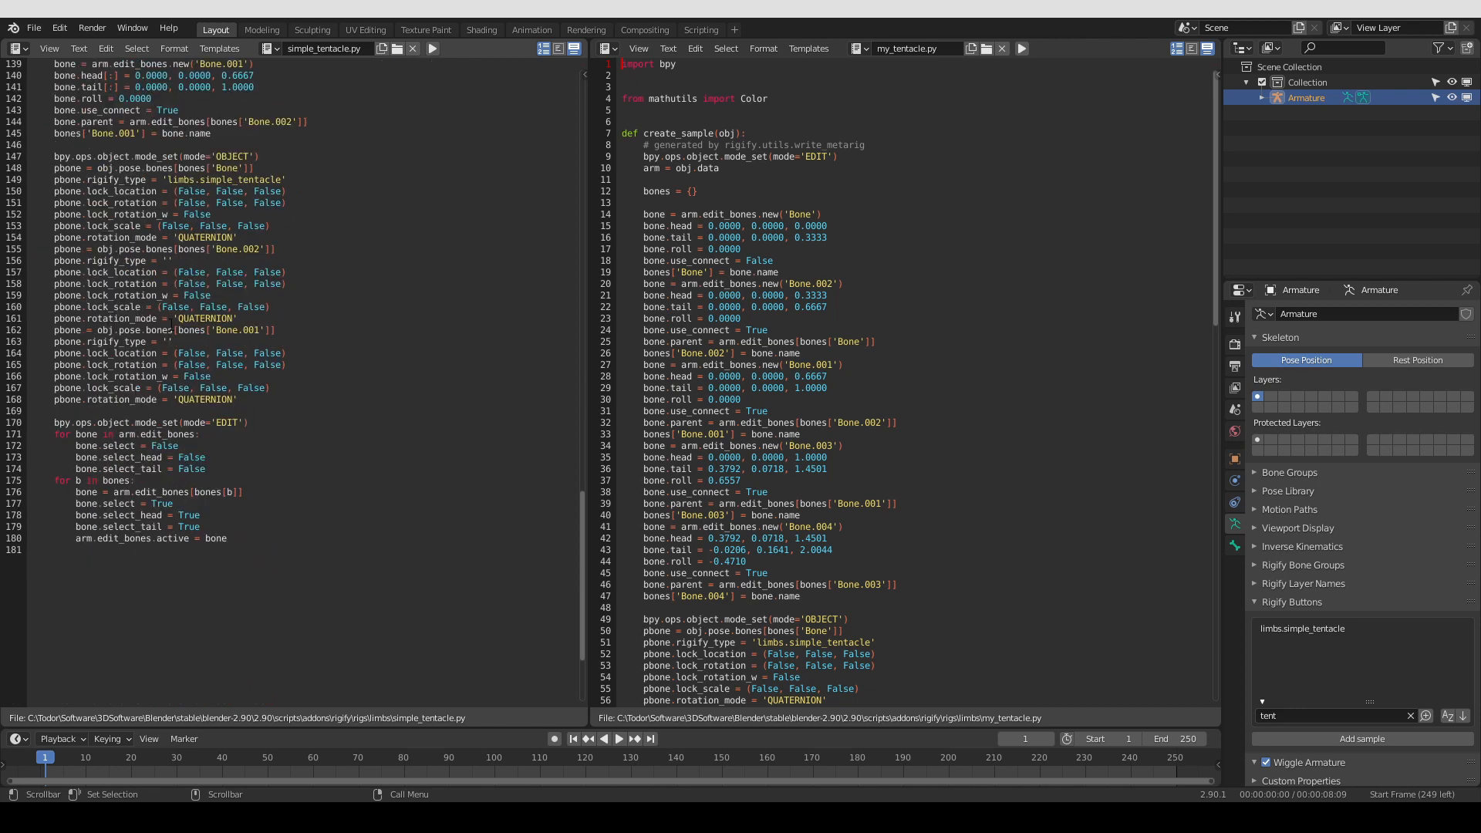
{"action": "scroll", "scroll_direction": "up", "scroll_amount": 3}
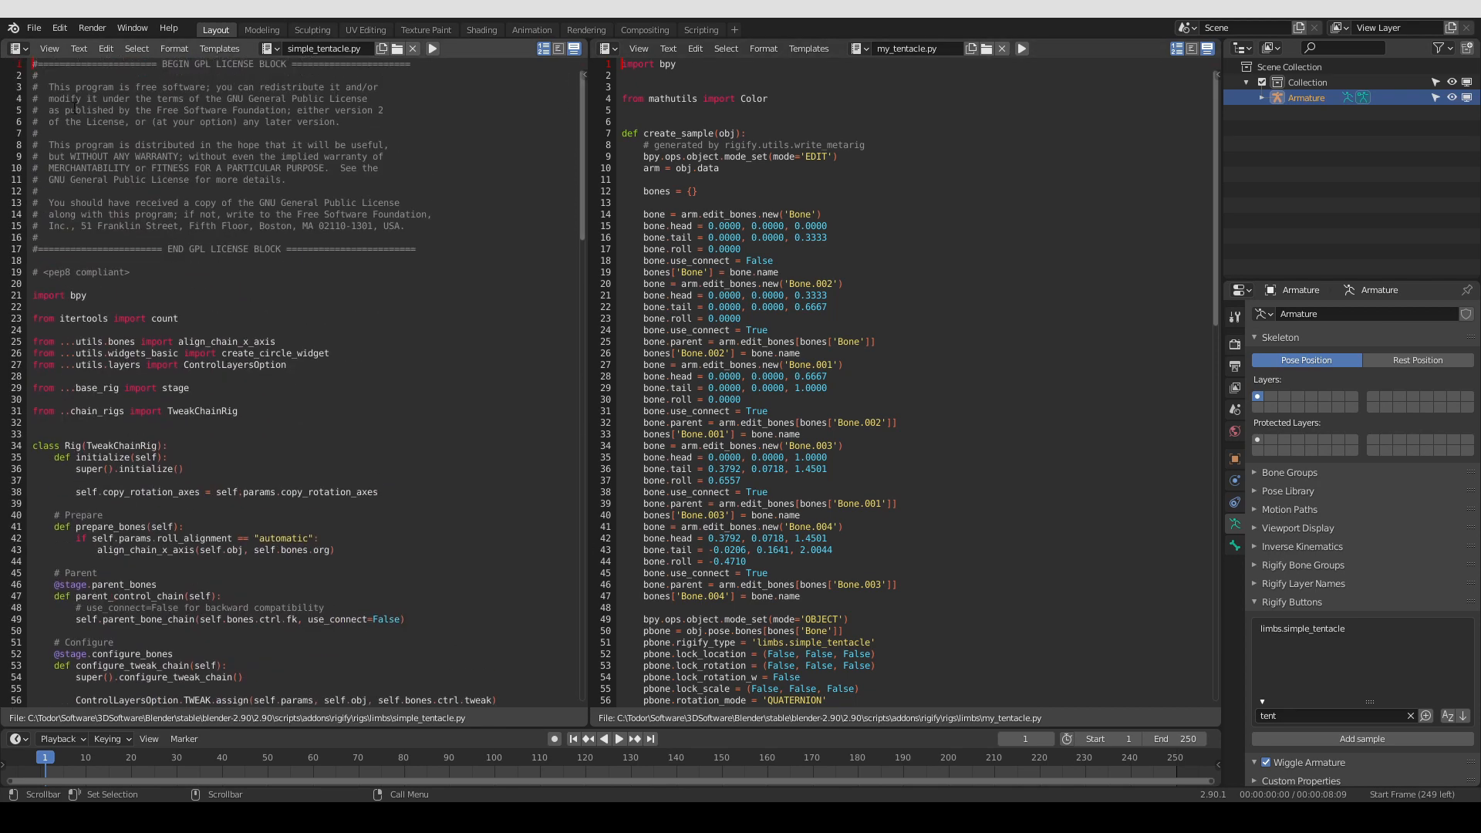
{"action": "scroll", "scroll_direction": "down", "scroll_amount": 3}
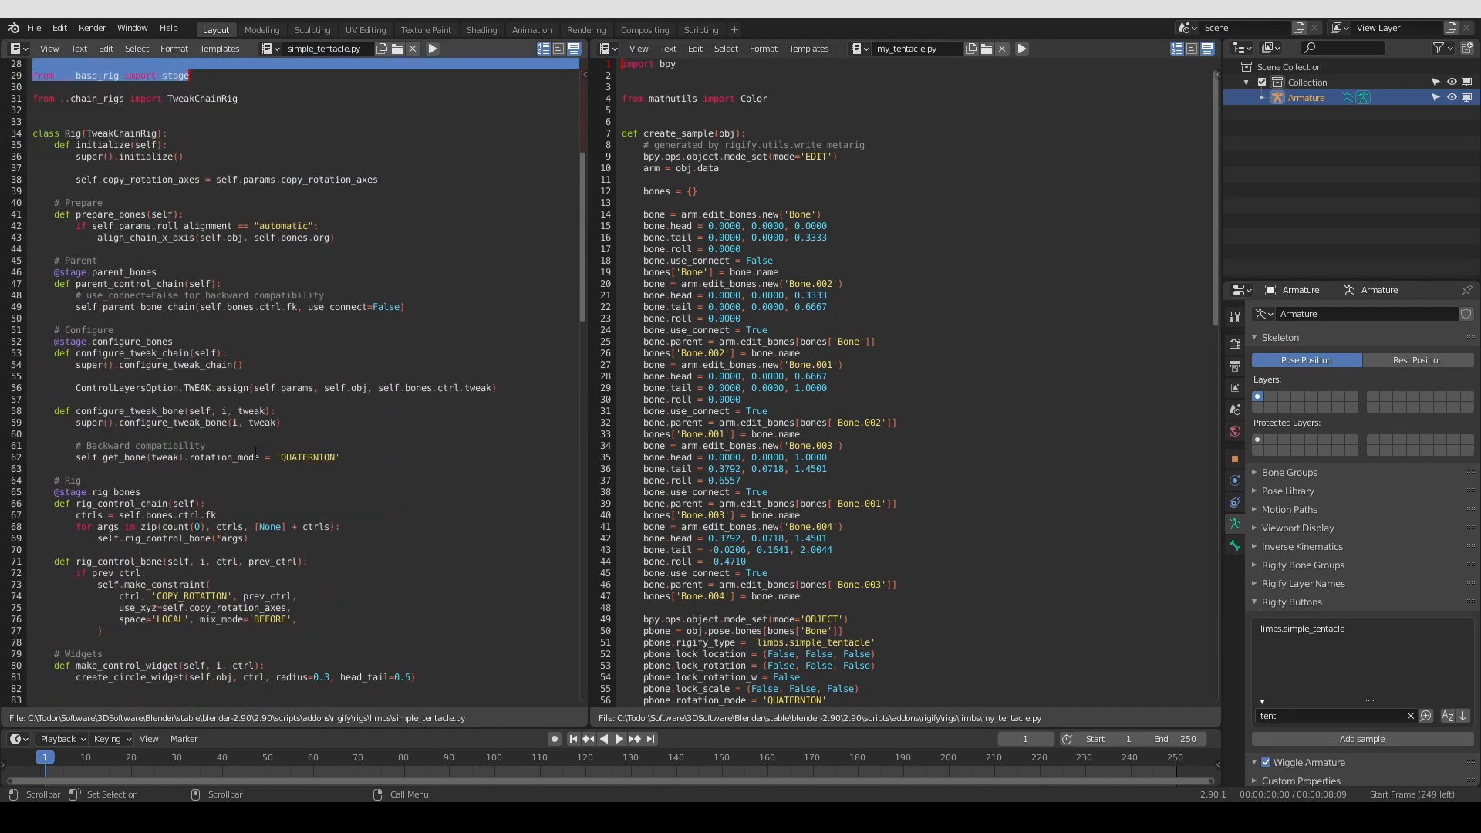
{"action": "scroll", "scroll_direction": "down", "scroll_amount": 3}
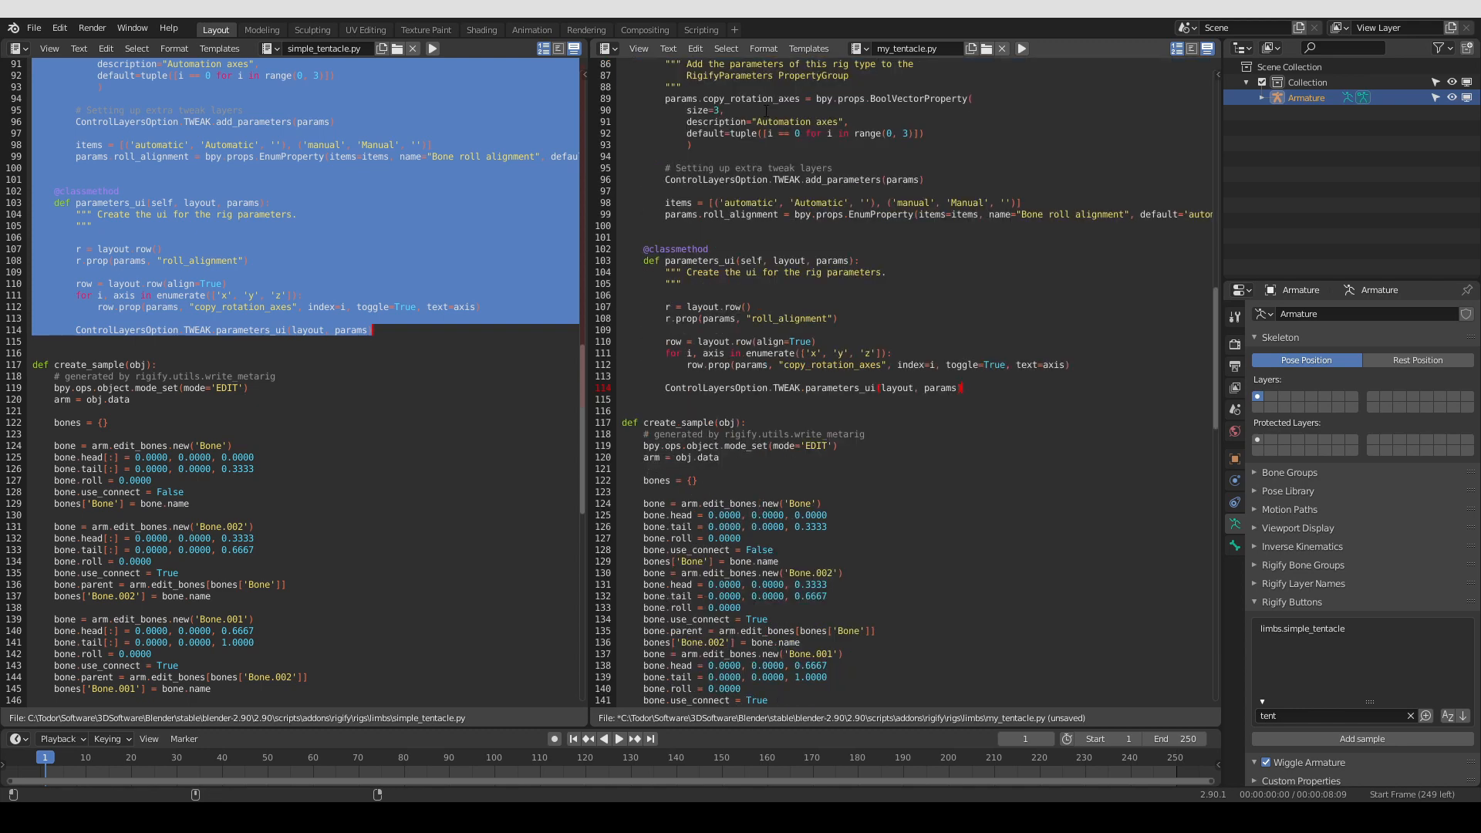
Save my_tentacle.py to disk and start a new scene without saving changes
{"action": "left_click", "coordinate": [668, 48]}
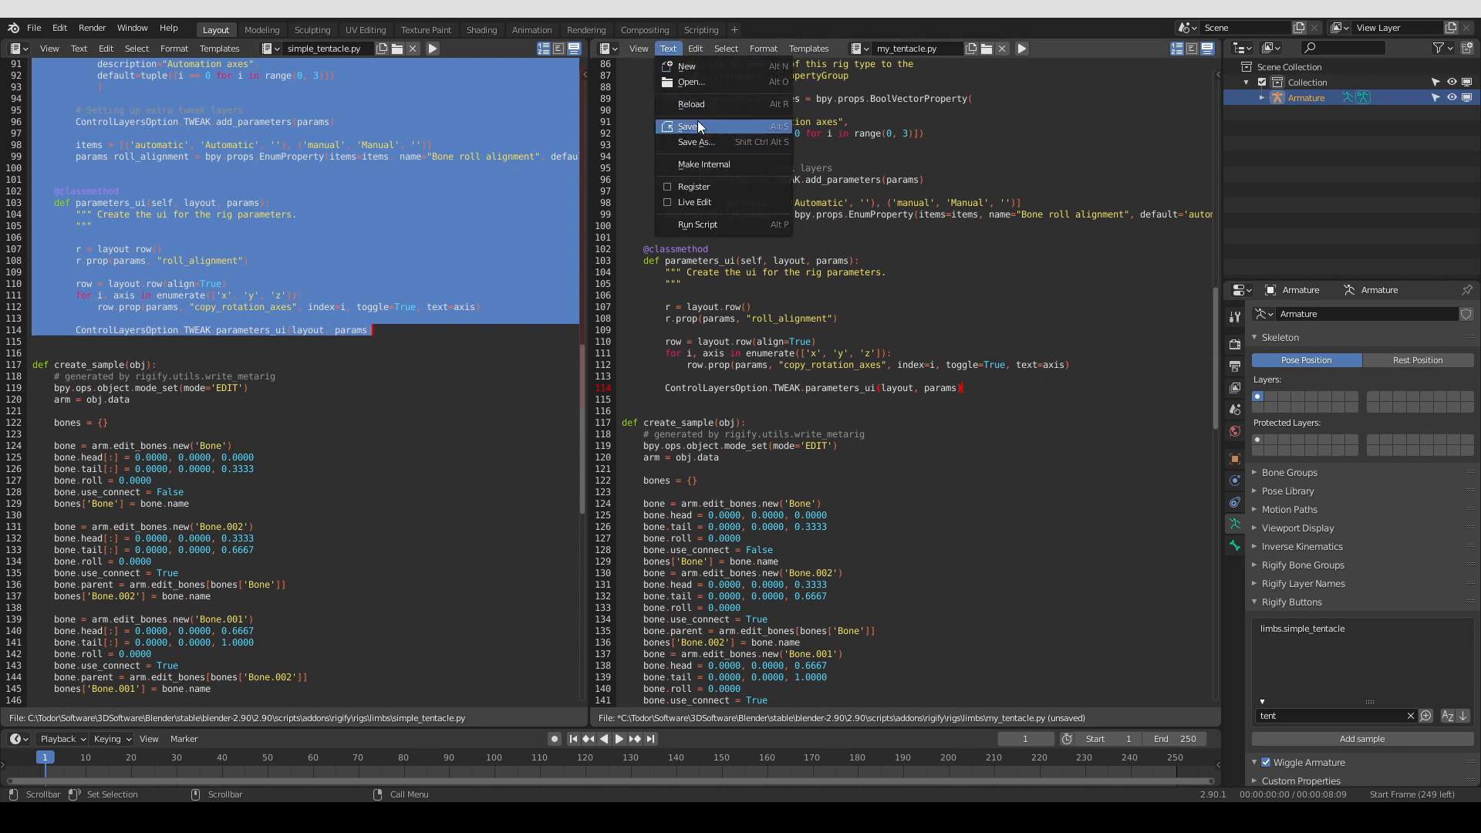
{"action": "left_click", "coordinate": [690, 126]}
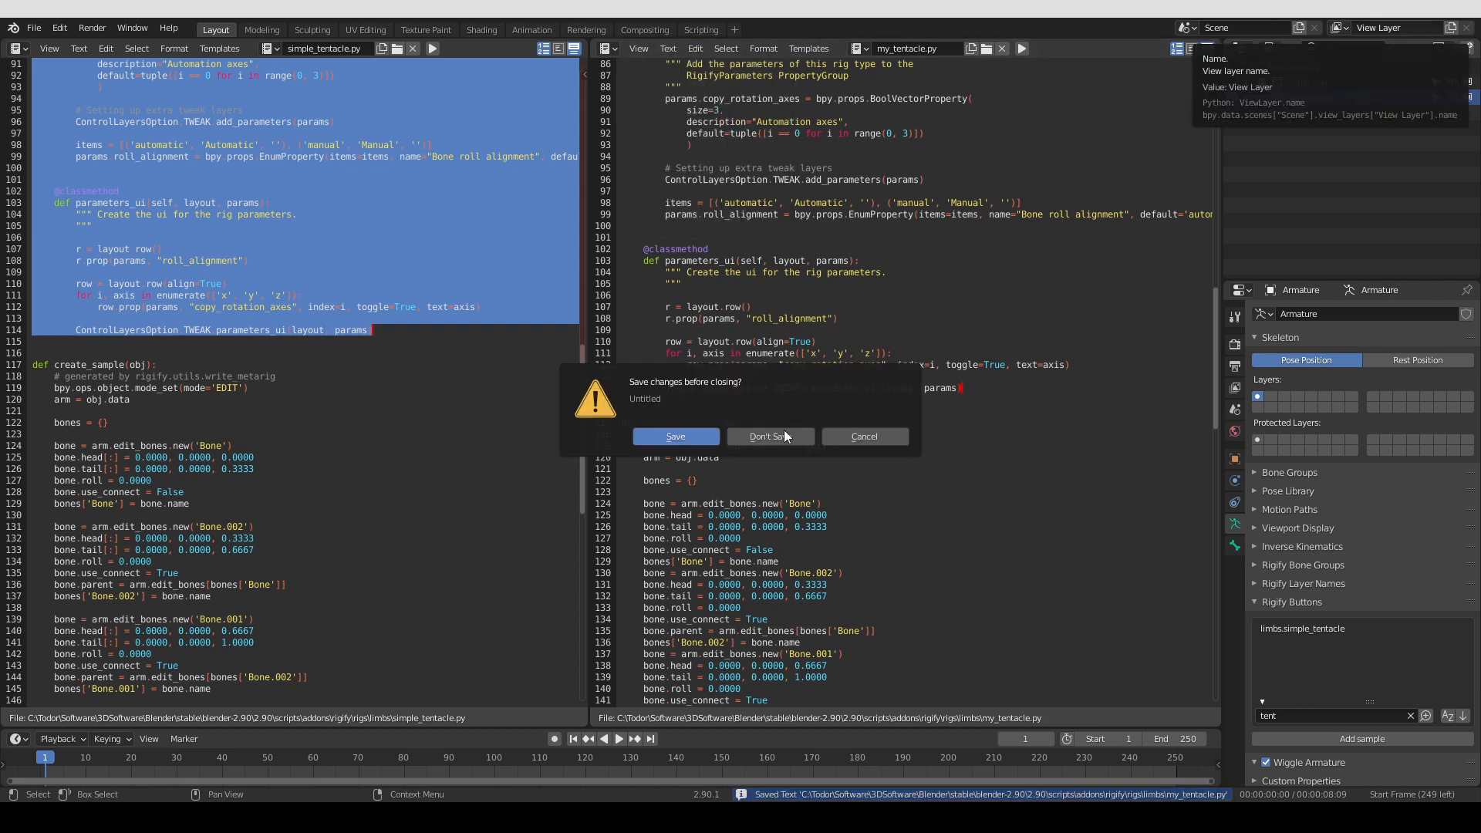
{"action": "left_click", "coordinate": [769, 435]}
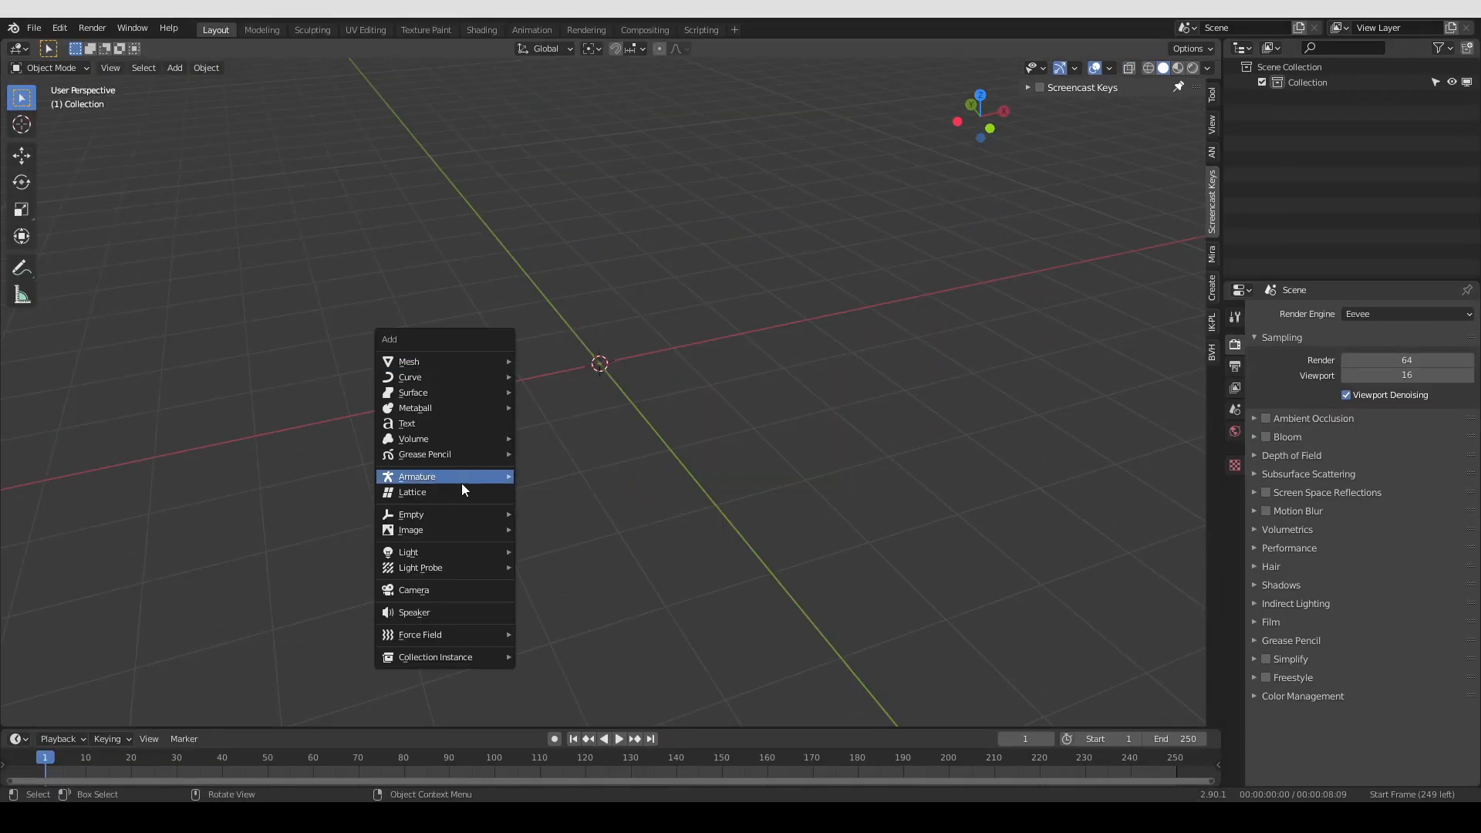
Add a single-bone armature, enter edit mode and delete its default bone
{"action": "left_click", "coordinate": [417, 477]}
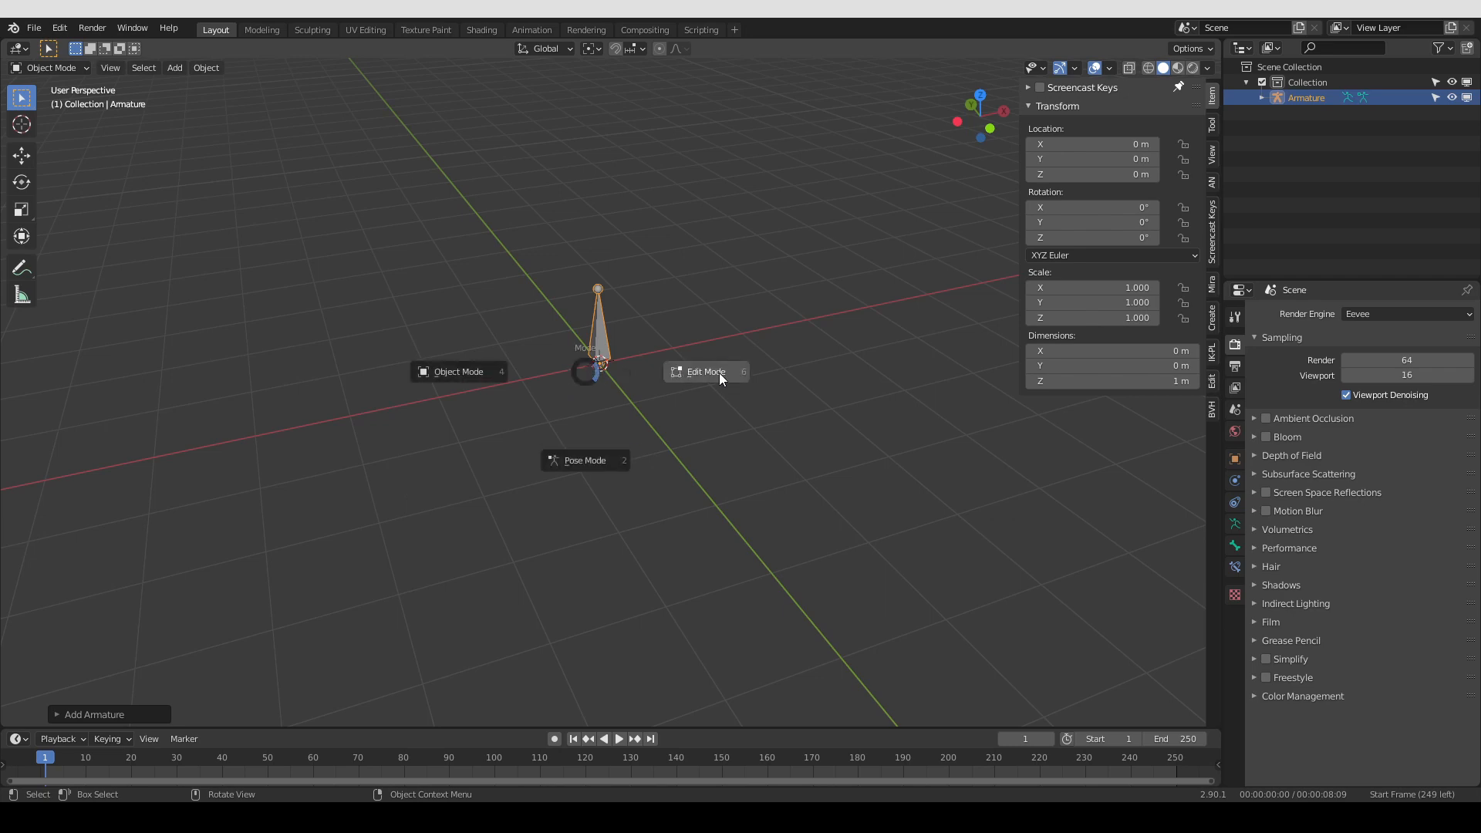
{"action": "left_click", "coordinate": [705, 372]}
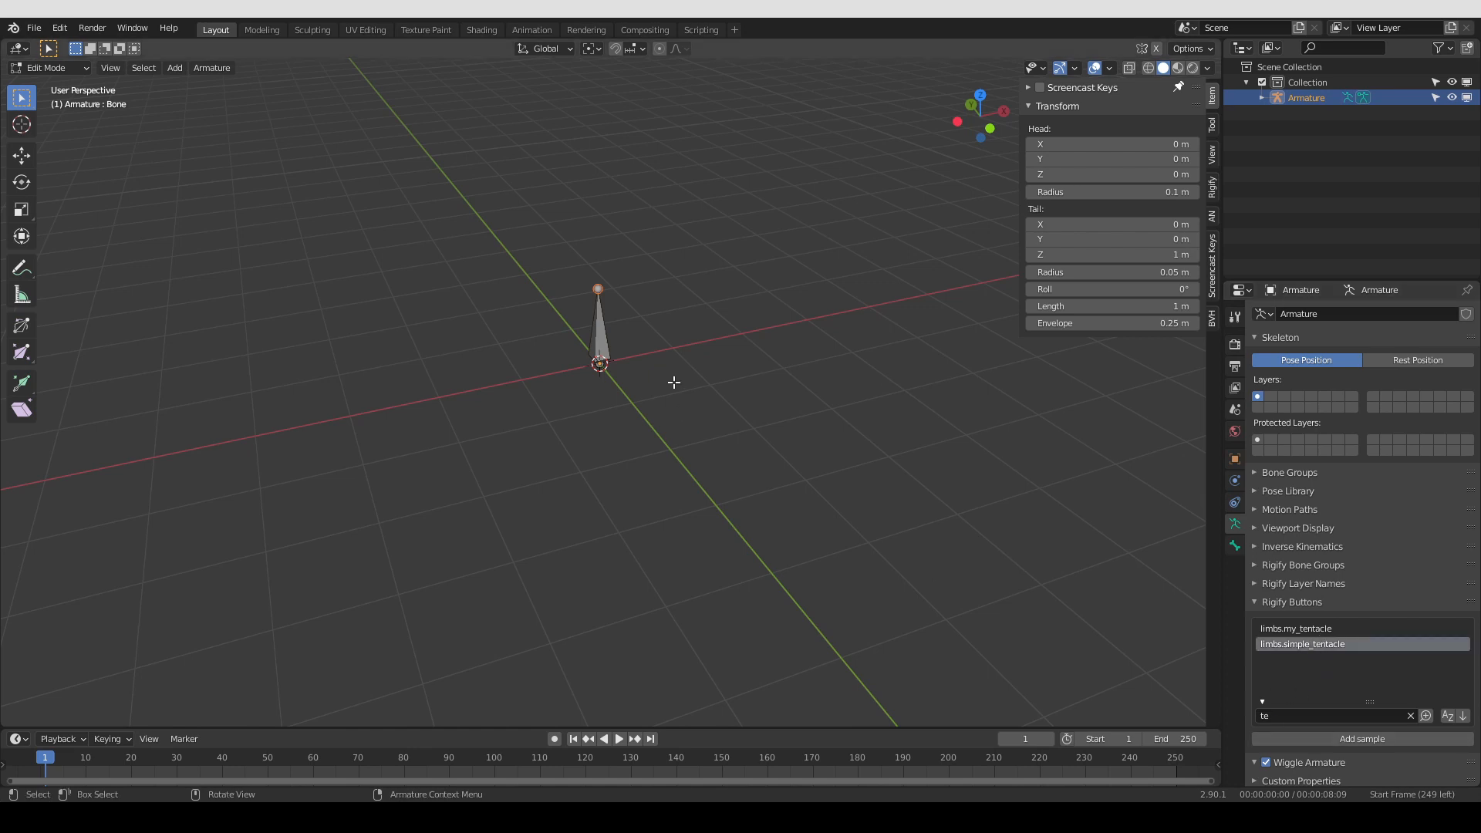
{"action": "key", "text": "x"}
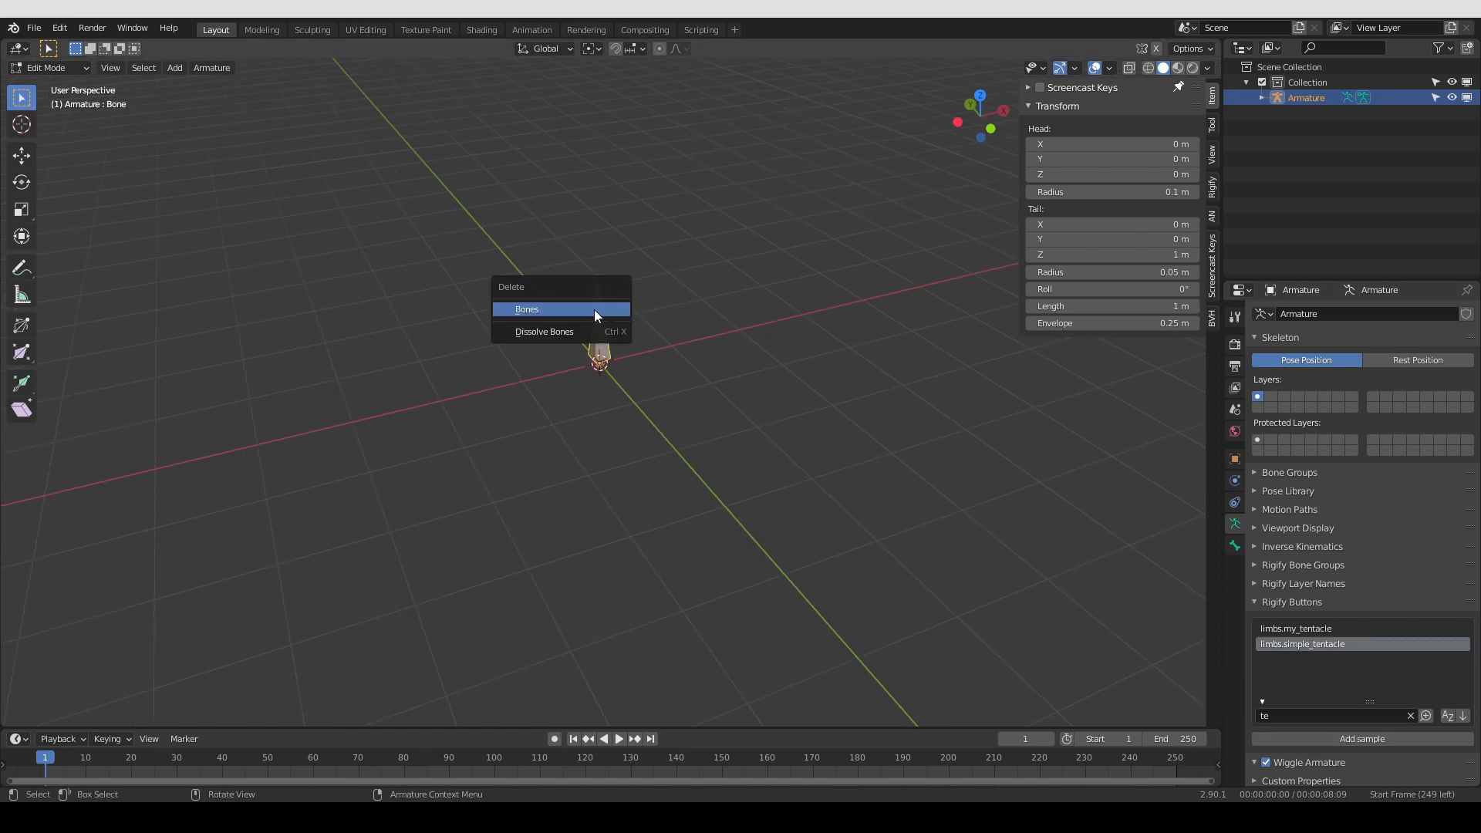
{"action": "left_click", "coordinate": [526, 308]}
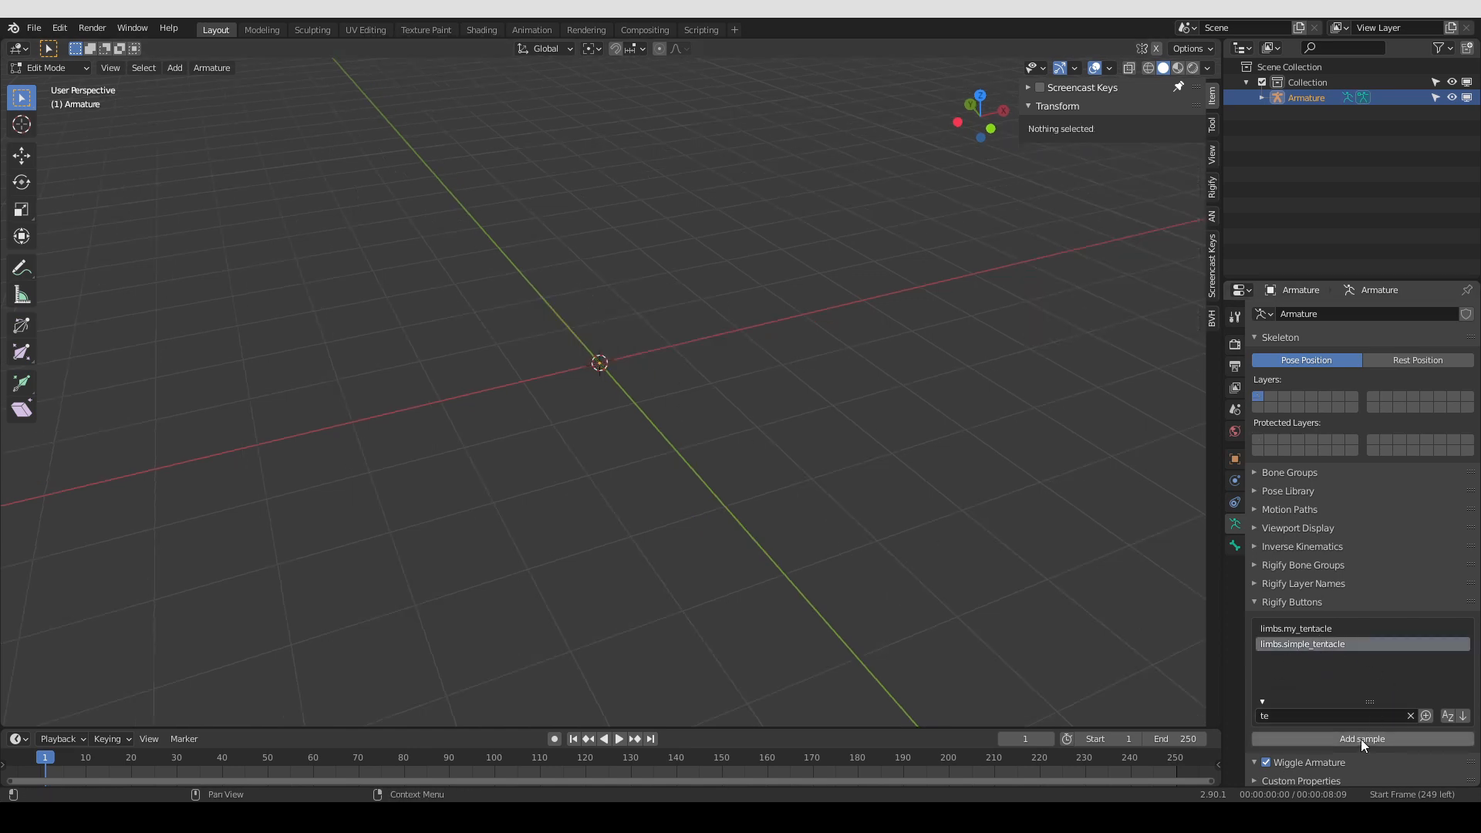
{"action": "mouse_move", "coordinate": [1370, 745]}
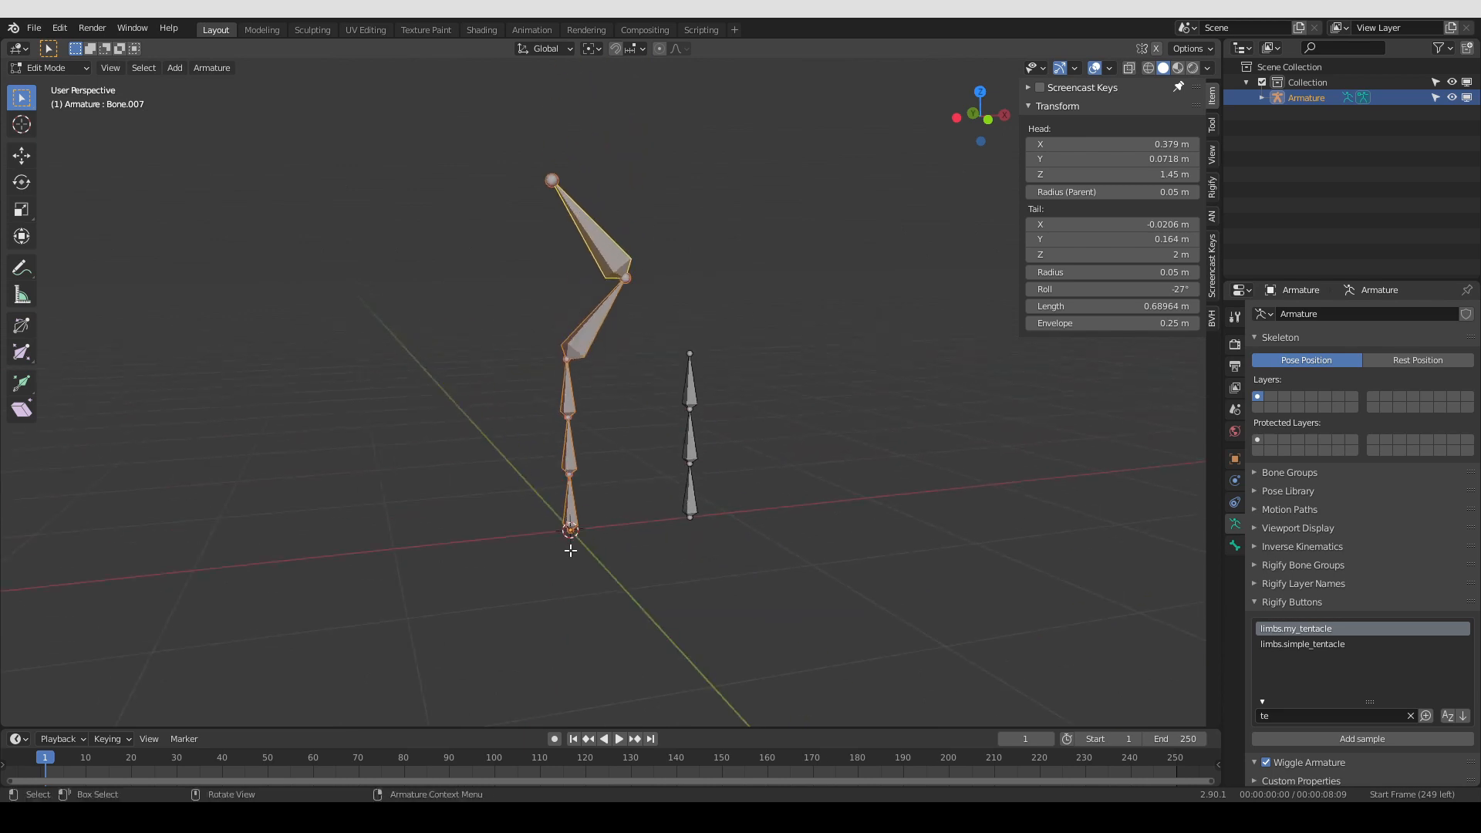
In Pose Mode select the bent chain's base bone and review its limbs.simple_tentacle rig type options
{"action": "left_click", "coordinate": [45, 67]}
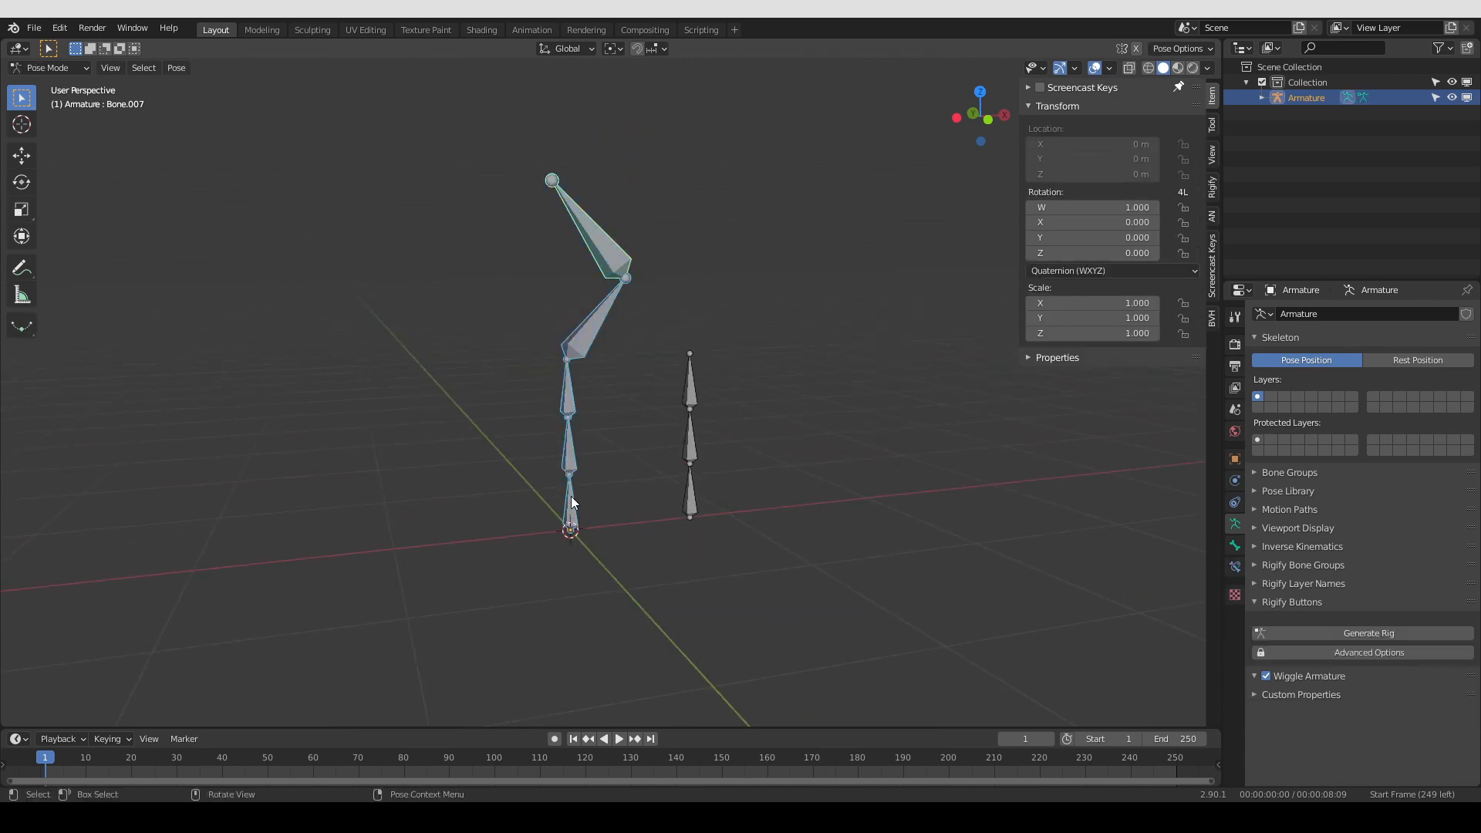
{"action": "left_click", "coordinate": [568, 500]}
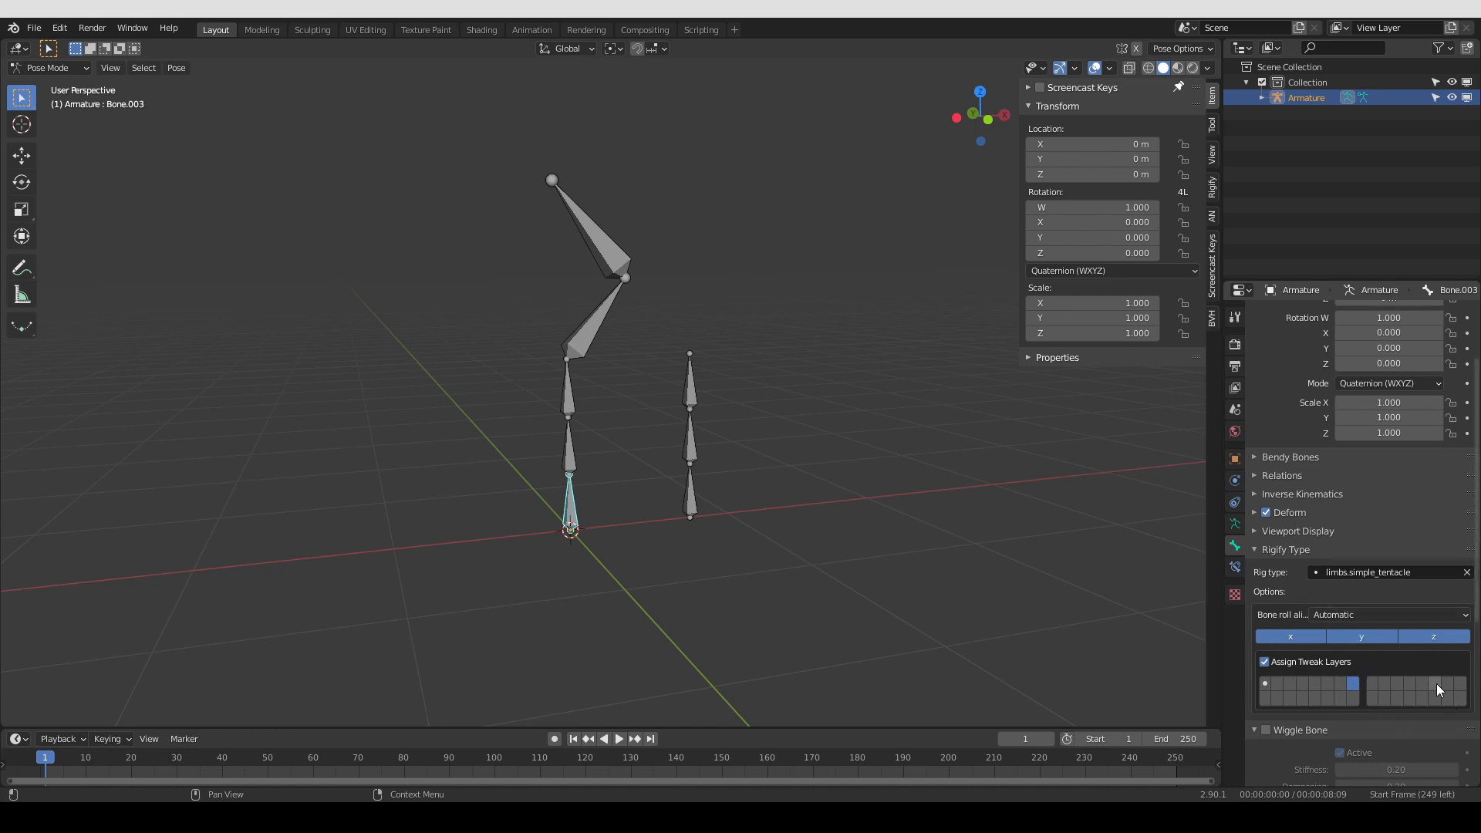
{"action": "left_click", "coordinate": [690, 491]}
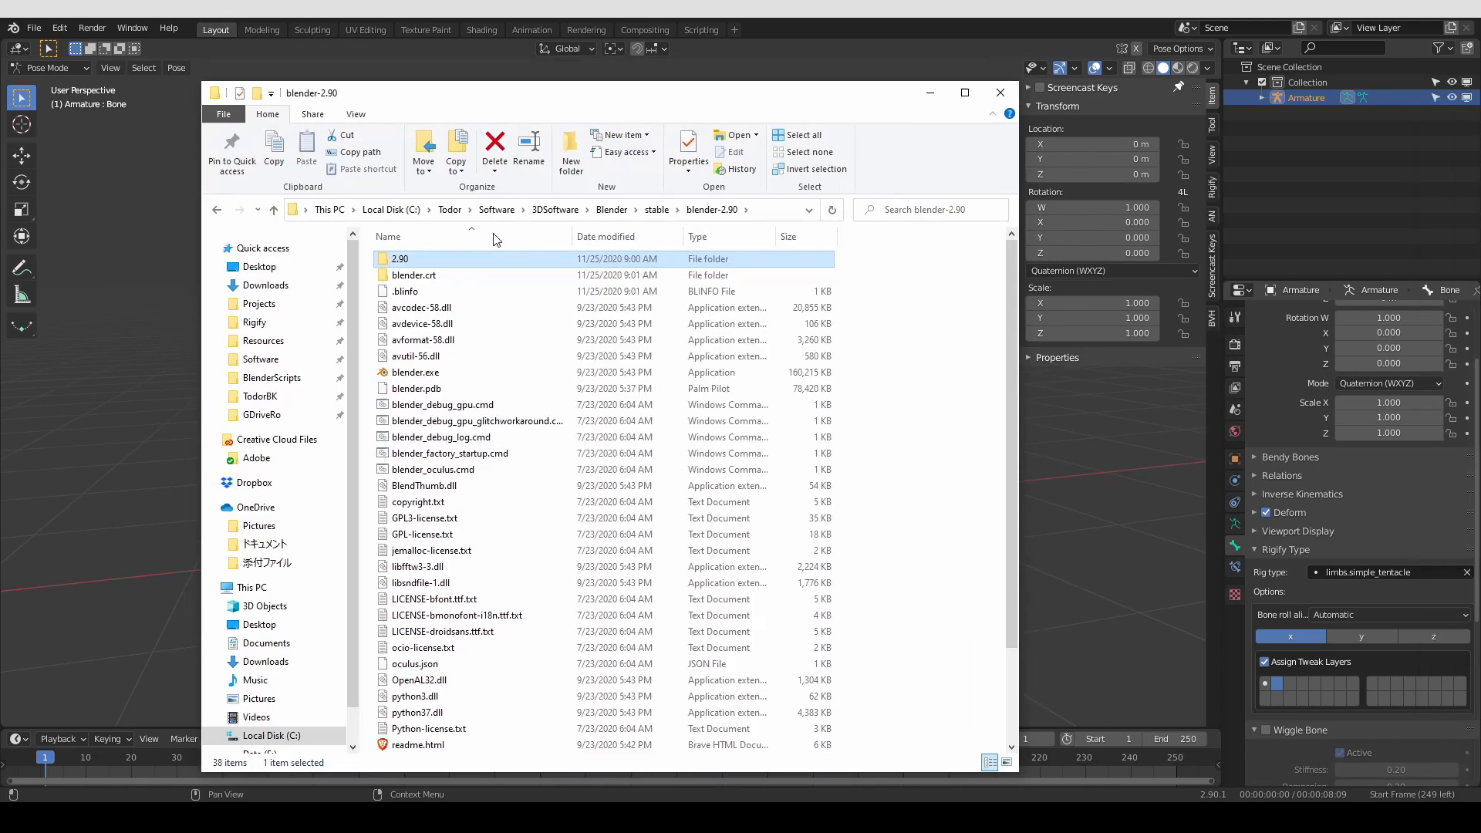
{"action": "mouse_move", "coordinate": [413, 275]}
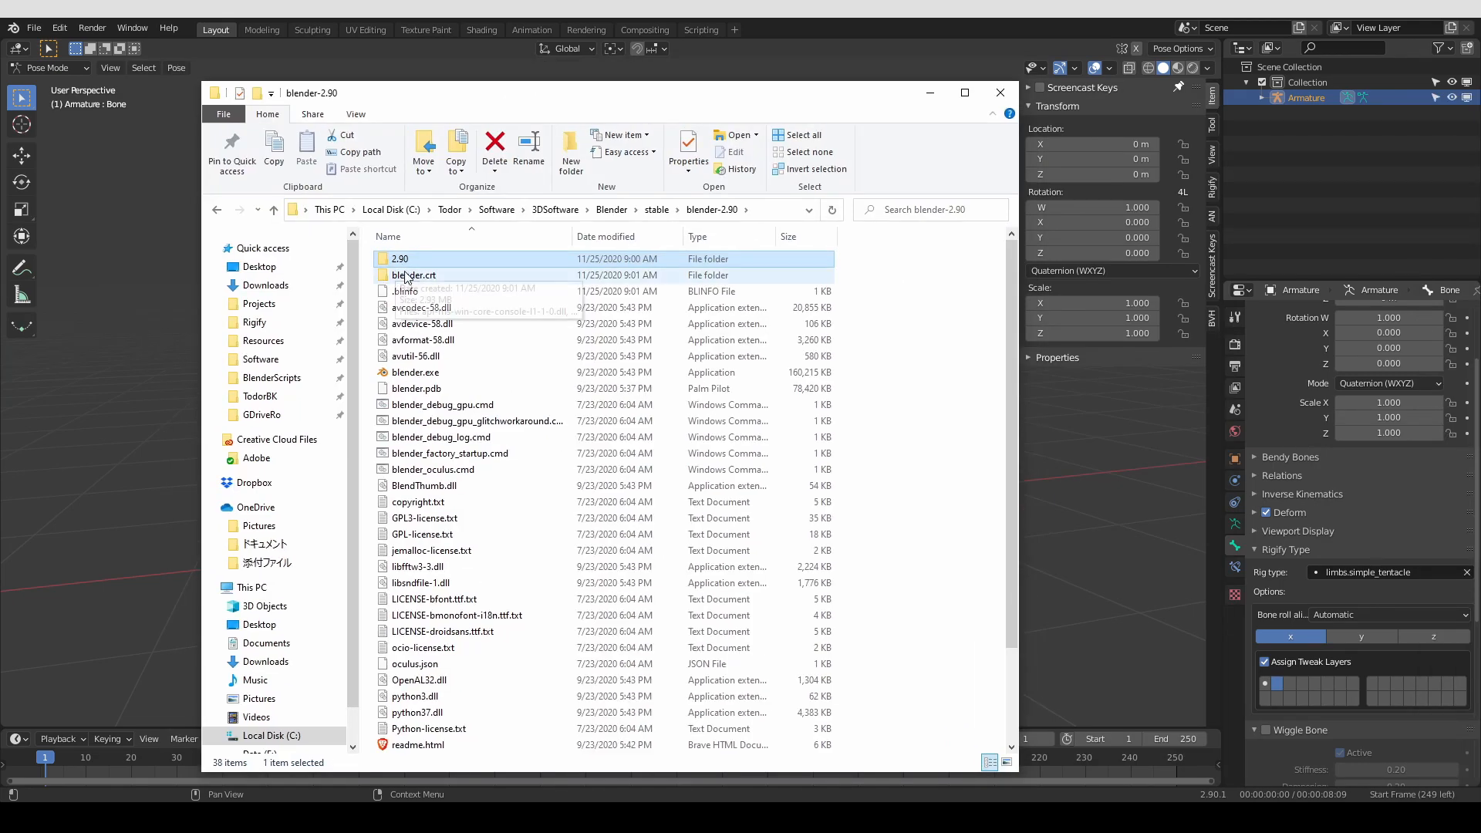
{"action": "mouse_move", "coordinate": [401, 262]}
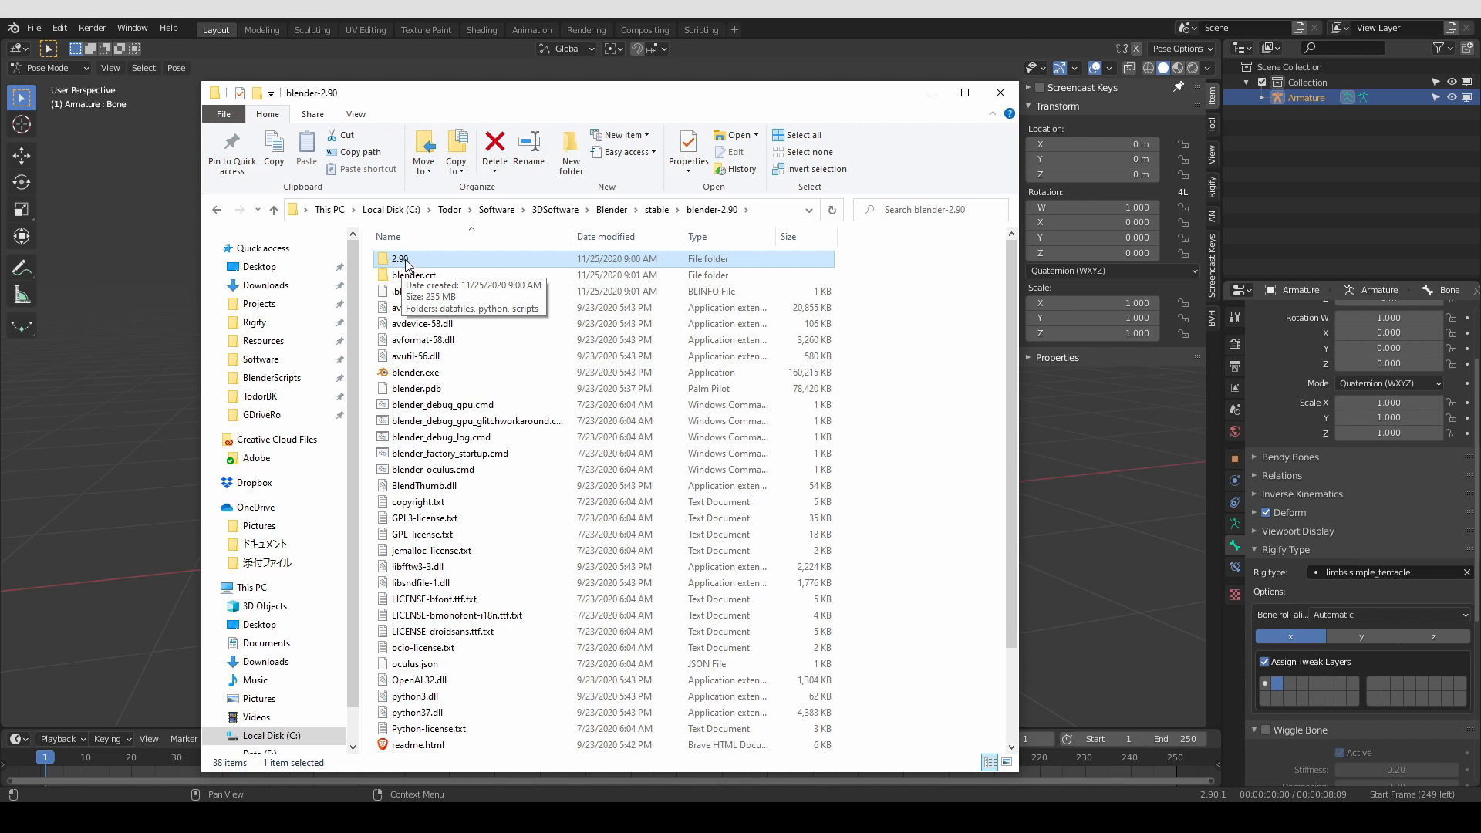
Browse into 2.90 > scripts > addons > rigify in the Blender install
{"action": "double_click", "coordinate": [397, 259]}
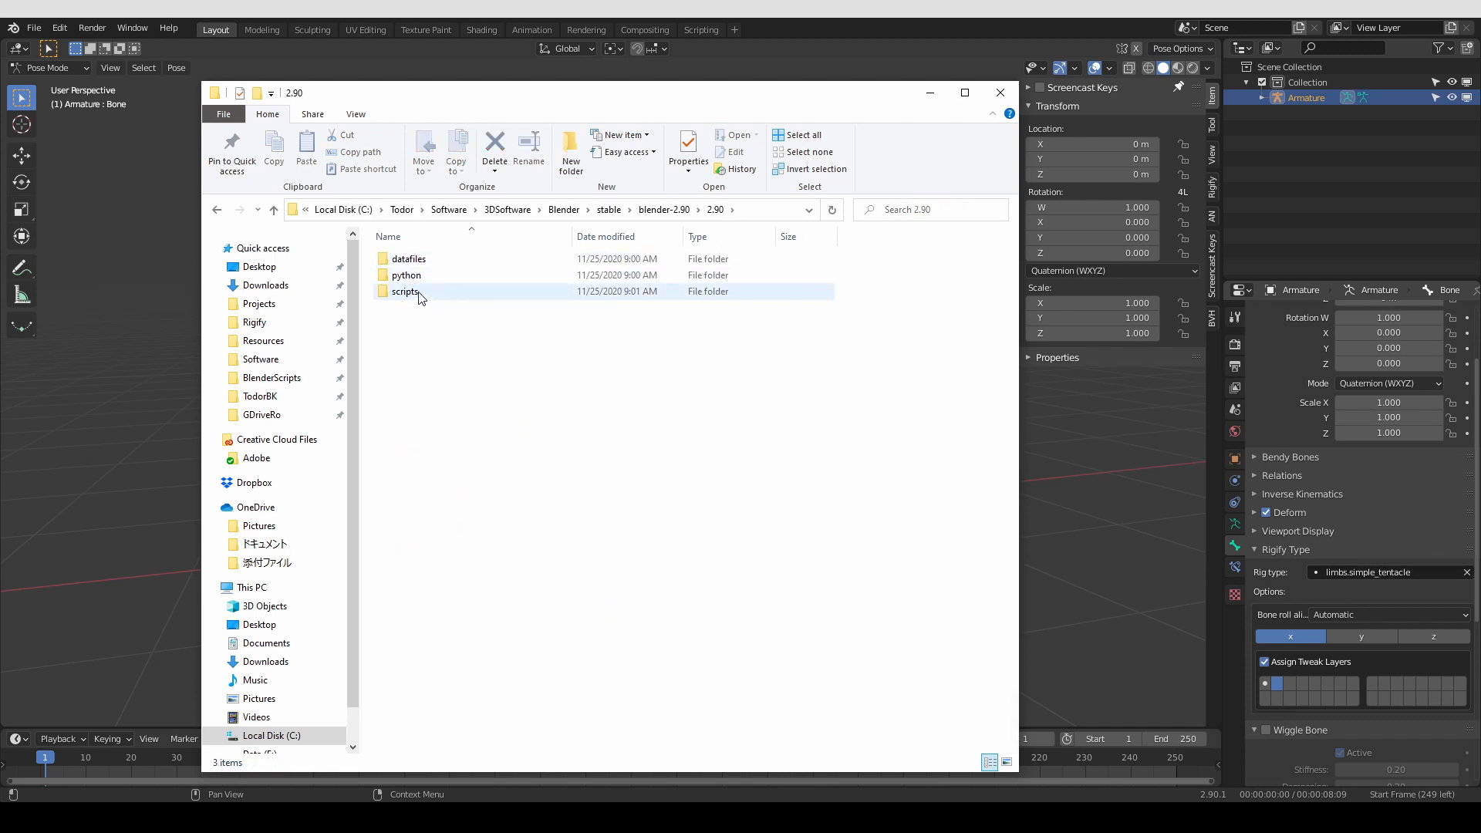
{"action": "double_click", "coordinate": [406, 292]}
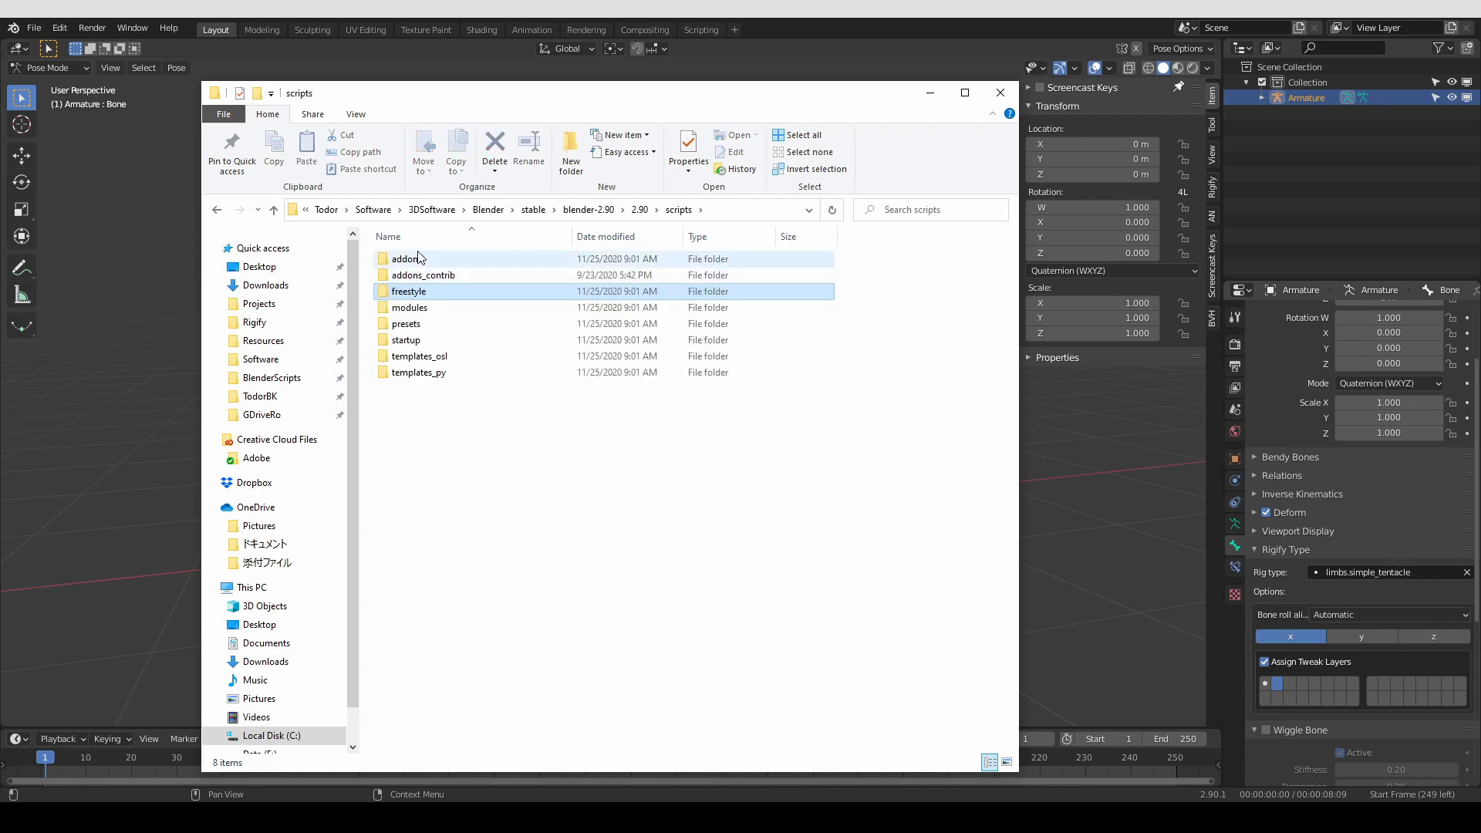
{"action": "double_click", "coordinate": [408, 258]}
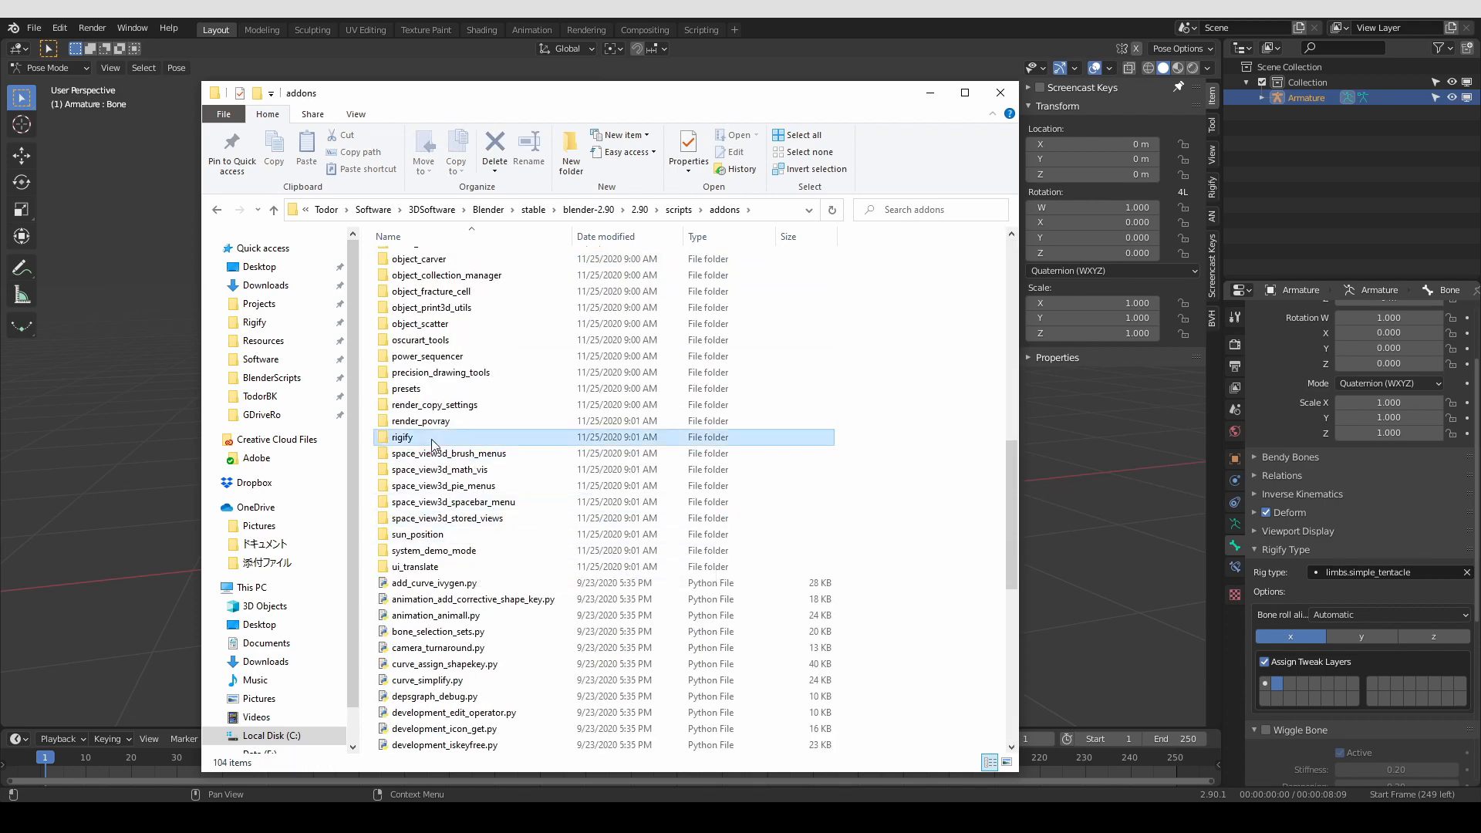
{"action": "double_click", "coordinate": [401, 437]}
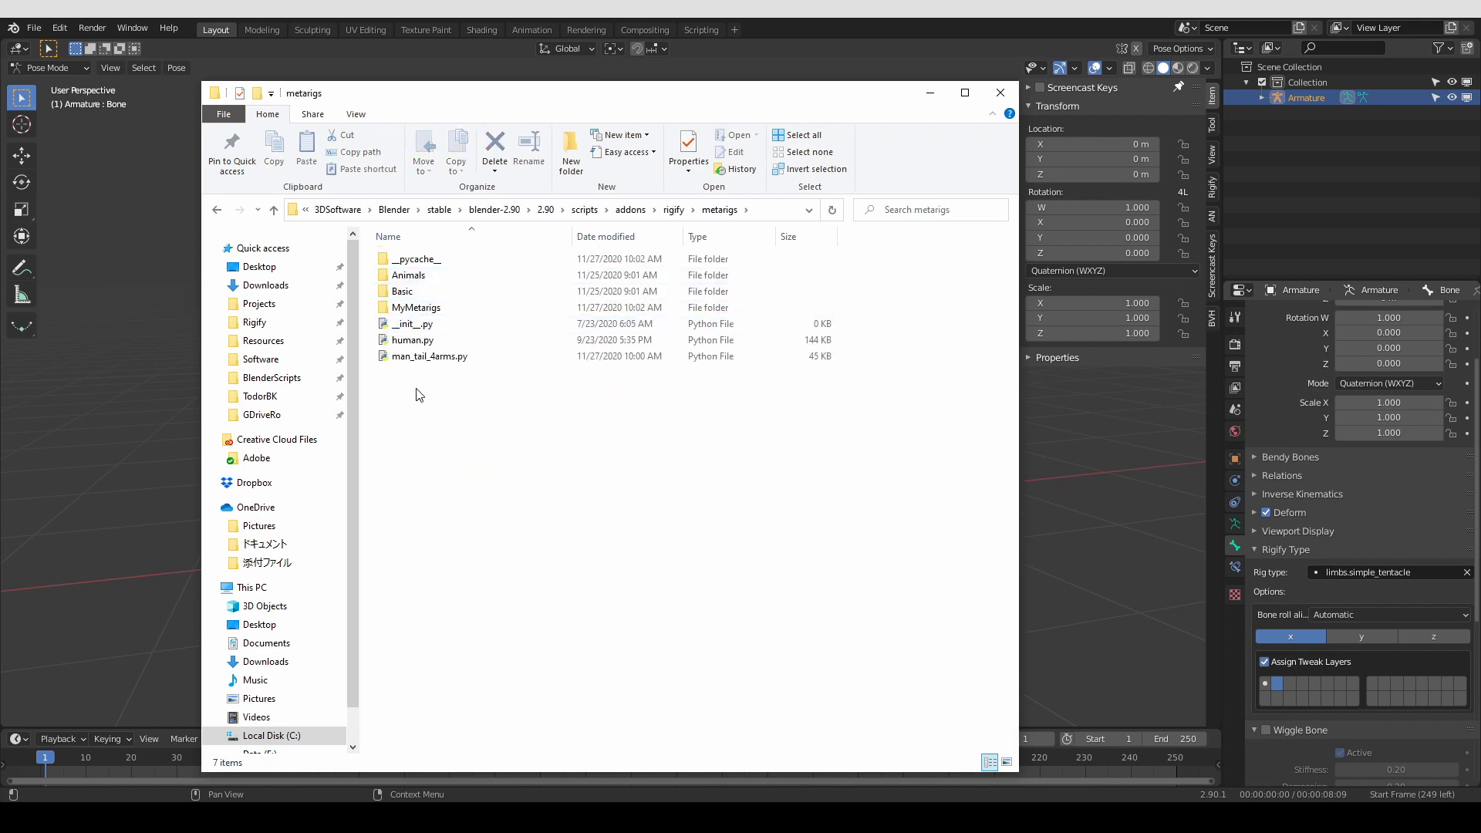
{"action": "mouse_move", "coordinate": [453, 378]}
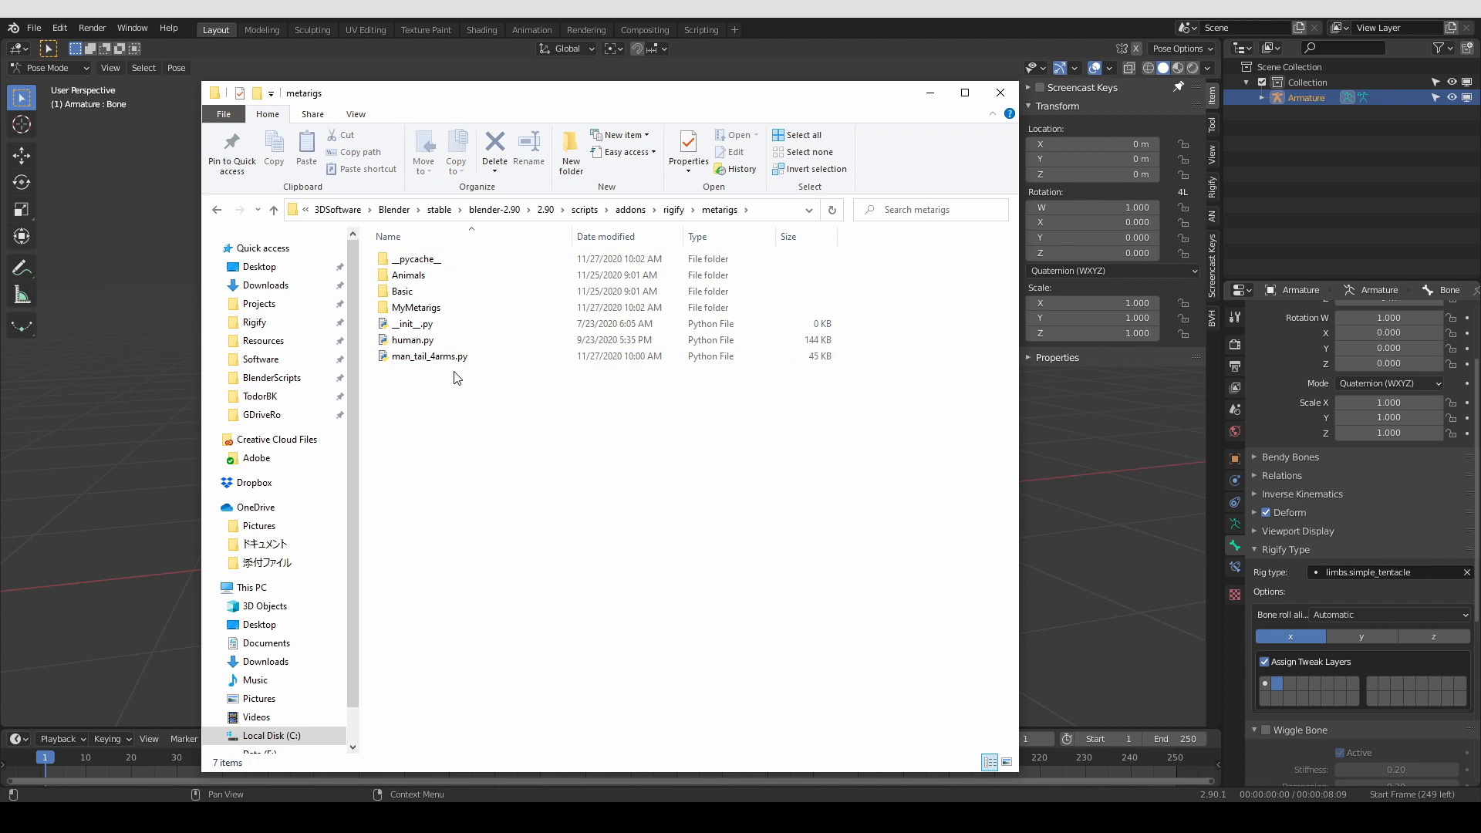
{"action": "mouse_move", "coordinate": [255, 323]}
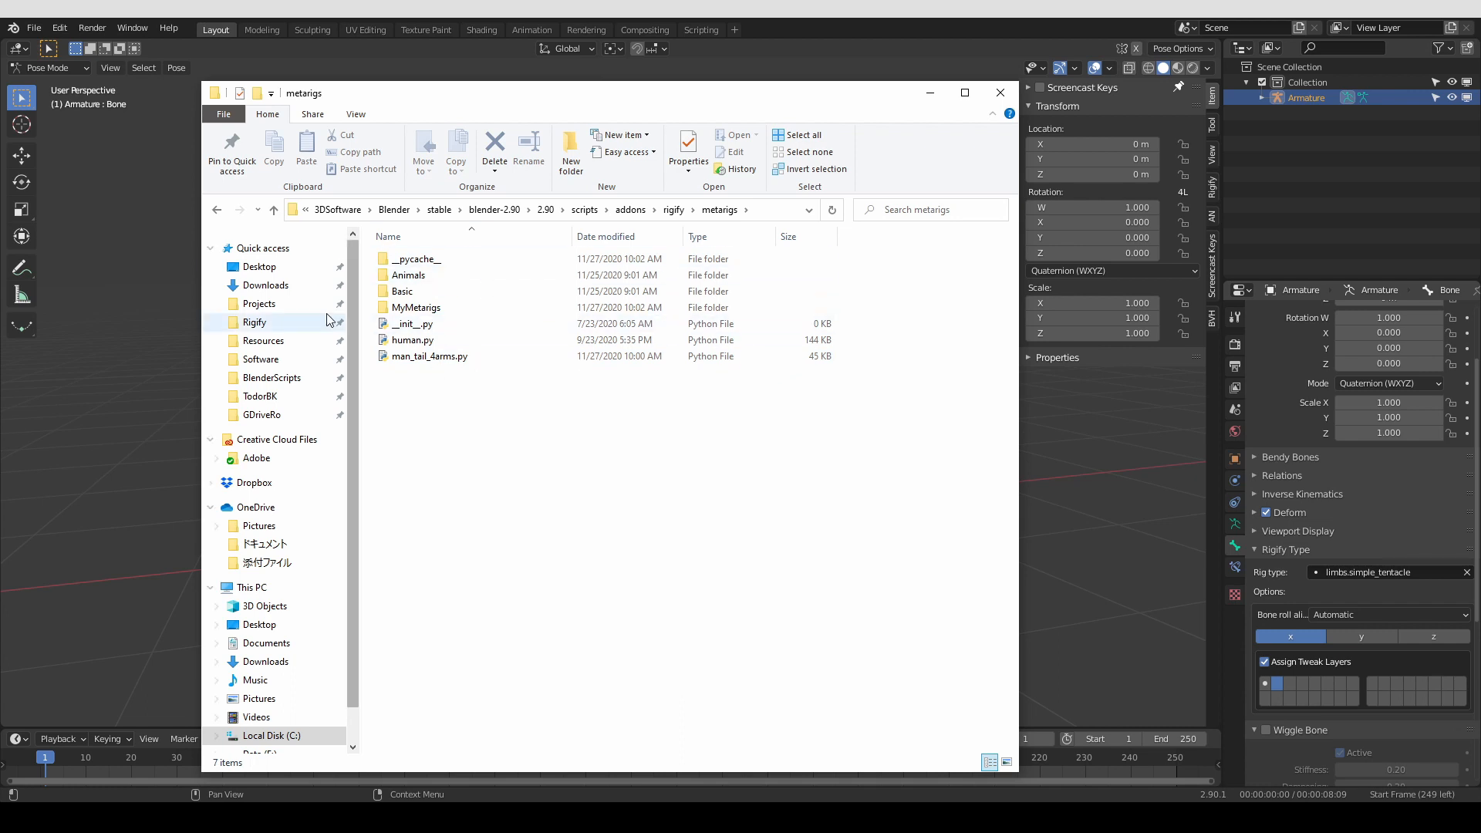
{"action": "mouse_move", "coordinate": [217, 215]}
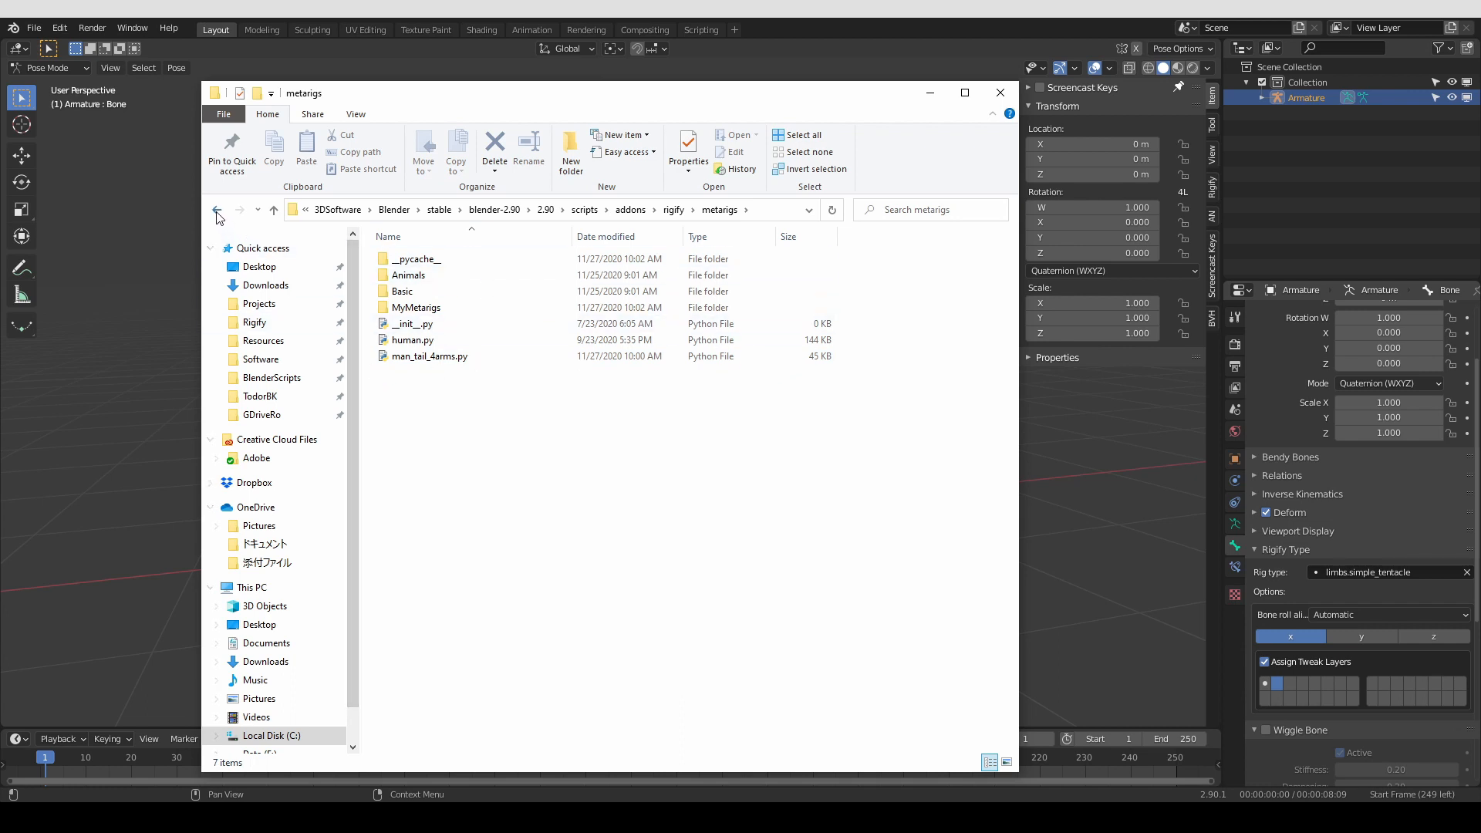
Go back up to rigify and enter its rigs folder listing basic, experimental, faces, limbs and spines
{"action": "left_click", "coordinate": [217, 210]}
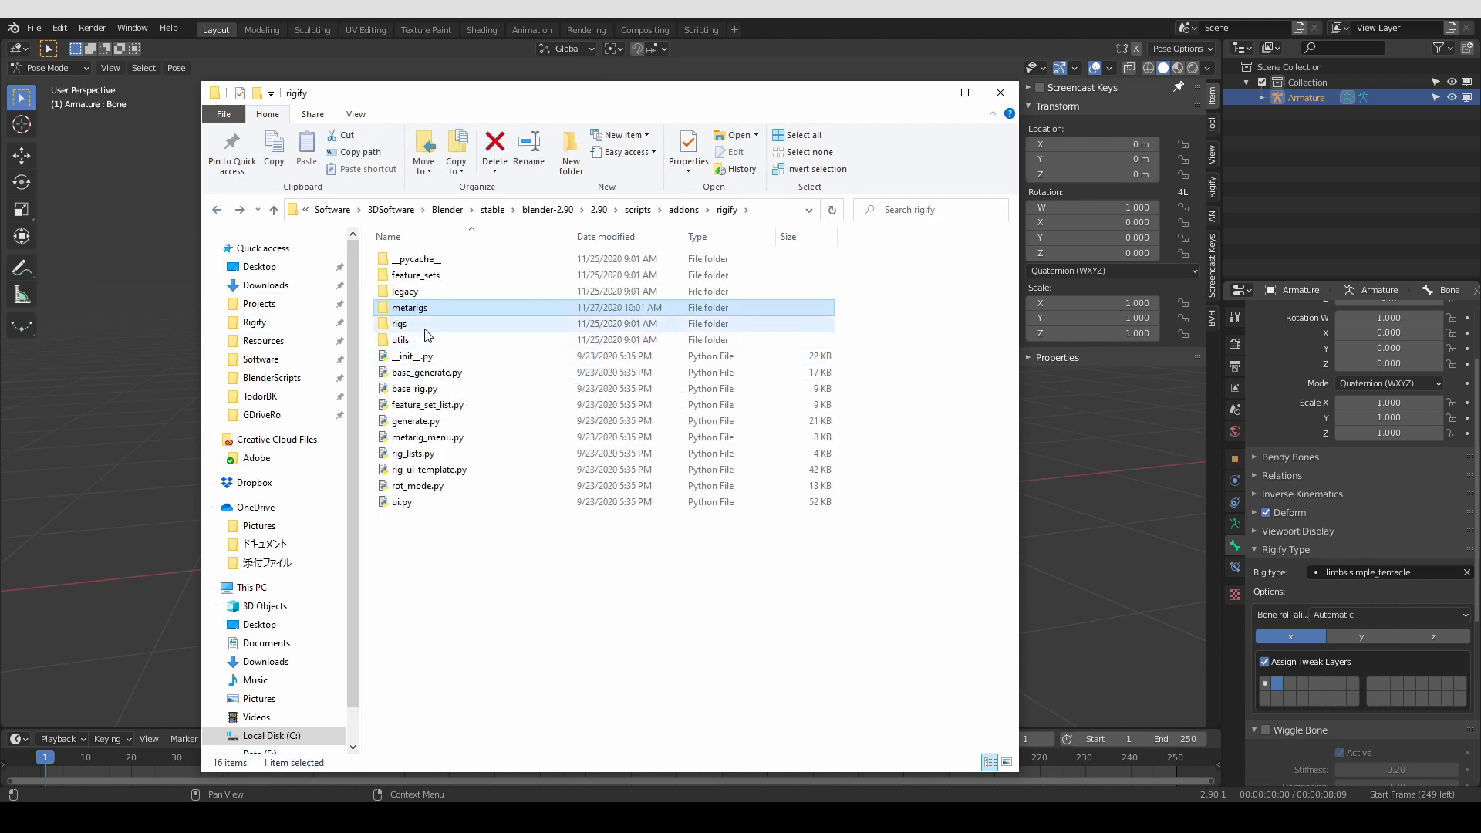
{"action": "double_click", "coordinate": [398, 323]}
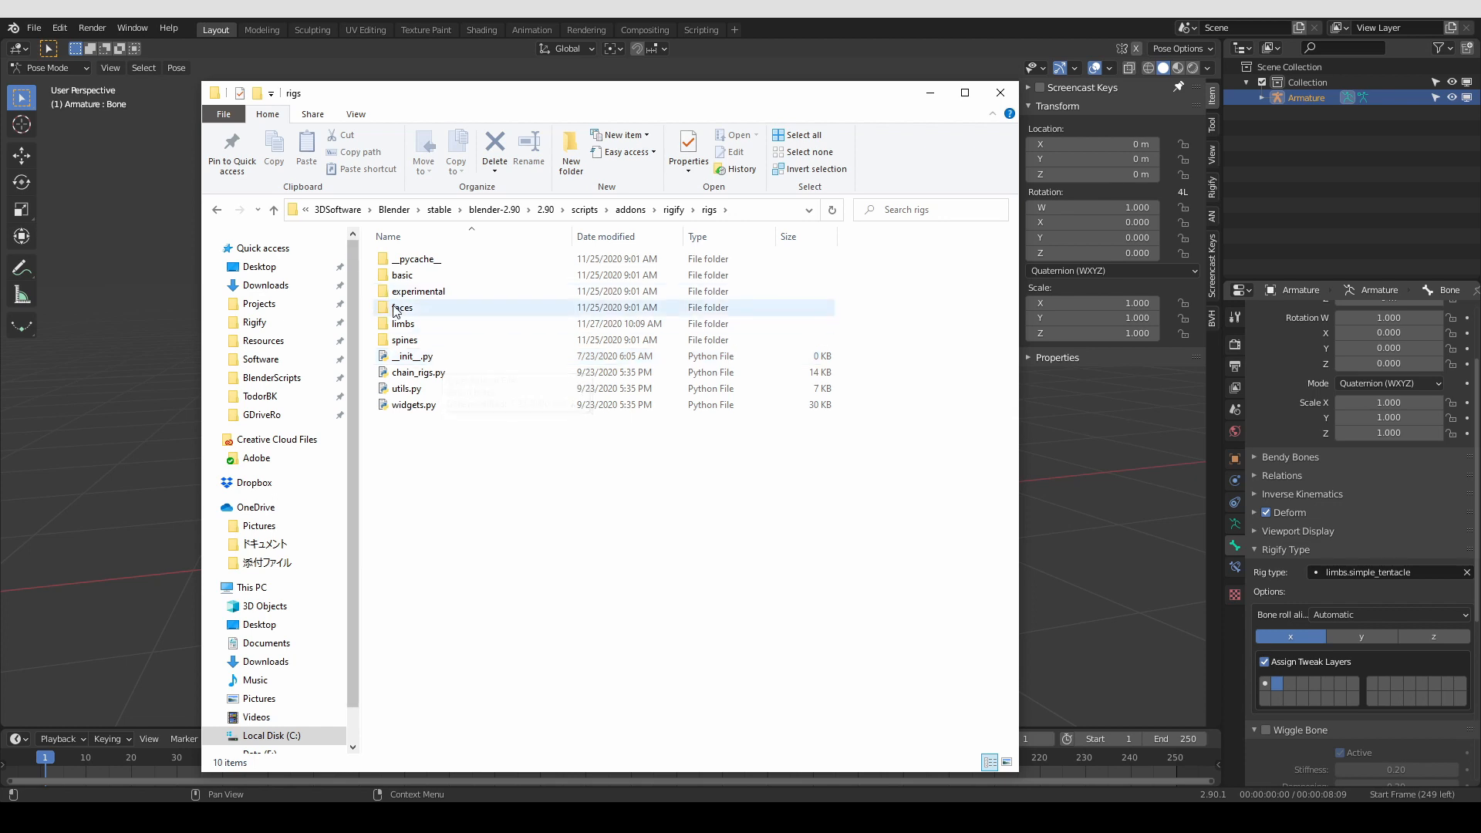
{"action": "mouse_move", "coordinate": [403, 307]}
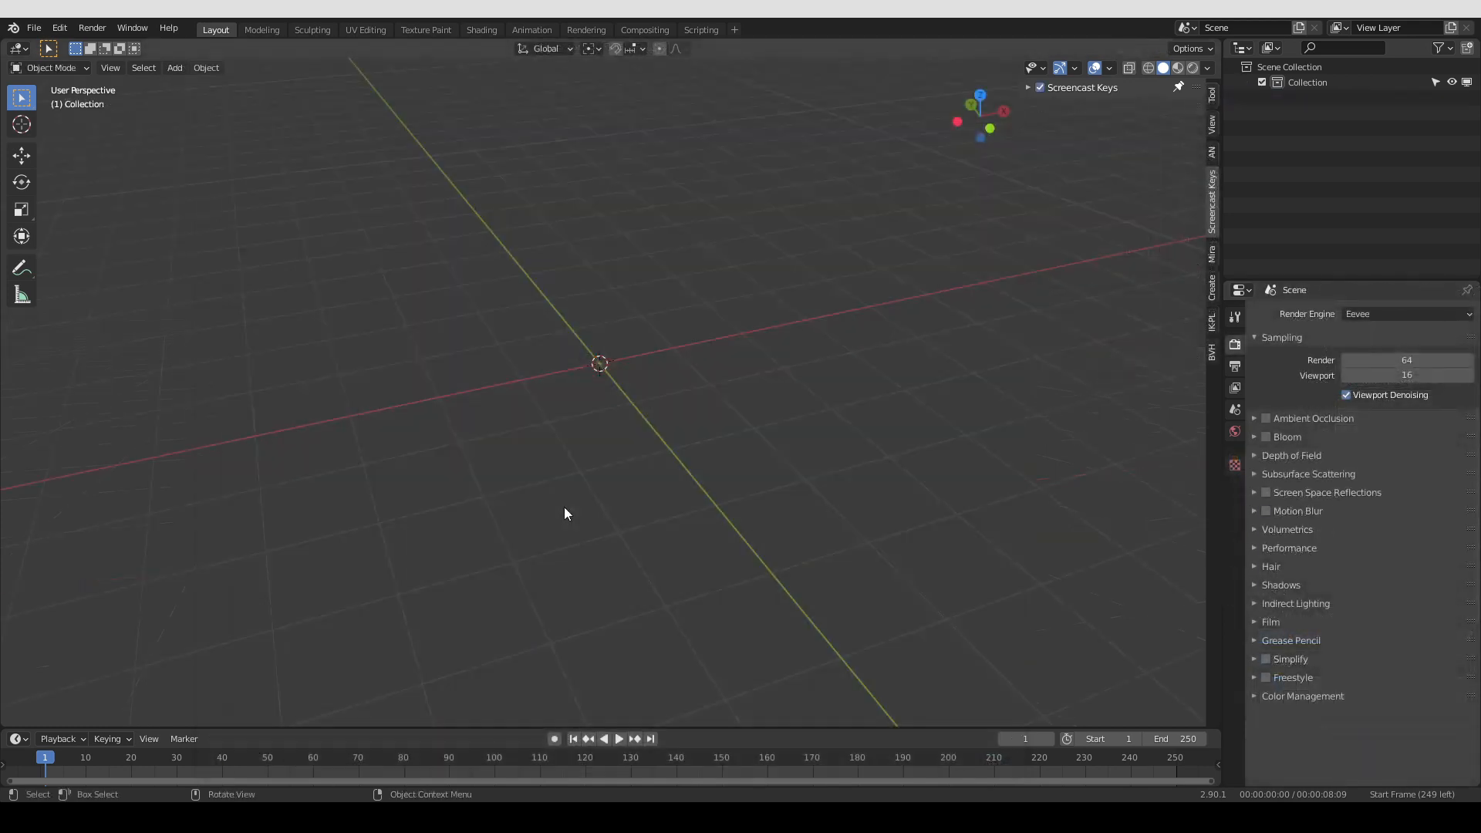
{"action": "mouse_move", "coordinate": [558, 513]}
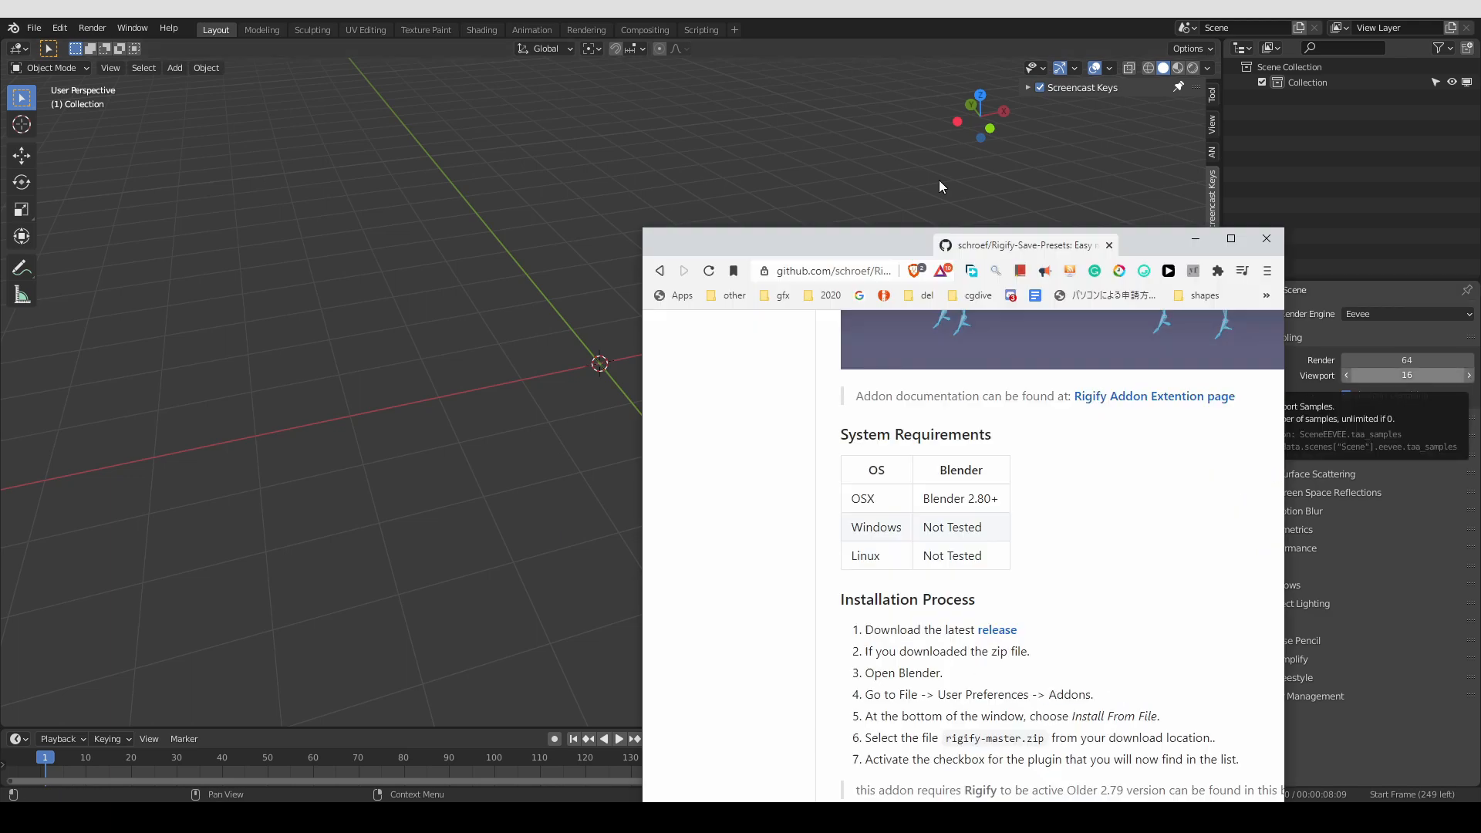
From the addon's GitHub README Installation section, go to the Rigify-Save-Presets releases page
{"action": "left_click", "coordinate": [1231, 238]}
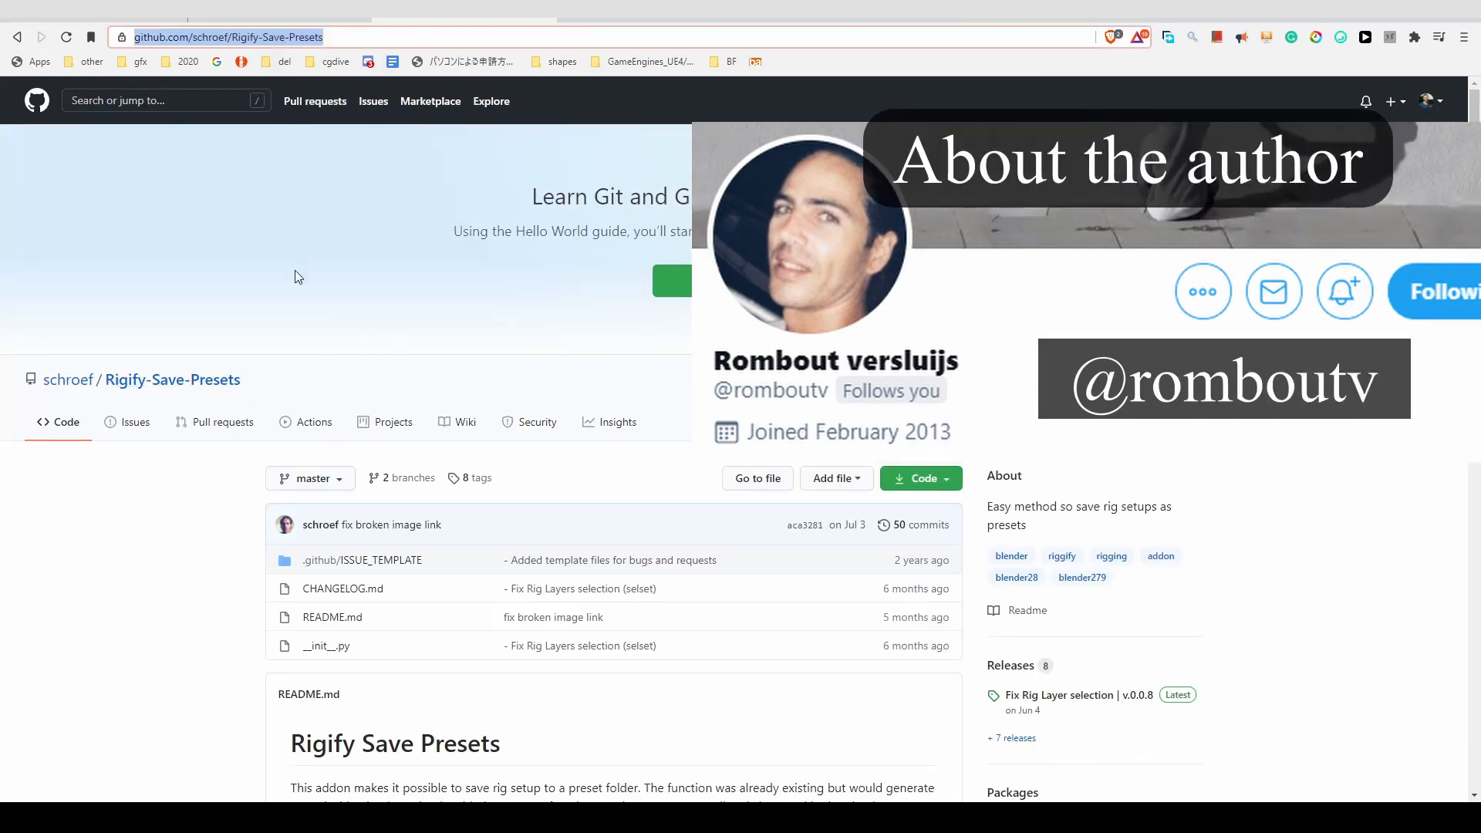
{"action": "scroll", "scroll_direction": "down", "scroll_amount": 3}
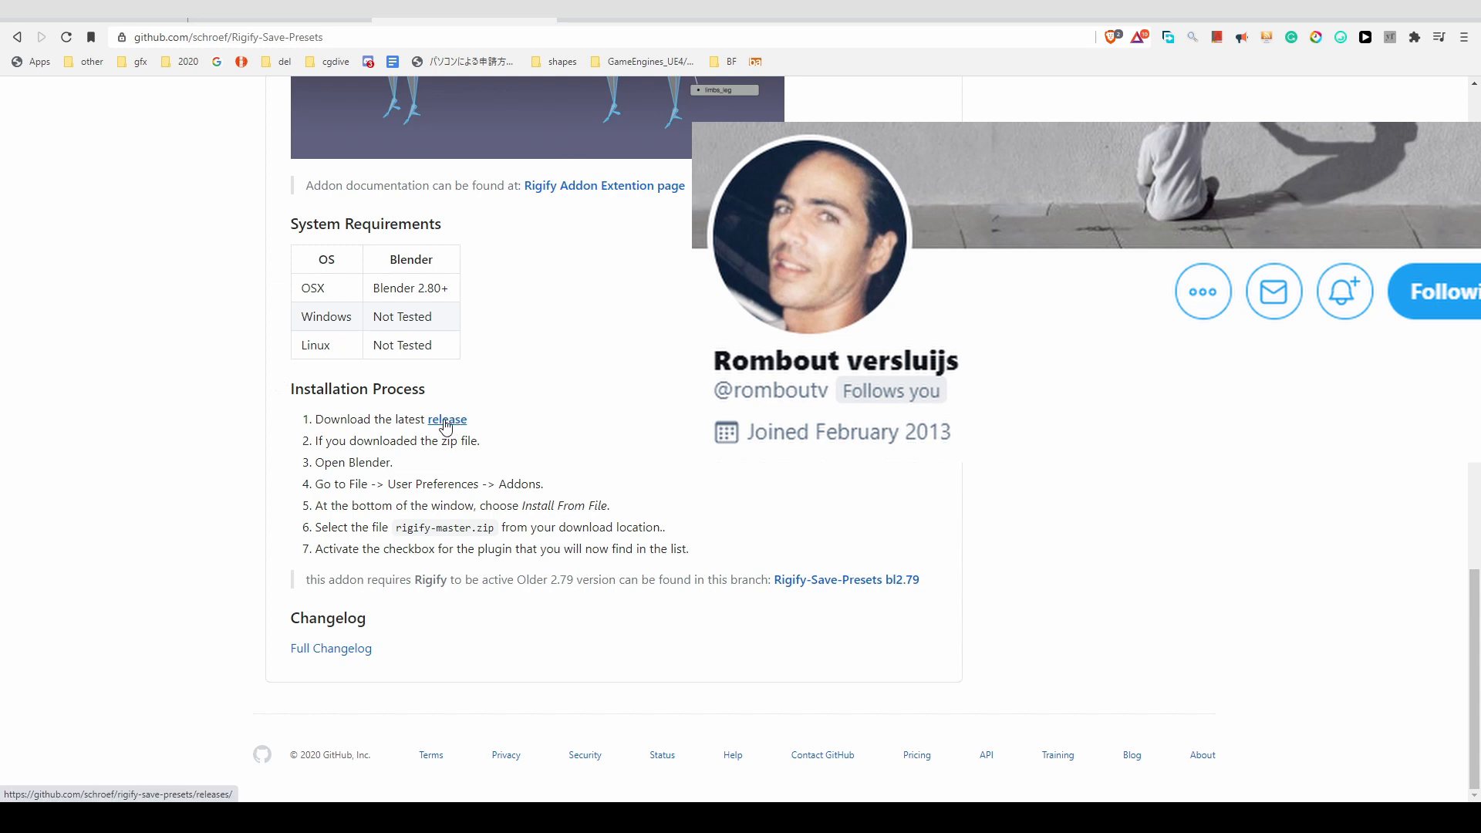
{"action": "left_click", "coordinate": [445, 419]}
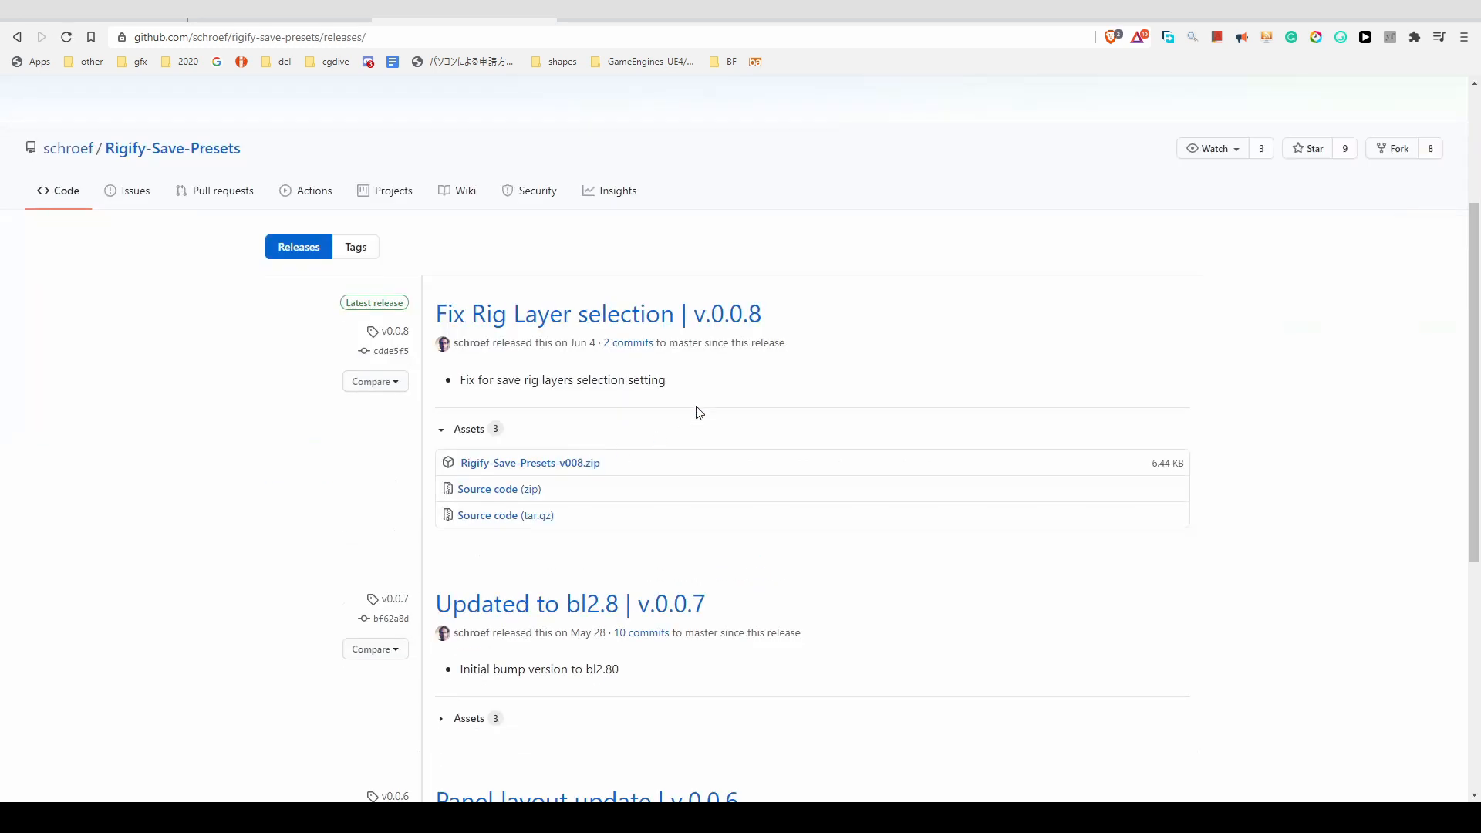
{"action": "mouse_move", "coordinate": [609, 437]}
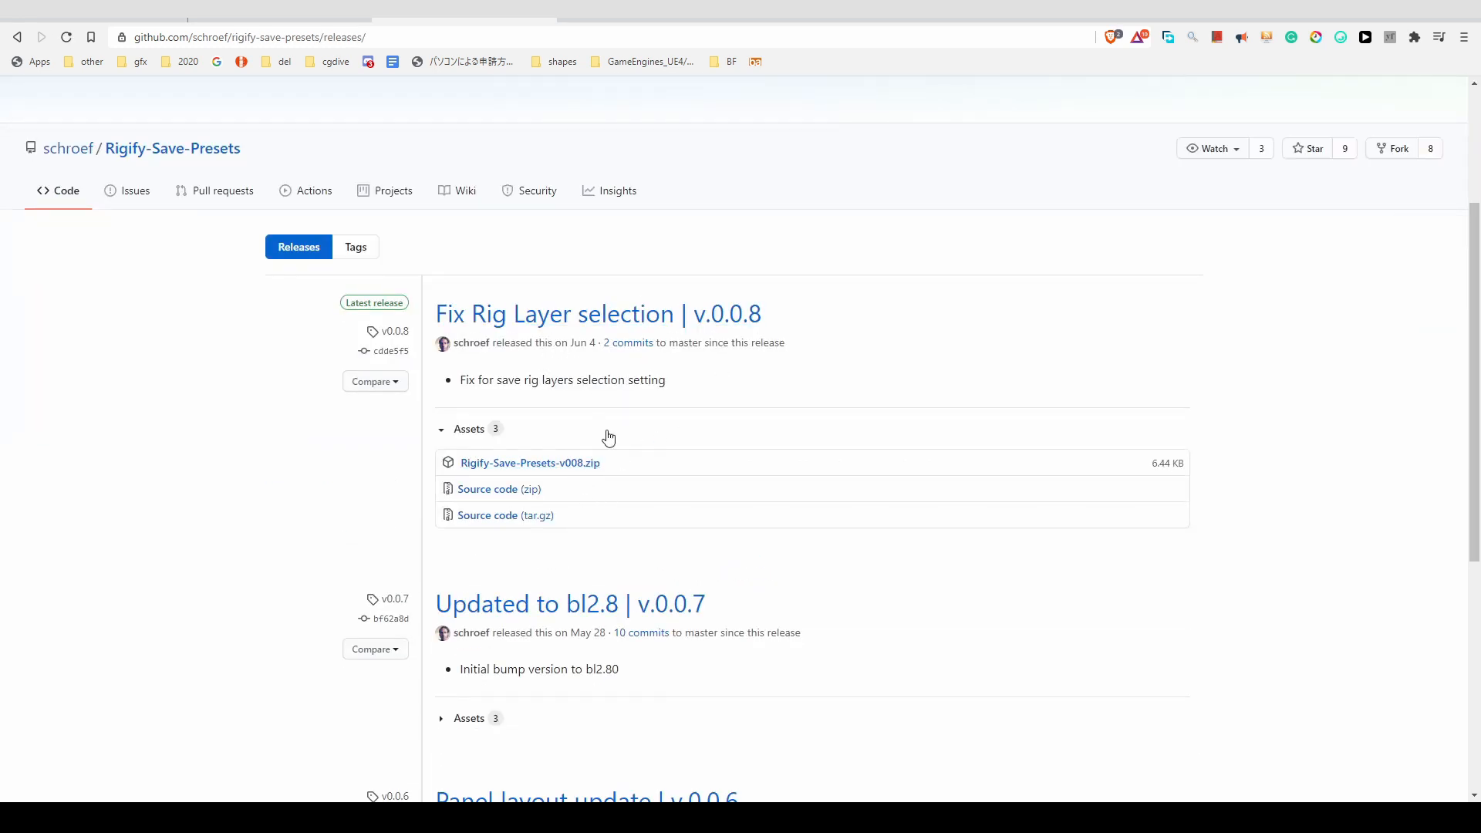
{"action": "mouse_move", "coordinate": [583, 485]}
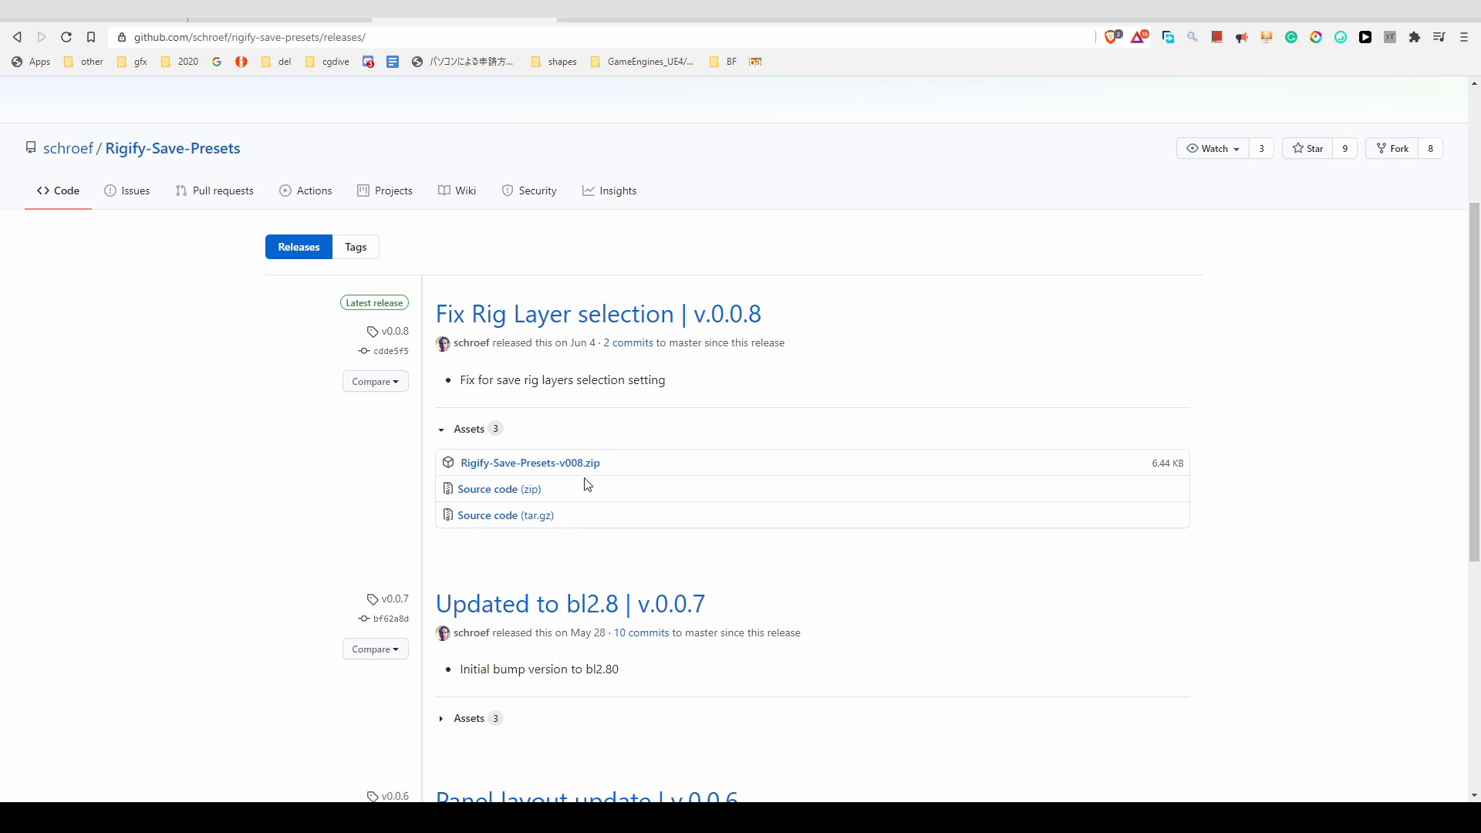
{"action": "mouse_move", "coordinate": [529, 463]}
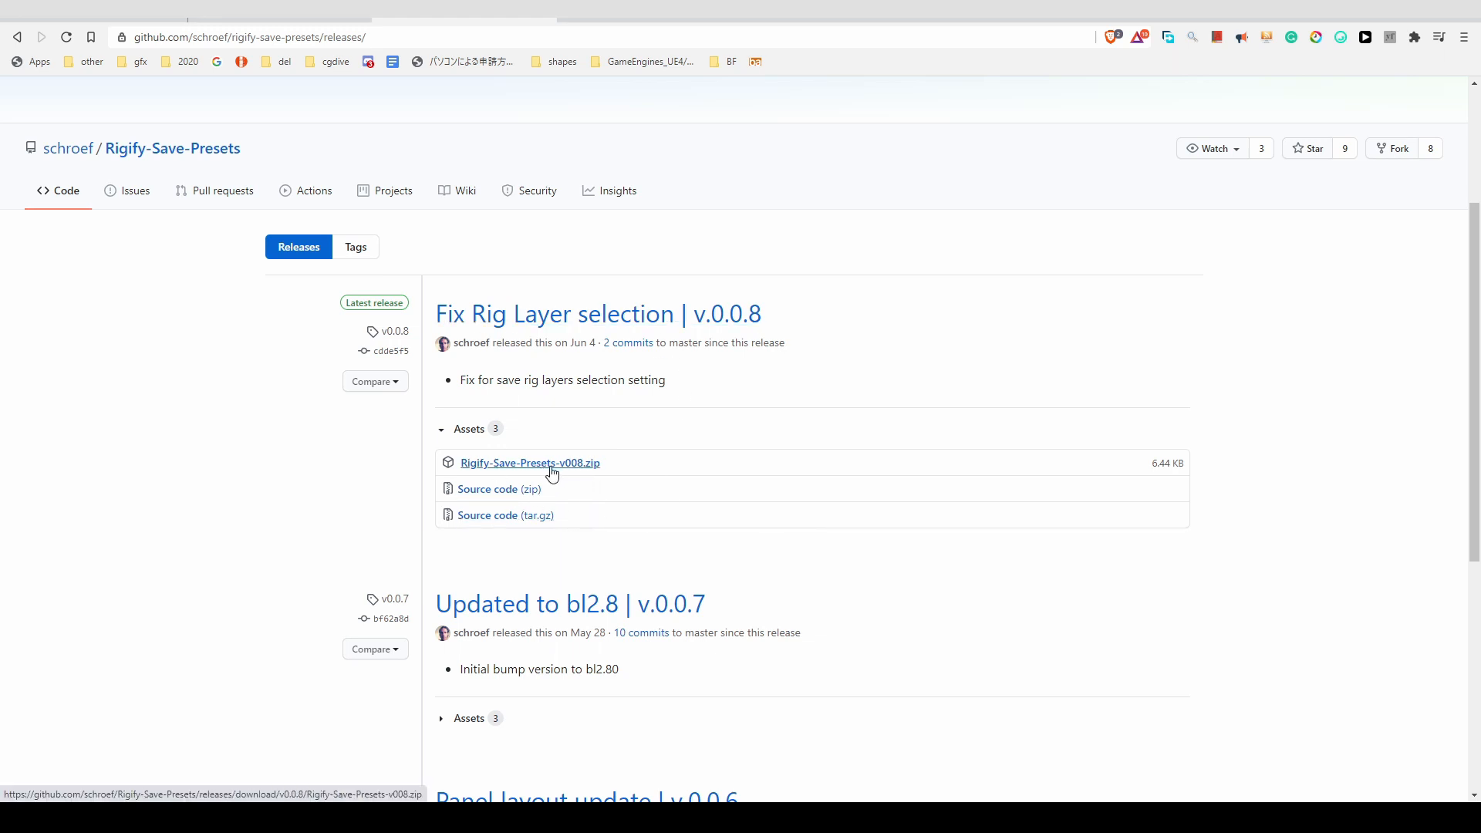
{"action": "mouse_move", "coordinate": [464, 469]}
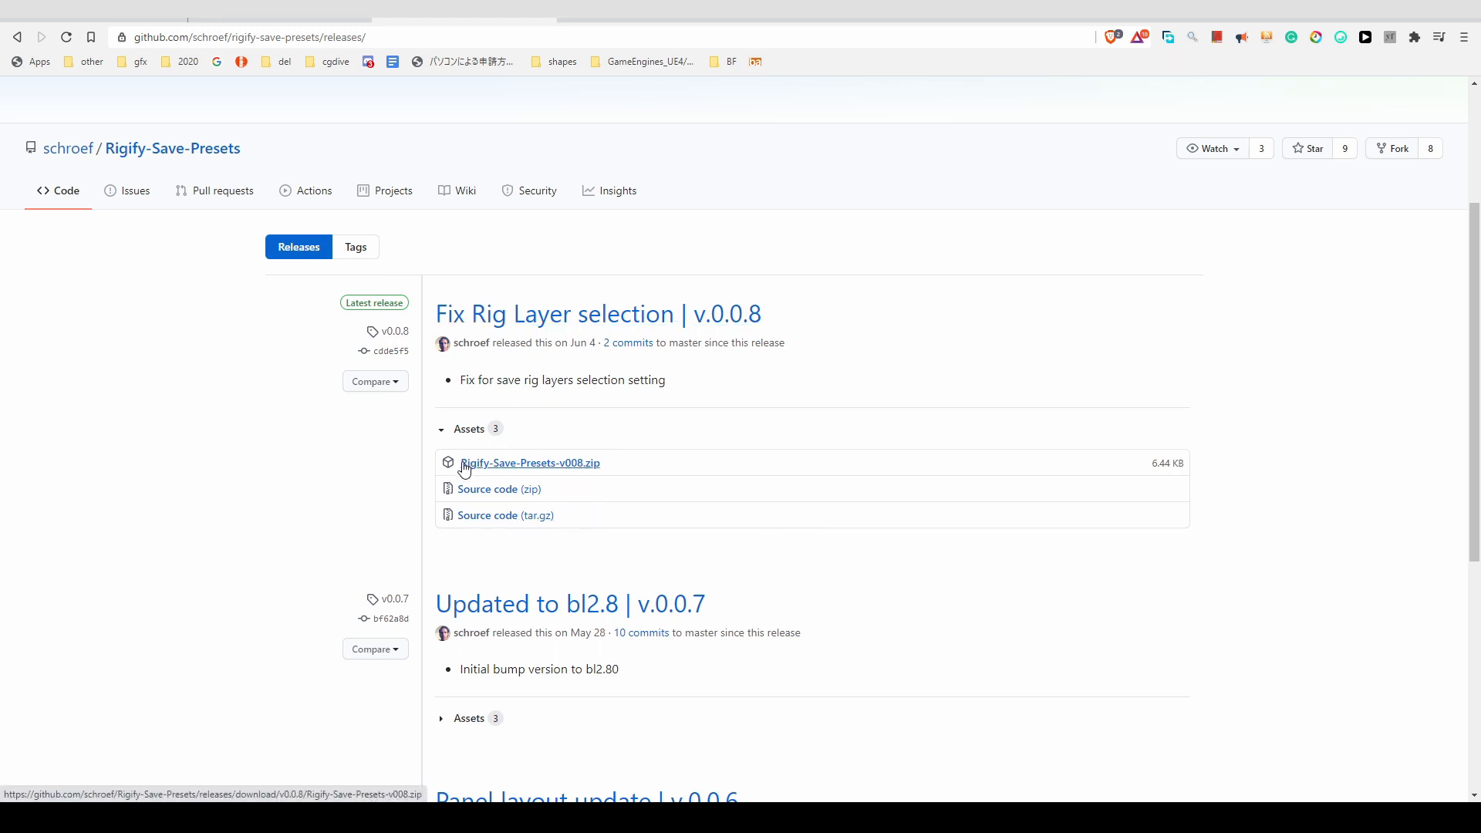
{"action": "mouse_move", "coordinate": [540, 472]}
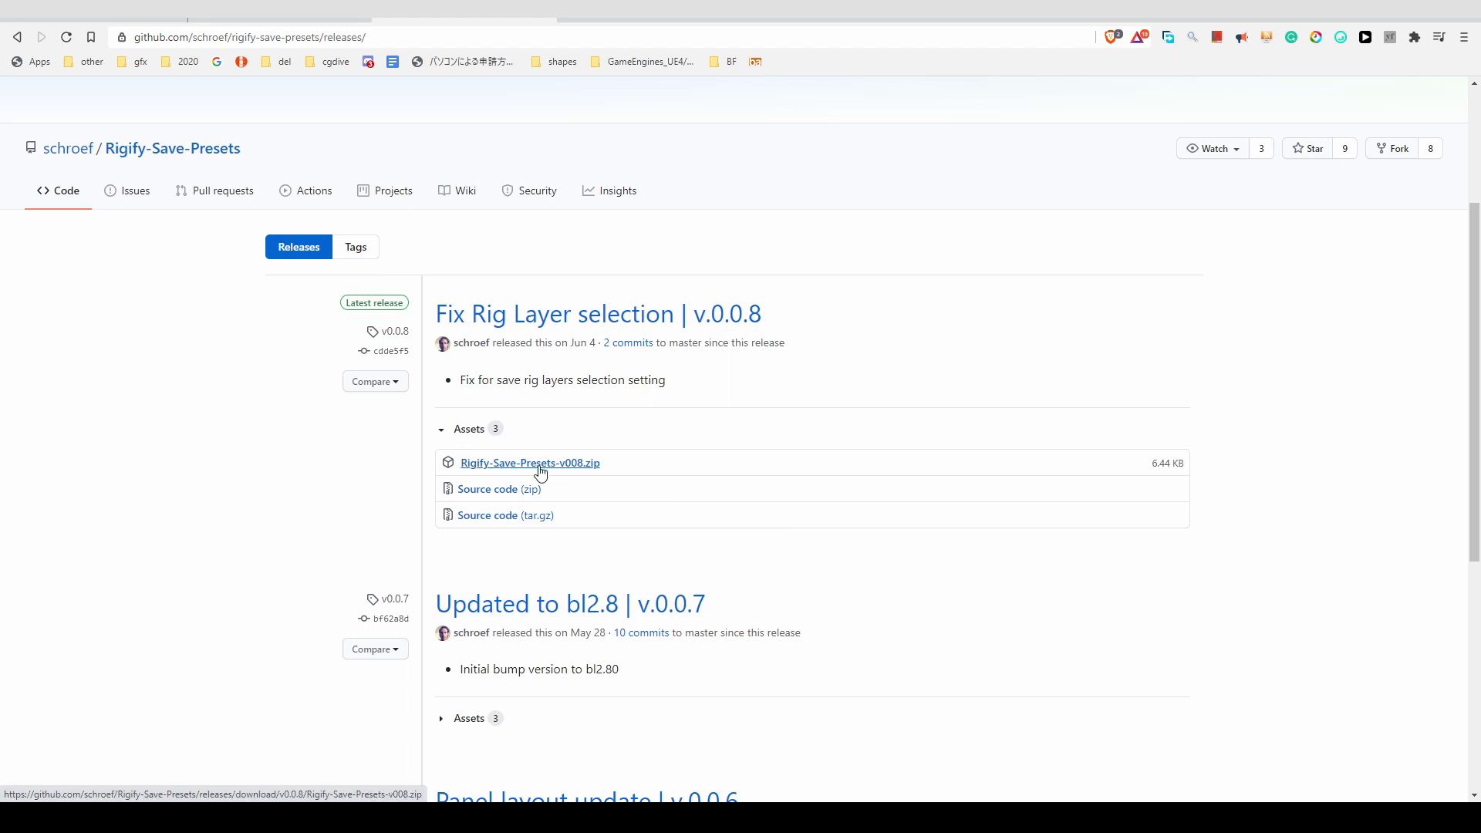
{"action": "mouse_move", "coordinate": [575, 472]}
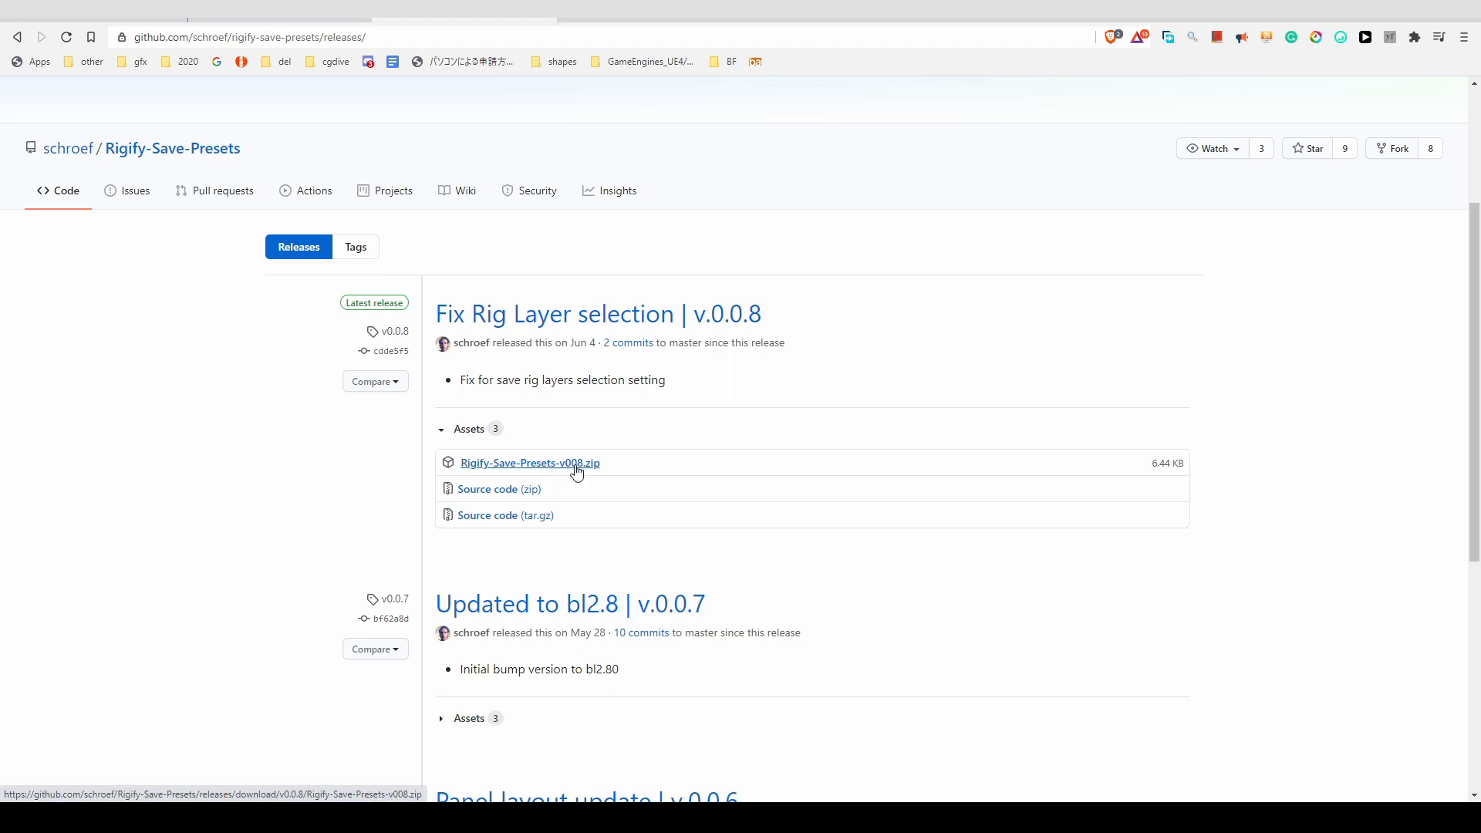
{"action": "mouse_move", "coordinate": [609, 474]}
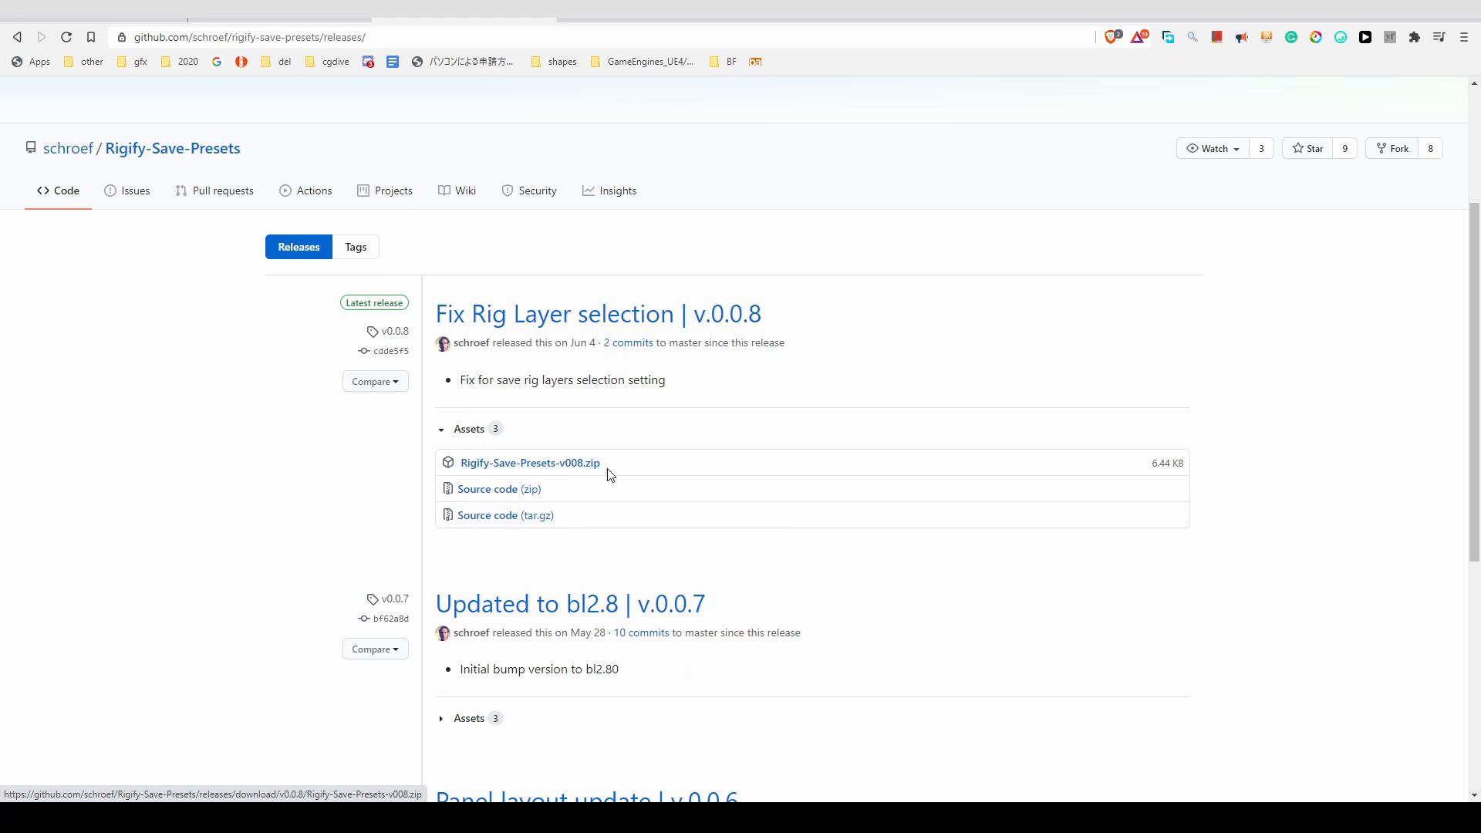
{"action": "mouse_move", "coordinate": [1160, 192]}
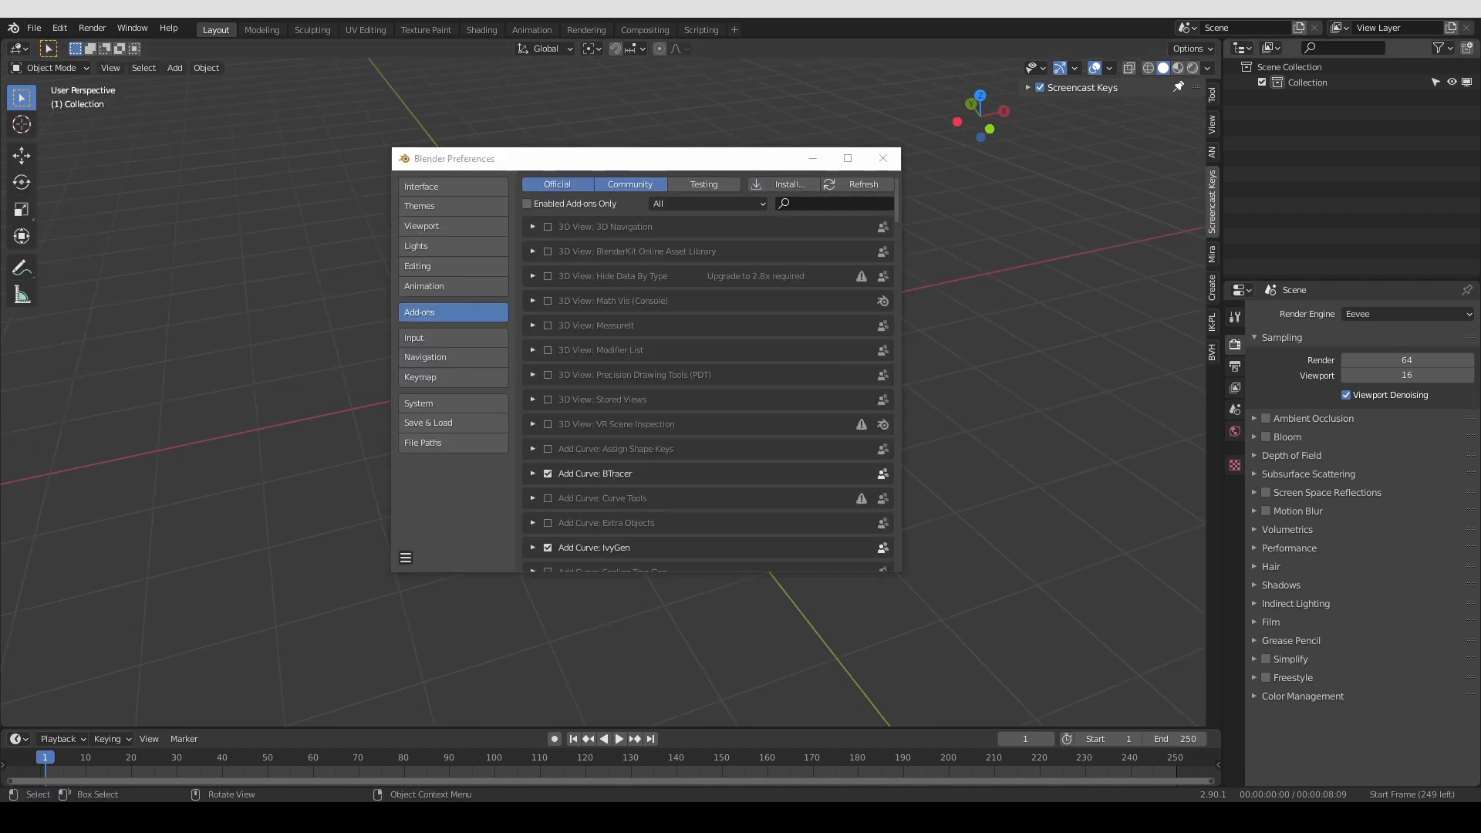
Install the Rigify-Save-Presets-v008.zip add-on from file in Preferences
{"action": "left_click", "coordinate": [790, 184]}
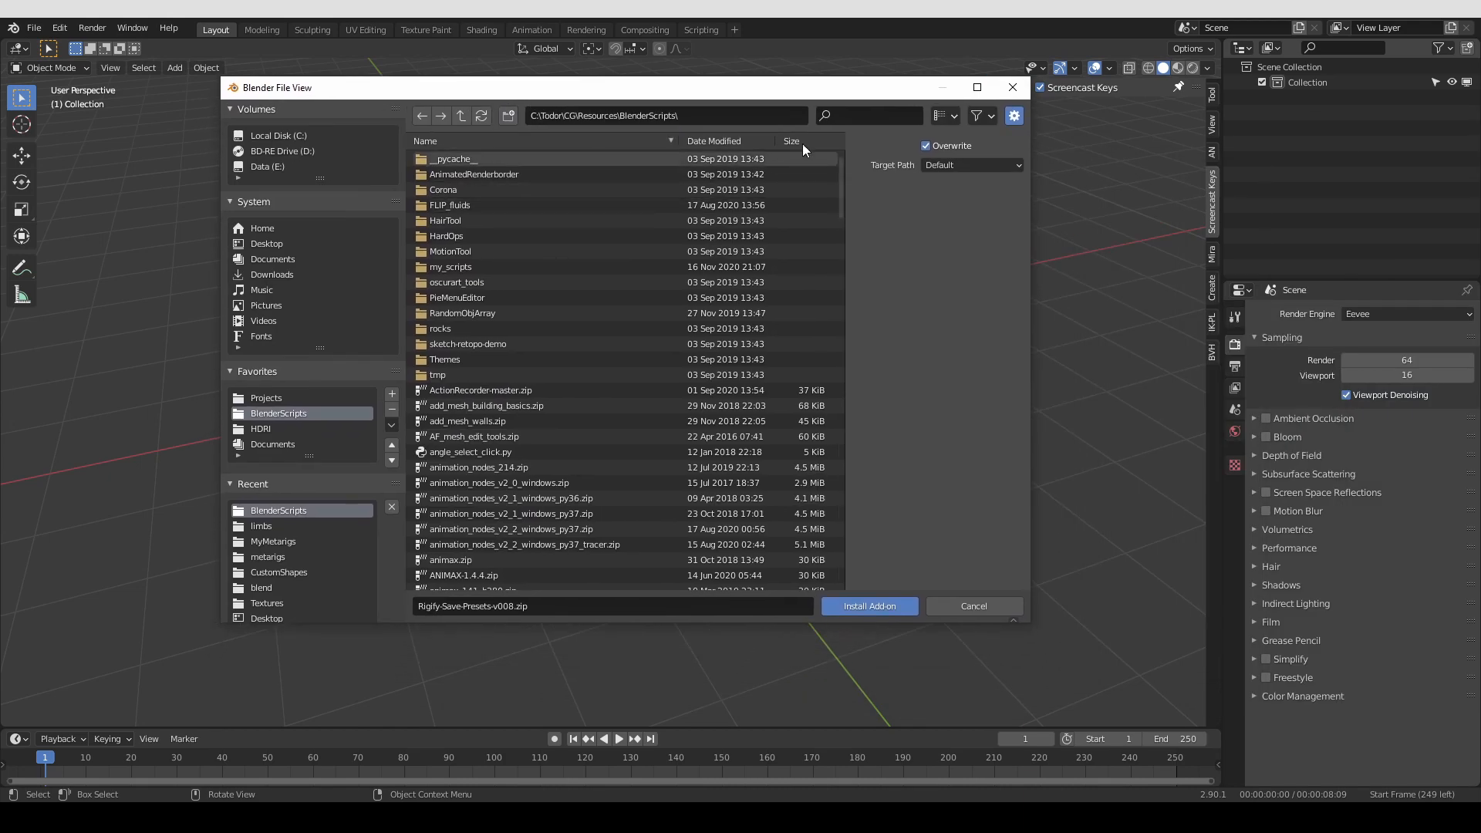
{"action": "scroll", "scroll_direction": "down", "scroll_amount": 3}
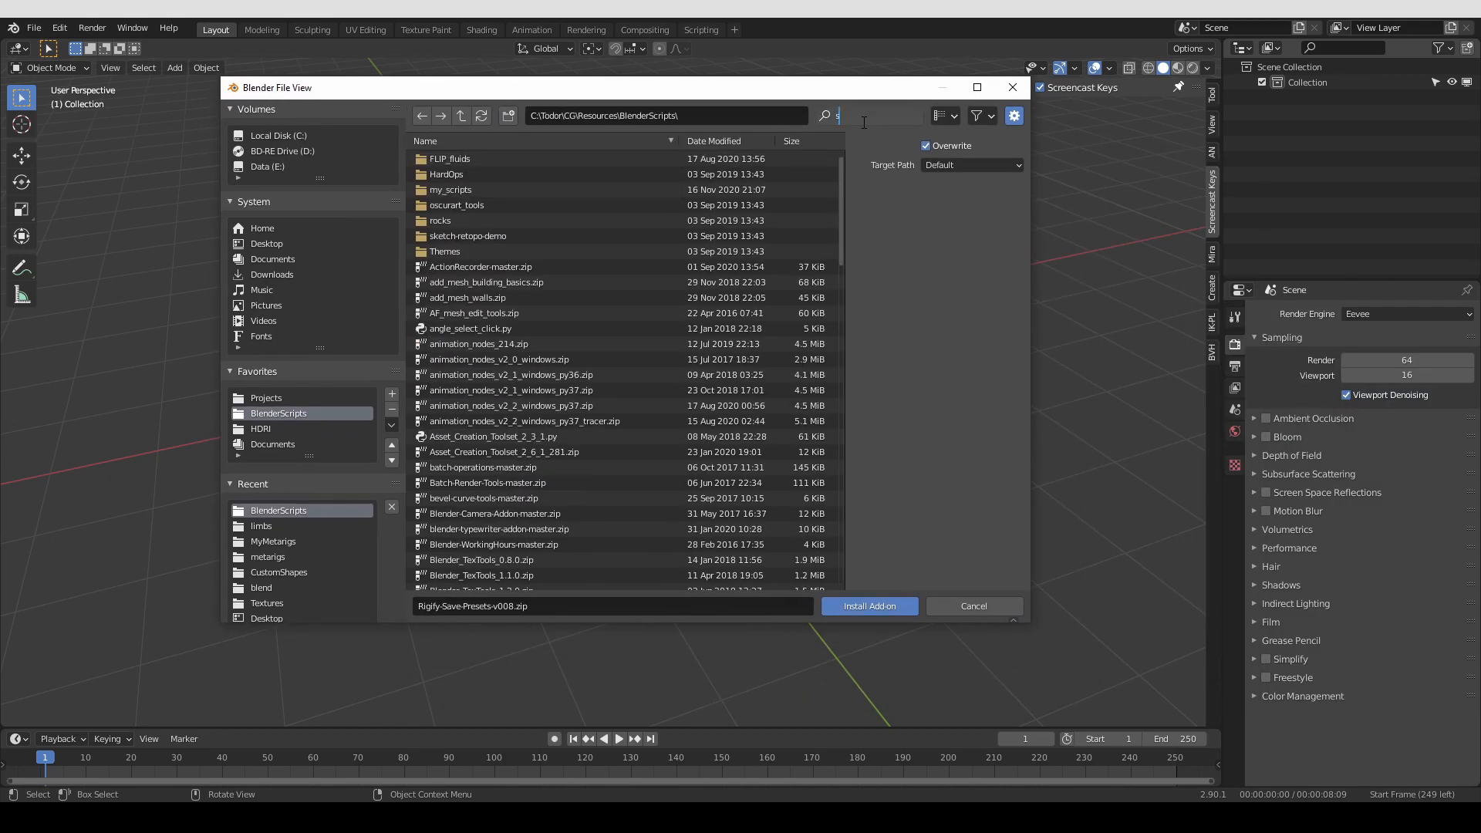
{"action": "type", "text": "save"}
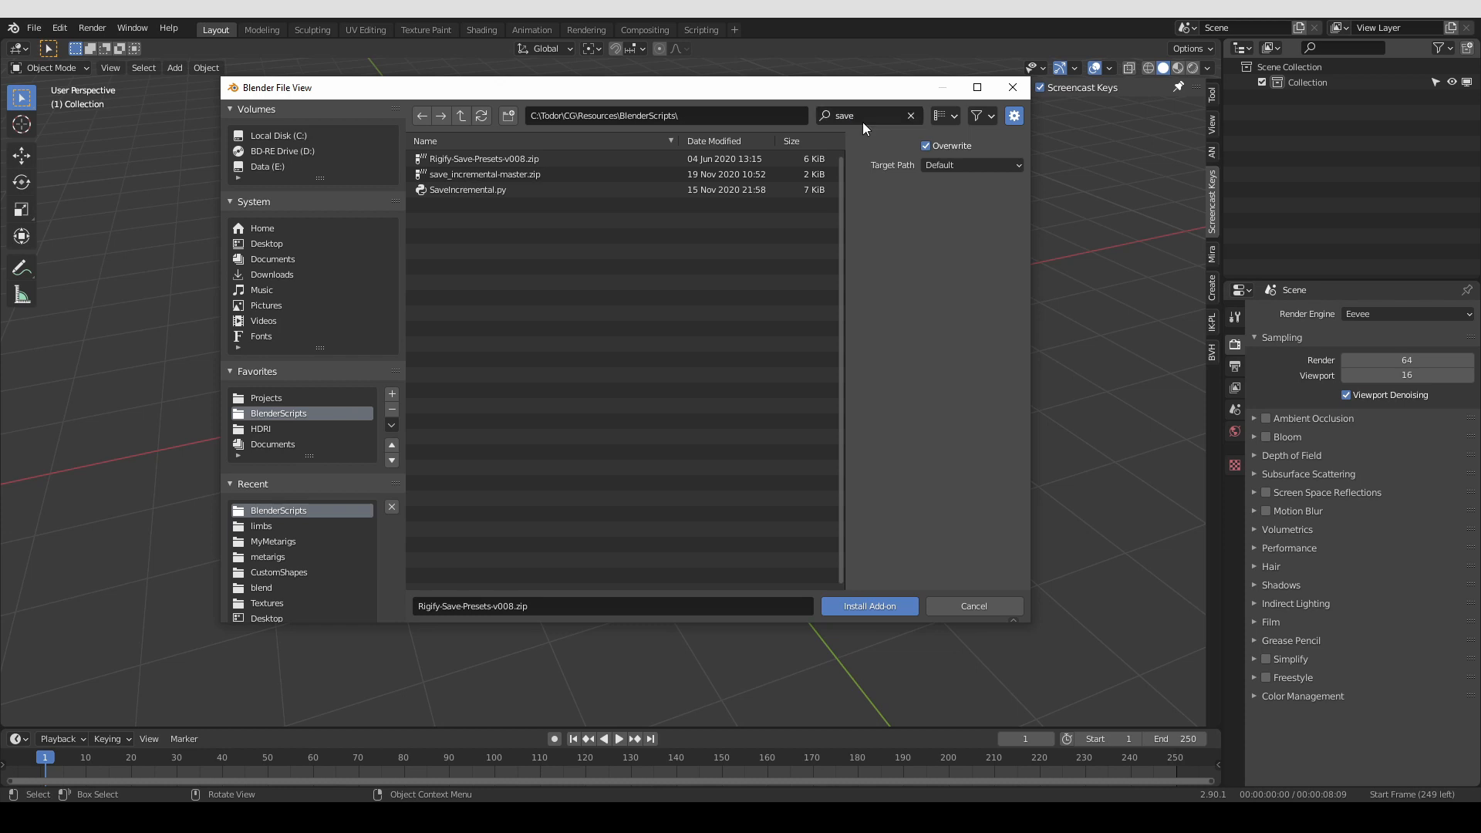
{"action": "left_click", "coordinate": [481, 159]}
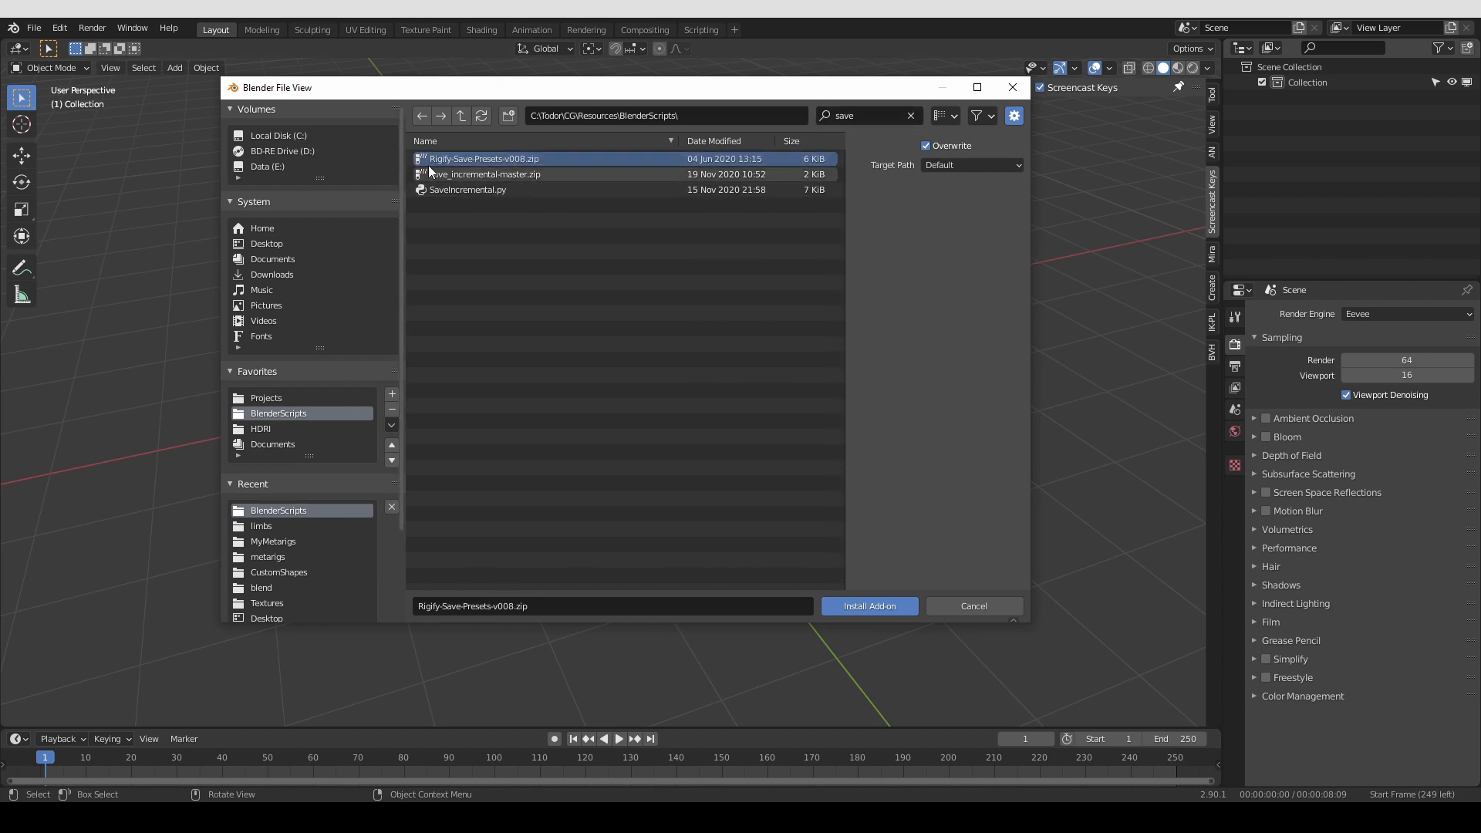
{"action": "mouse_move", "coordinate": [646, 310]}
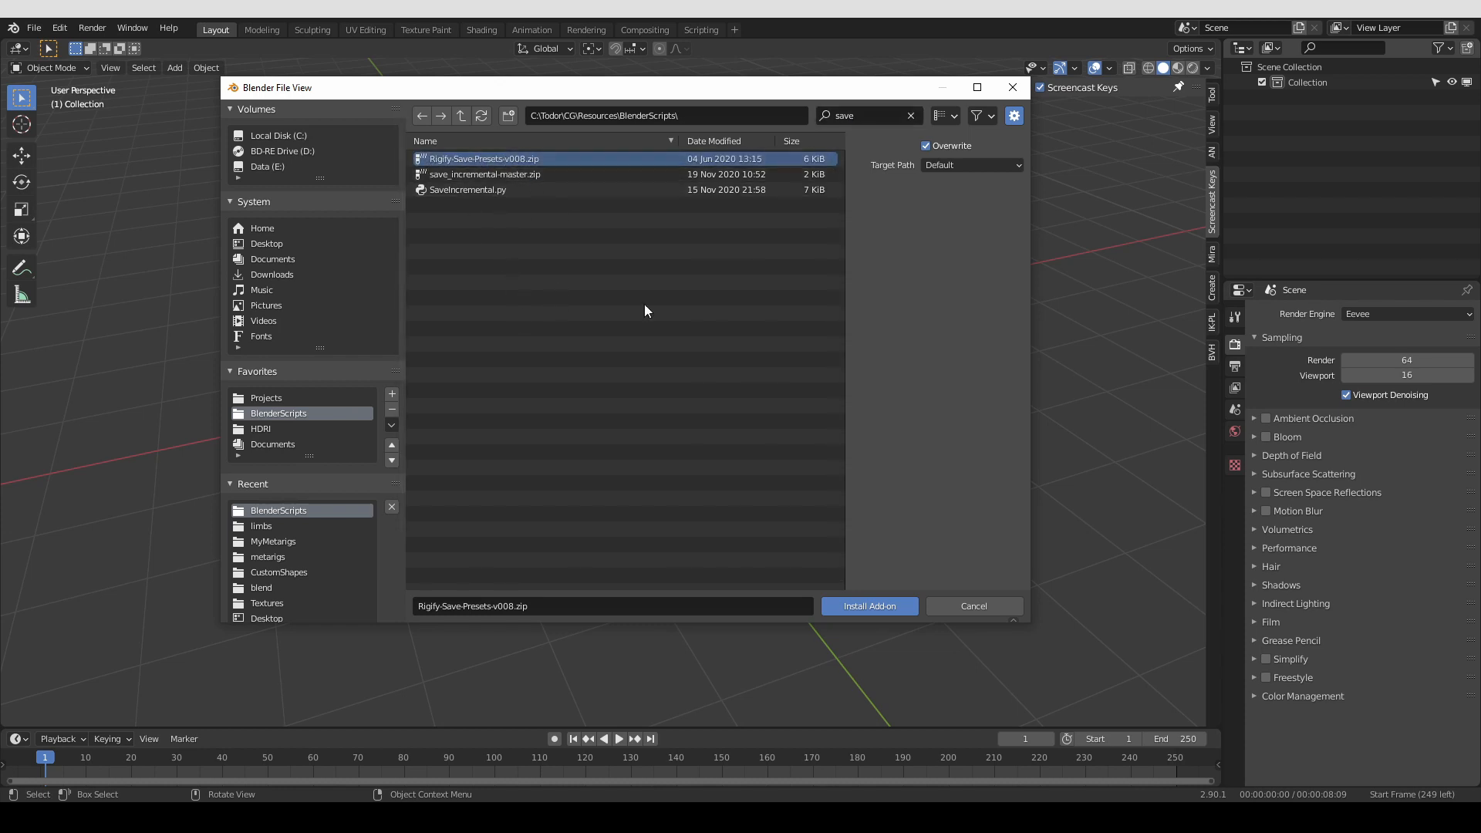
{"action": "left_click", "coordinate": [867, 605]}
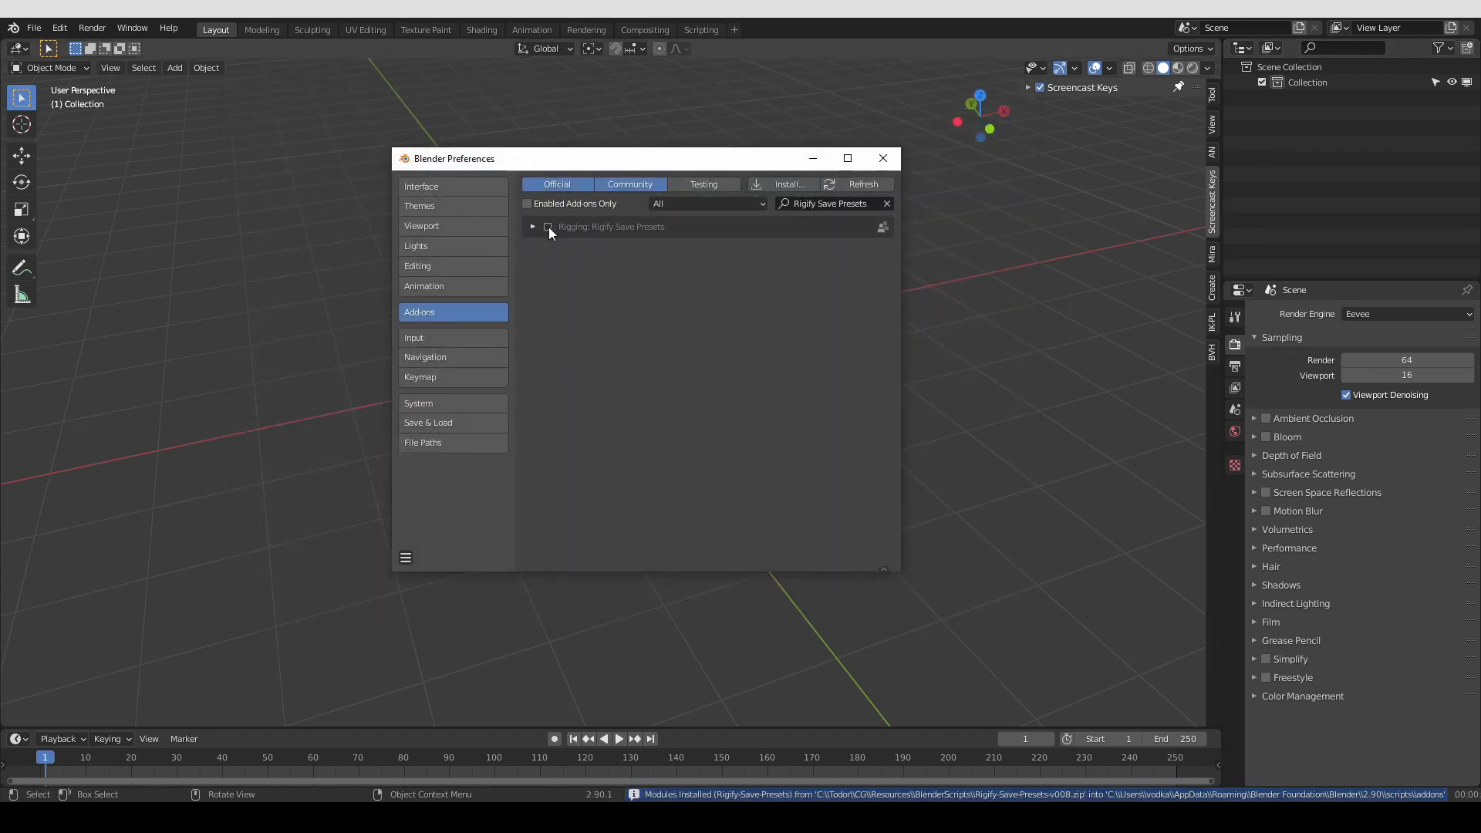
Enable the Rigify Save Presets add-on, review its details and close Preferences
{"action": "left_click", "coordinate": [548, 227]}
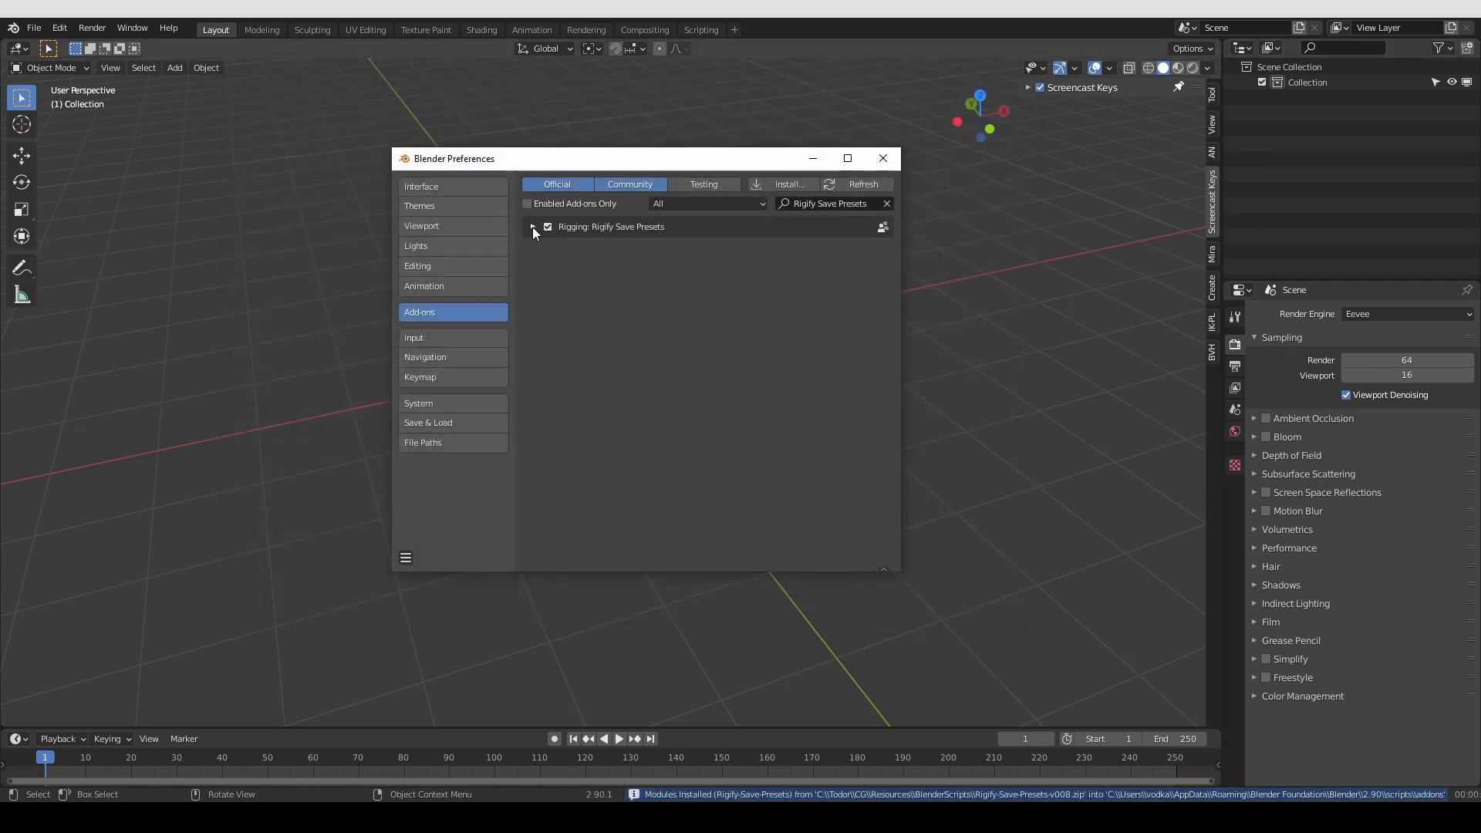
{"action": "left_click", "coordinate": [533, 230]}
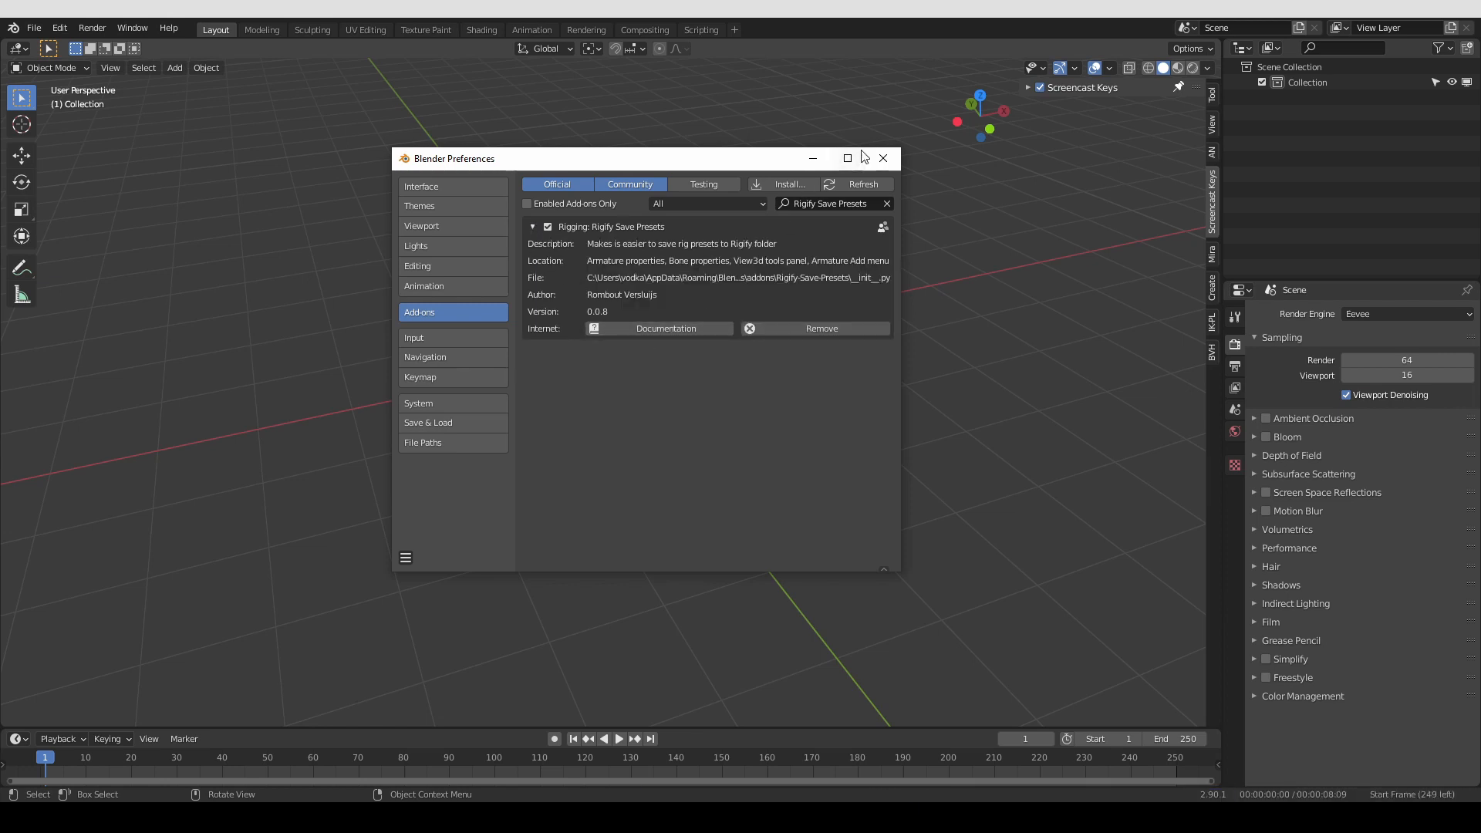
{"action": "left_click", "coordinate": [883, 158]}
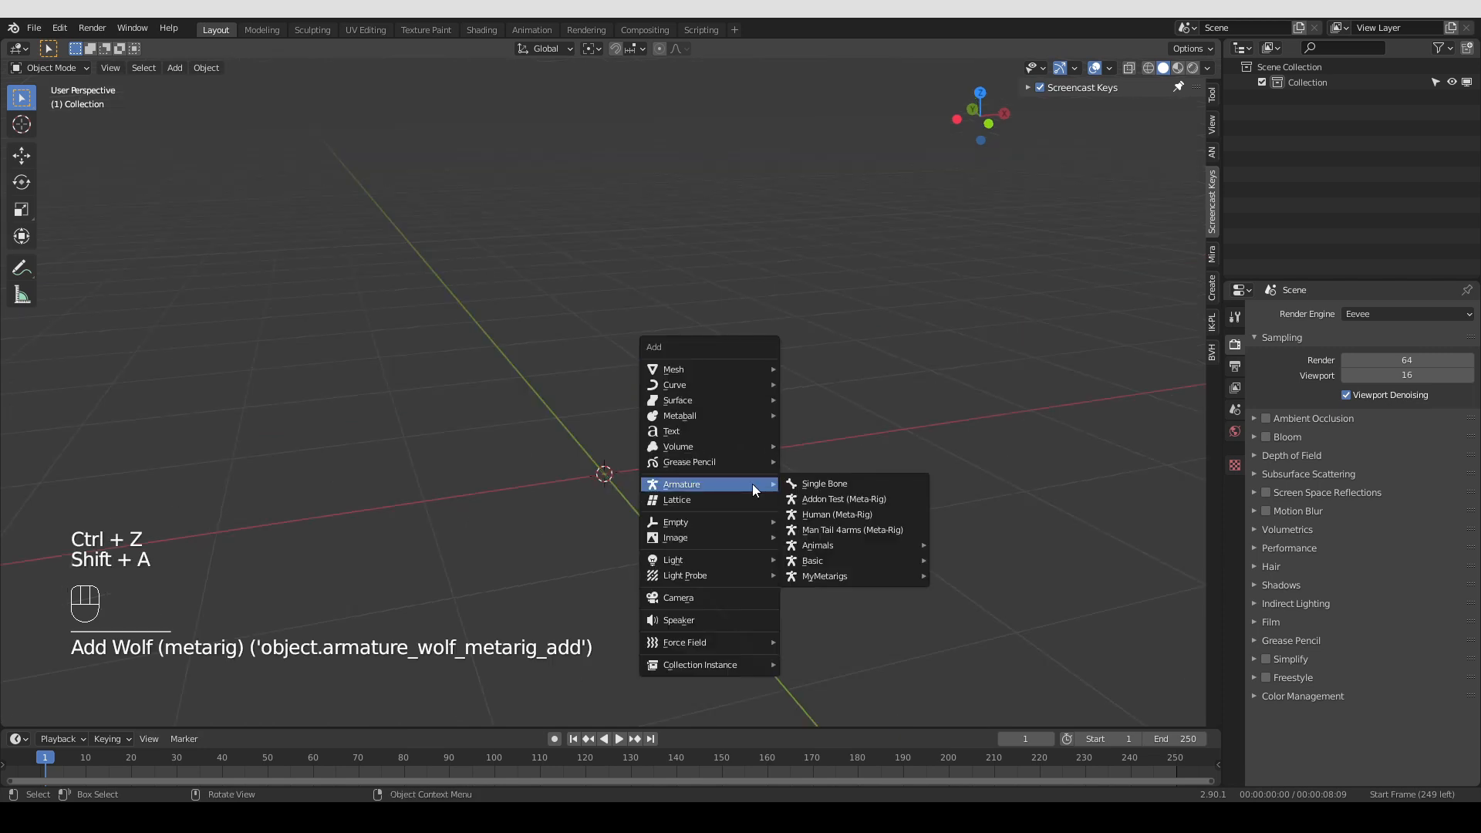
{"action": "mouse_move", "coordinate": [816, 545]}
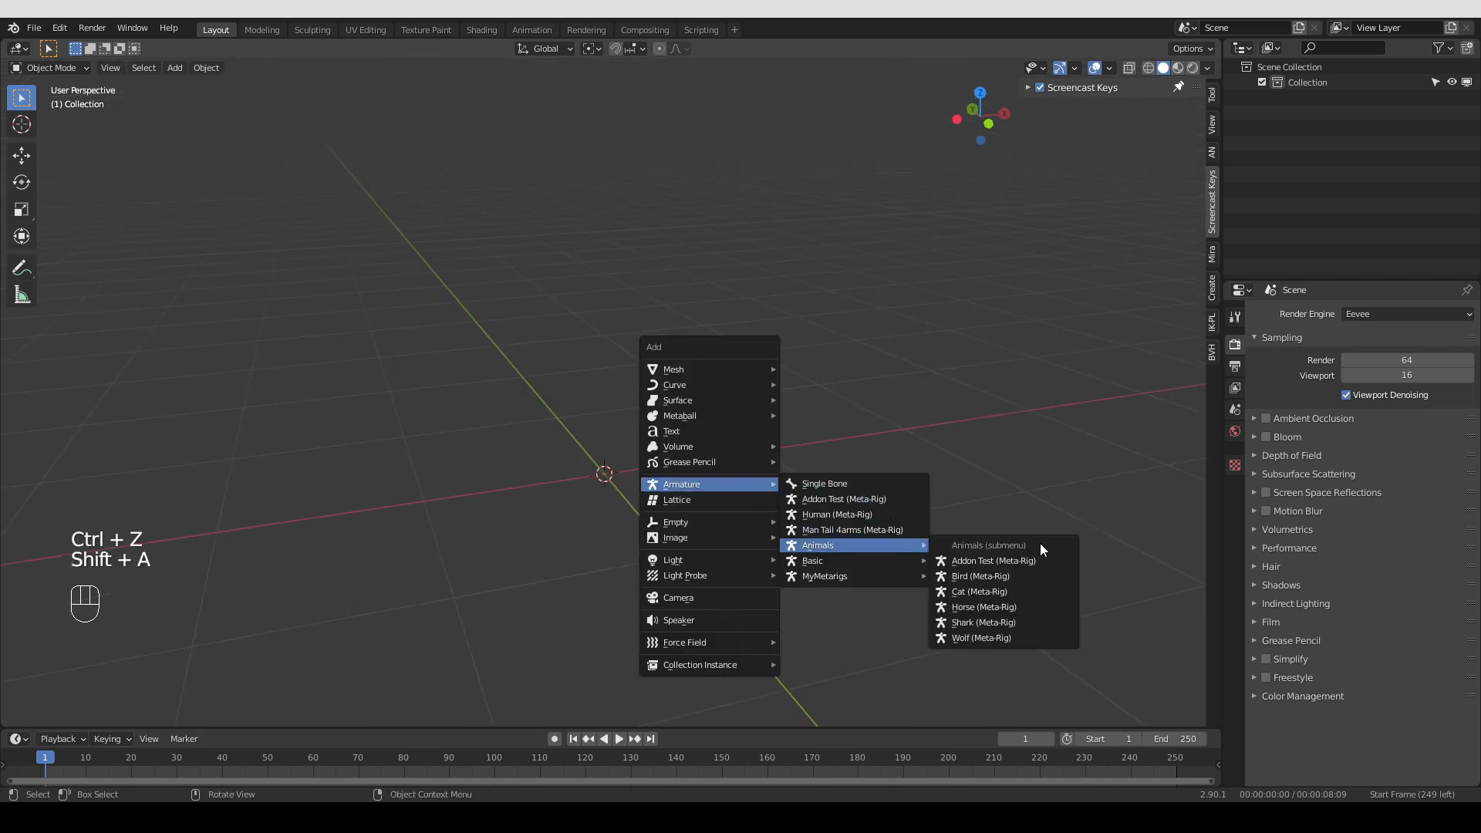
Add a Bird metarig, then duplicate and rotate its head and neck chain to make it two-headed
{"action": "left_click", "coordinate": [981, 575]}
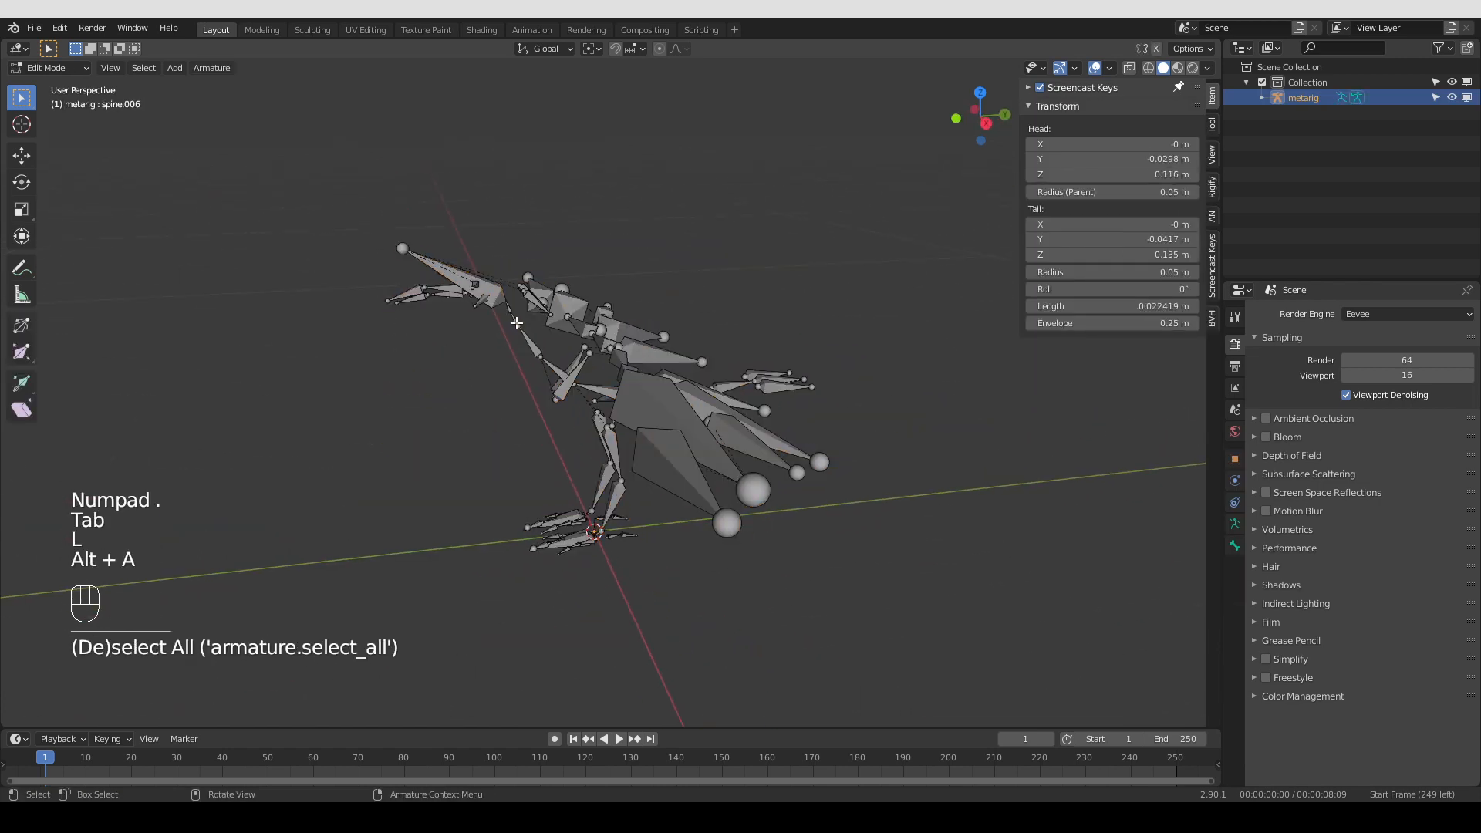
{"action": "key", "text": "l"}
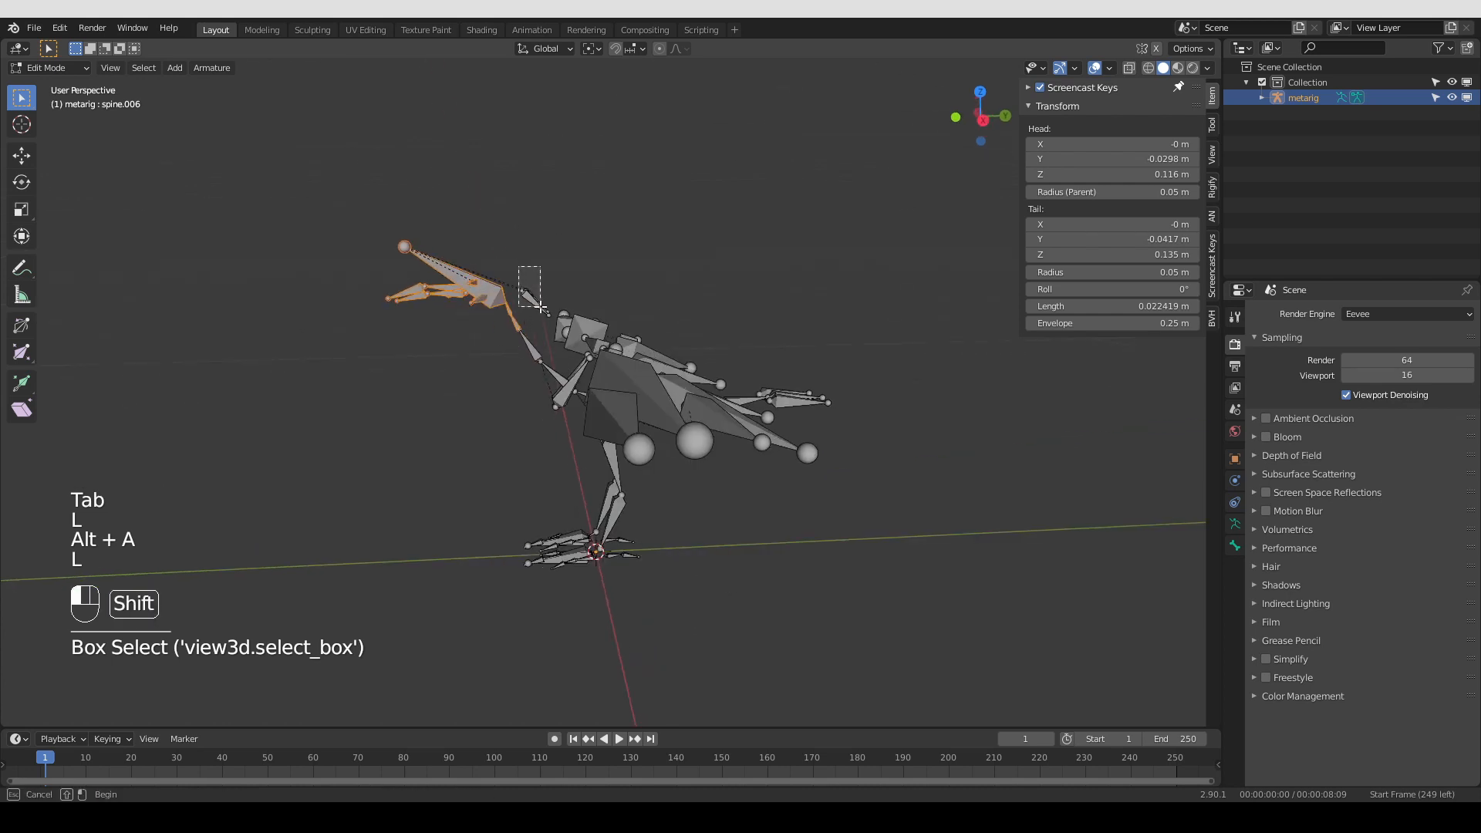
{"action": "key", "text": "shift+d"}
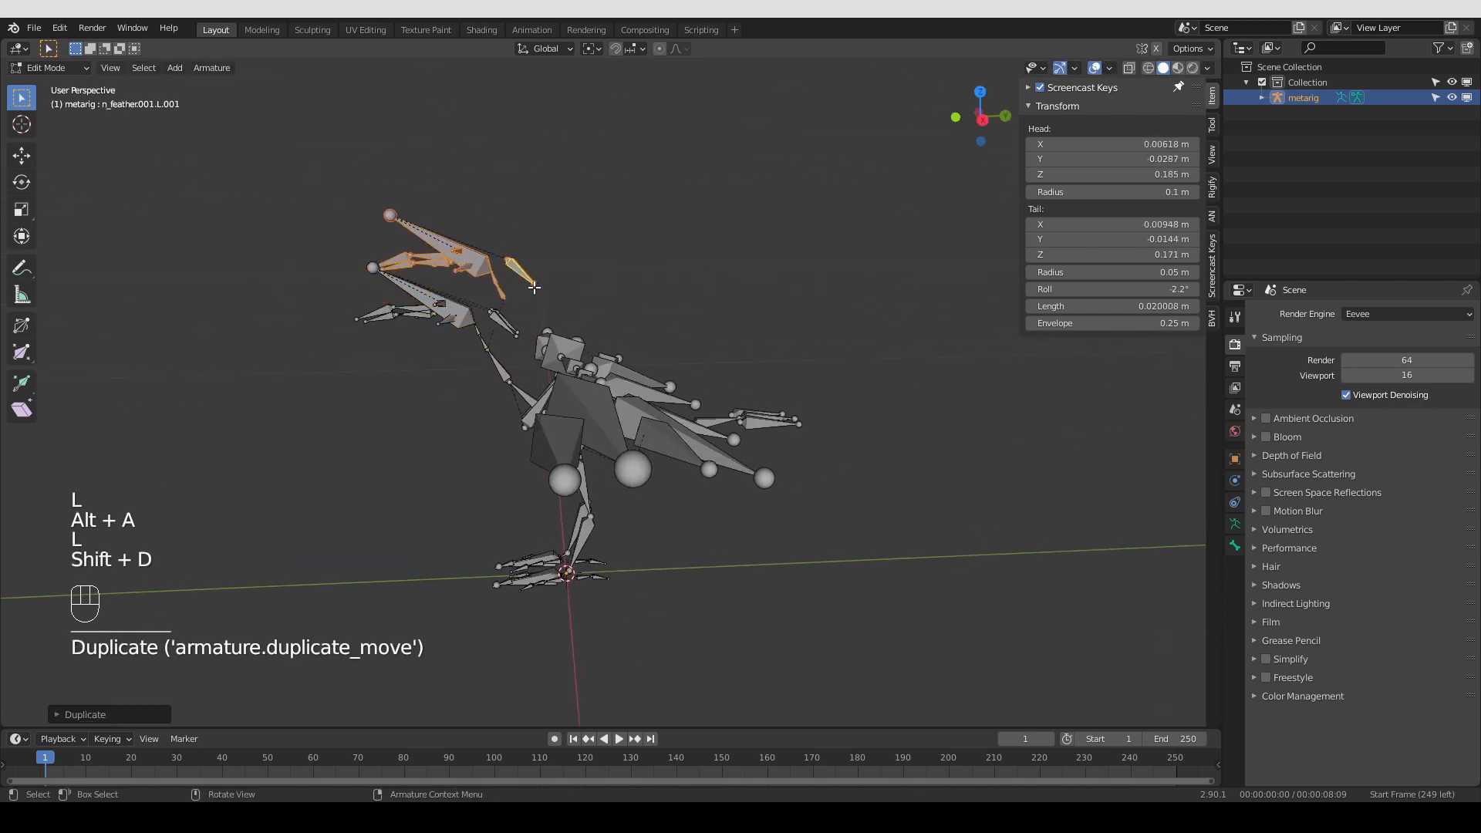
{"action": "key", "text": "r"}
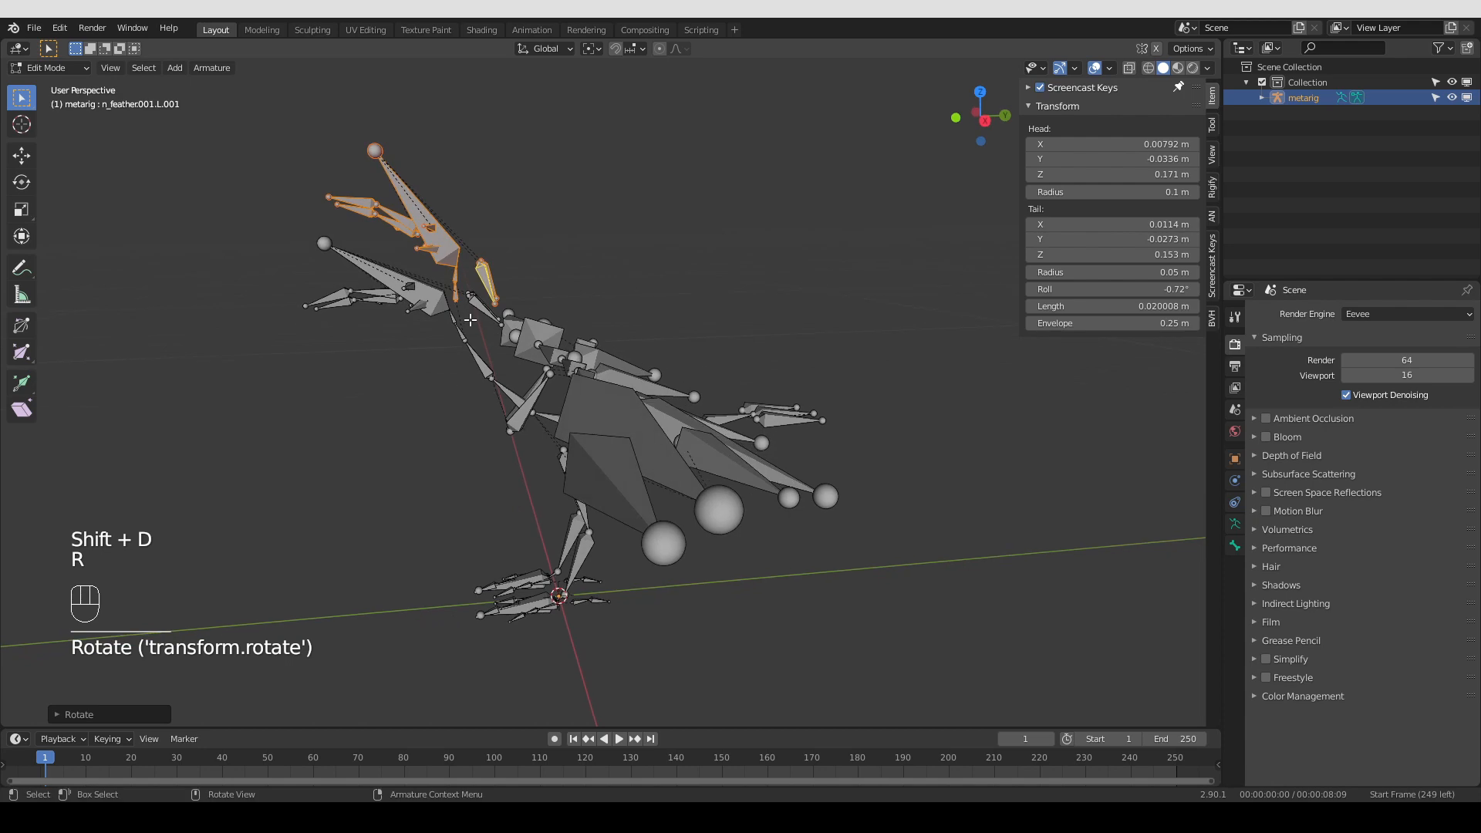
{"action": "mouse_move", "coordinate": [469, 317]}
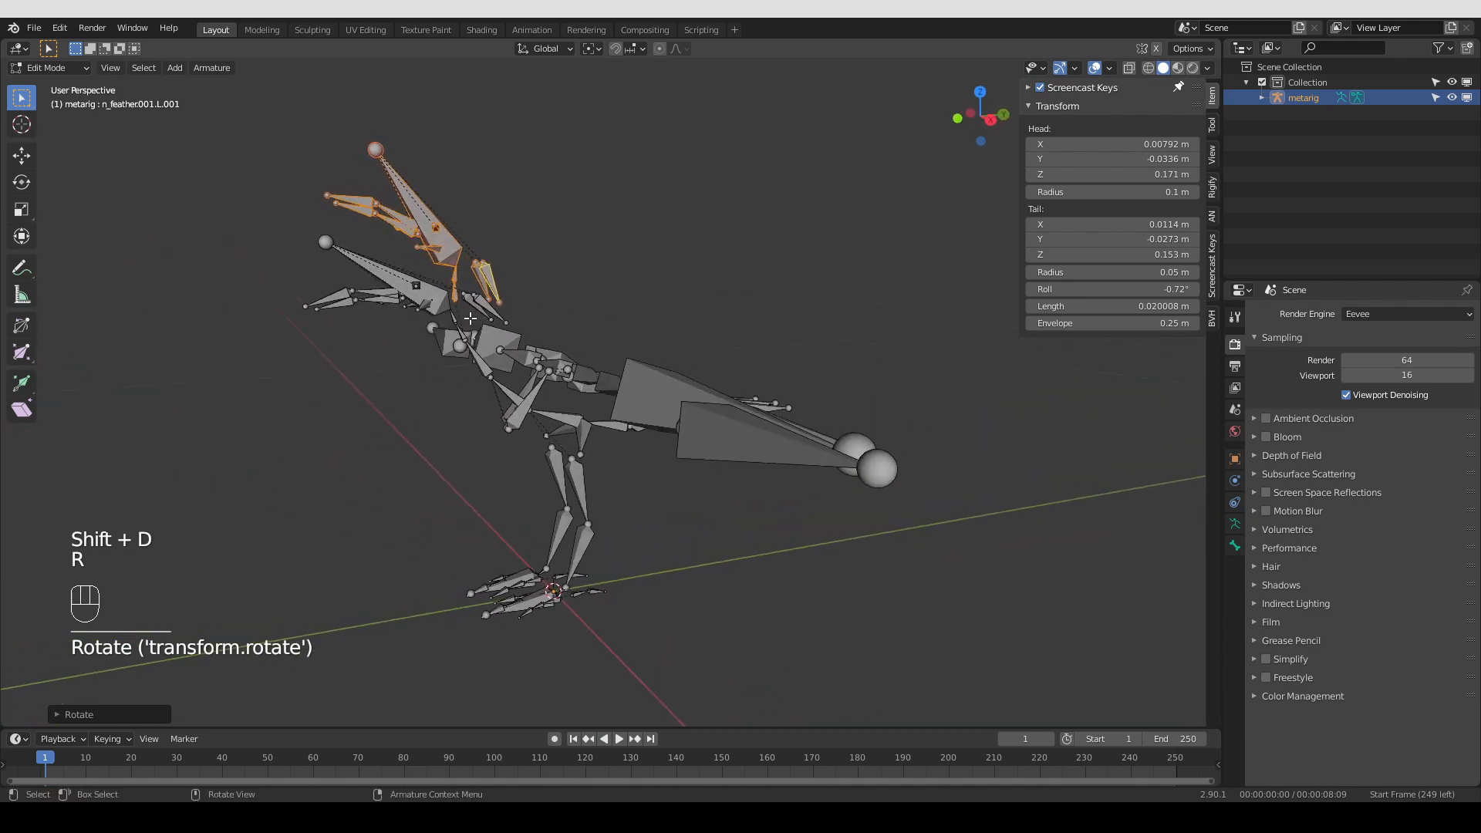
{"action": "key", "text": "Tab"}
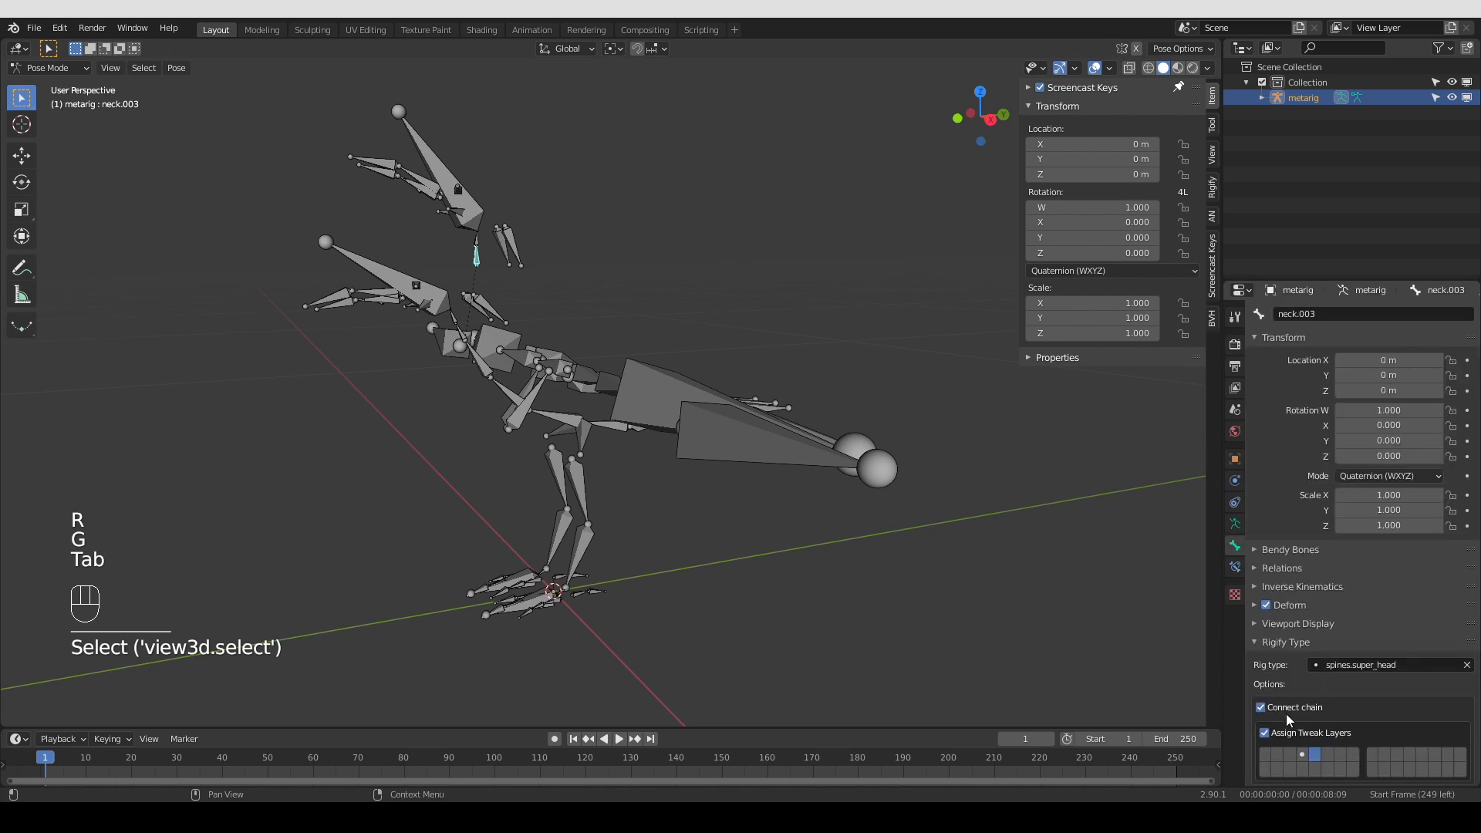
In the armature properties expand Rigify Buttons and switch to the Rigify Presets section
{"action": "left_click", "coordinate": [1261, 706]}
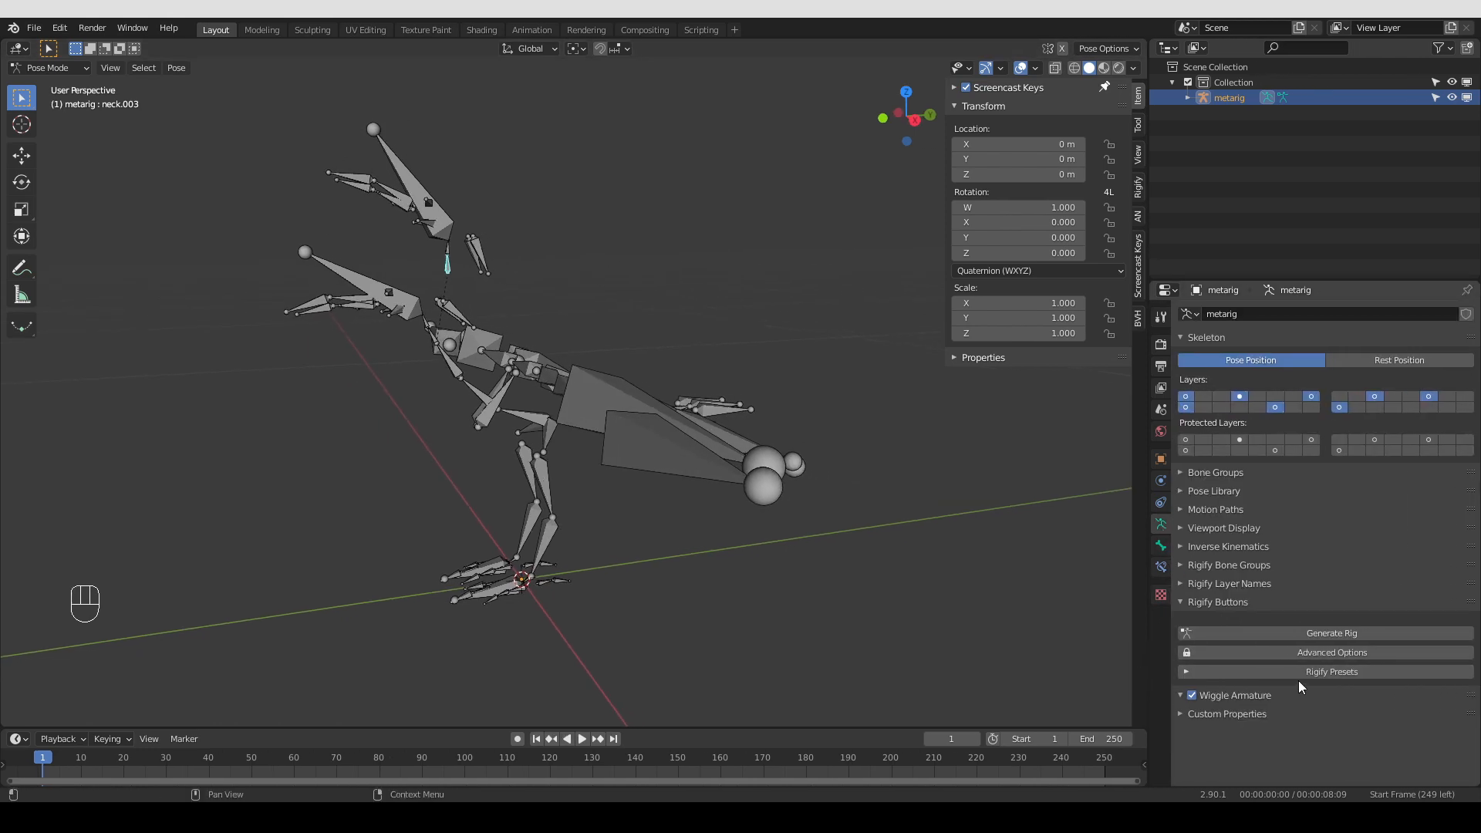
{"action": "mouse_move", "coordinate": [1331, 671]}
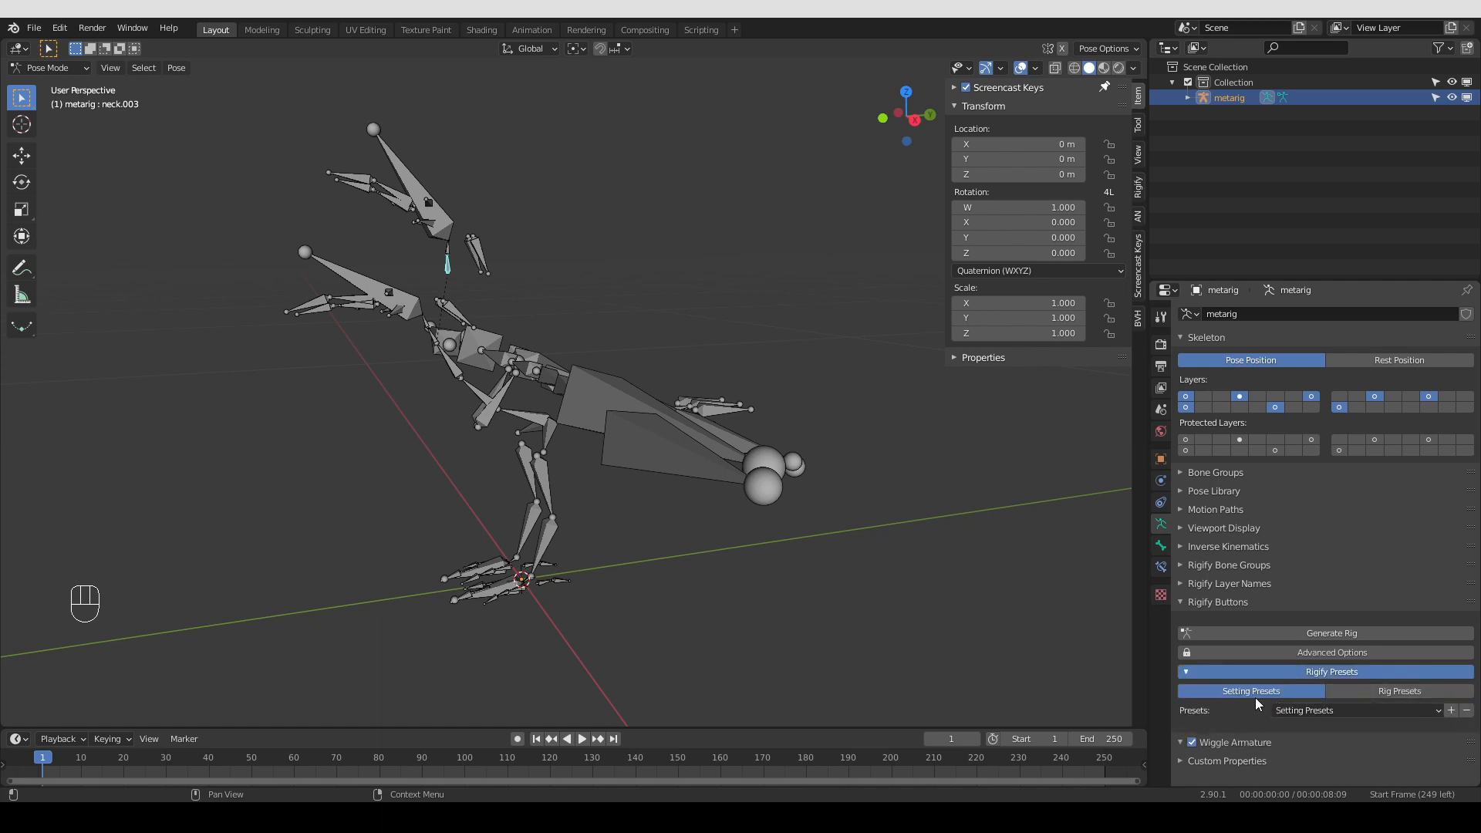
{"action": "mouse_move", "coordinate": [1278, 703]}
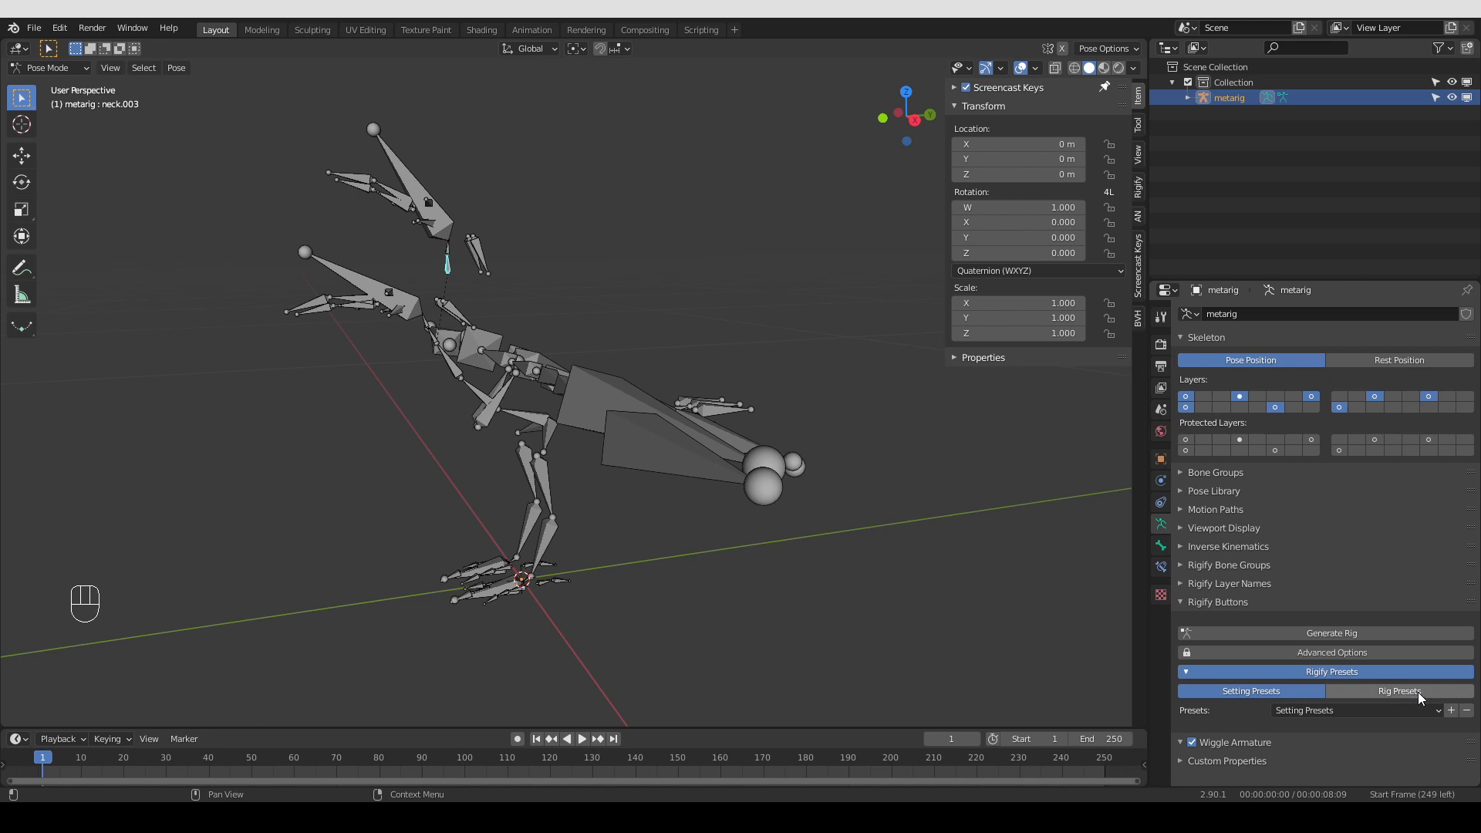
{"action": "left_click", "coordinate": [1399, 691]}
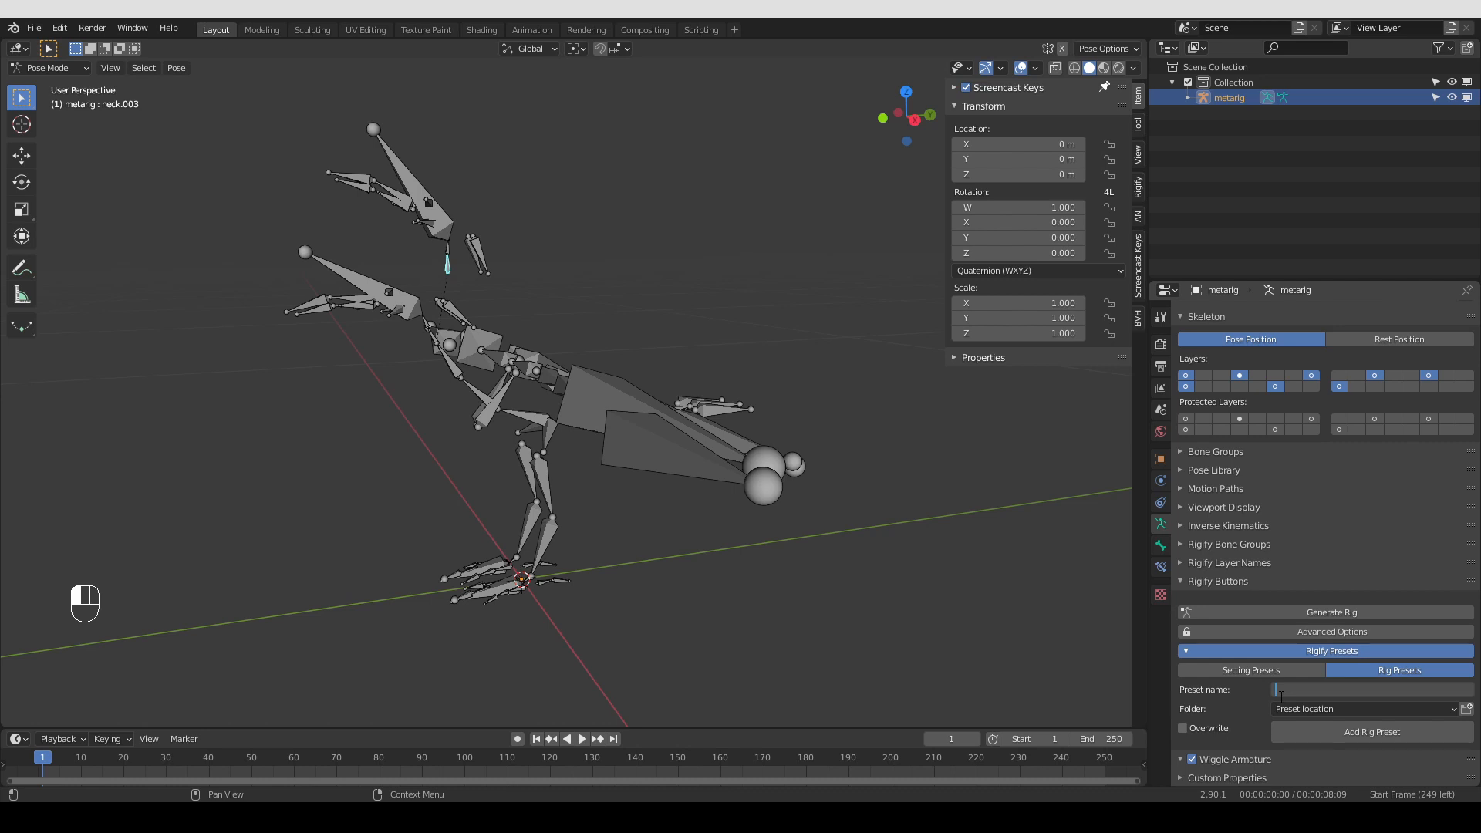
Name the preset Mutant_Bird, choose its save folder and add it as a rig preset
{"action": "type", "text": "Mutant_B"}
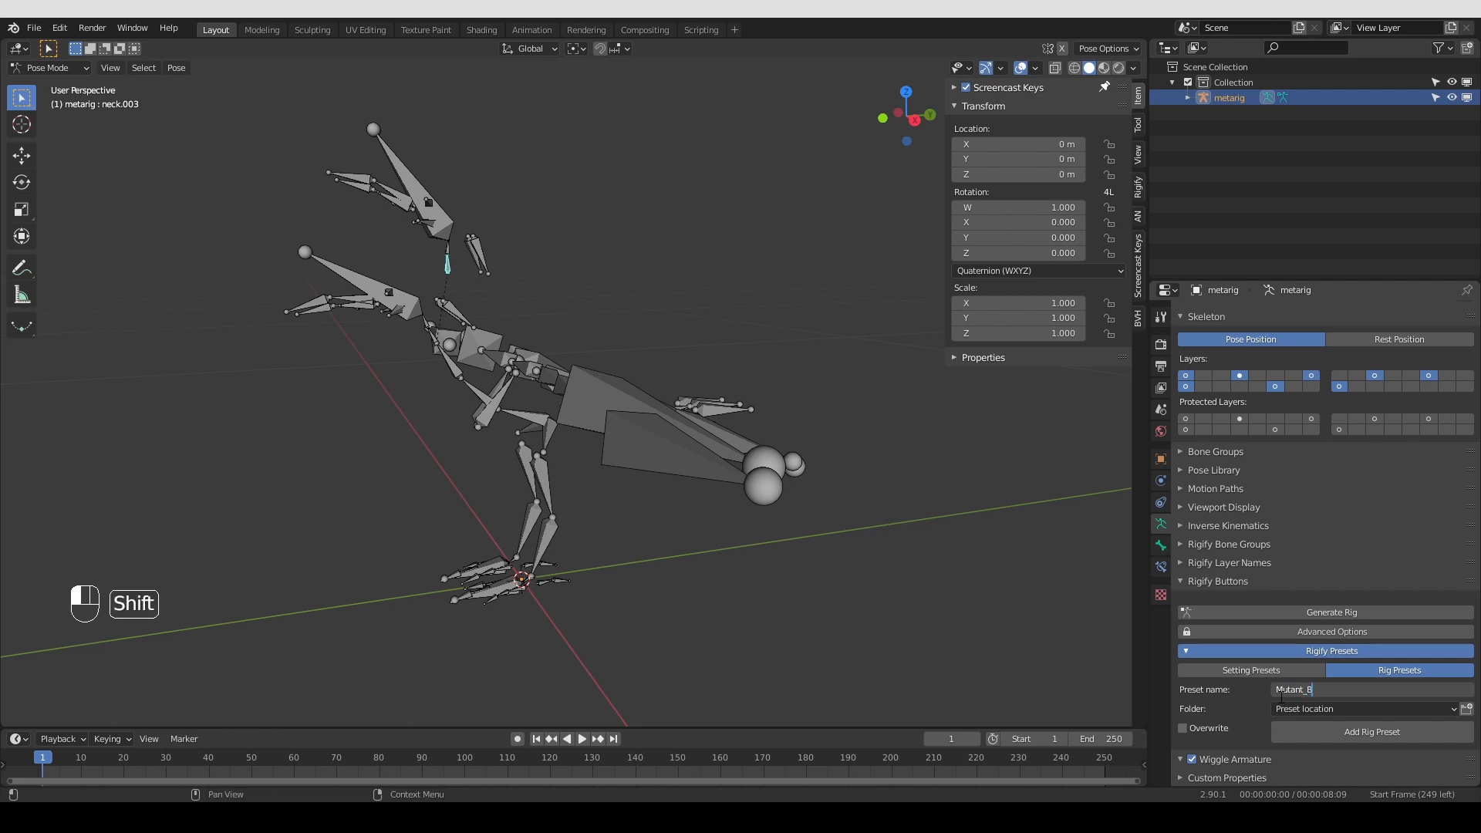
{"action": "type", "text": "ird"}
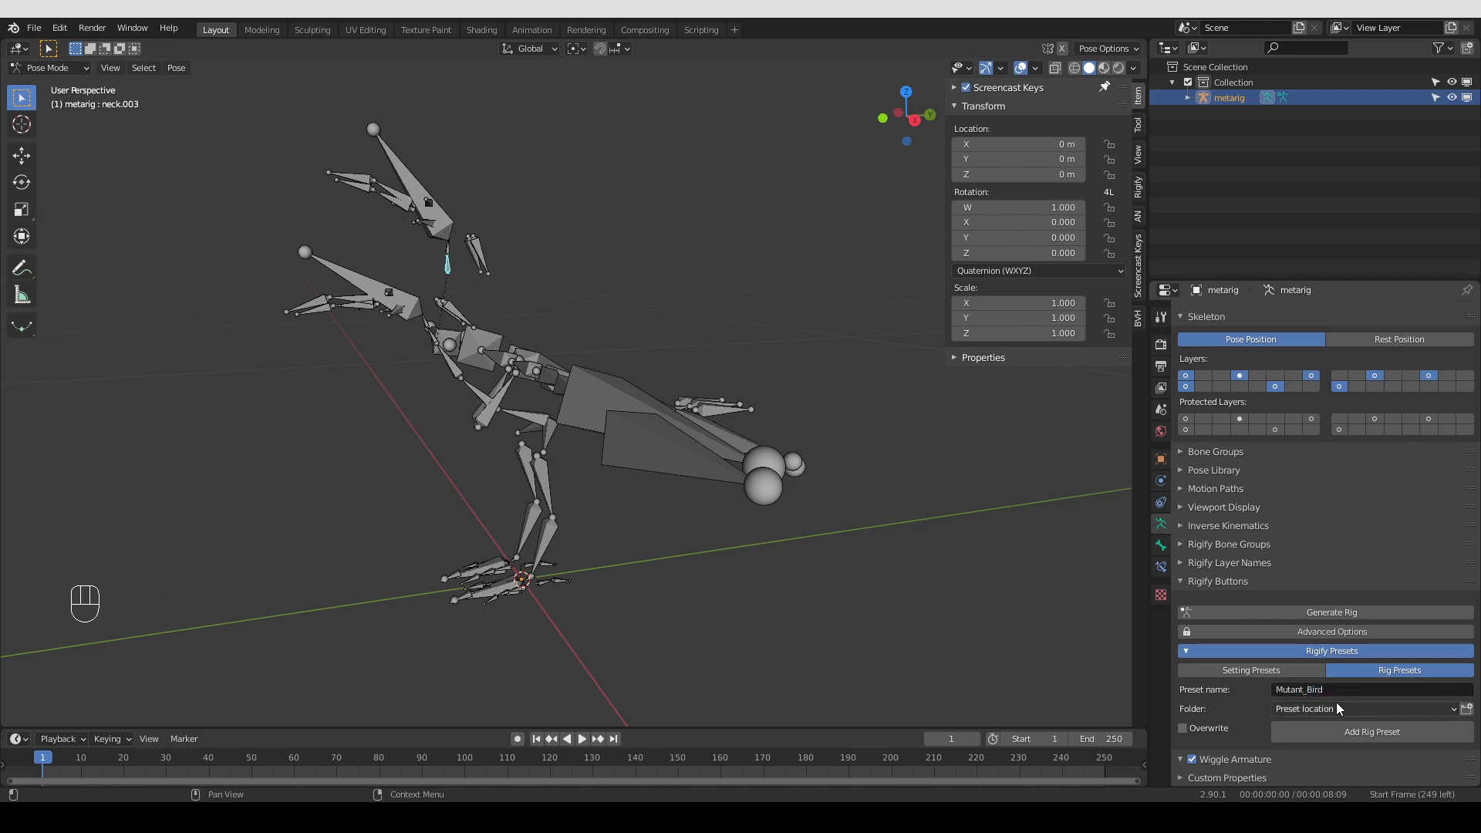
{"action": "mouse_move", "coordinate": [1308, 716]}
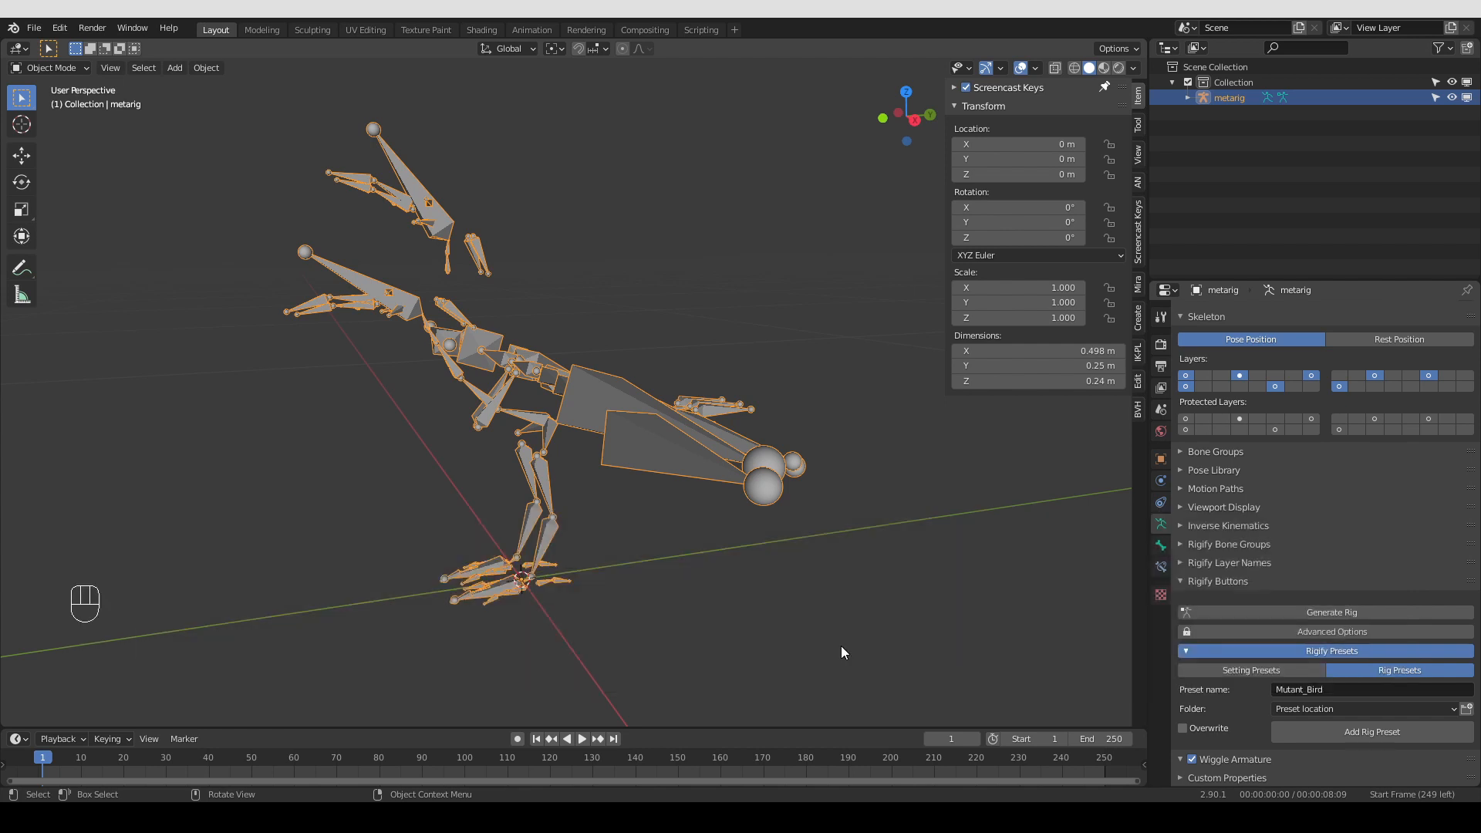
{"action": "mouse_move", "coordinate": [968, 574]}
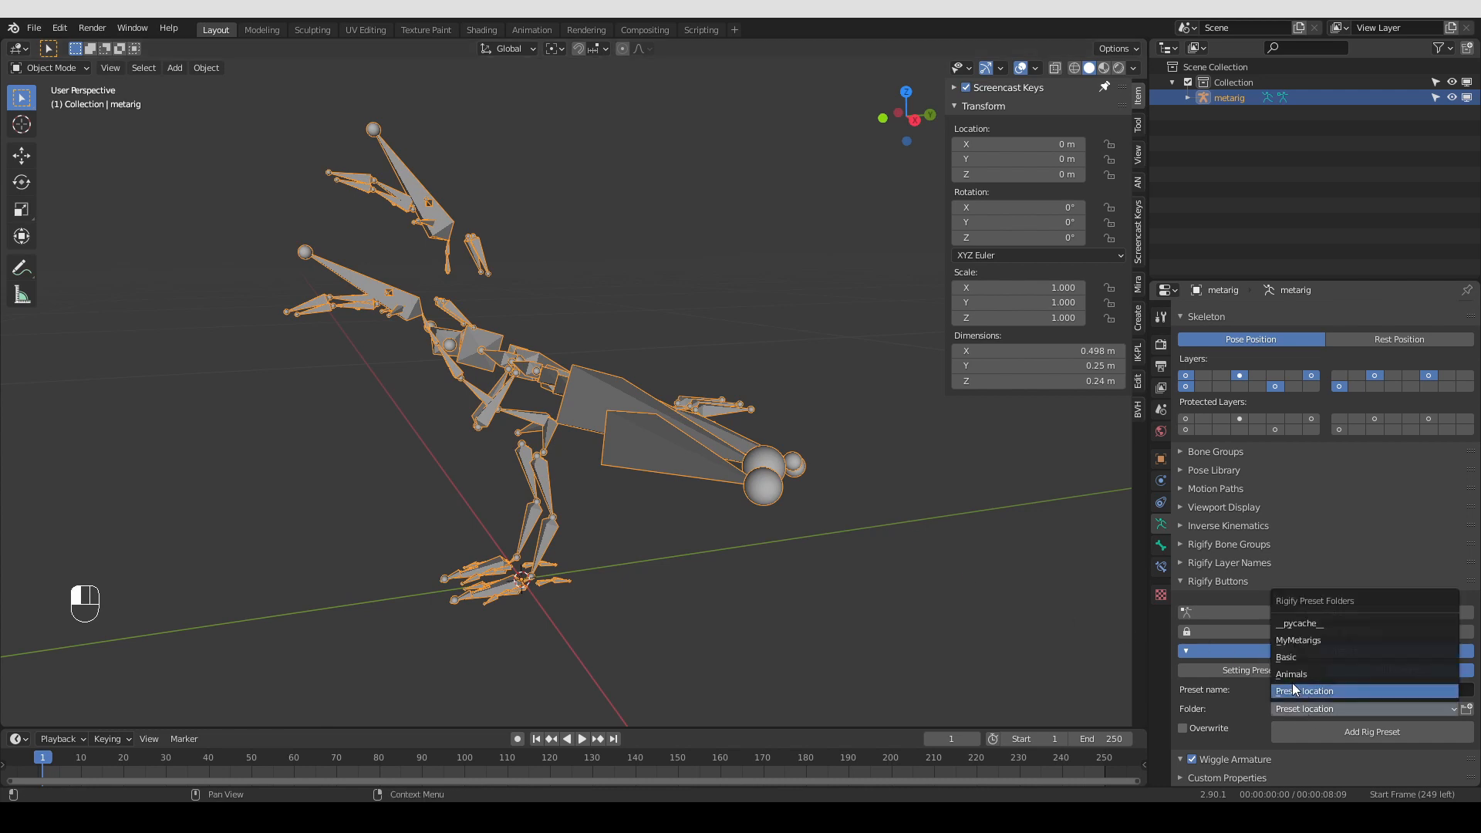
{"action": "left_click", "coordinate": [1291, 674]}
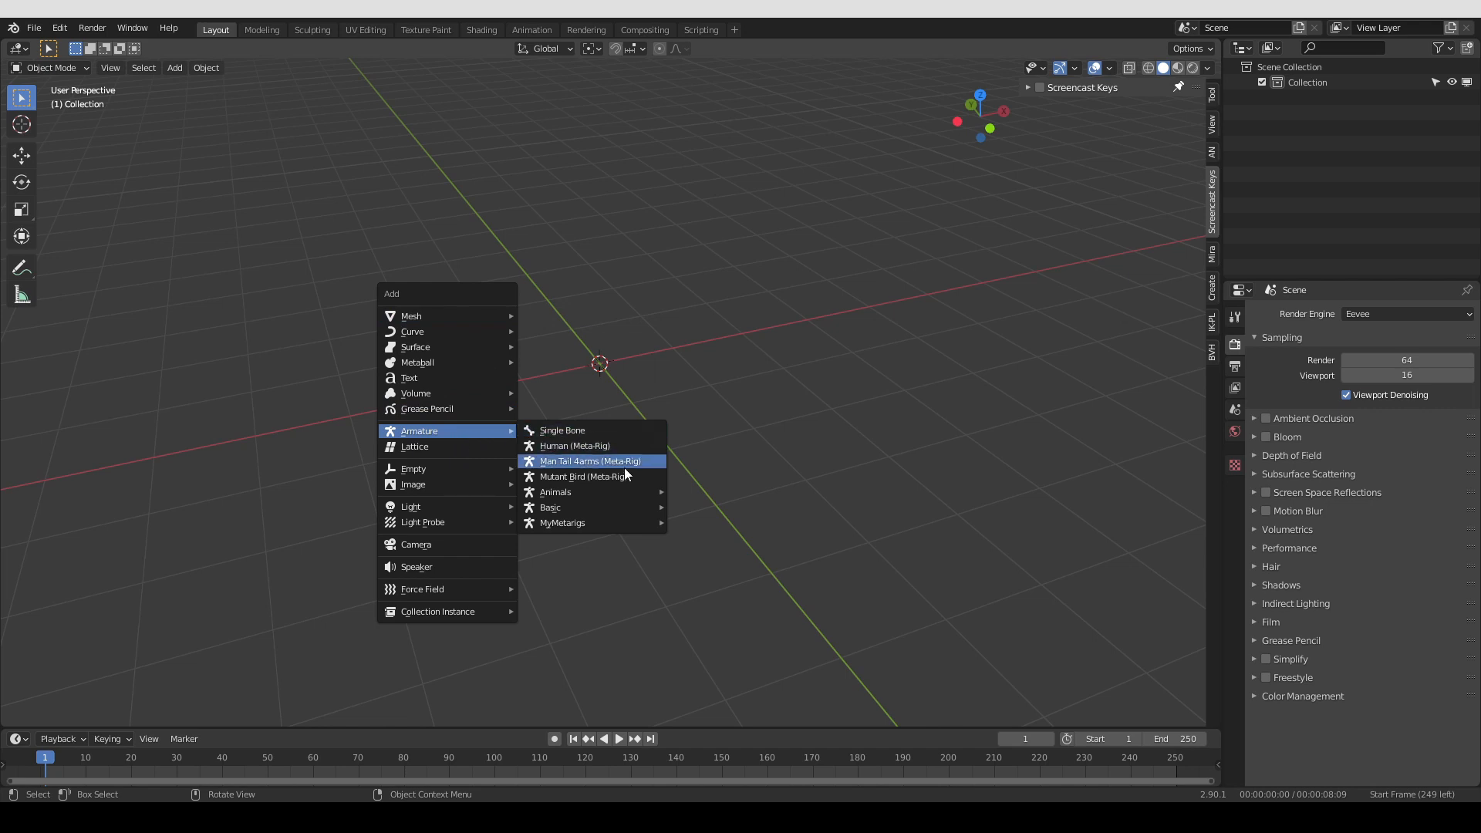
{"action": "mouse_move", "coordinate": [556, 491]}
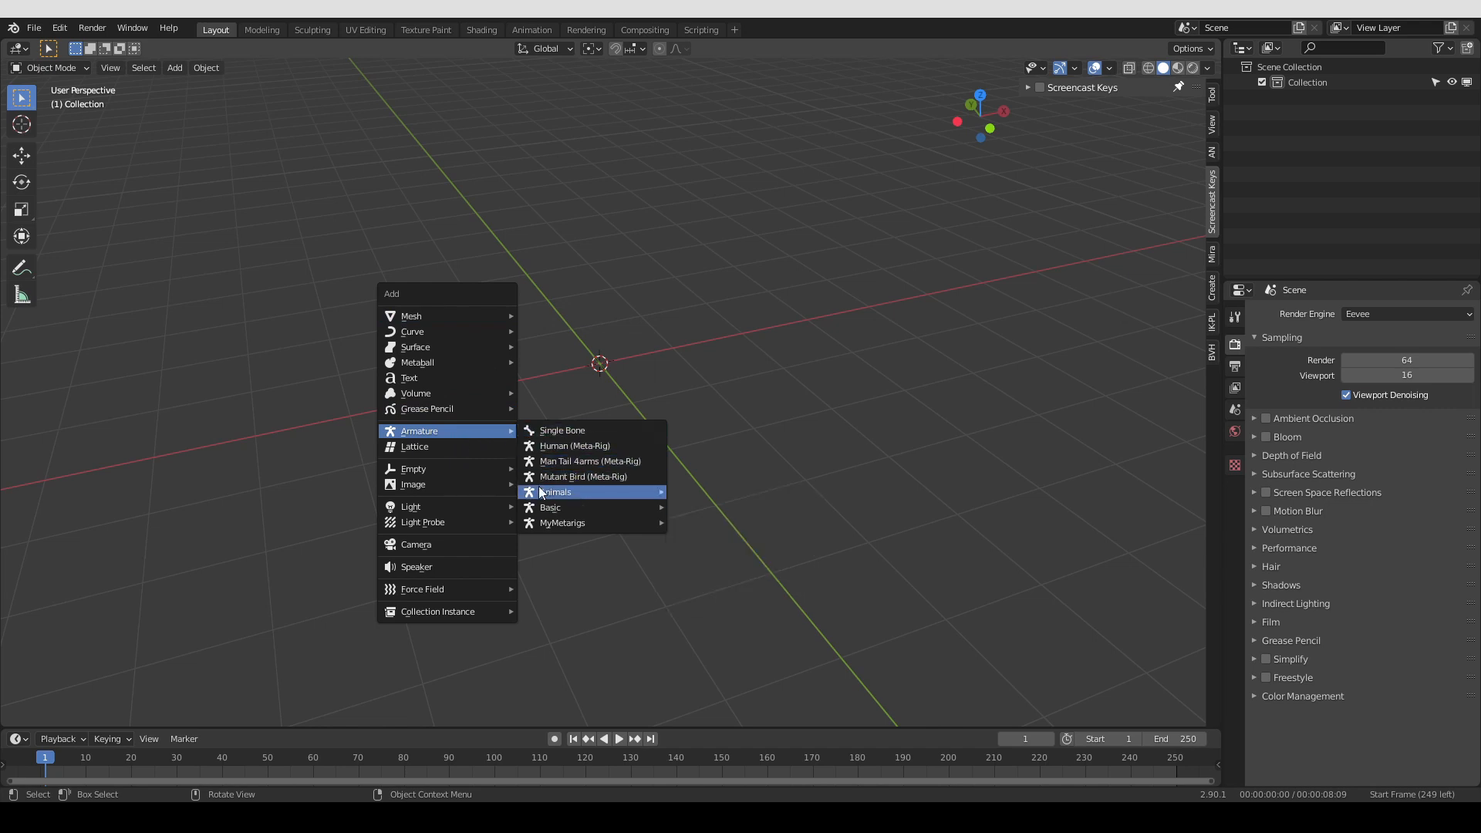
{"action": "mouse_move", "coordinate": [557, 491]}
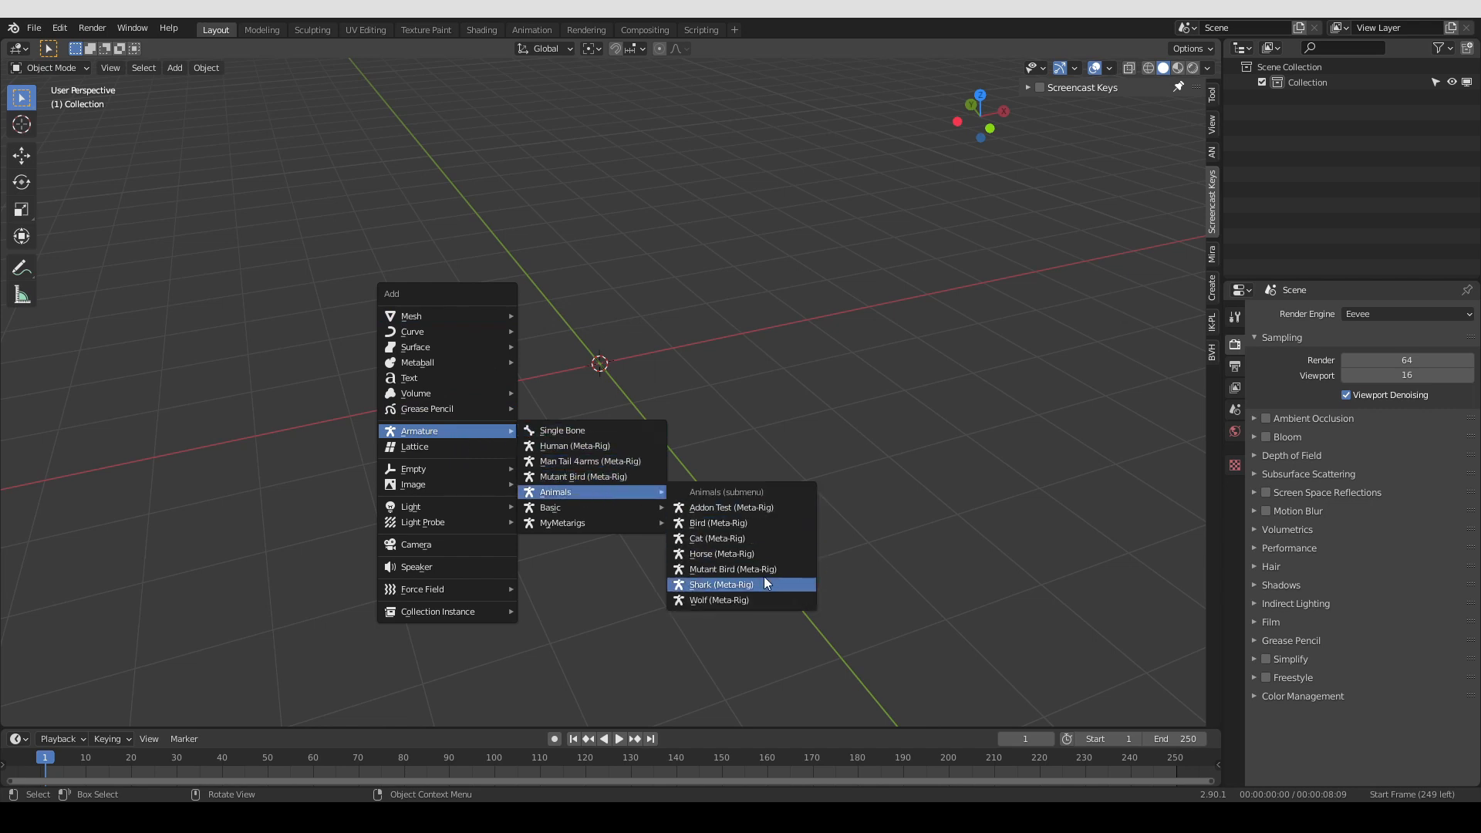
In a new scene find Mutant Bird (Meta-Rig) among the Add Armature choices and its Animals submenu
{"action": "left_click", "coordinate": [721, 583]}
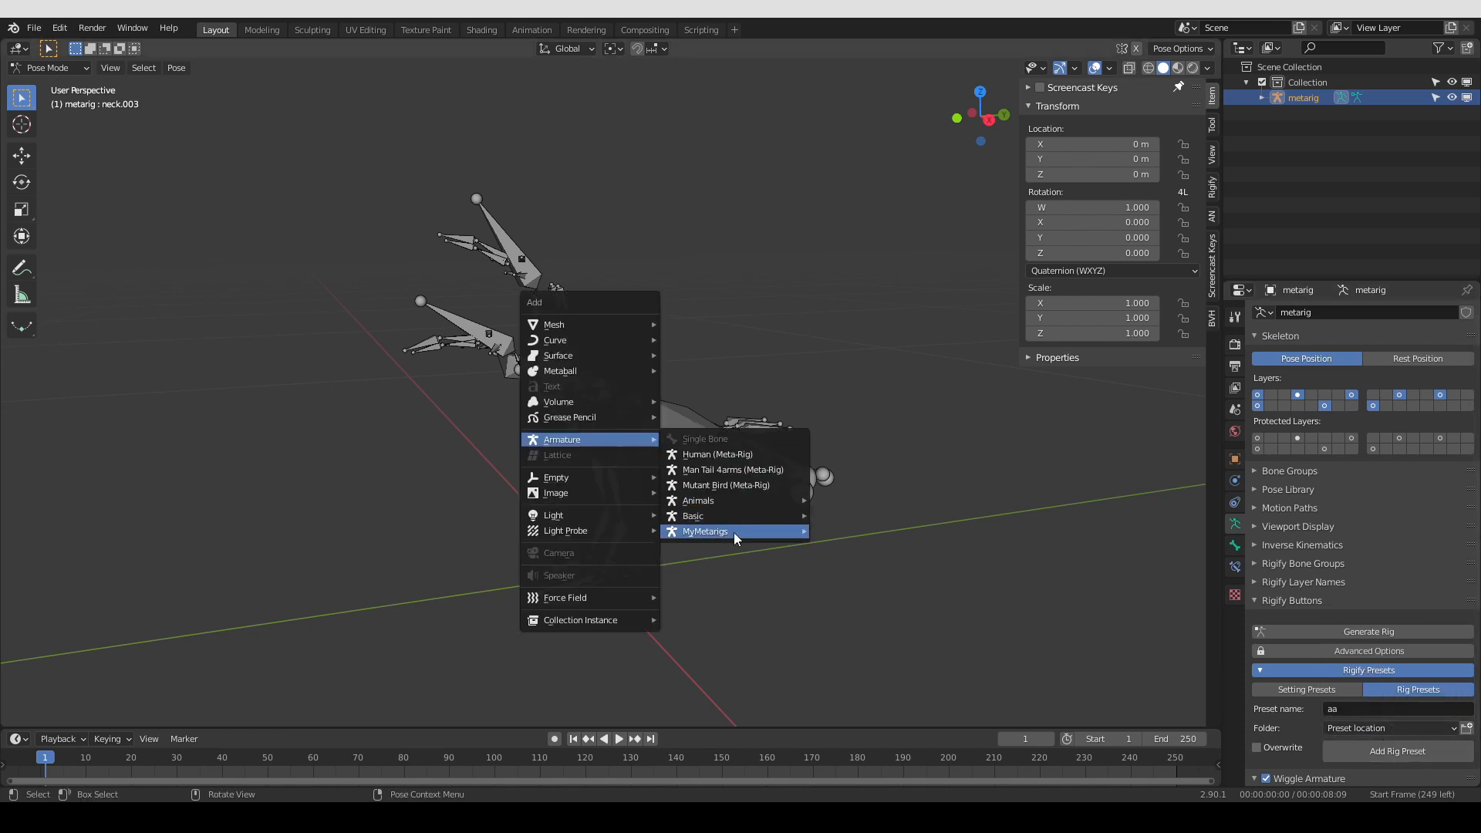
{"action": "mouse_move", "coordinate": [704, 530]}
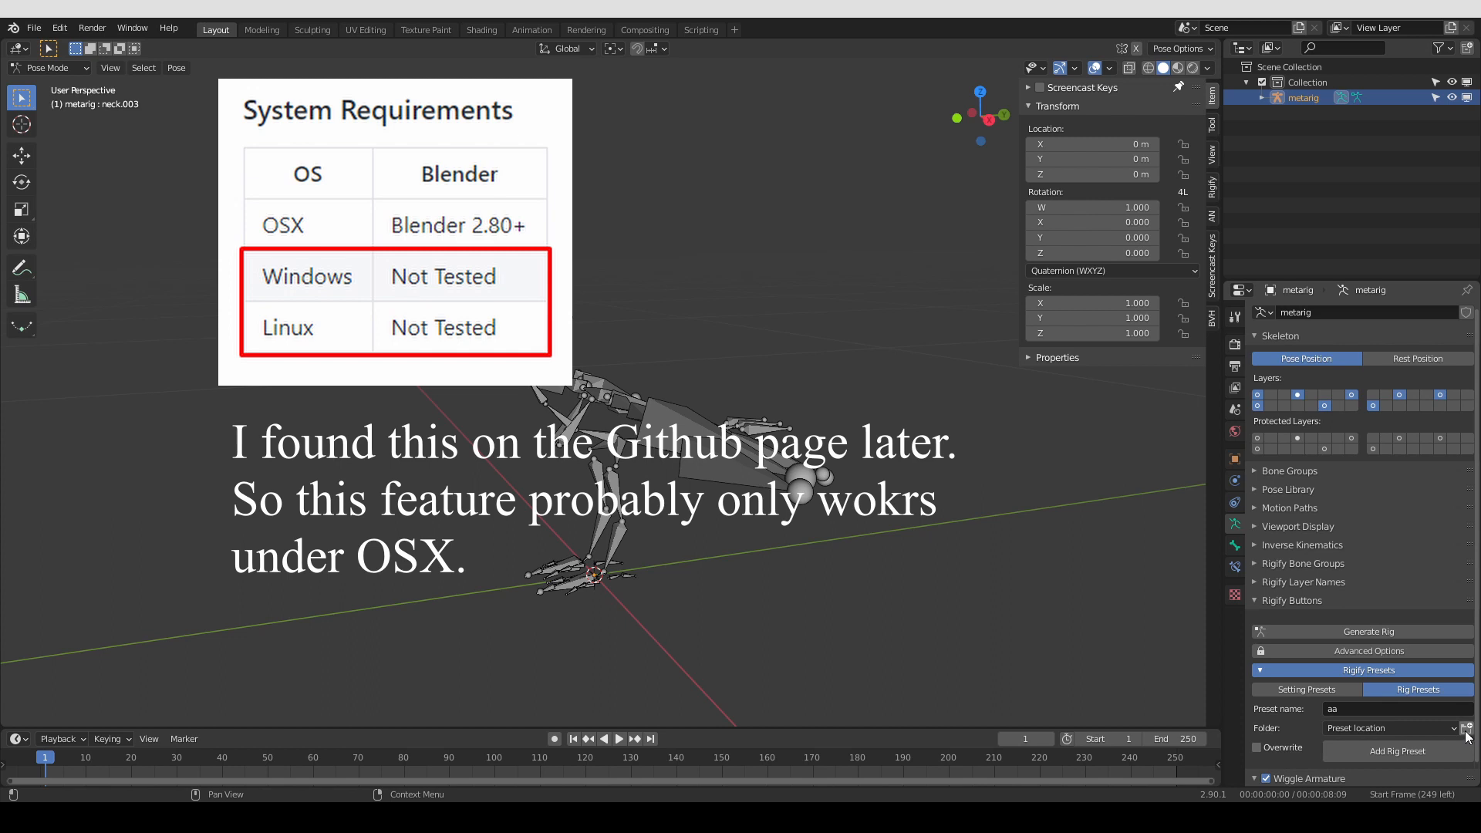
{"action": "mouse_move", "coordinate": [1467, 726]}
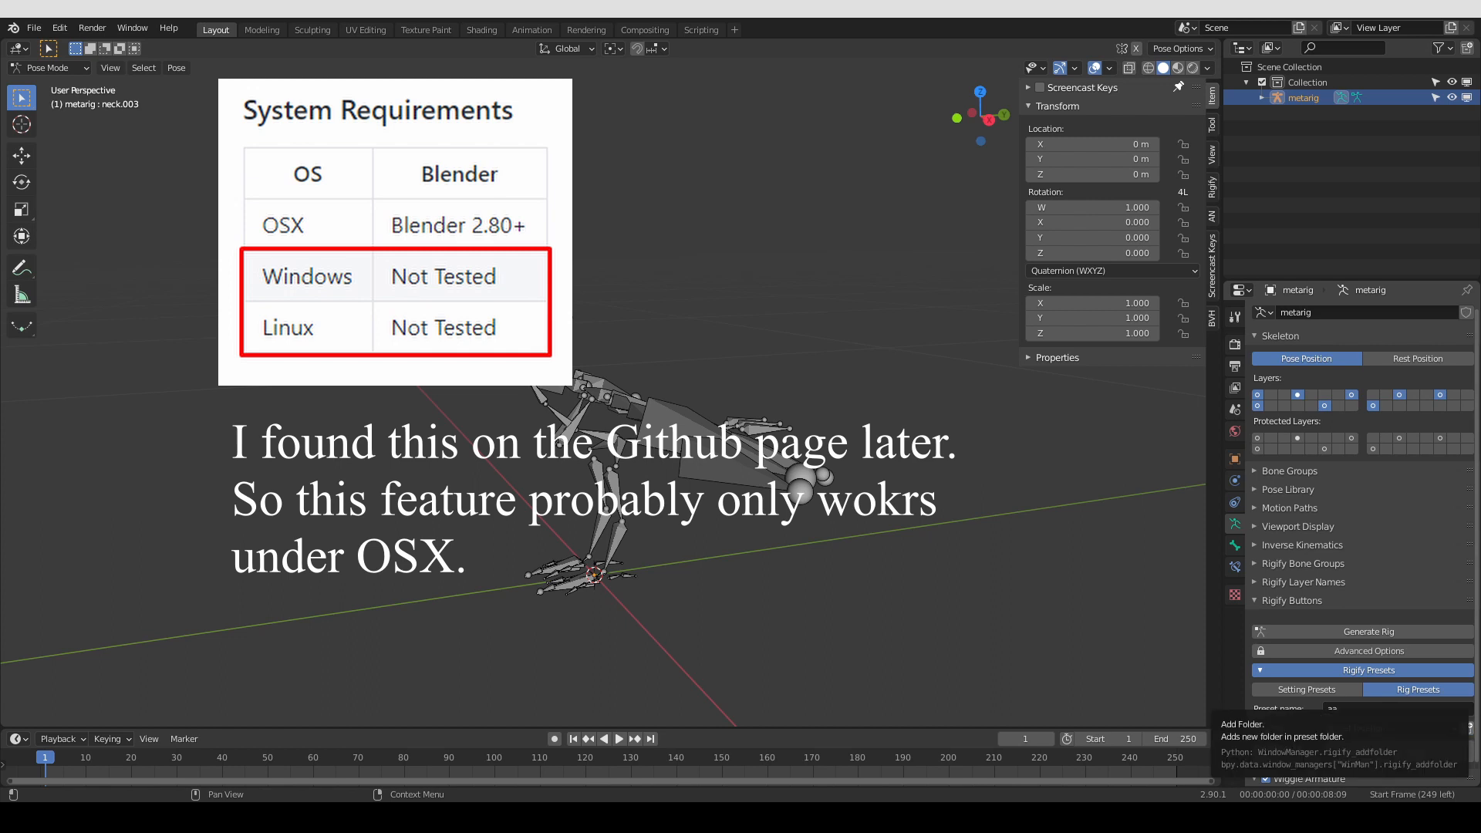